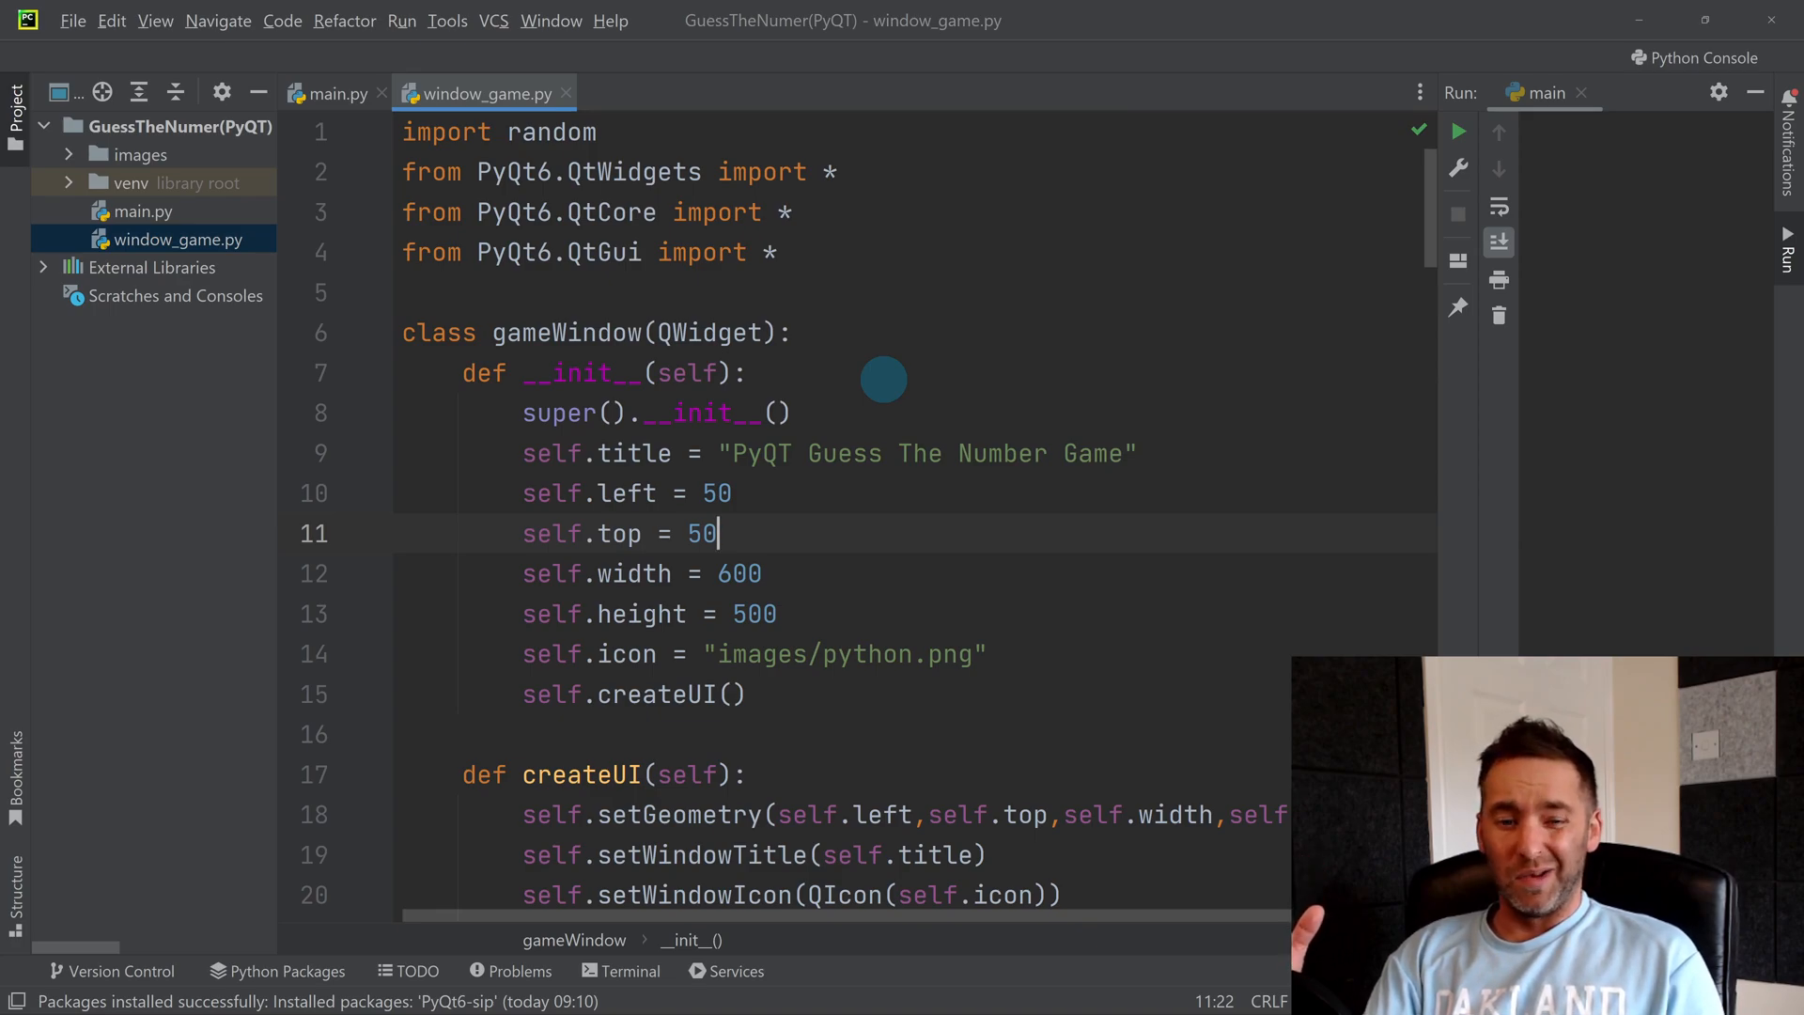
Step: Add CompNum = random.randint(1, 100) on a new line below the imports
left_click(777, 252)
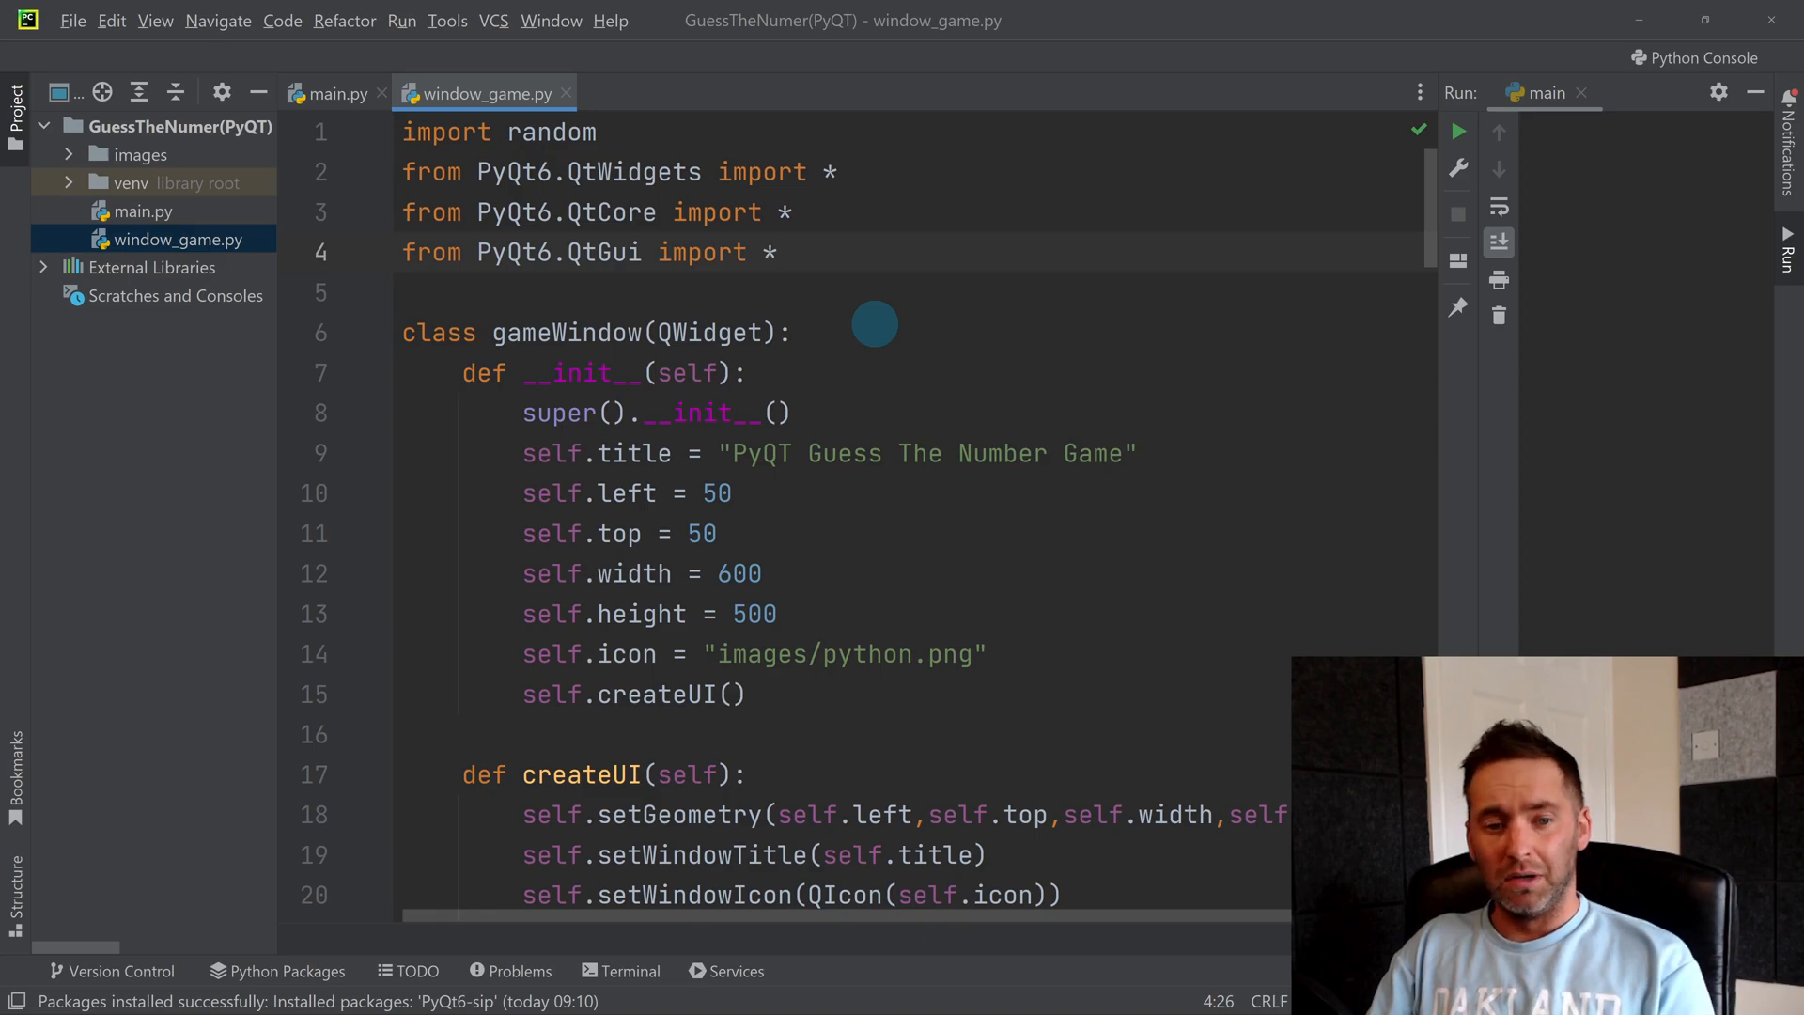
key("enter")
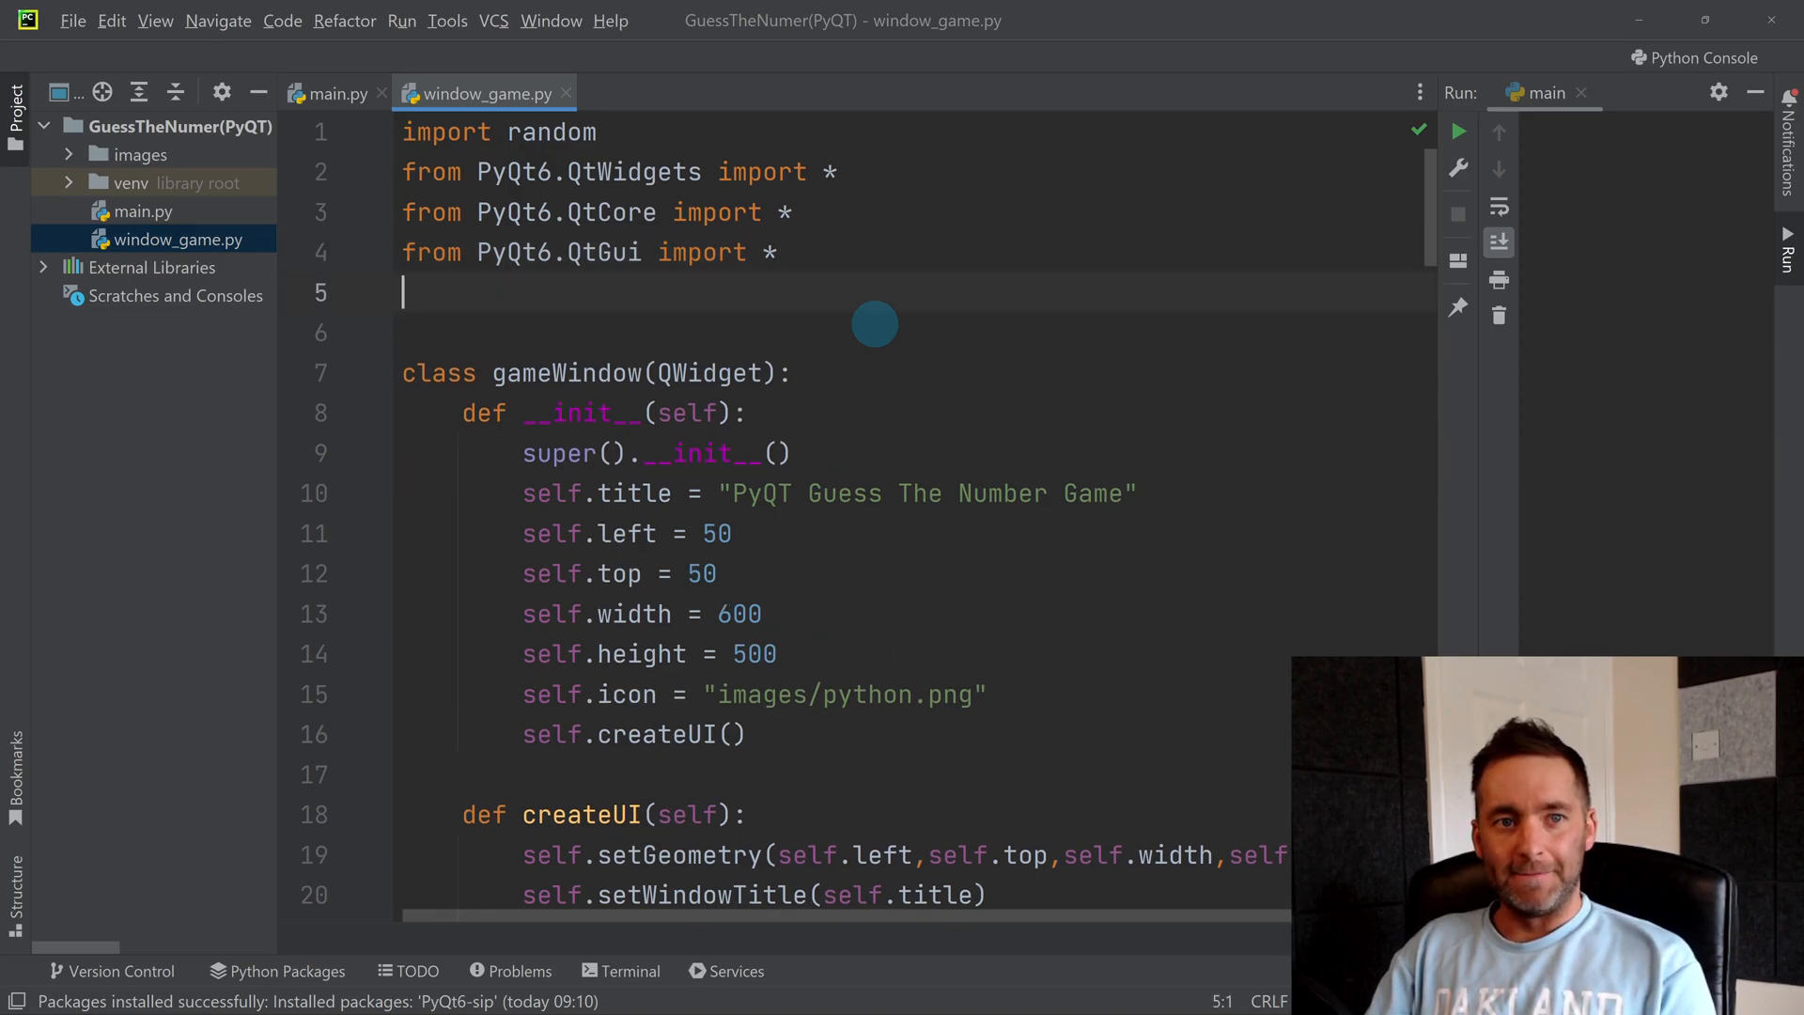
type("C")
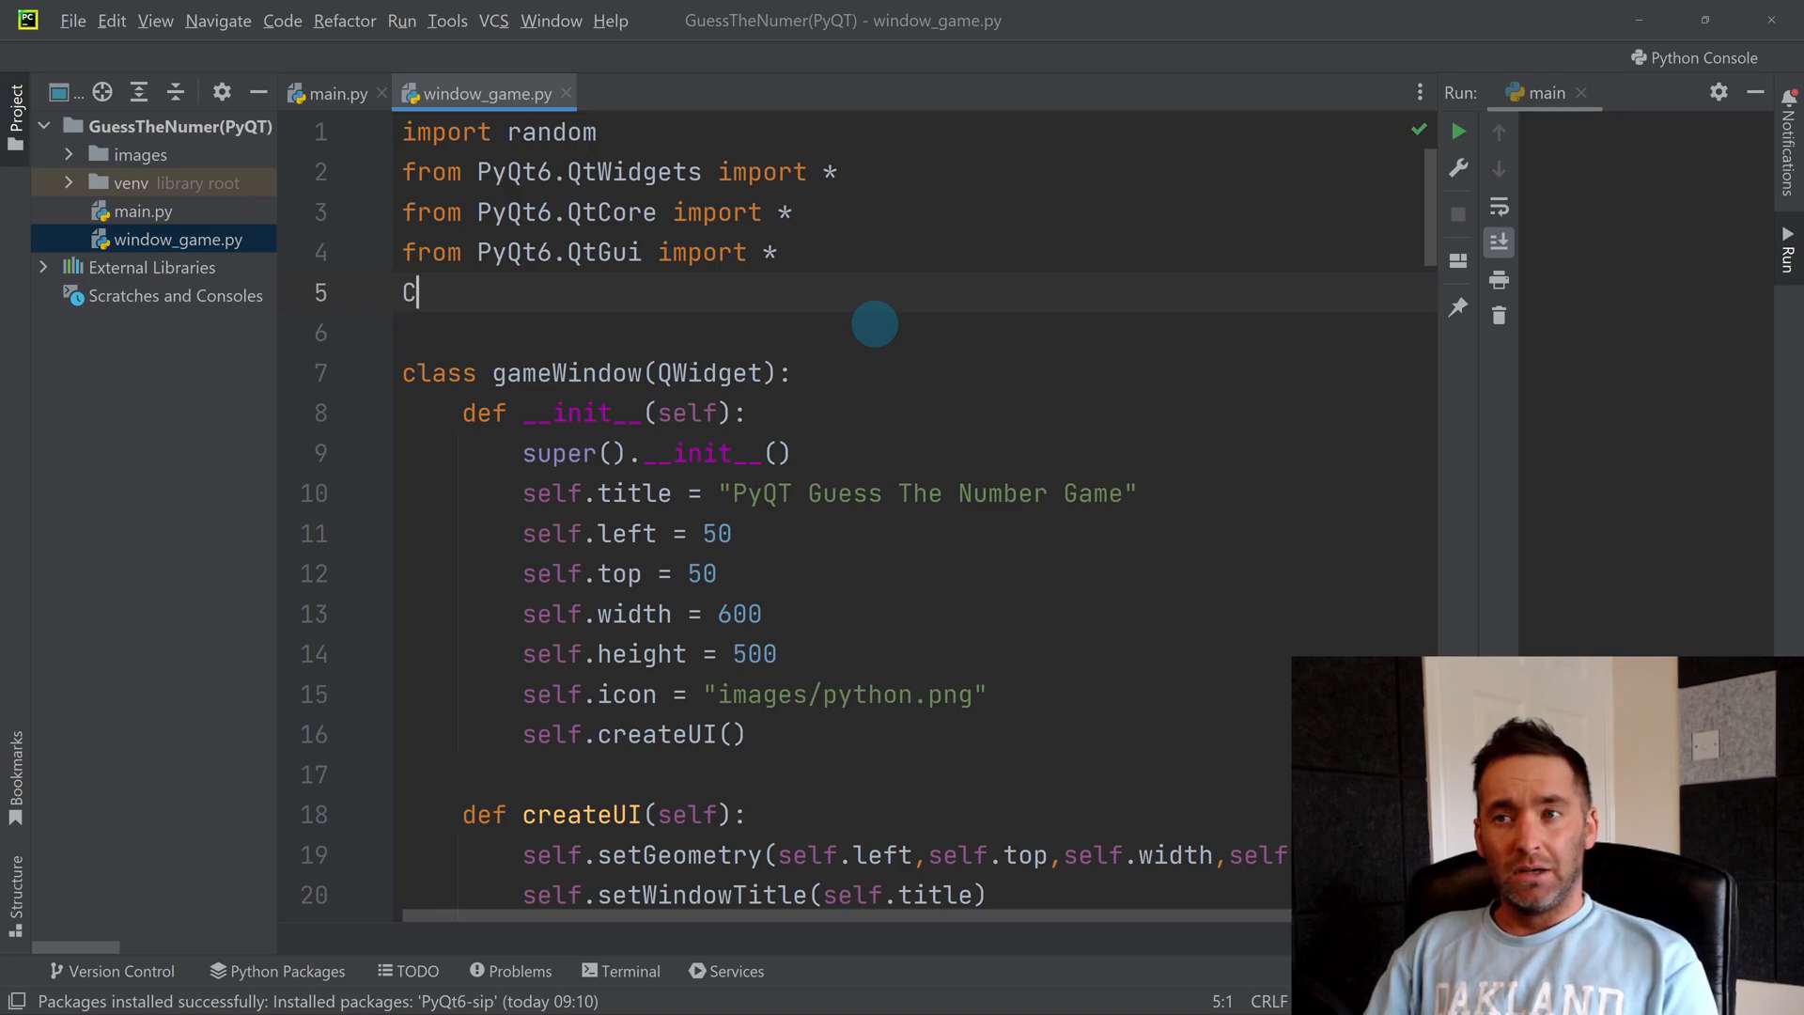
type("ompN")
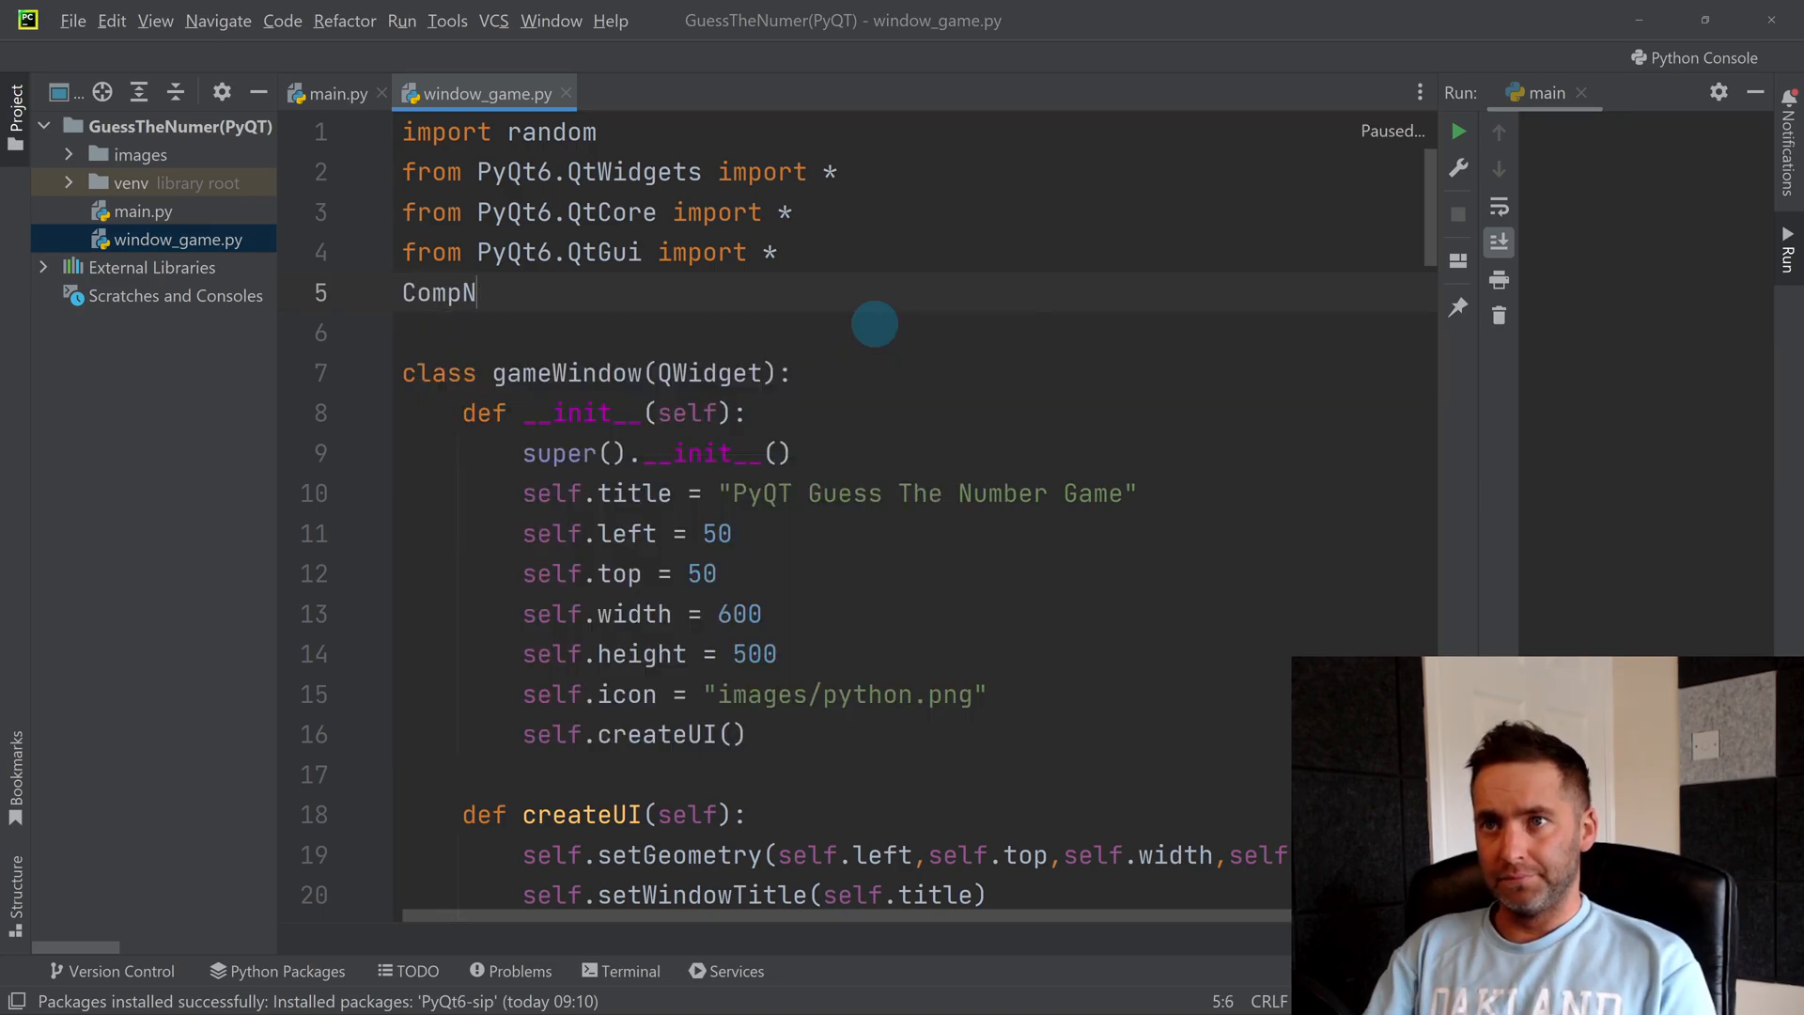
type("um =")
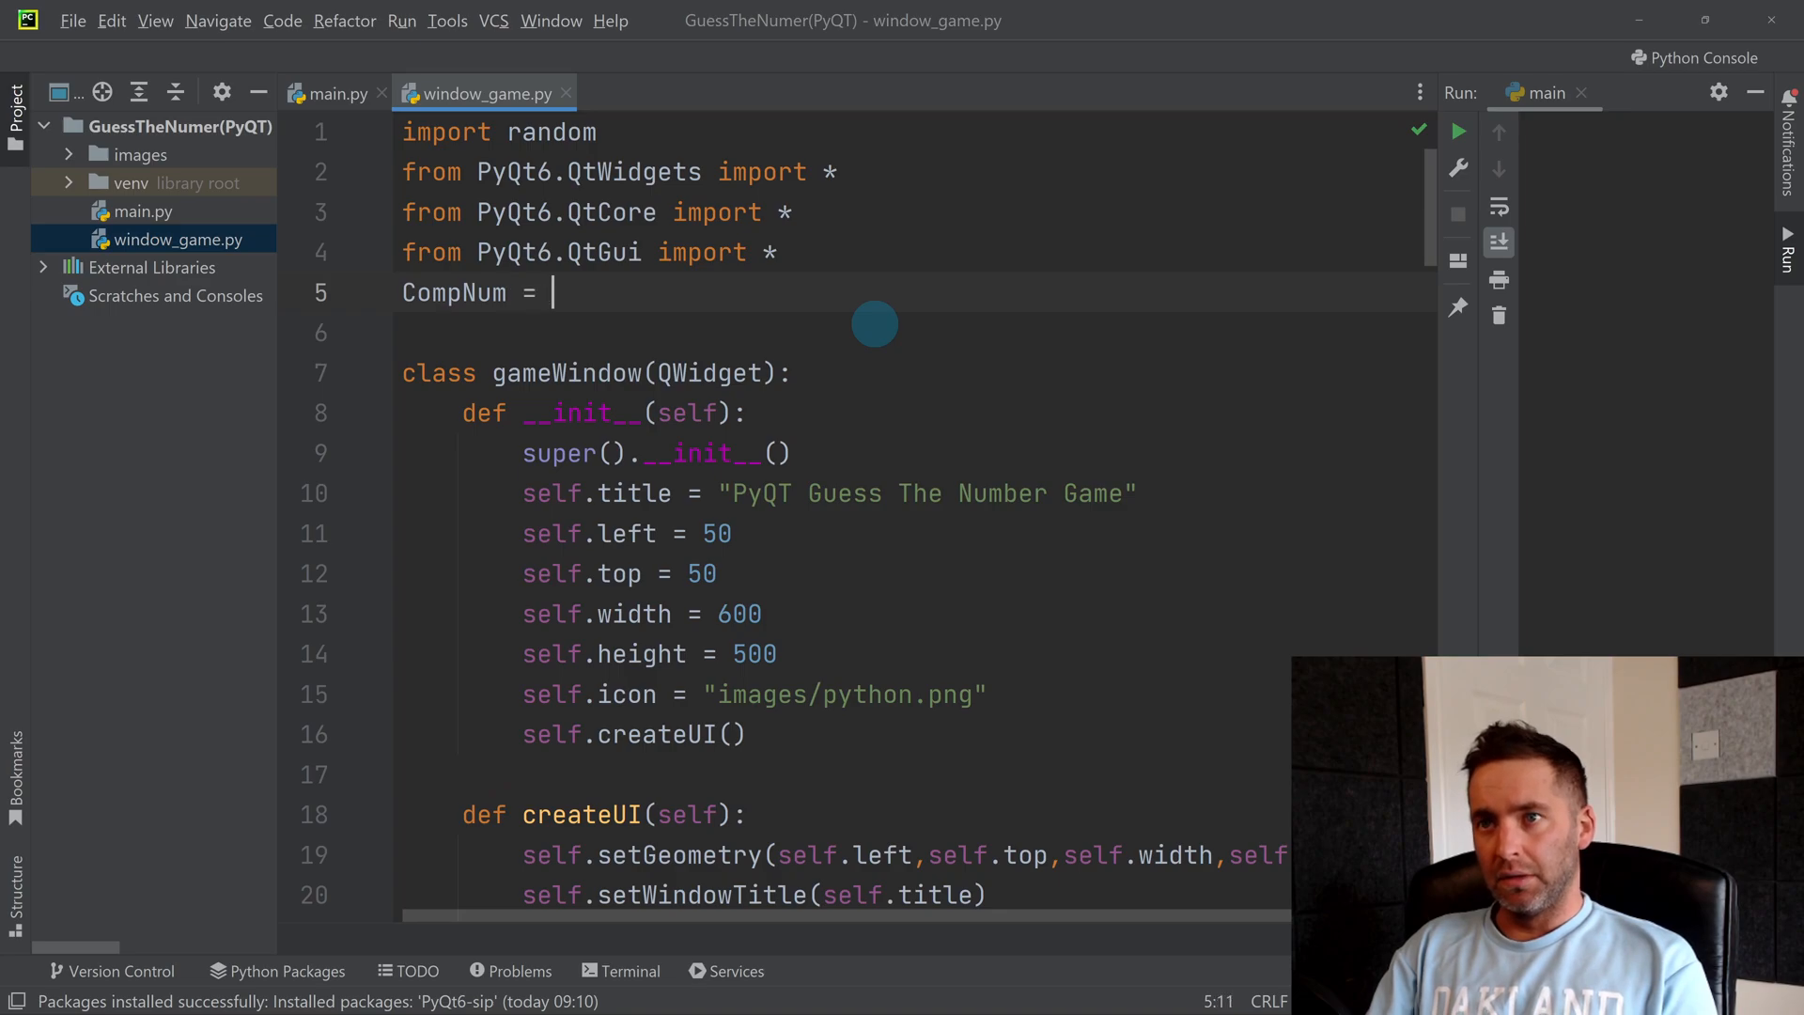
type("random")
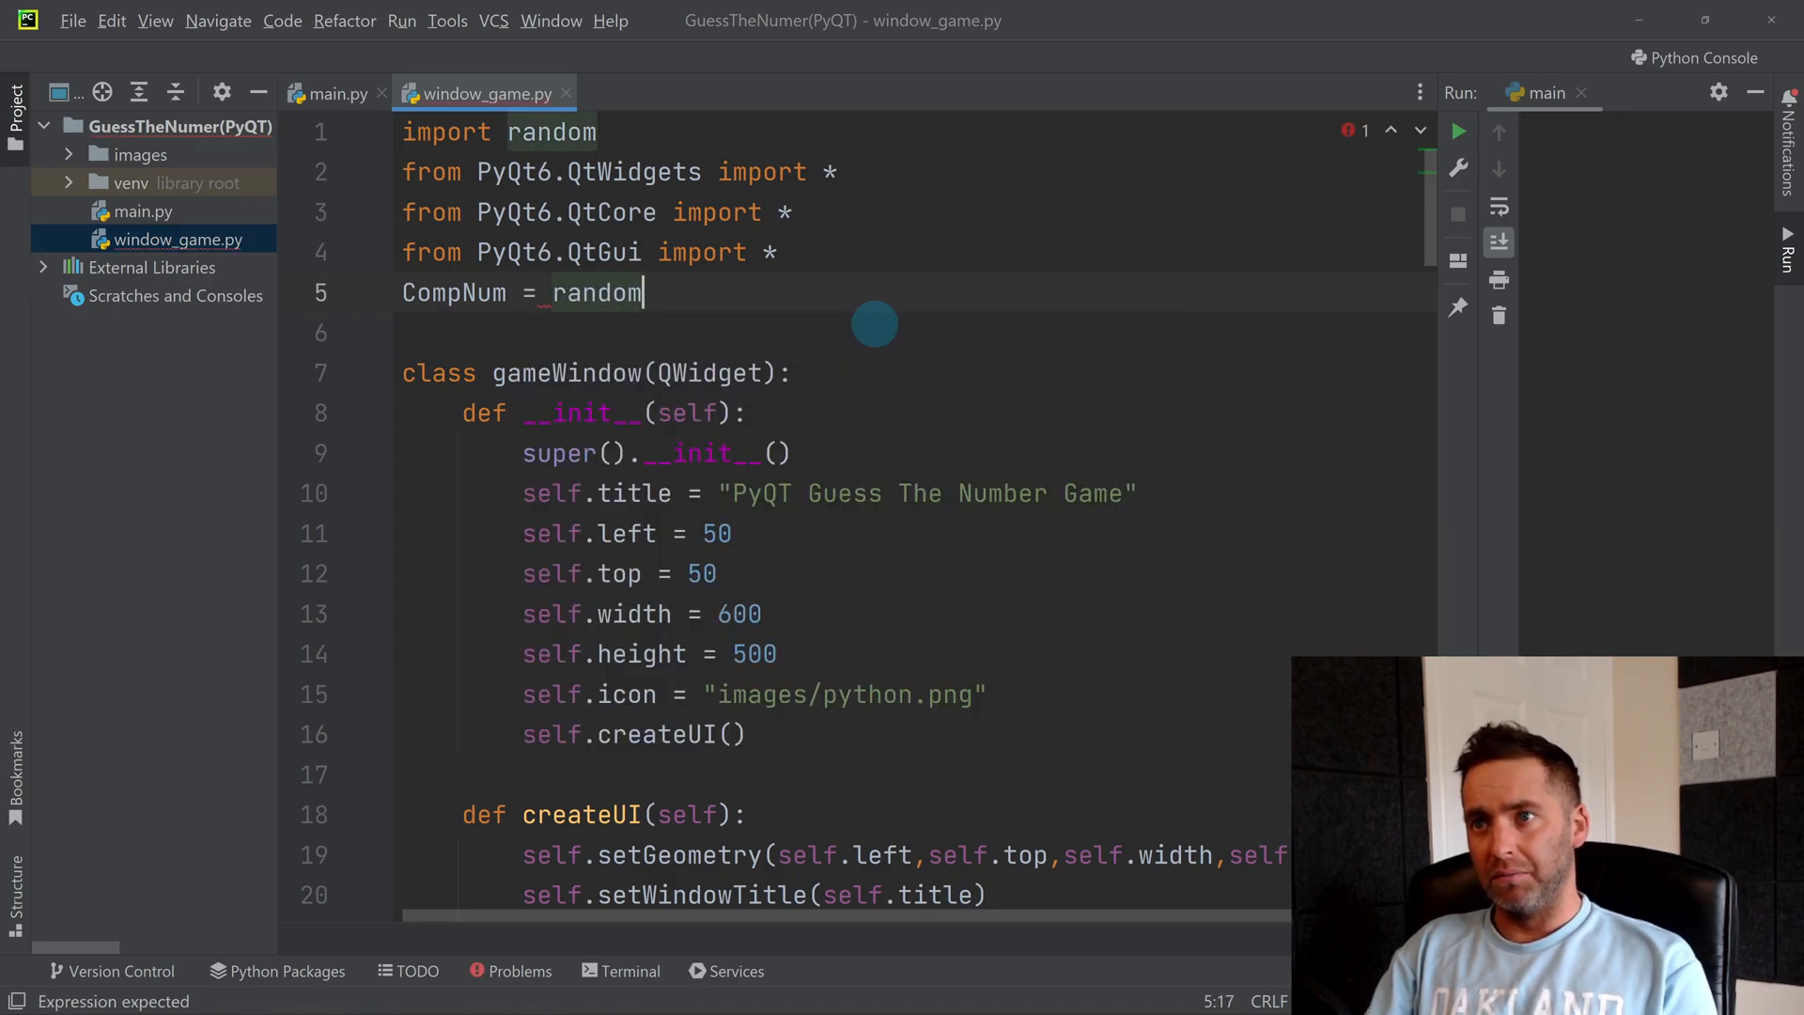
type(".randint(")
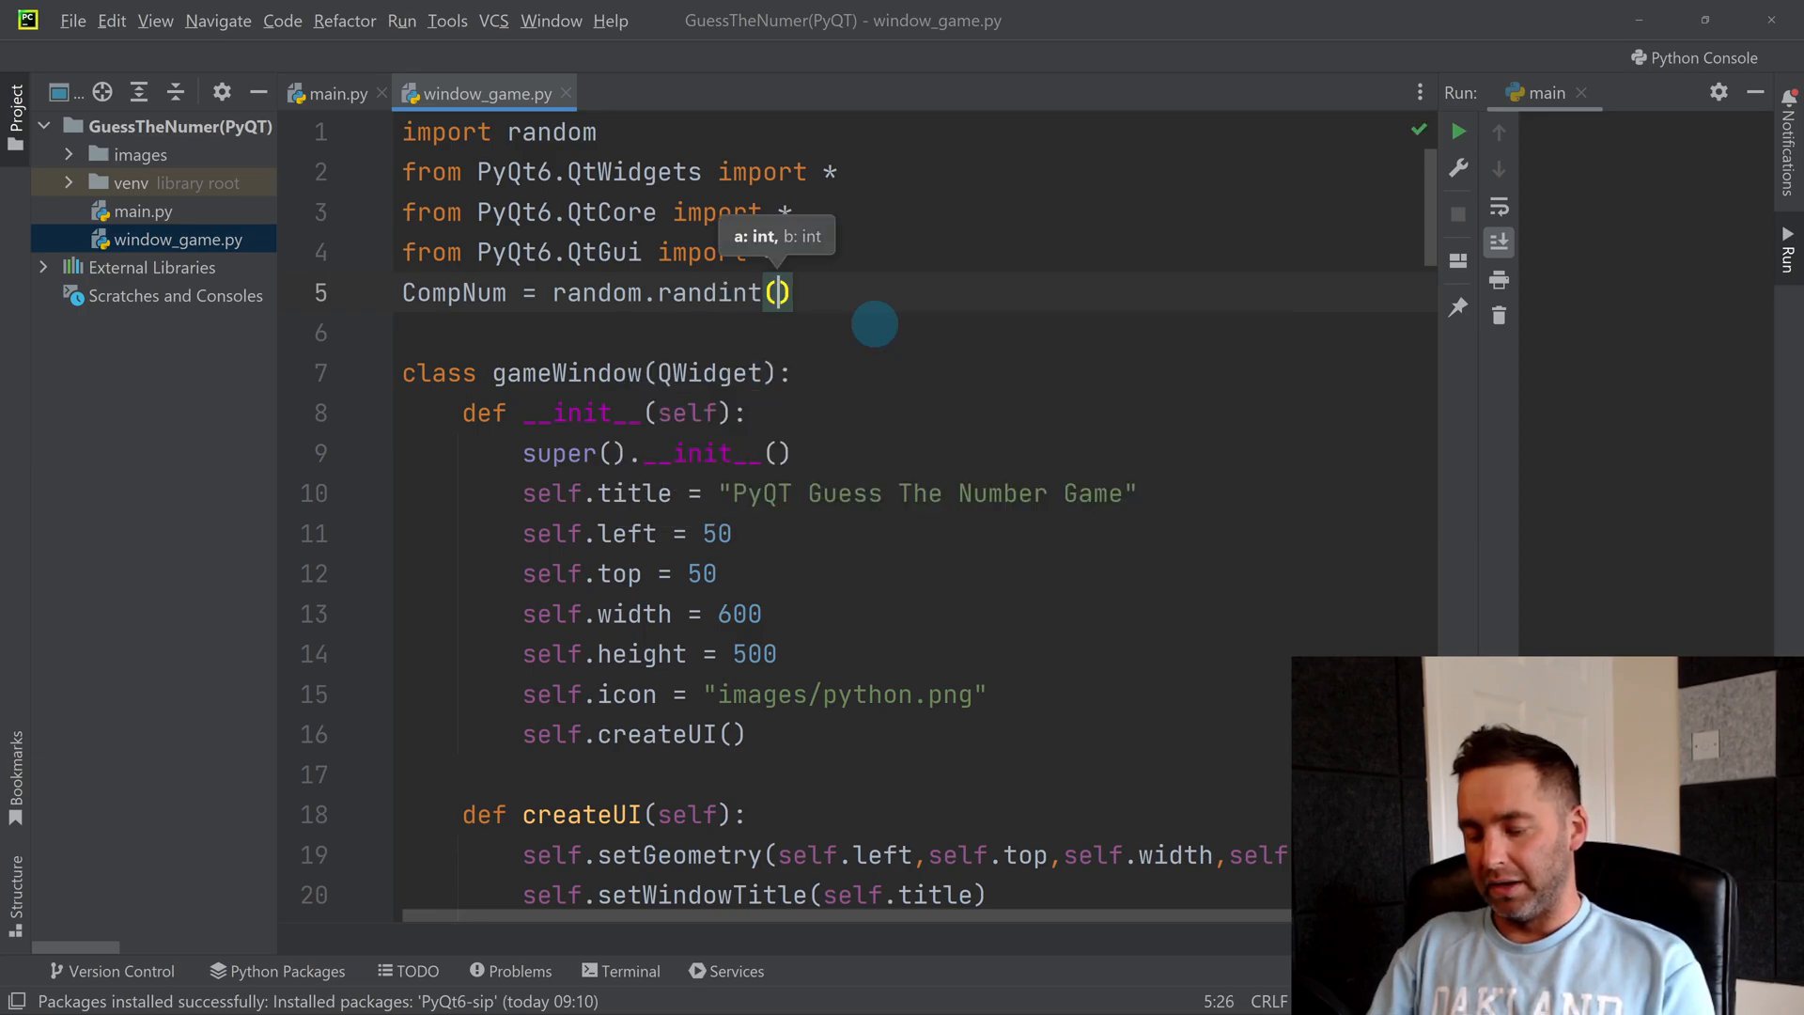
type("1,100")
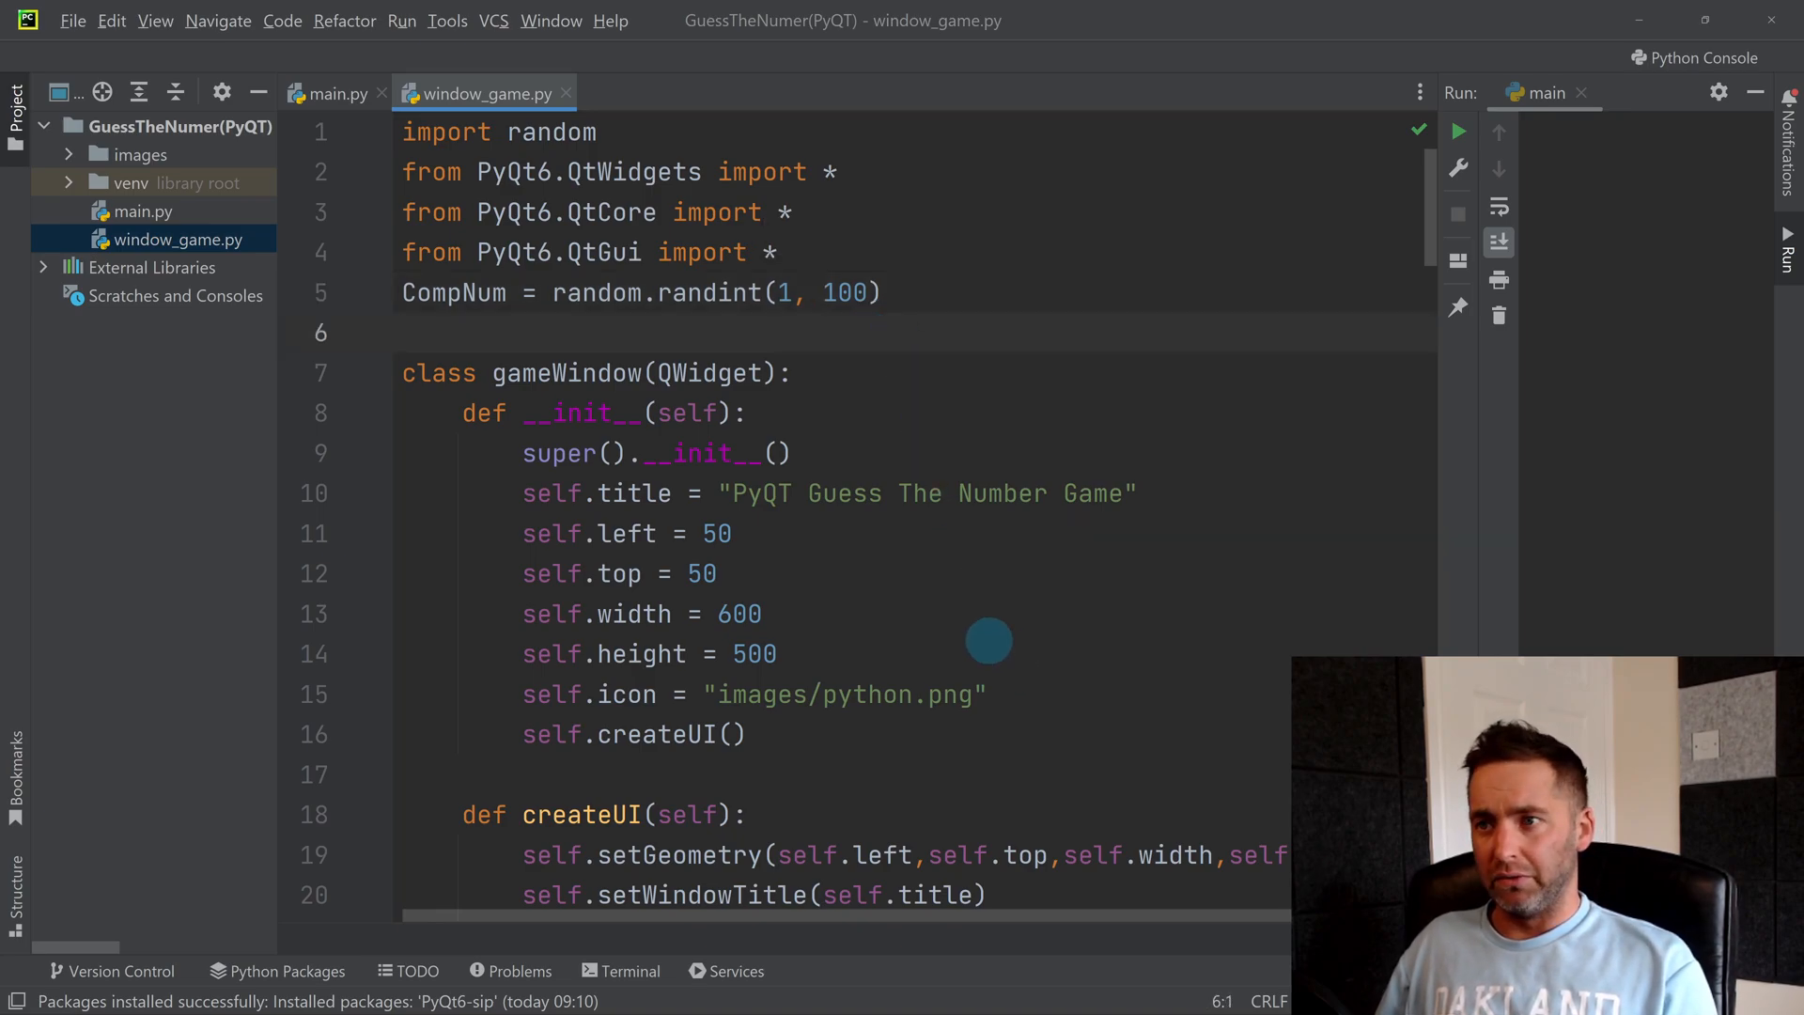
Step: Scroll to button_click at the end of the file and delete its placeholder pass
scroll("down", 3)
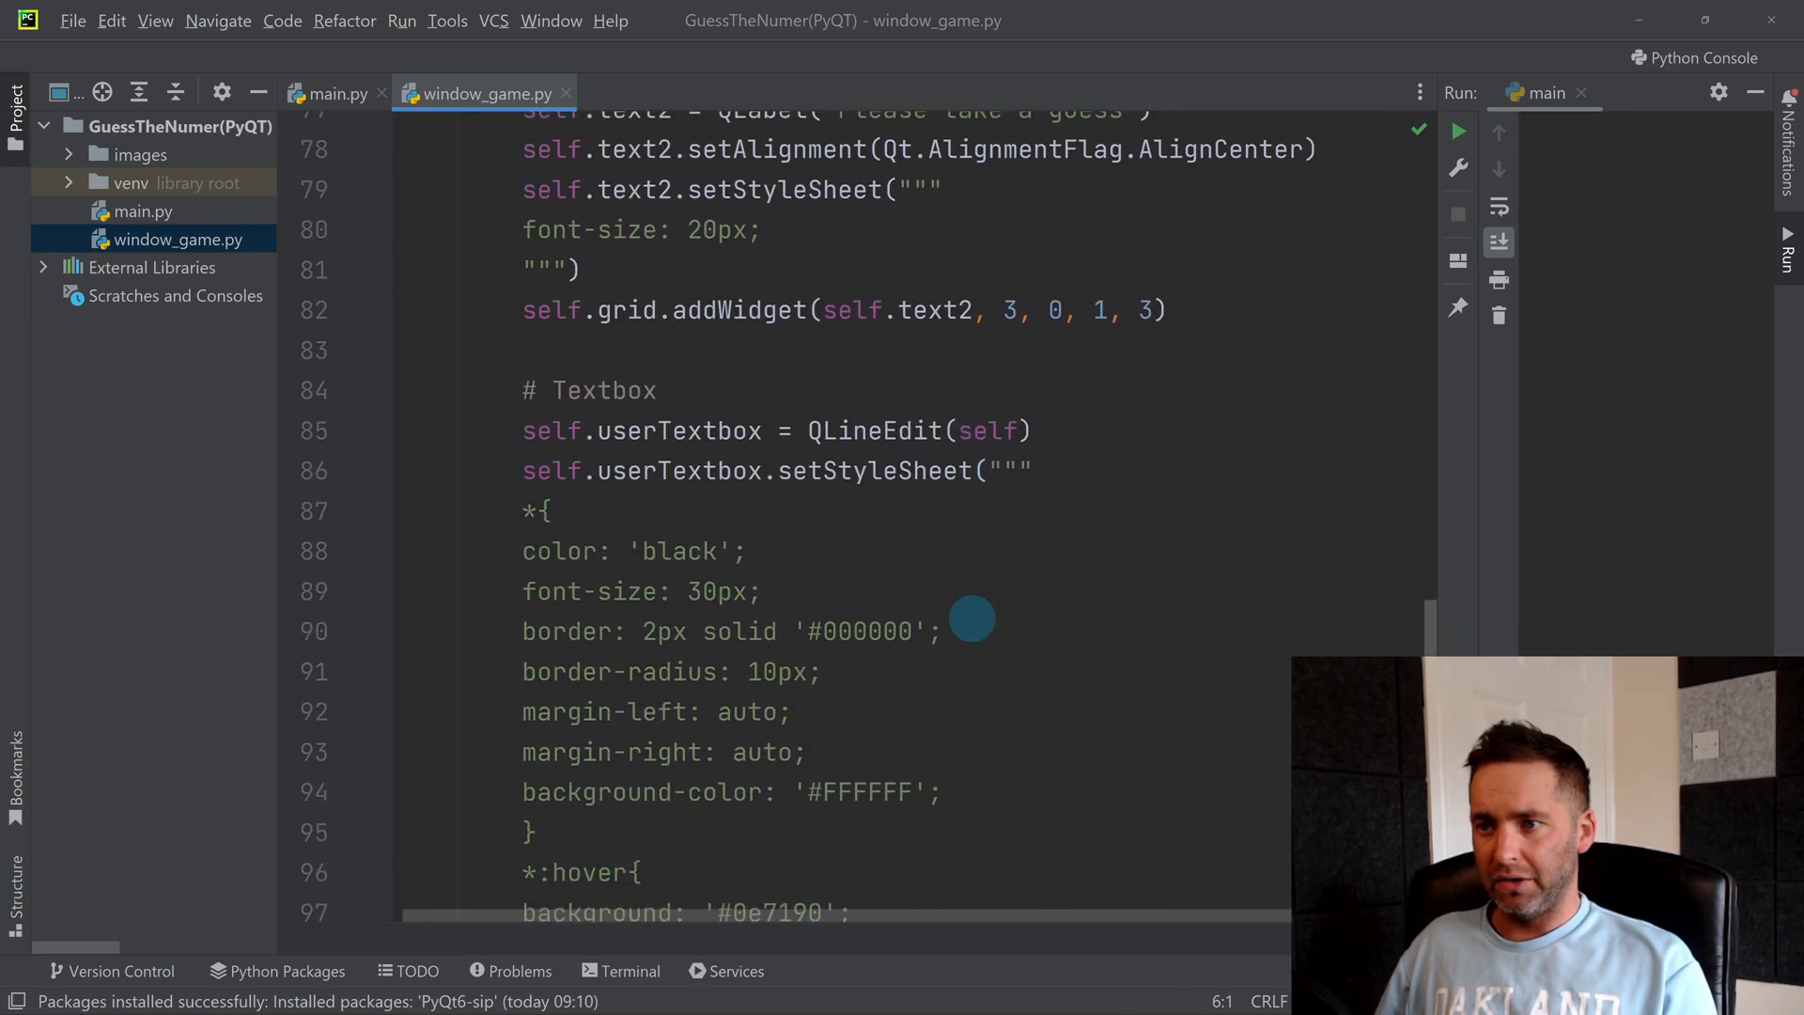
scroll("down", 3)
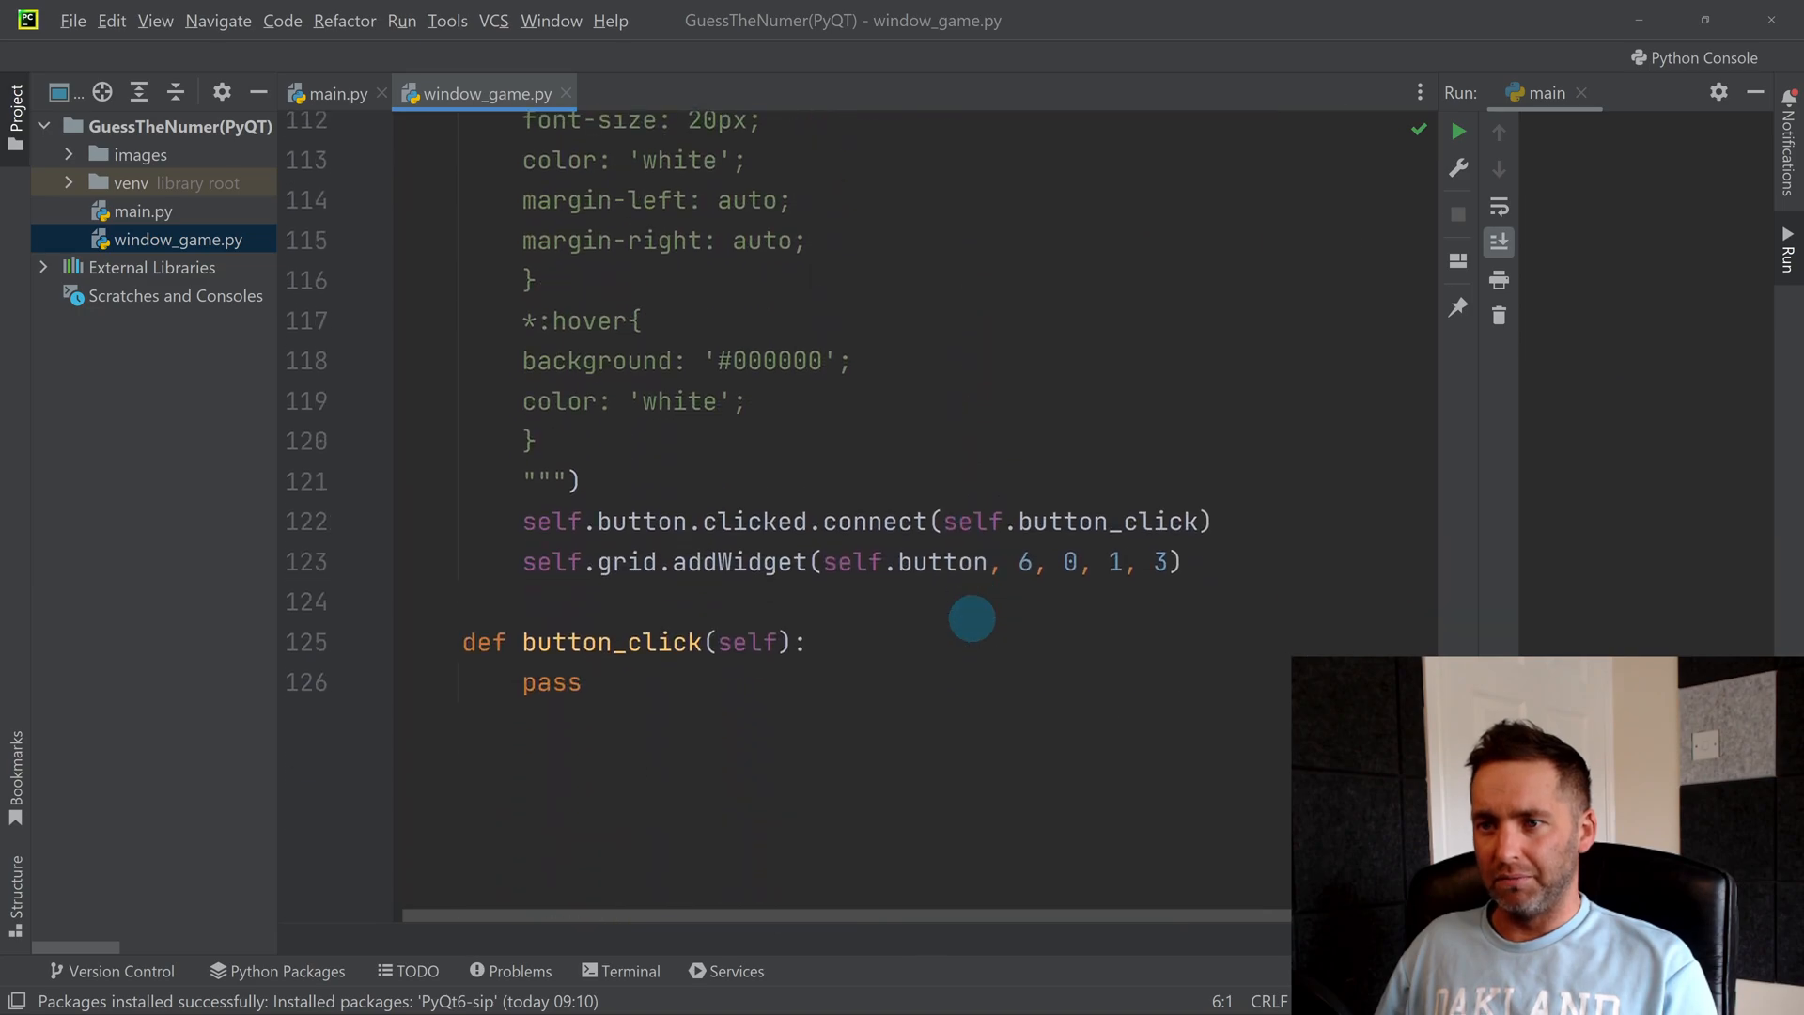
mouse_move(524, 646)
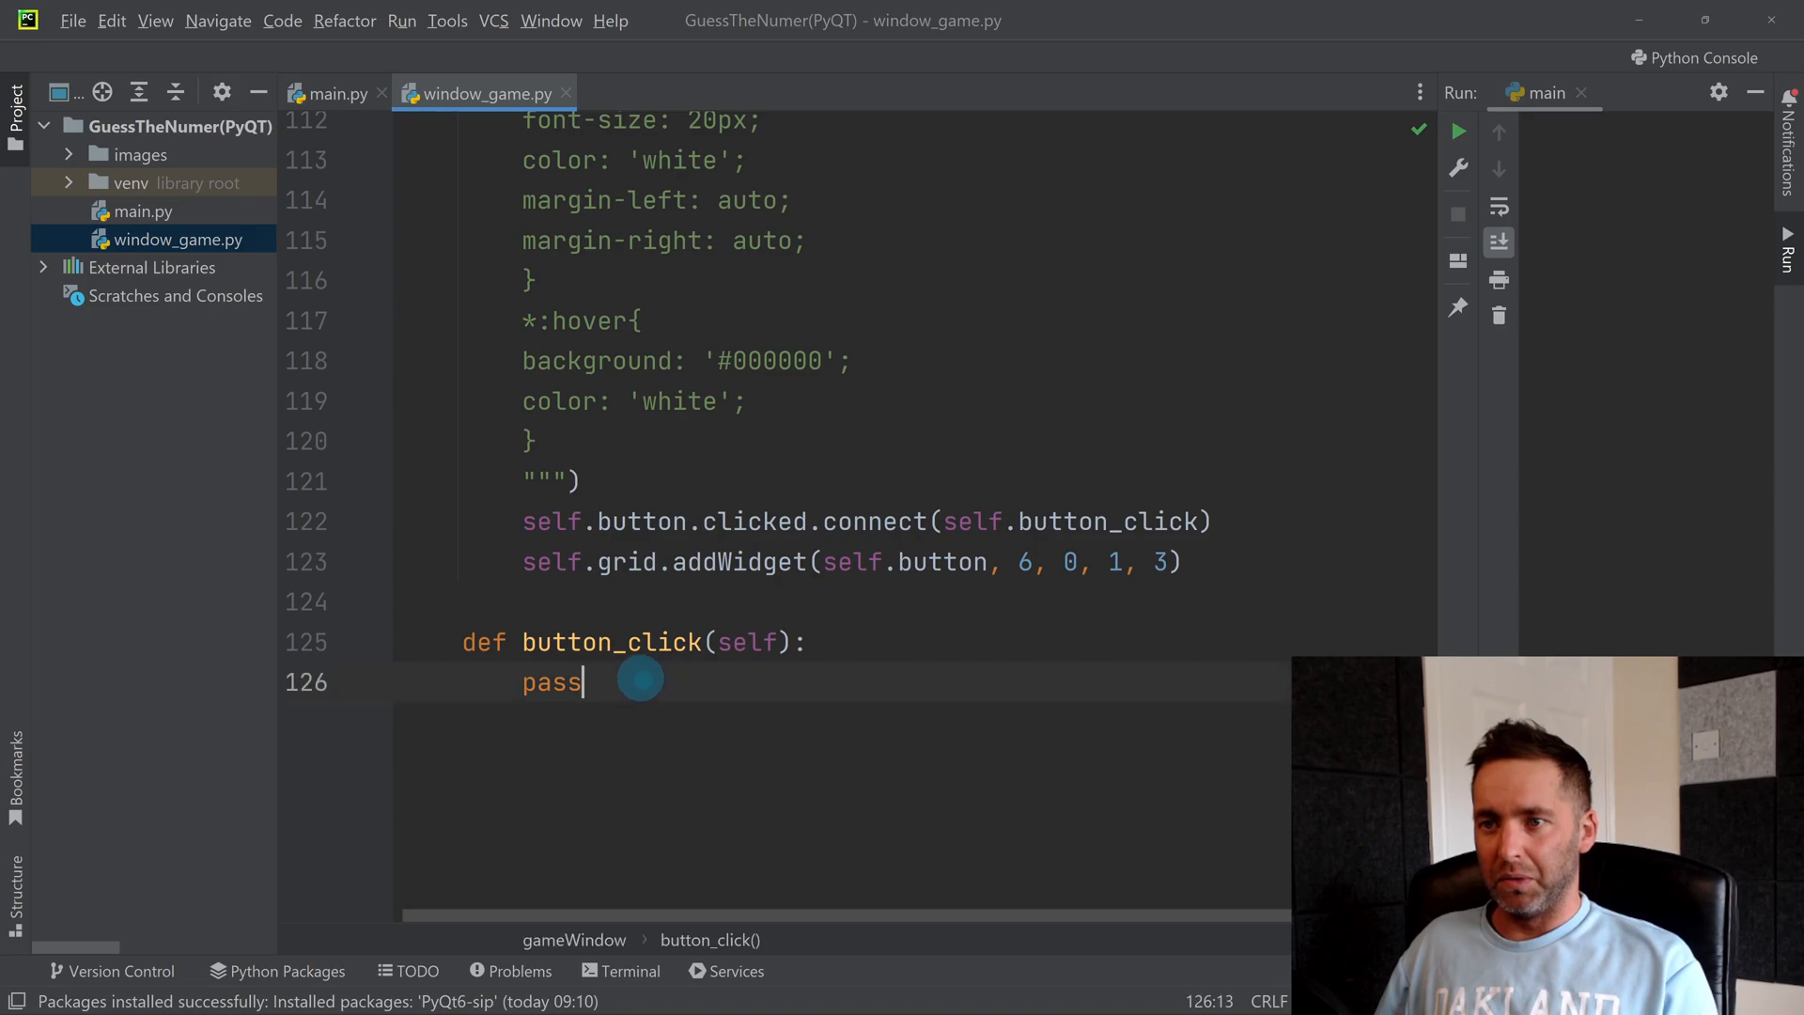
key("backspace")
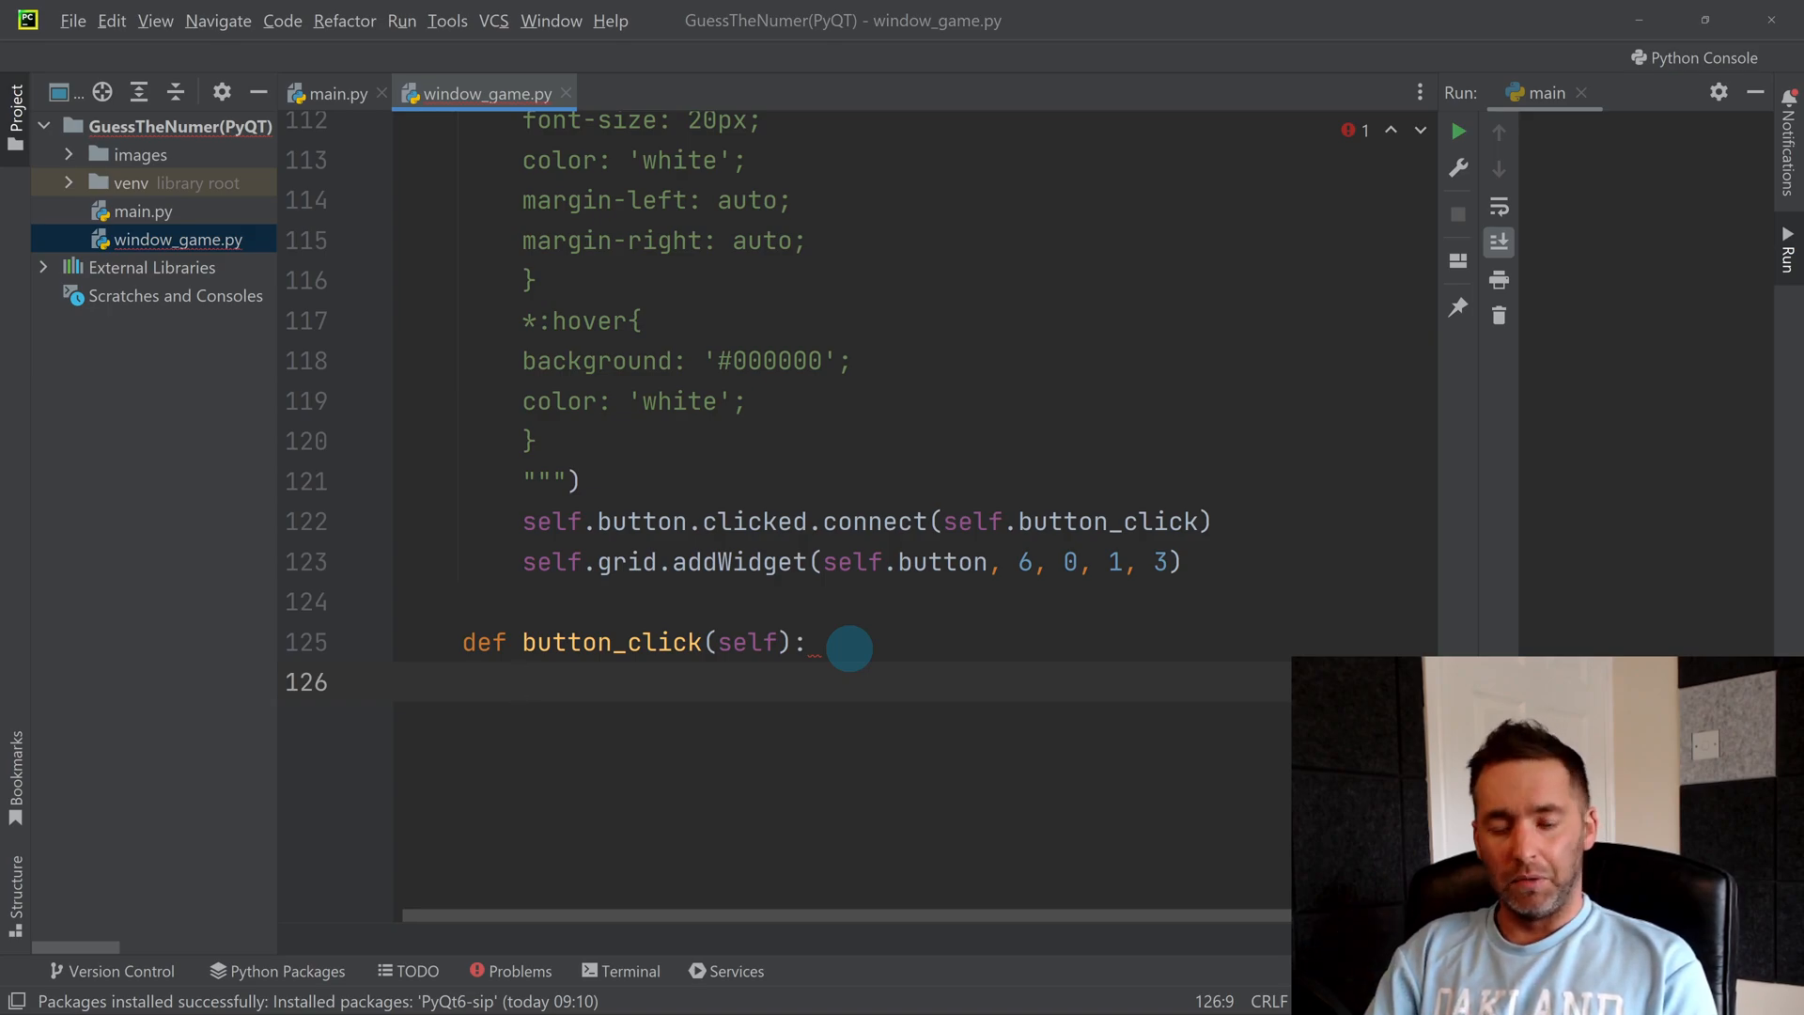
Step: Write userGuess = self.userTextbox.text() in button_click, accepting the text() completion
type("user")
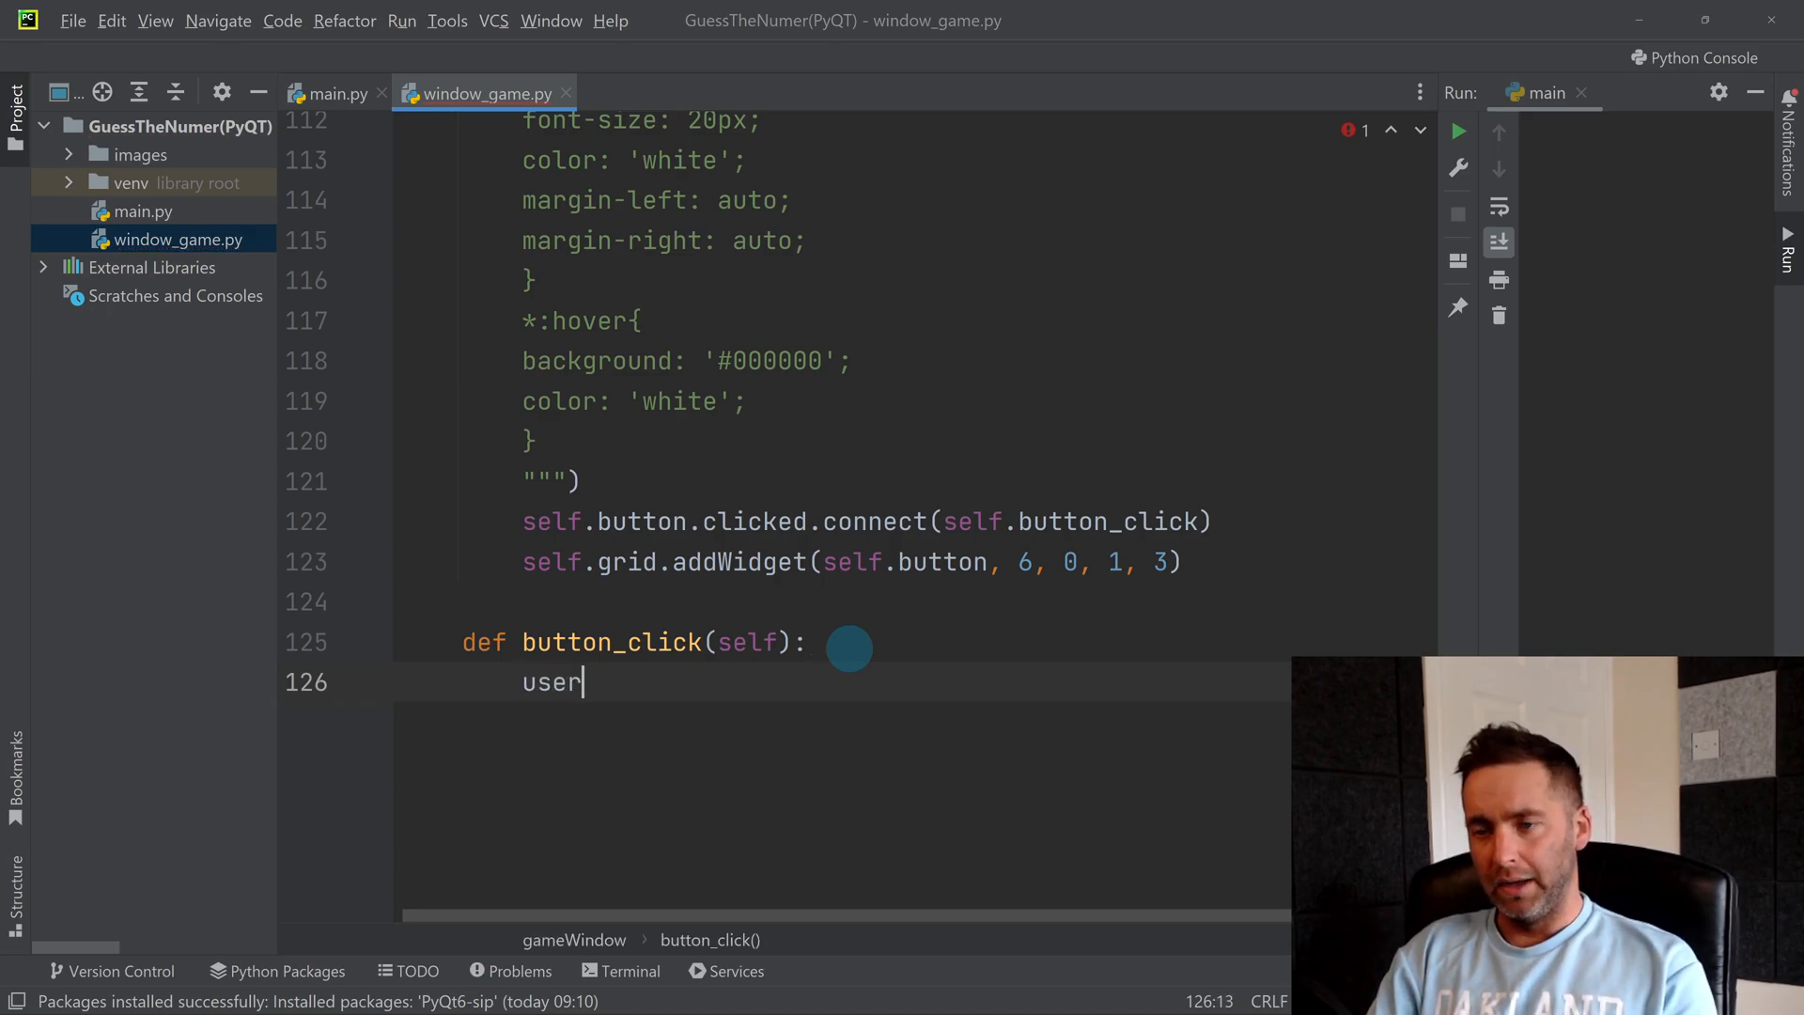
type("G")
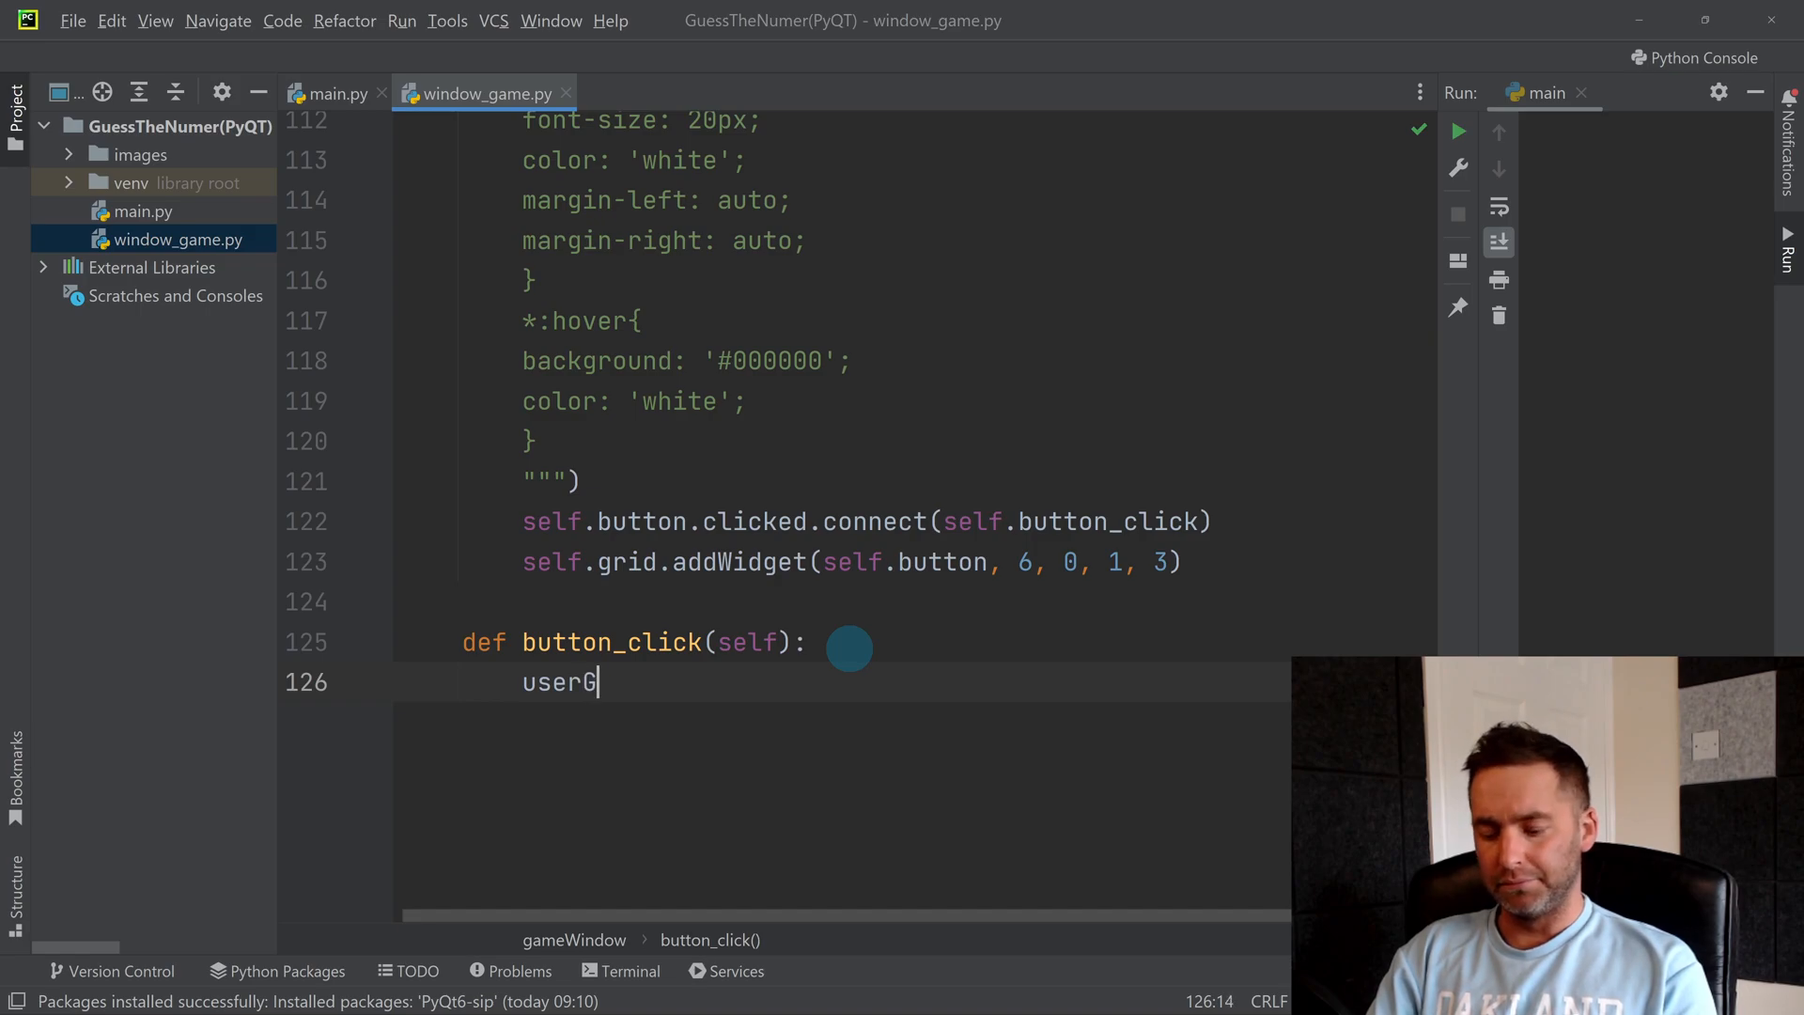
type("uess =")
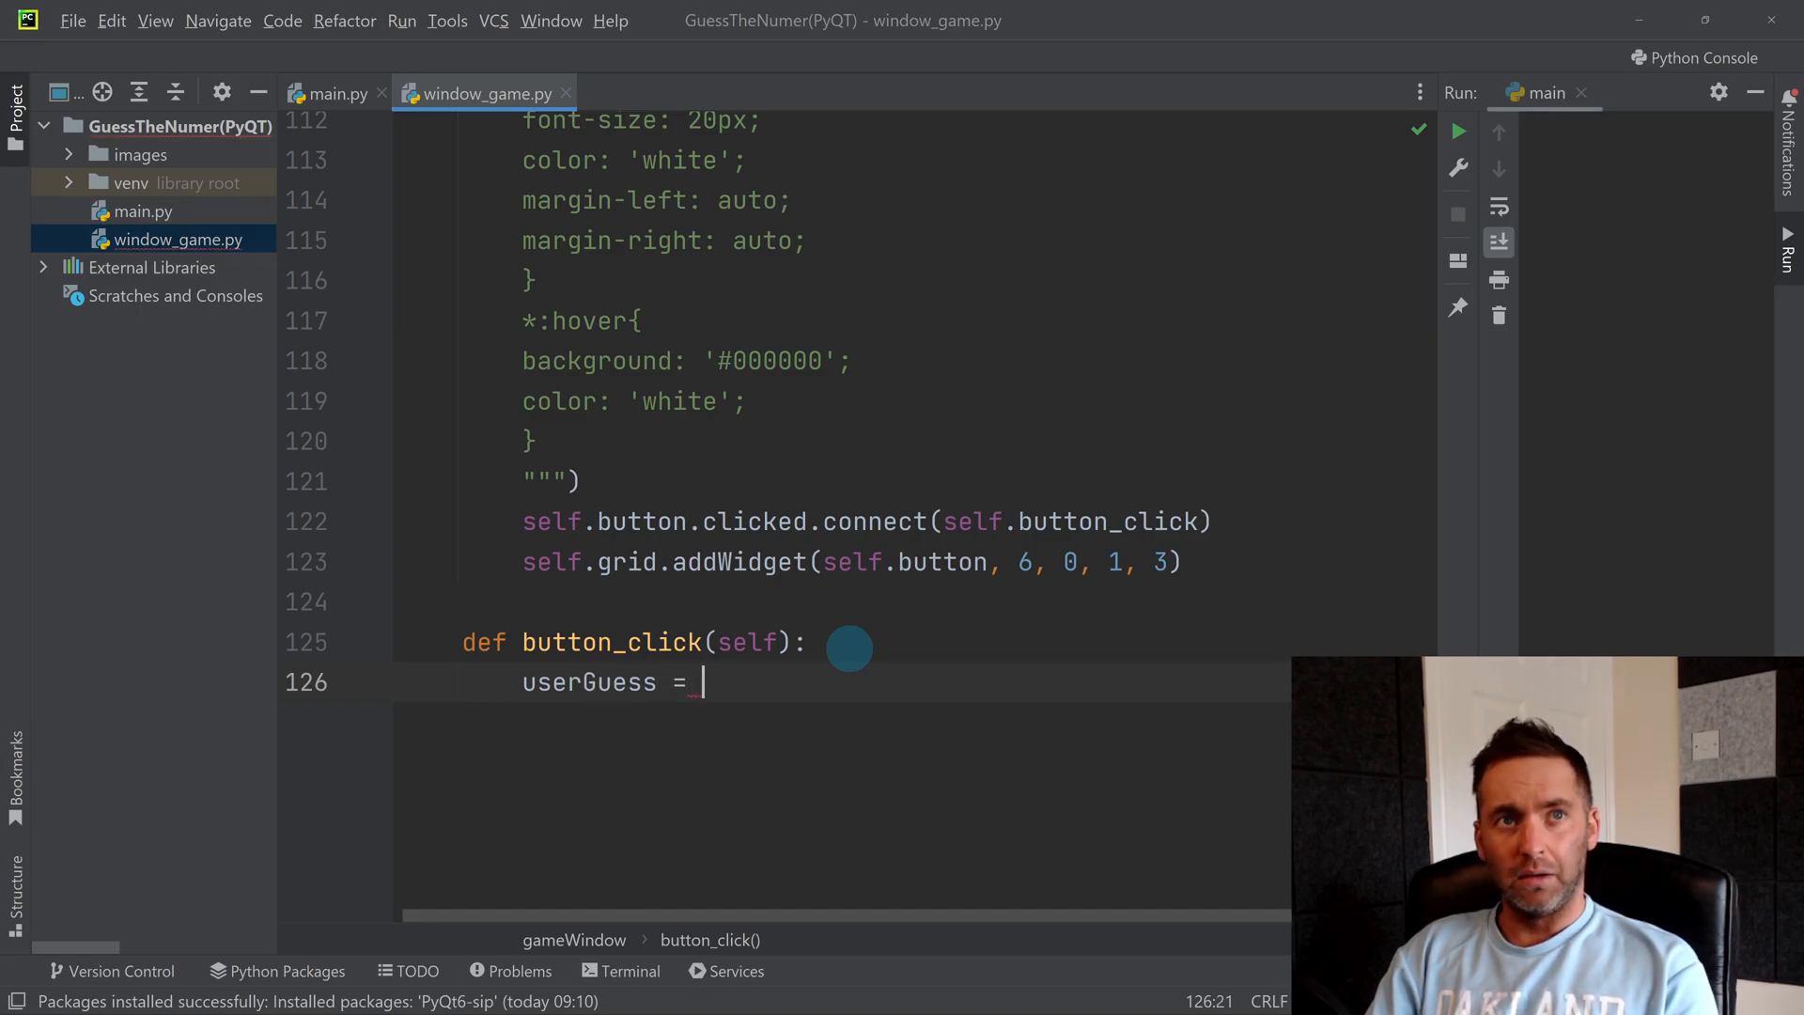
type("self.")
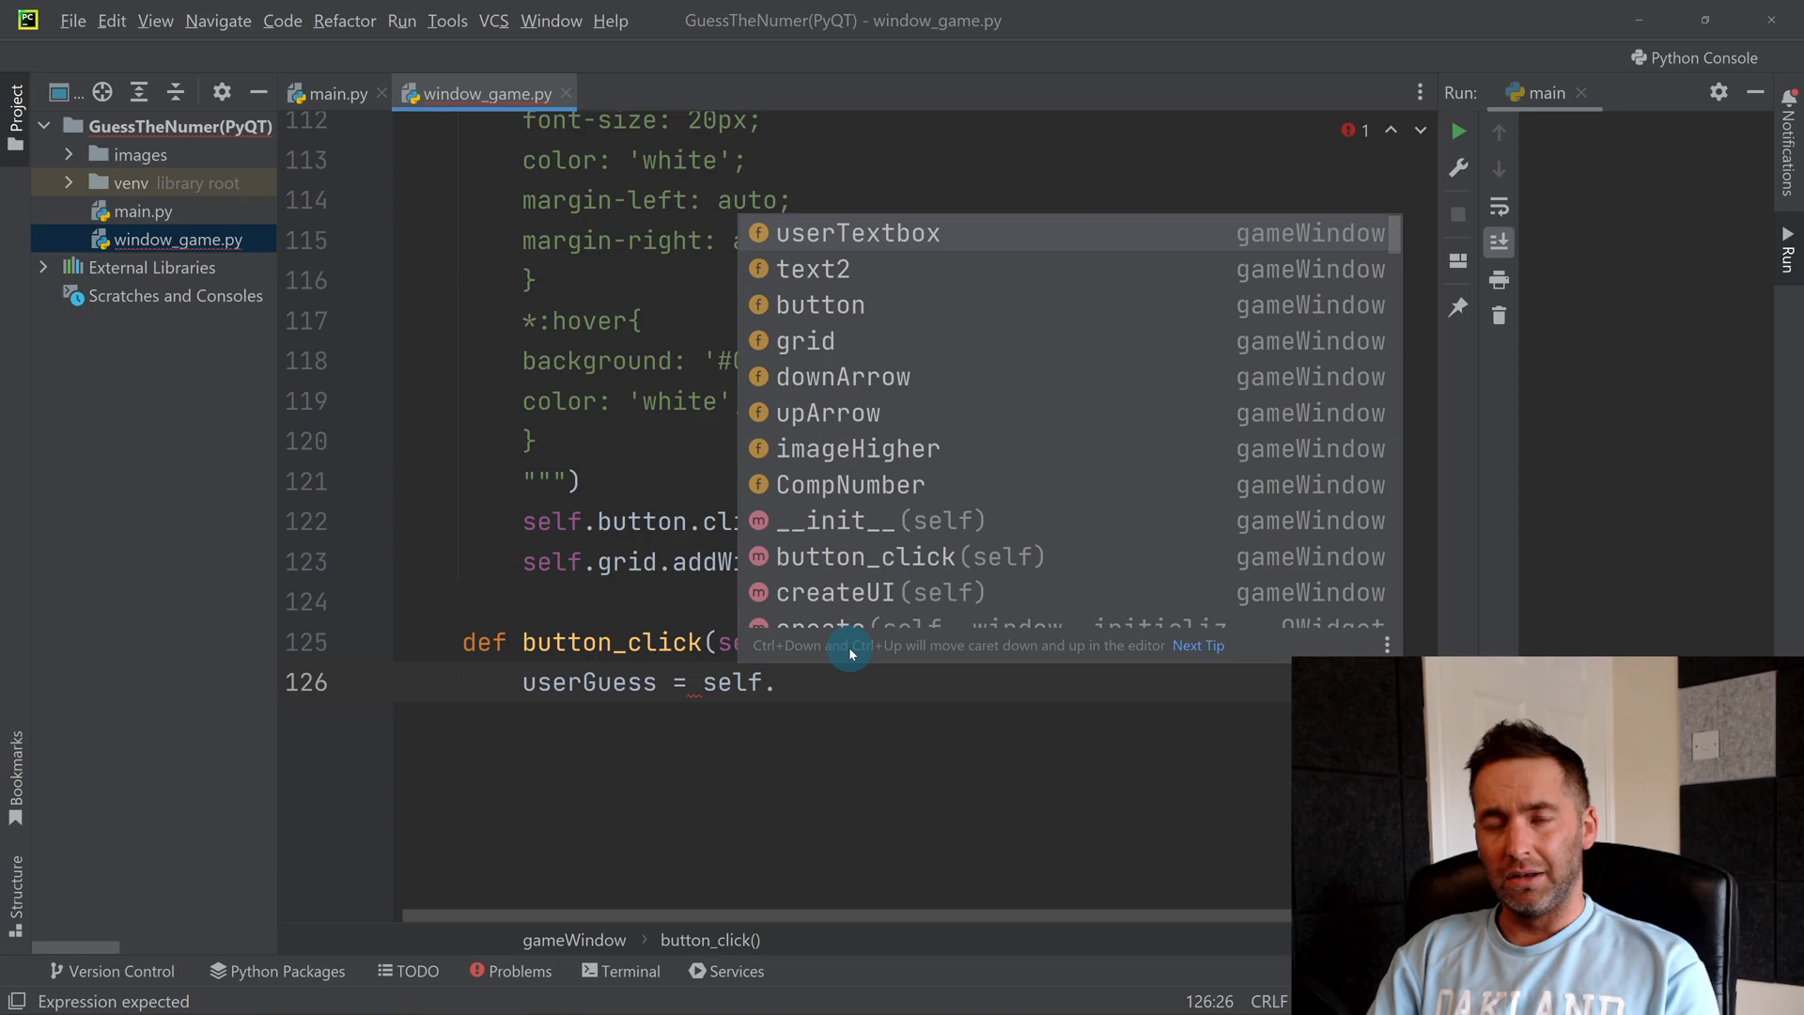
type("userTextbox")
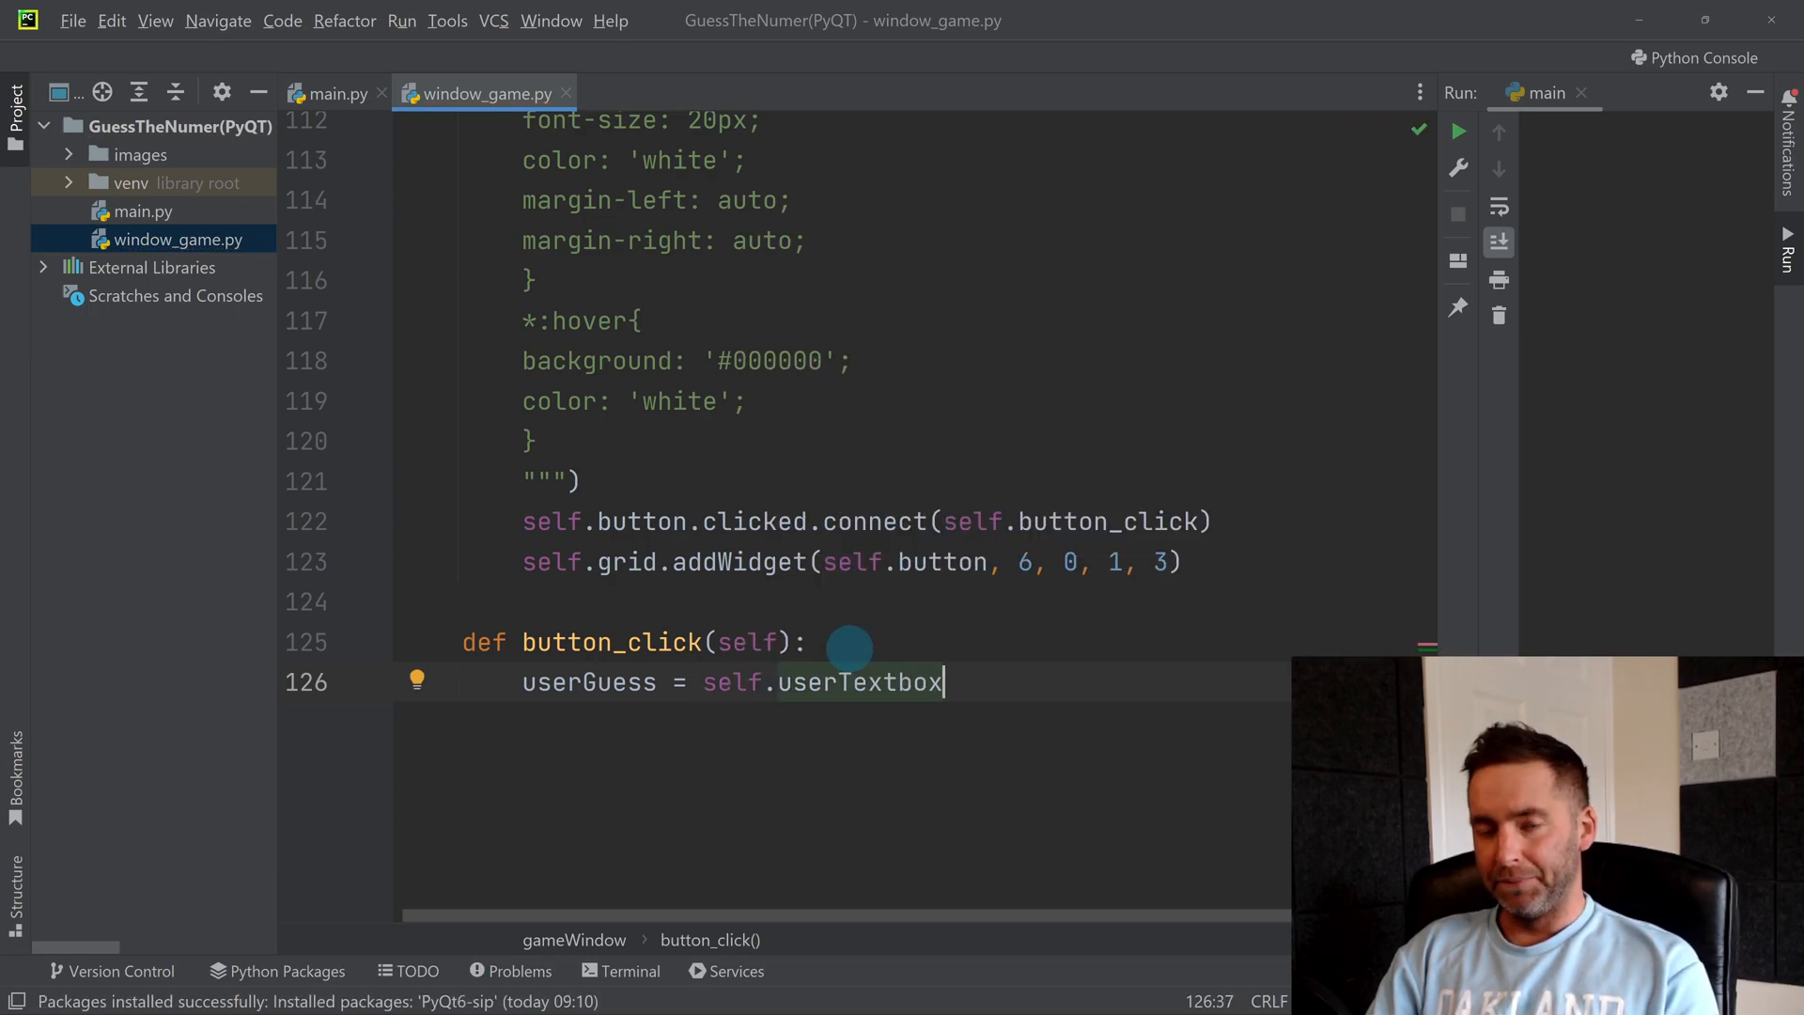
type(".tex")
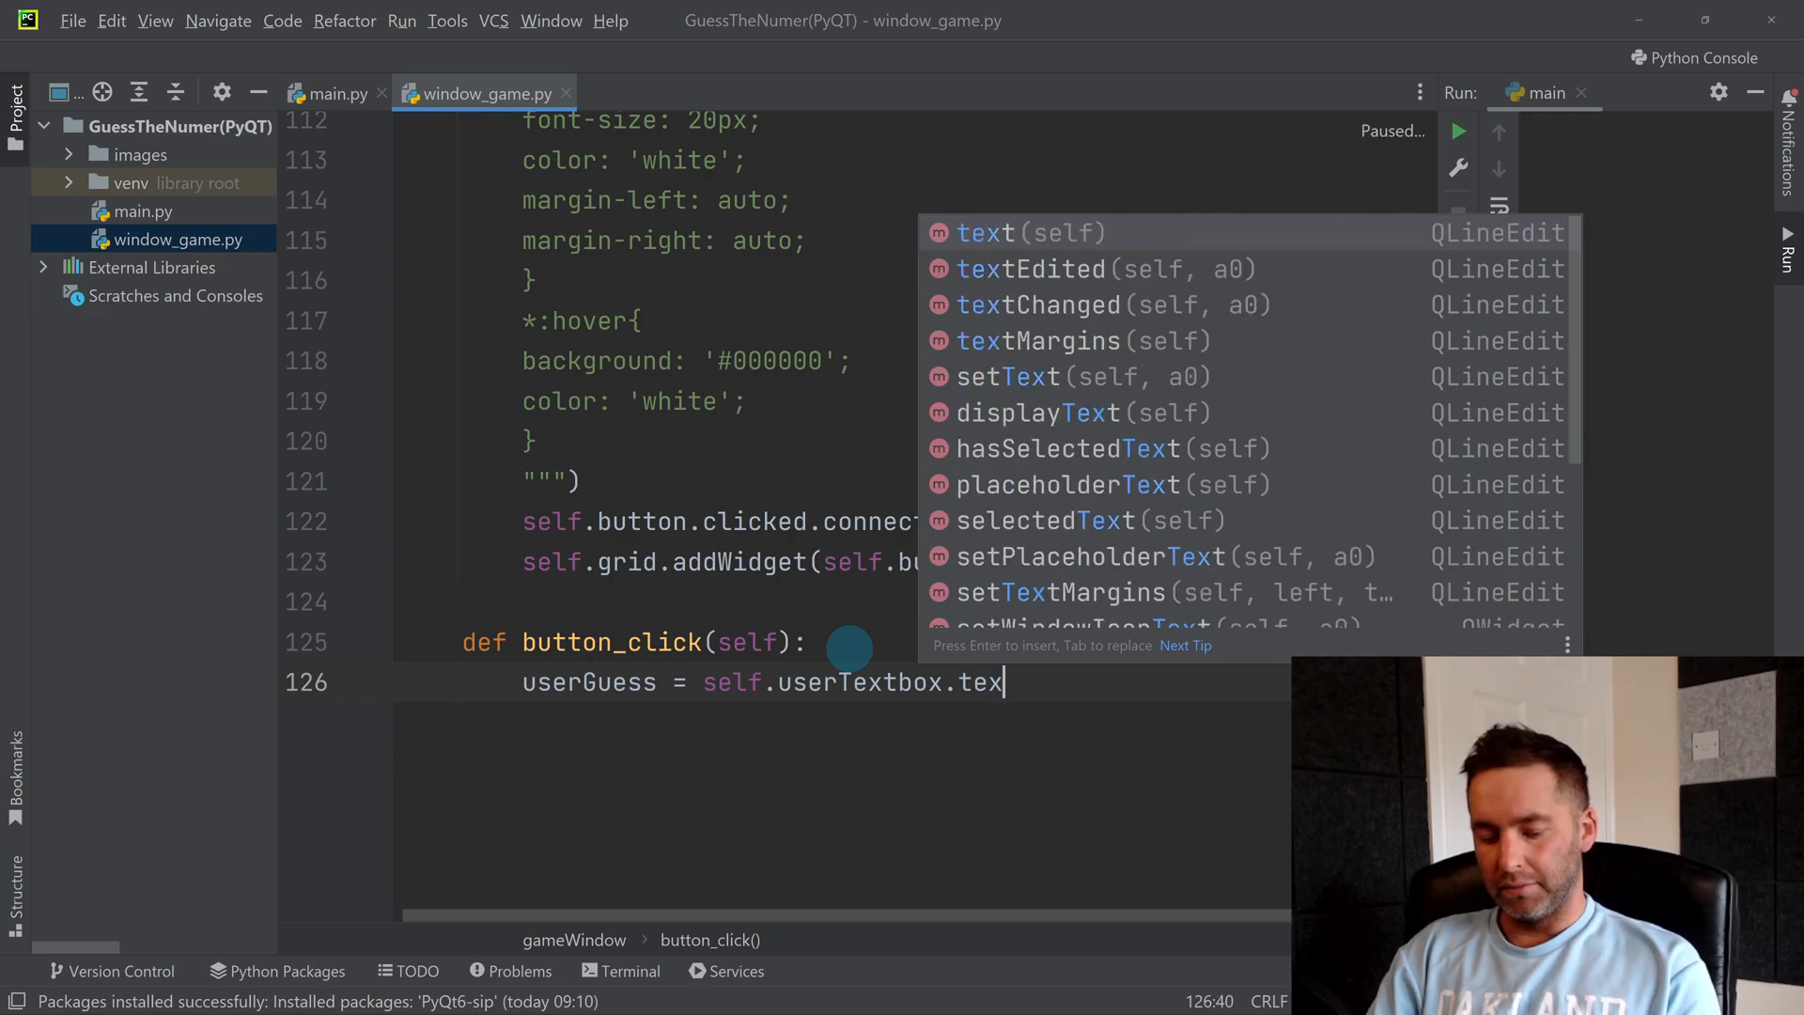
key("Enter")
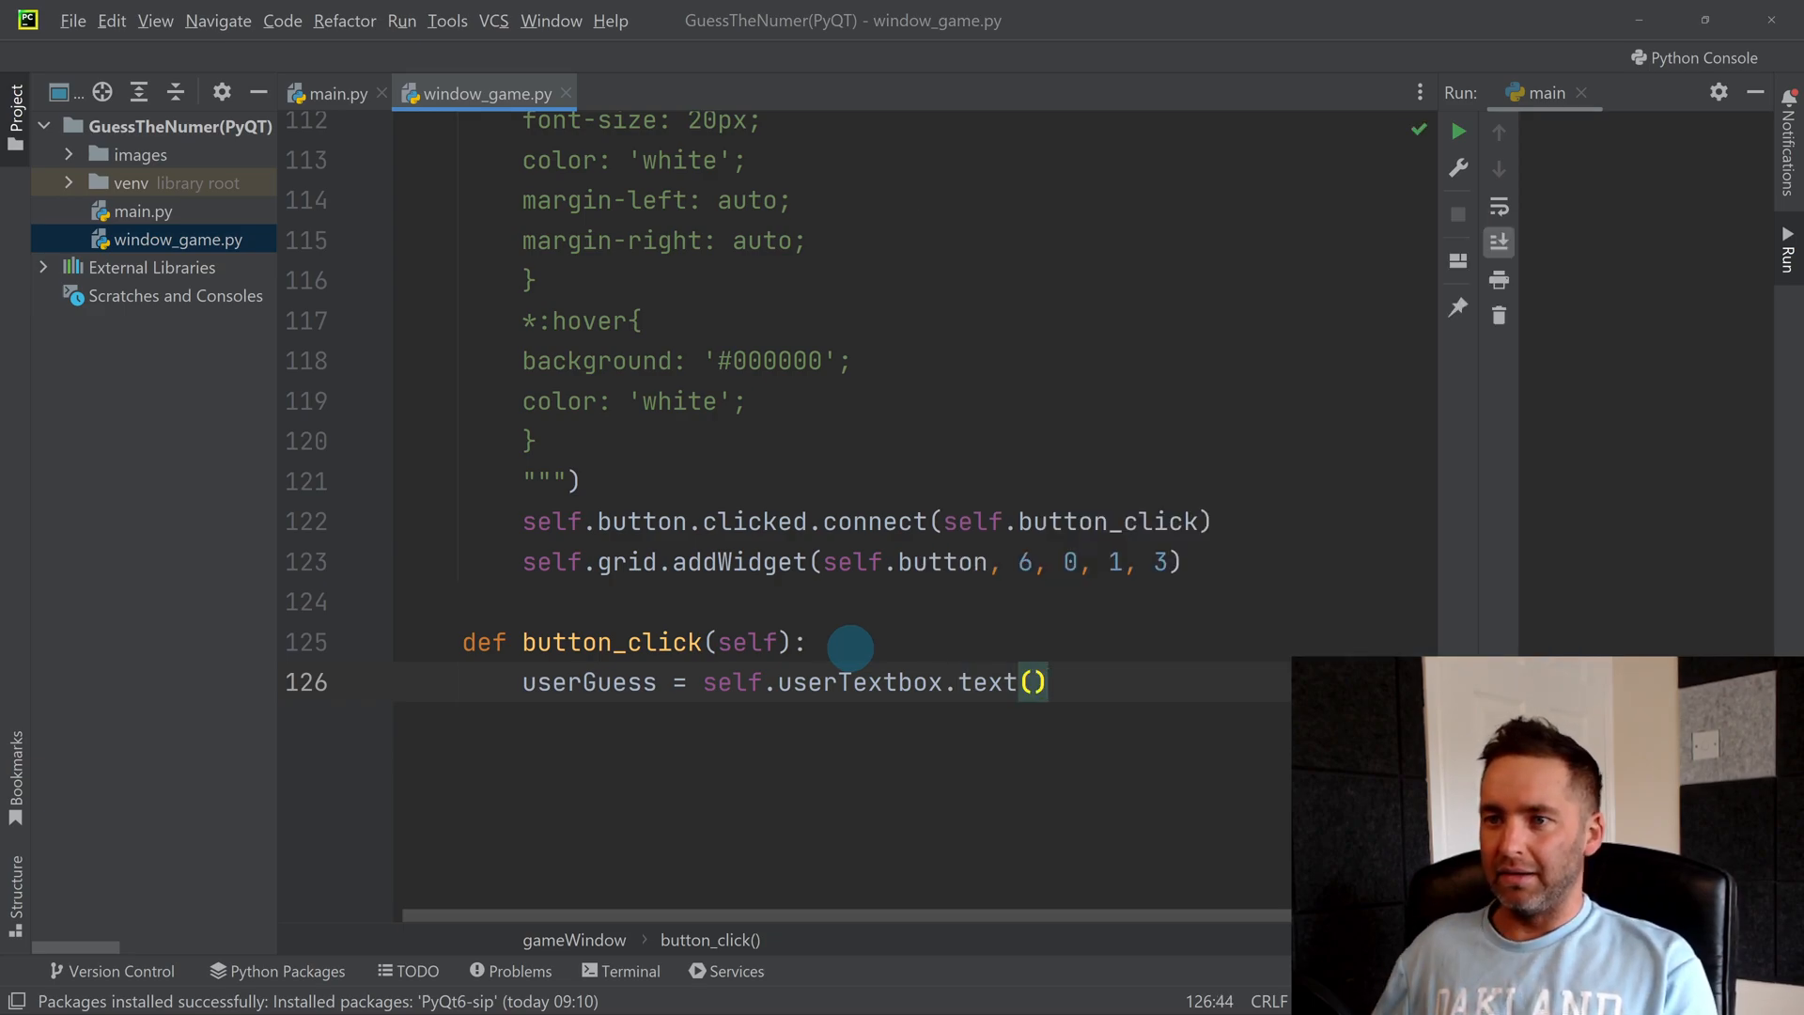
Step: Highlight the self.userTextbox.text() expression, then open a new line below the assignment
left_click(624, 681)
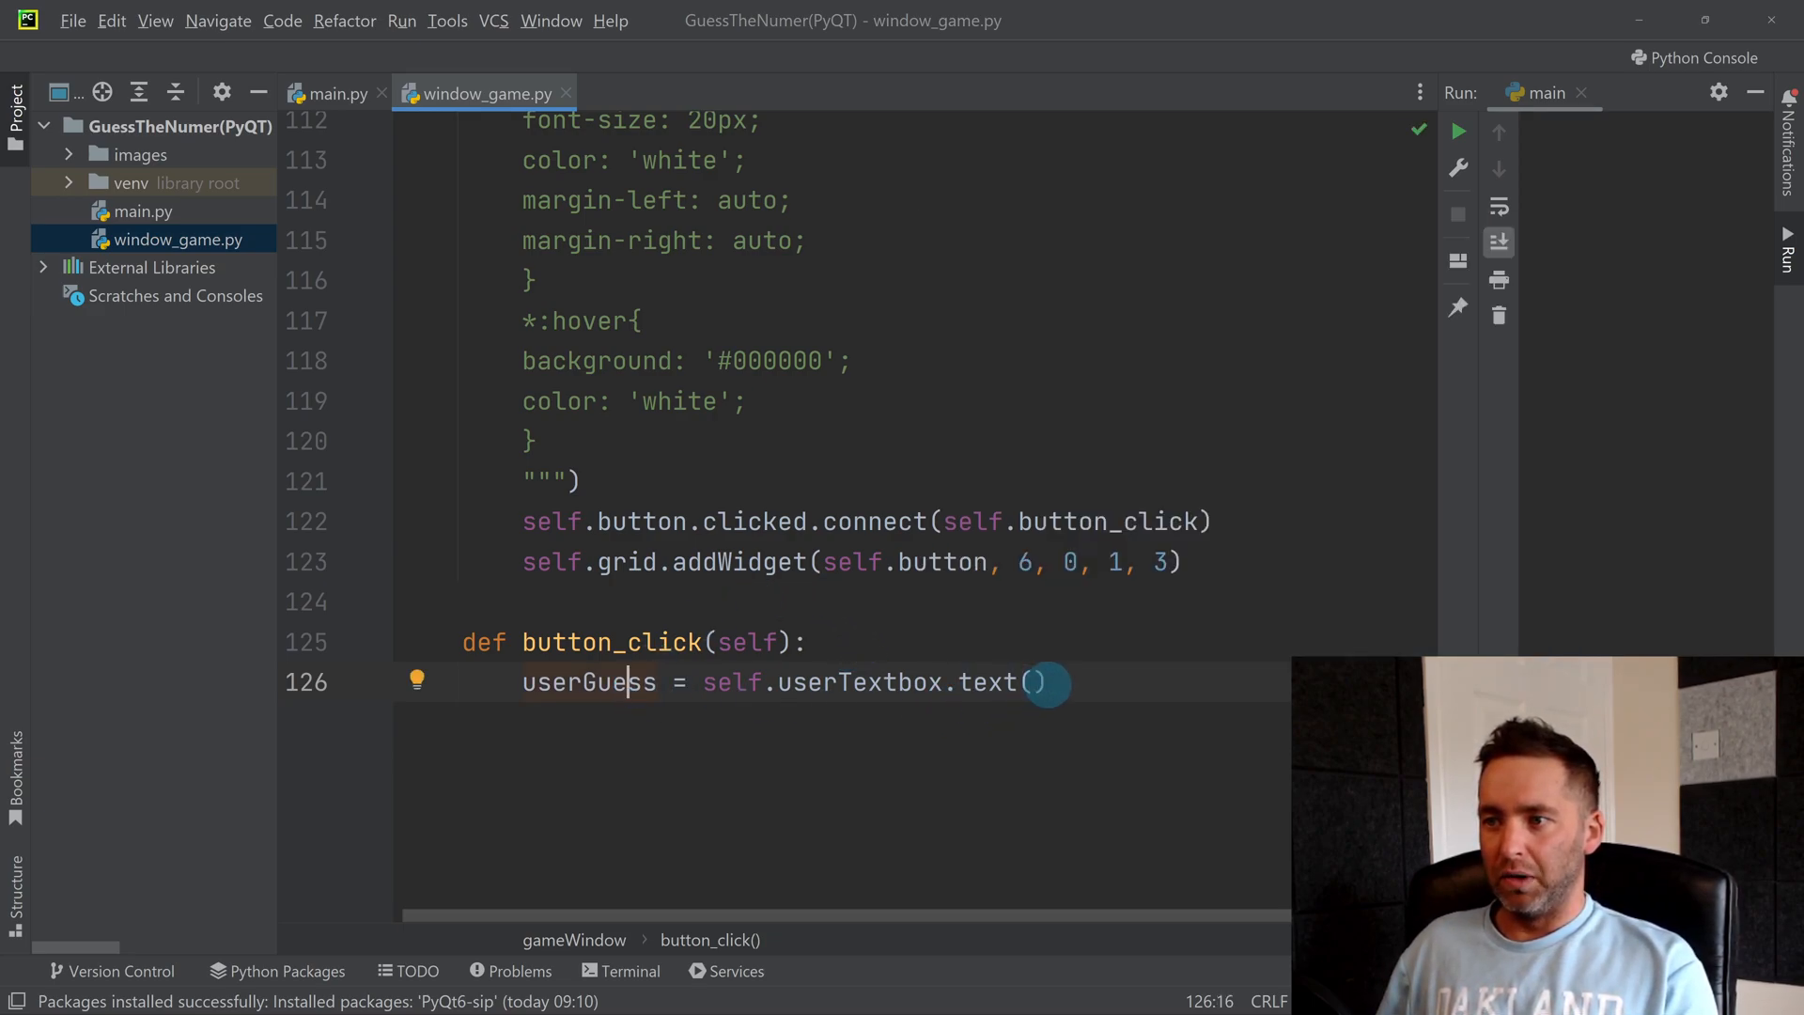
left_click_drag(703, 682, 1045, 683)
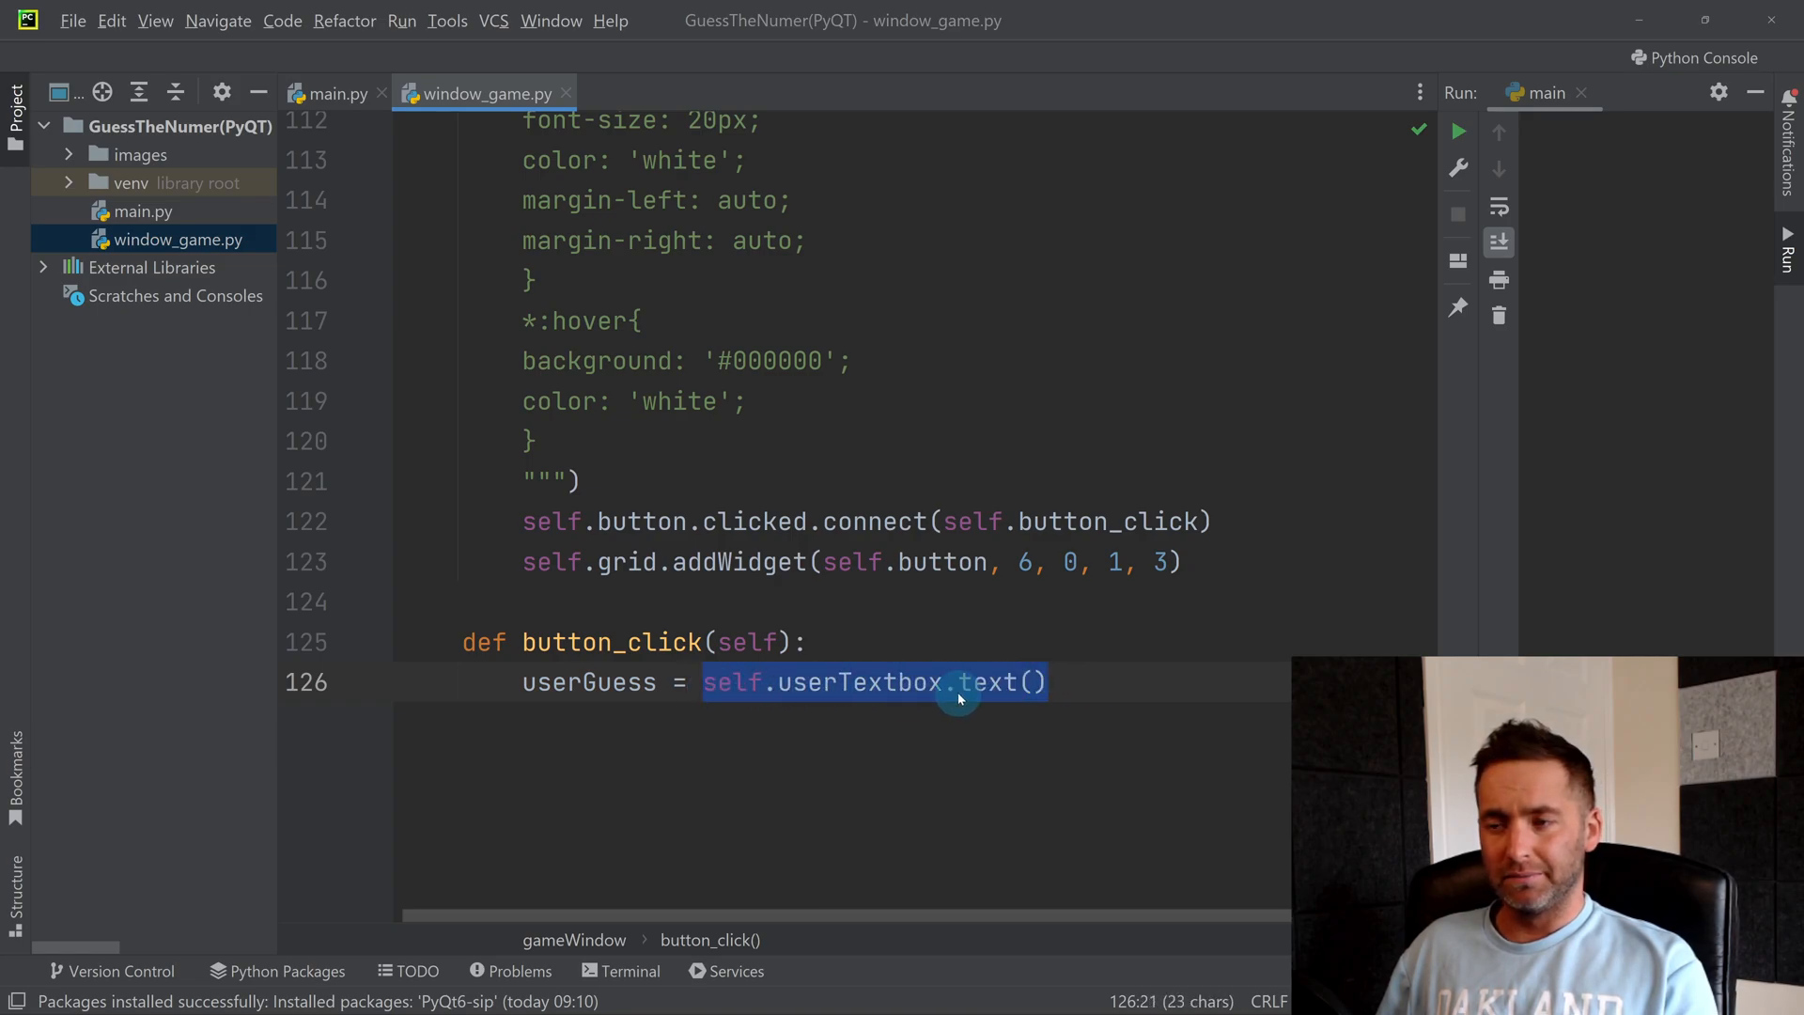
key("enter")
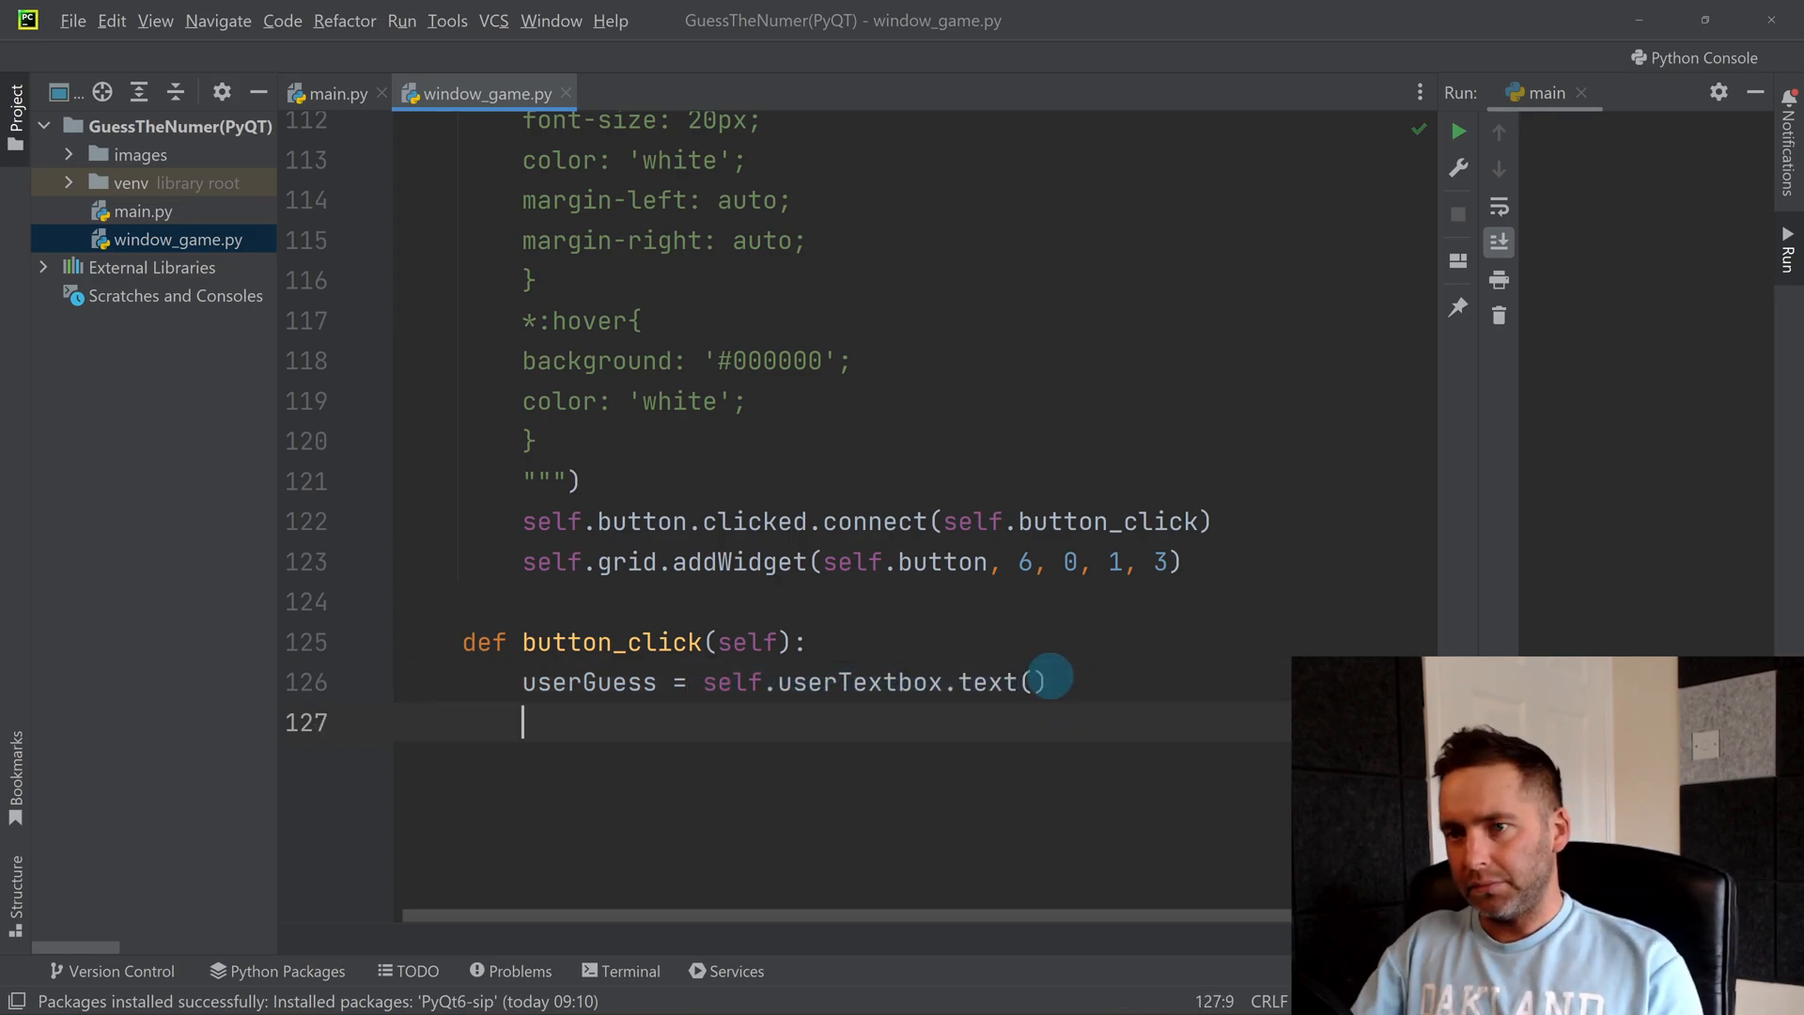
Step: Add if userGuess != "": beneath the userGuess assignment
scroll("down", 3)
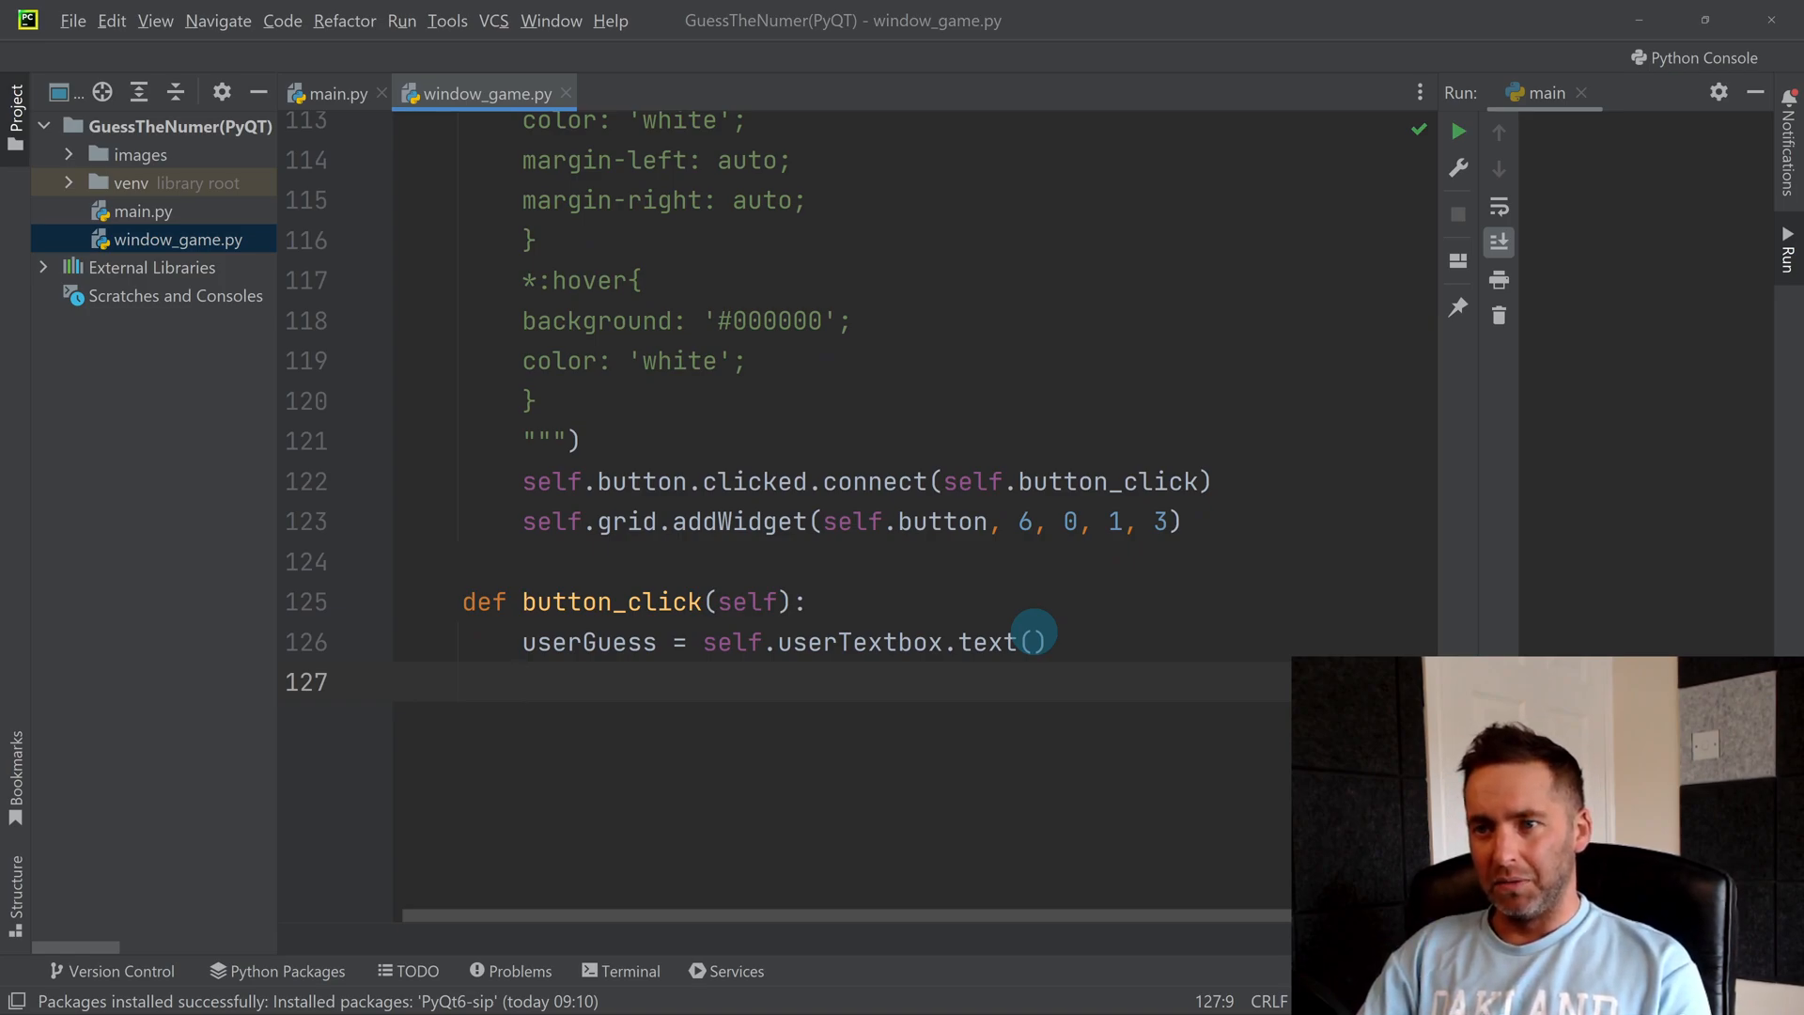
type("if")
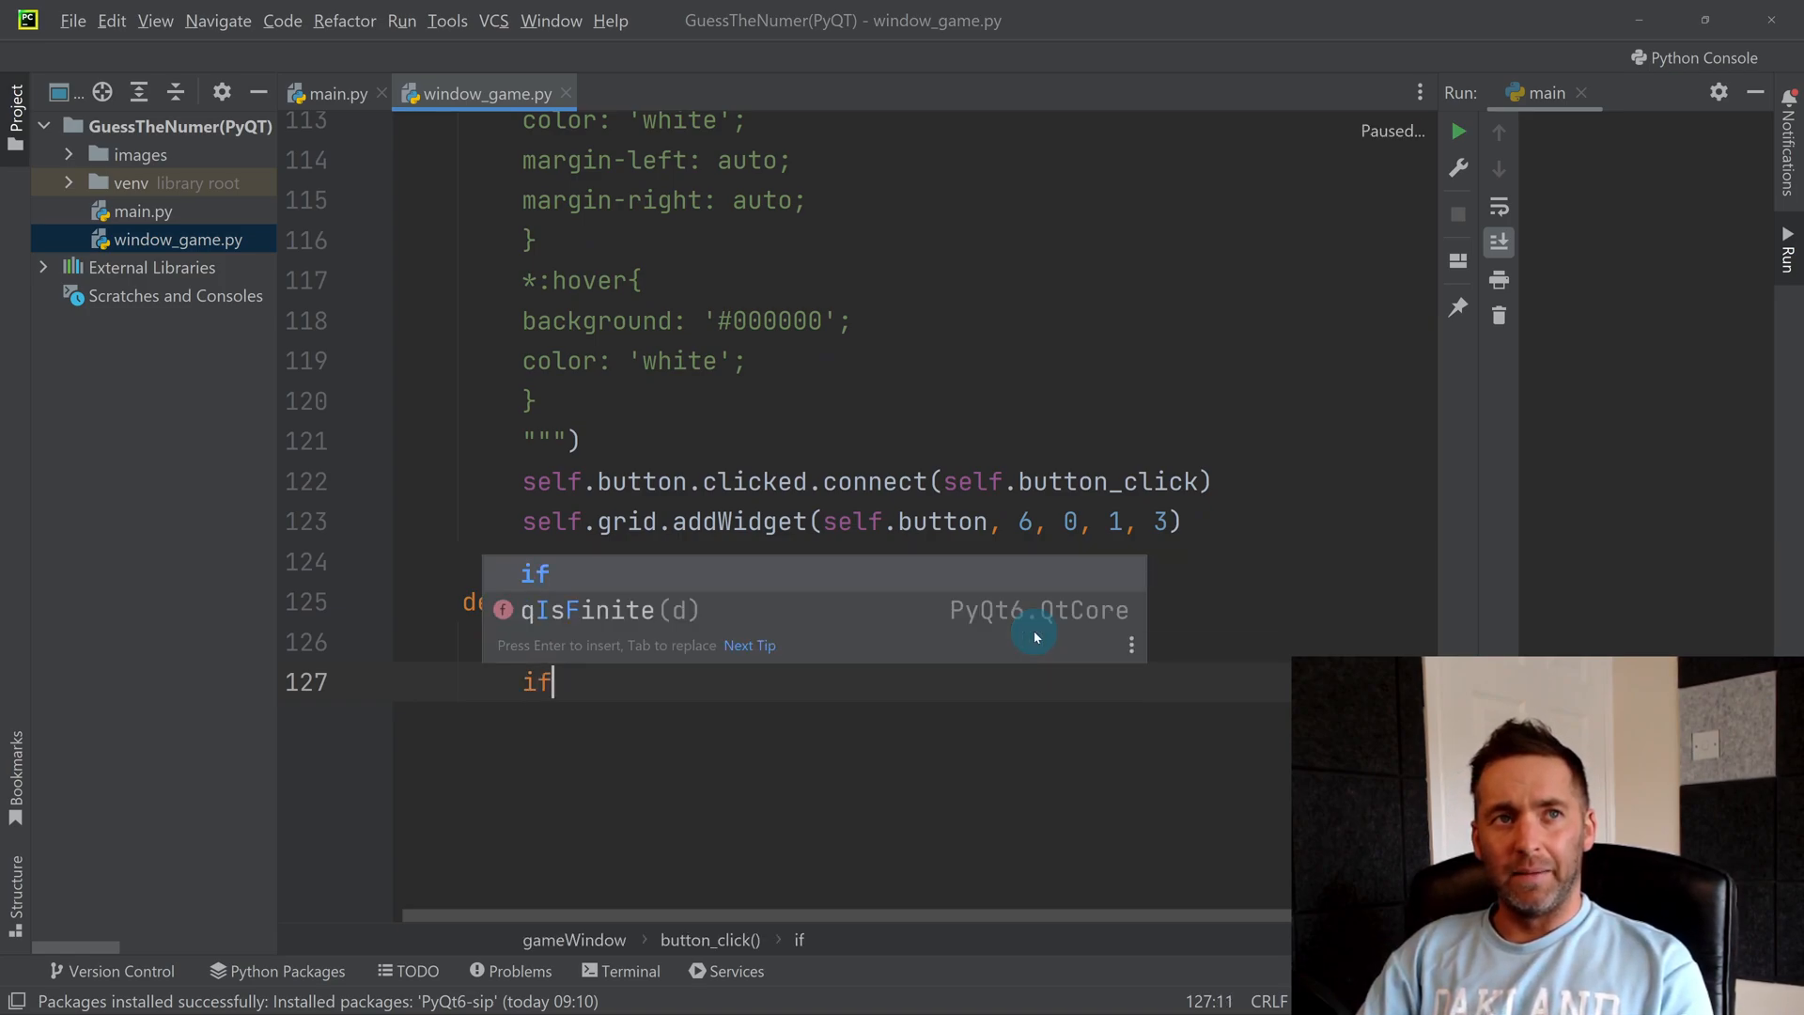
type("userGuess")
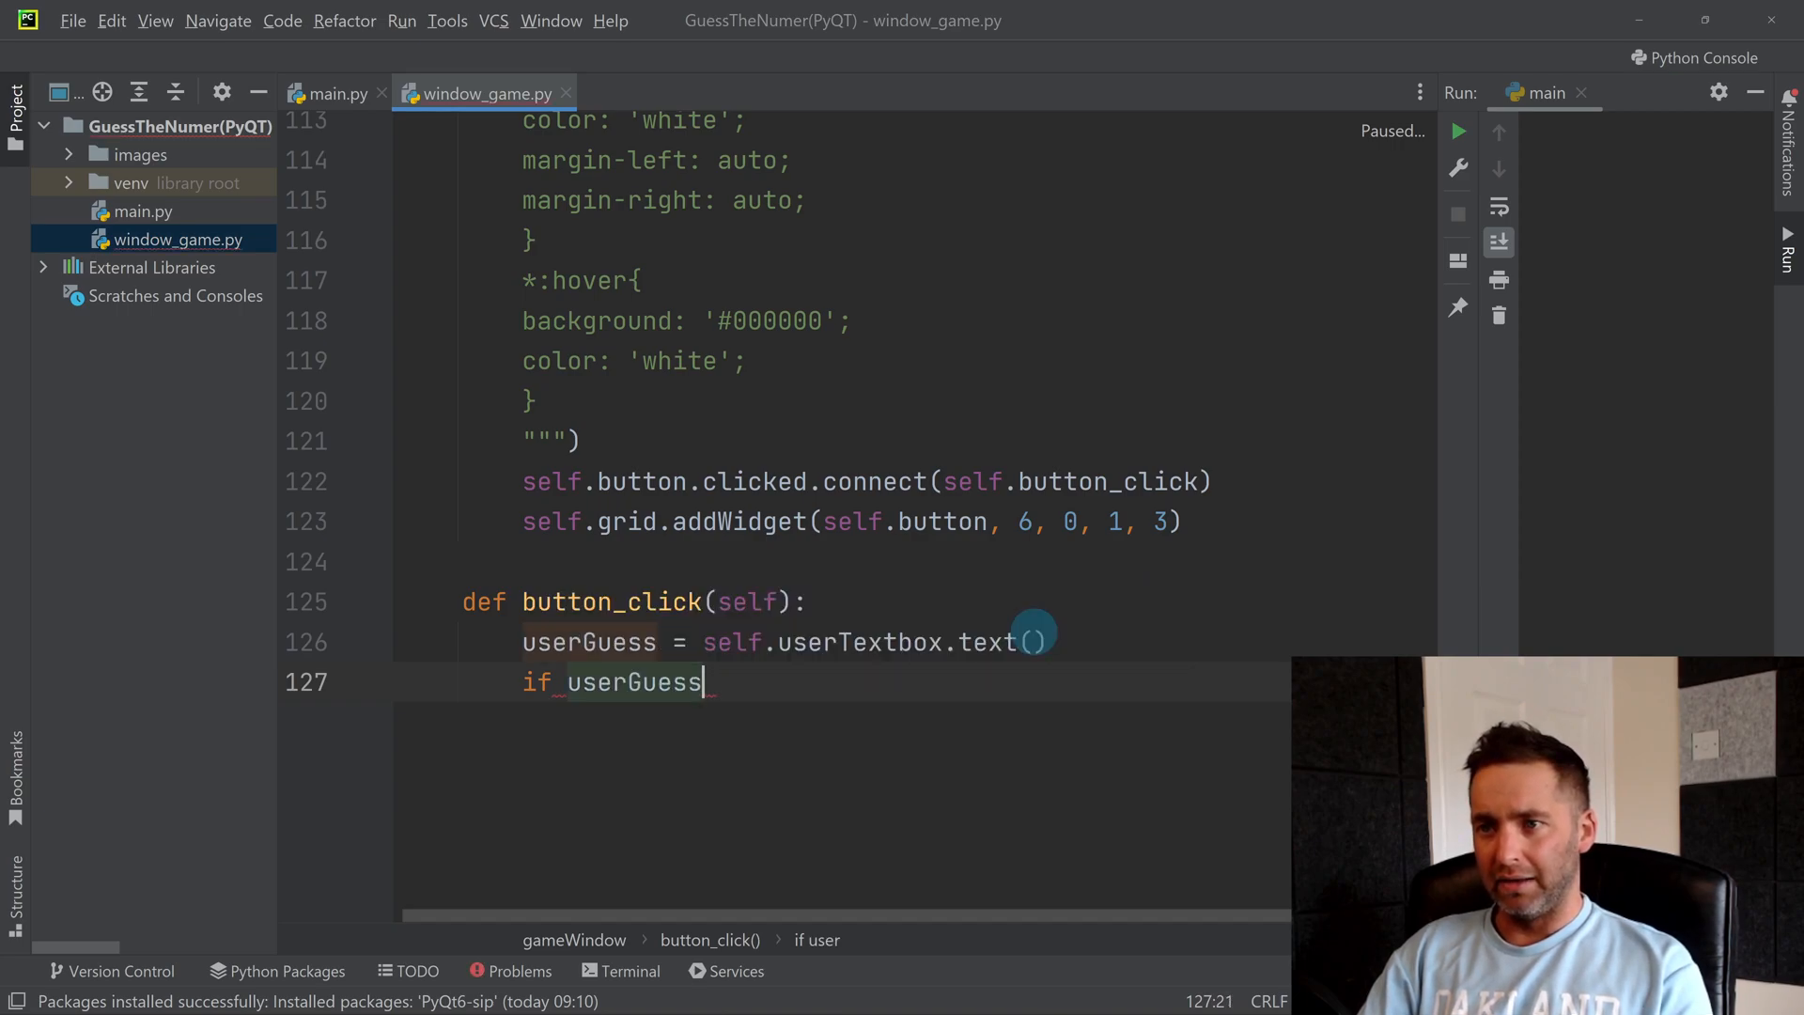
type("==")
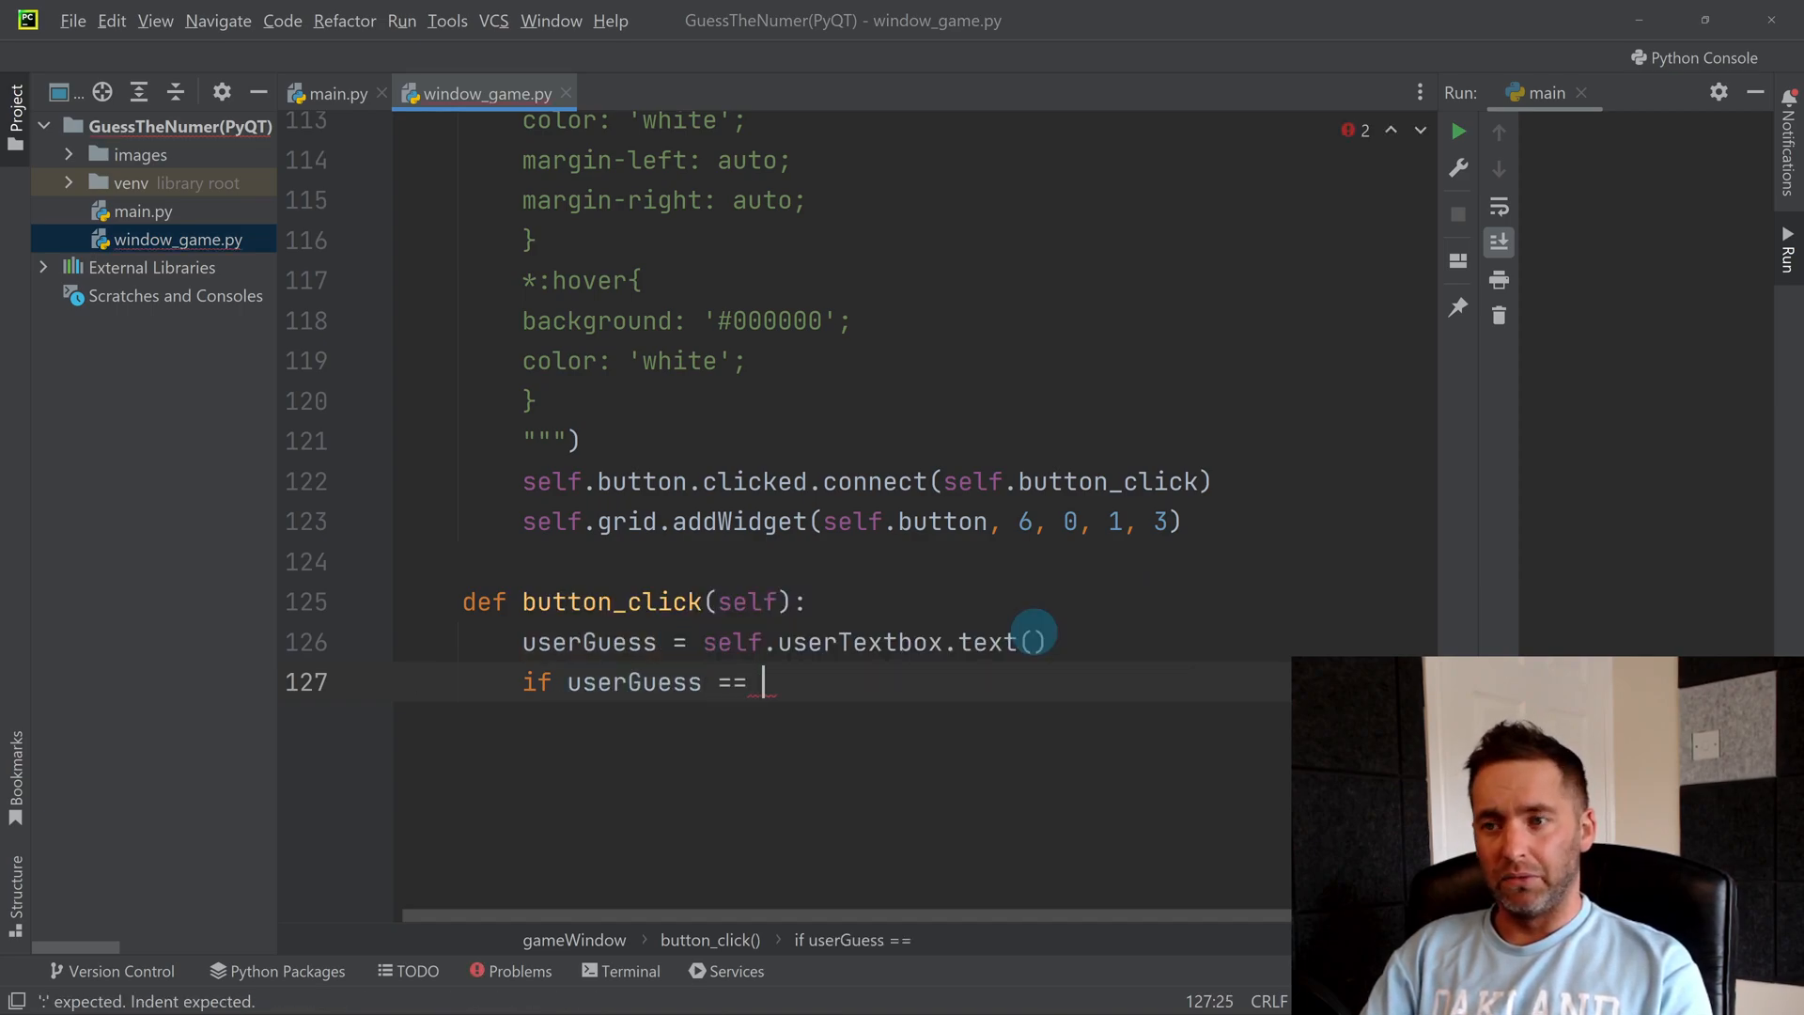
type("!=")
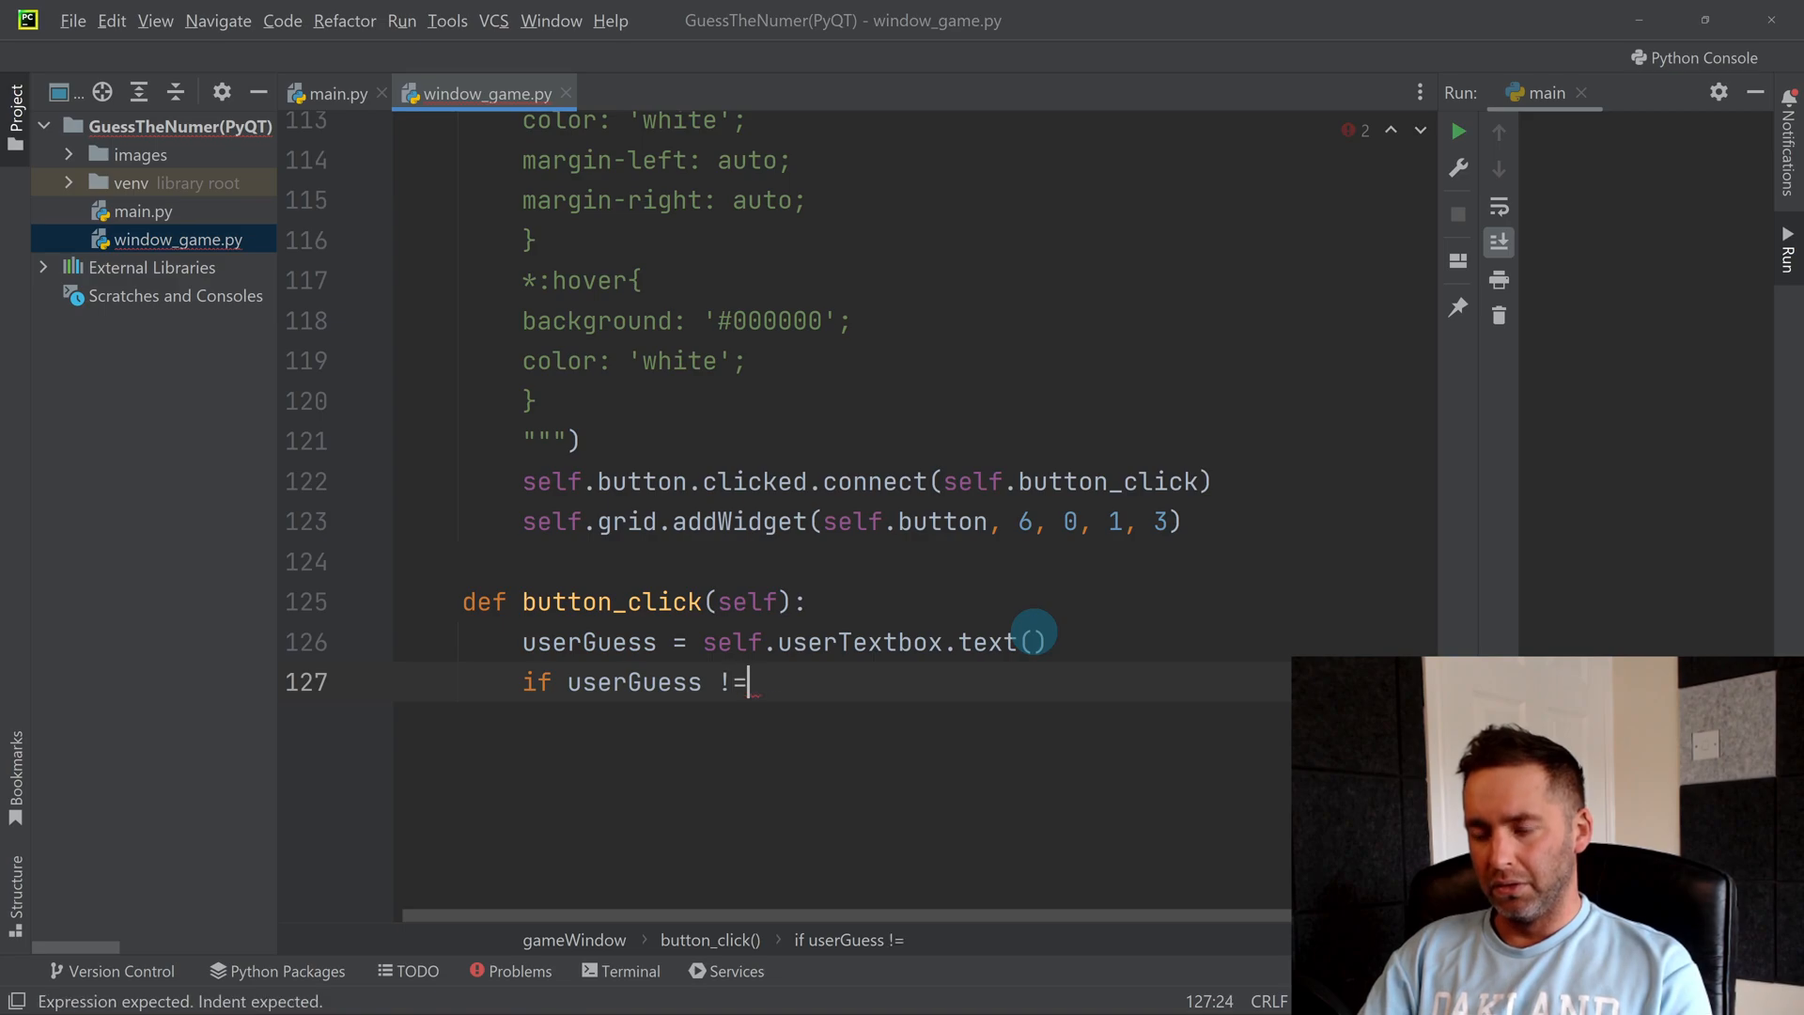
type("\"\"")
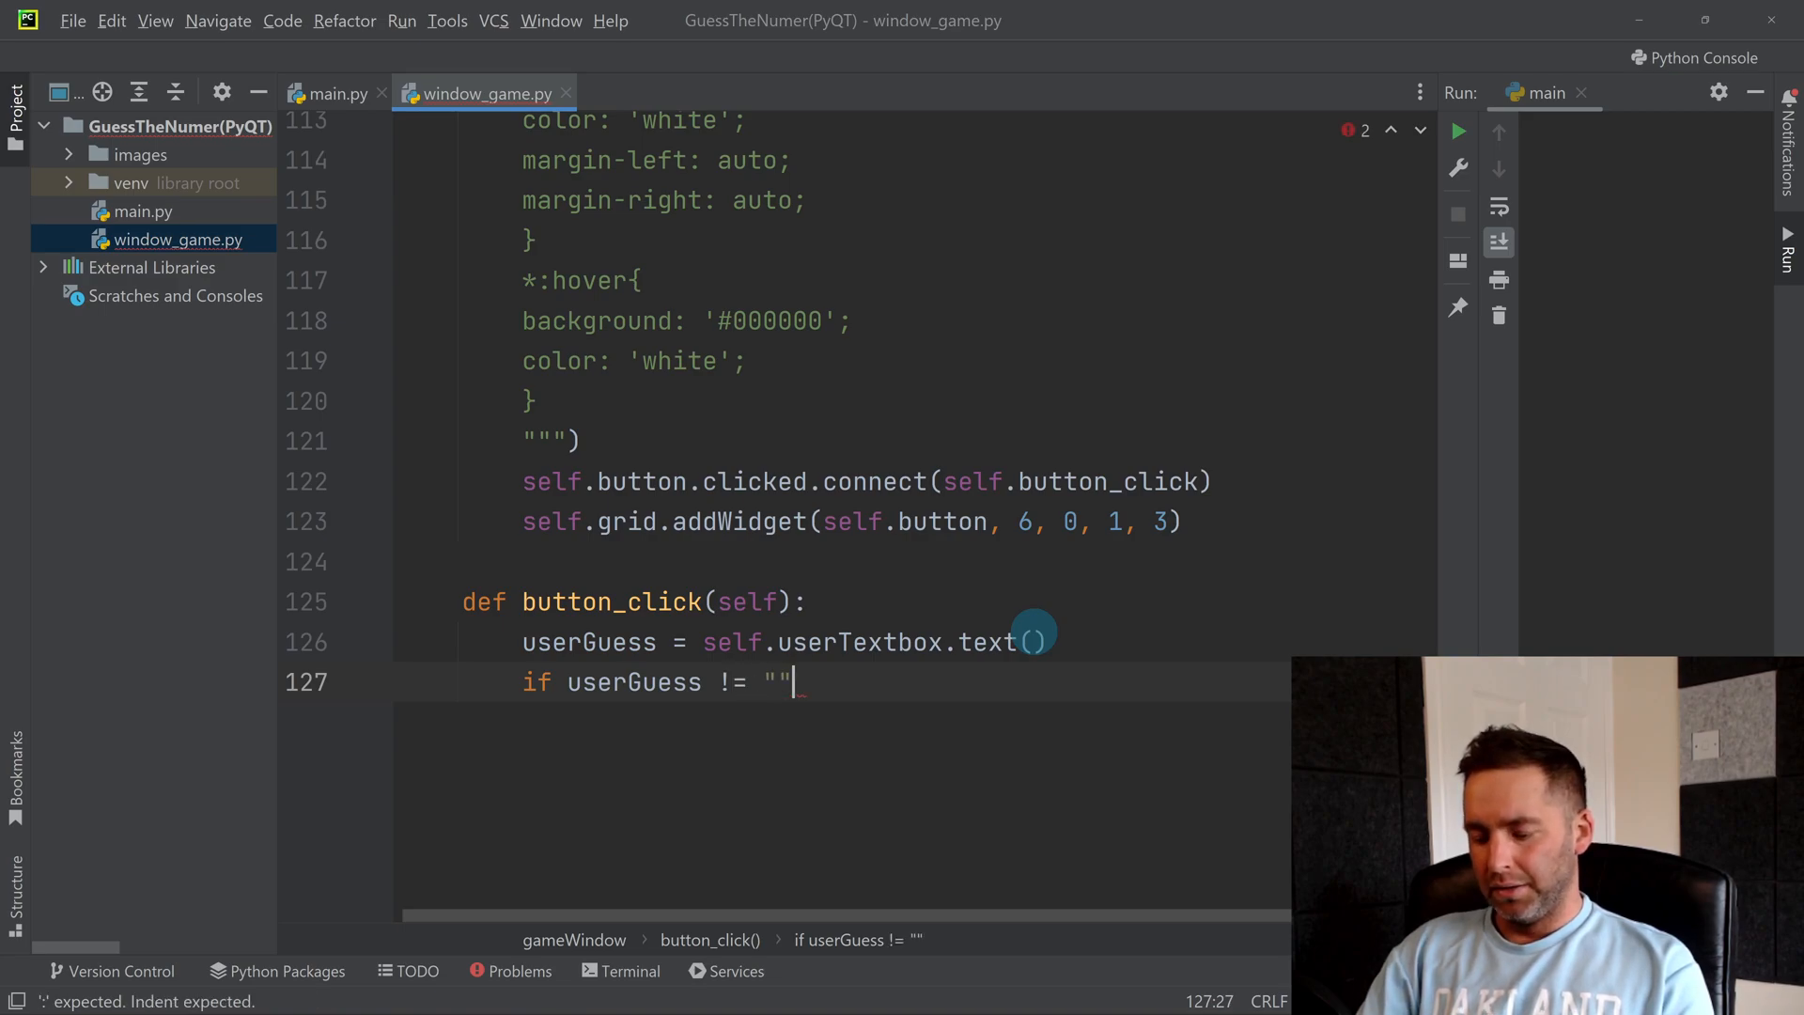
type(":")
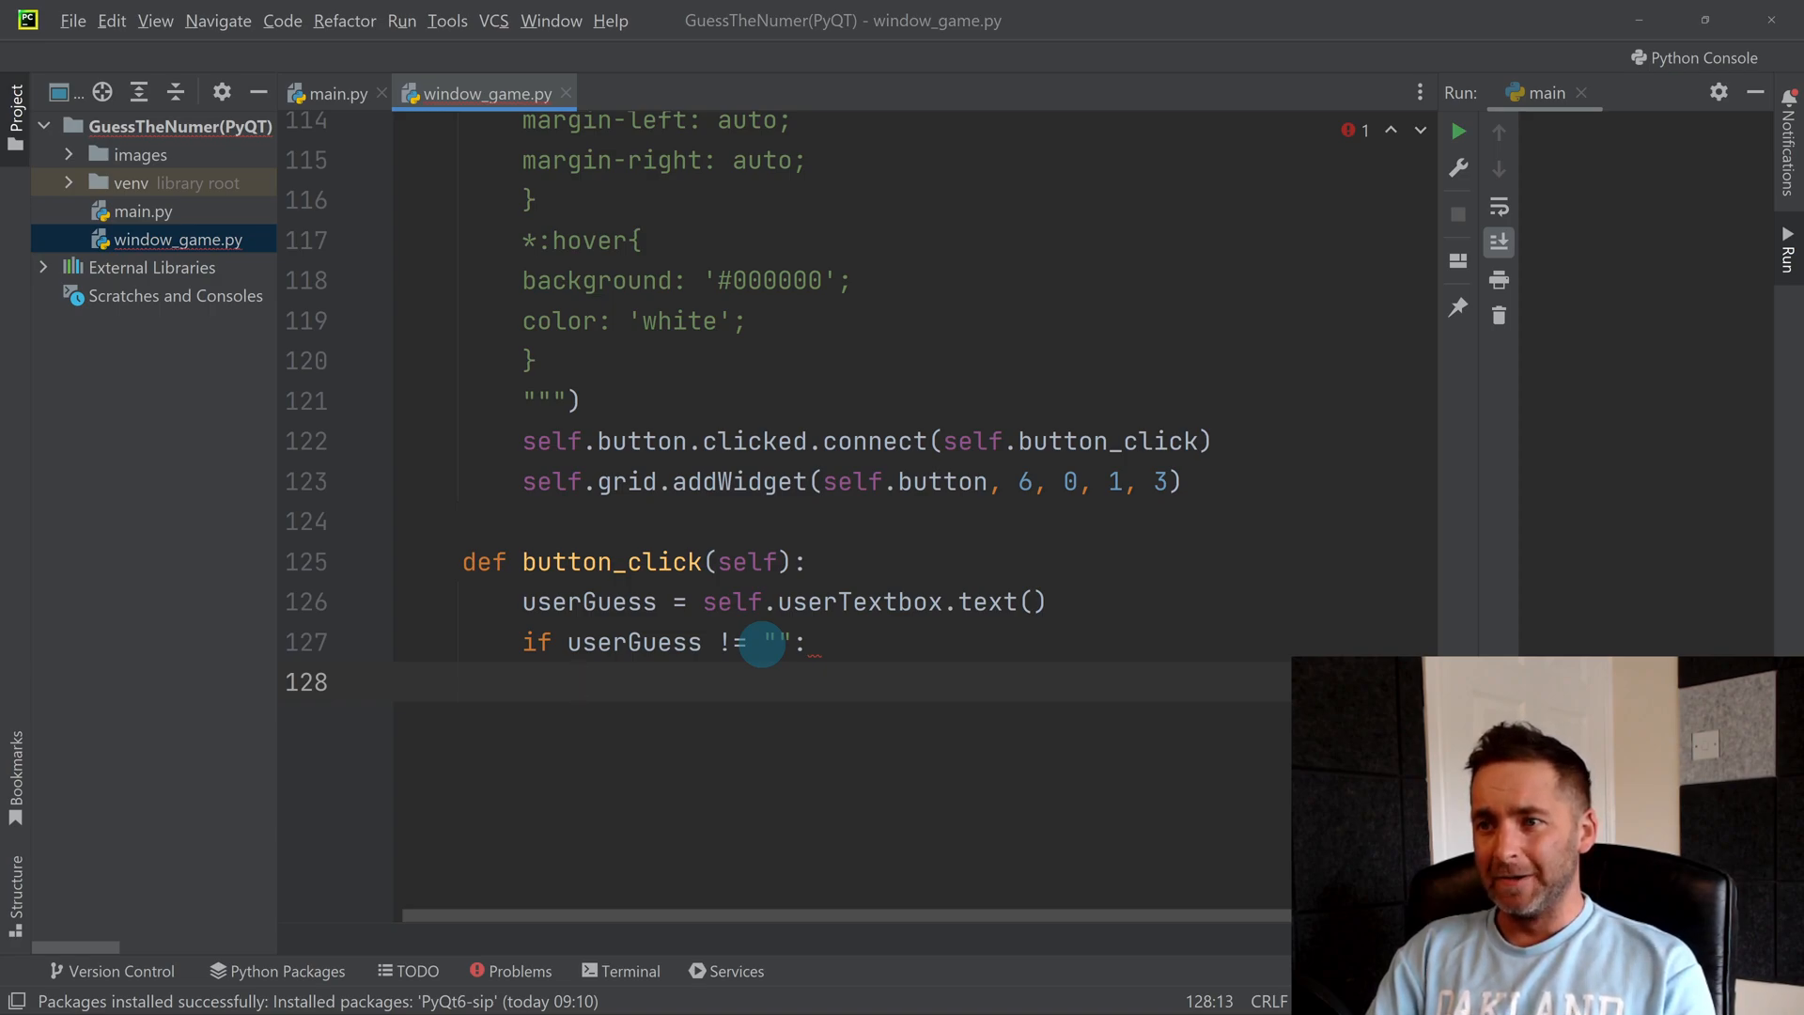
mouse_move(1308, 626)
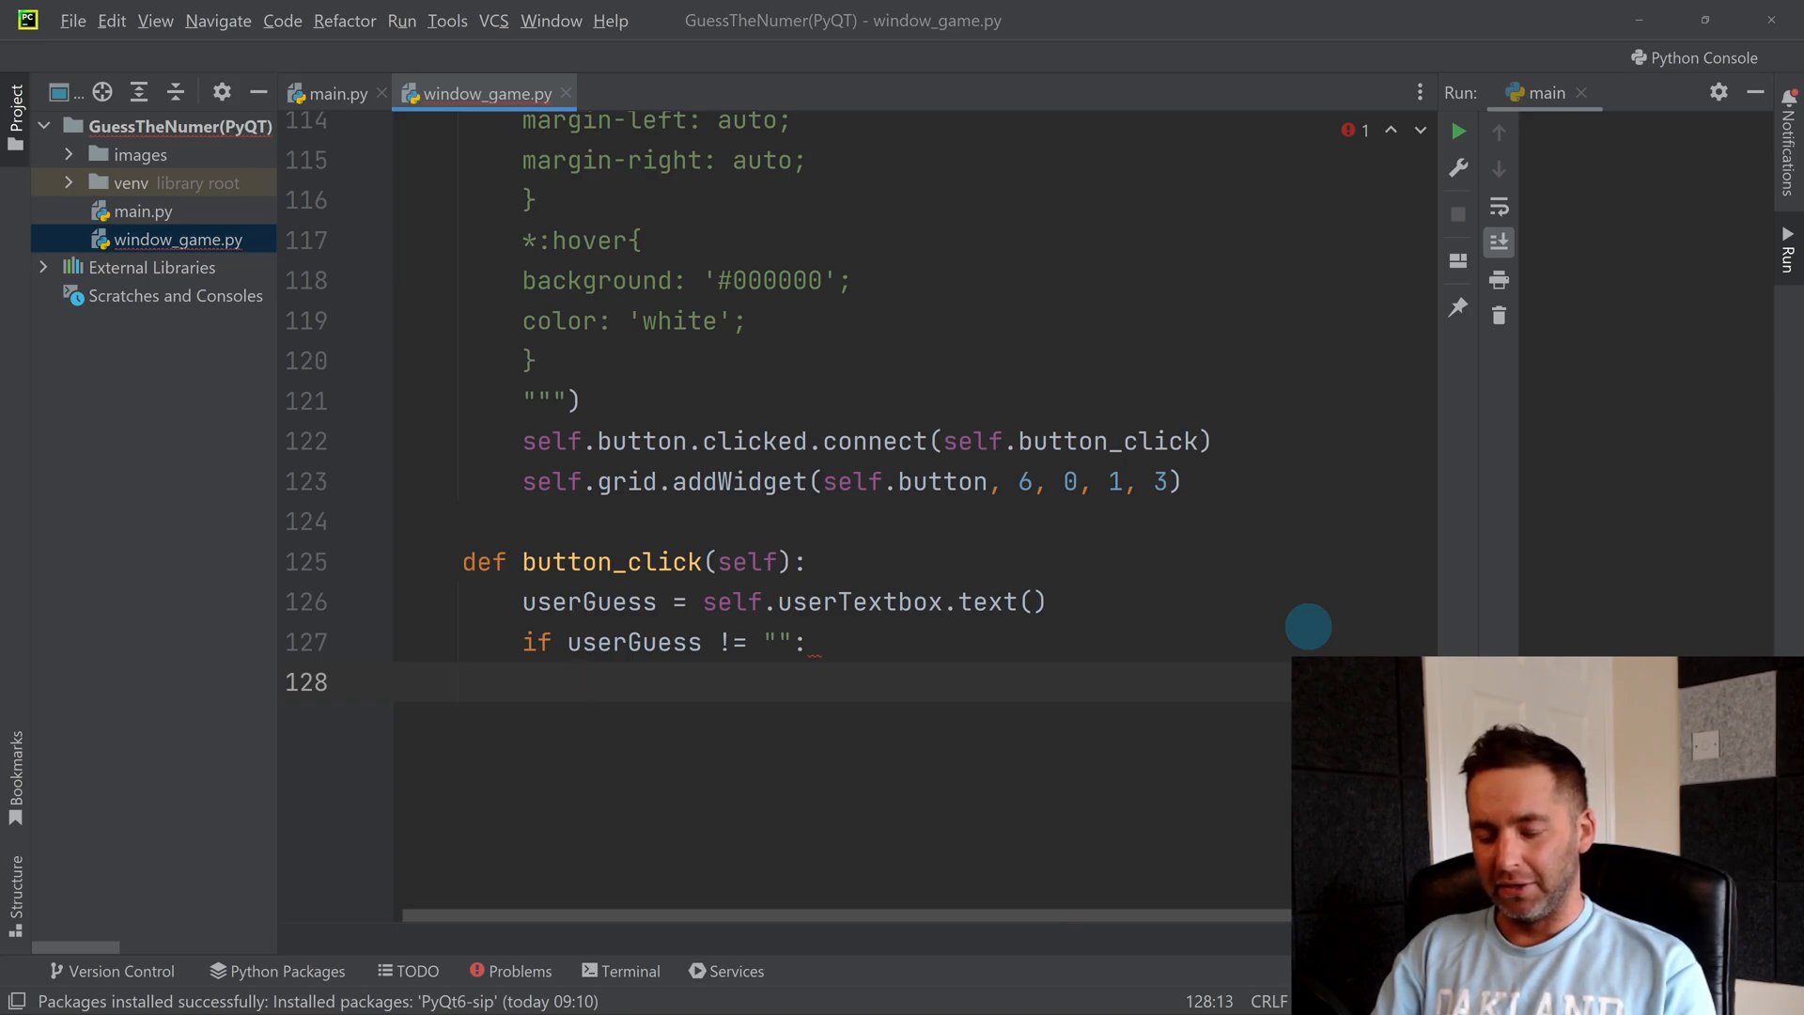
Step: Write if int(userGuess) == CompNum: and open its indented body
type("if")
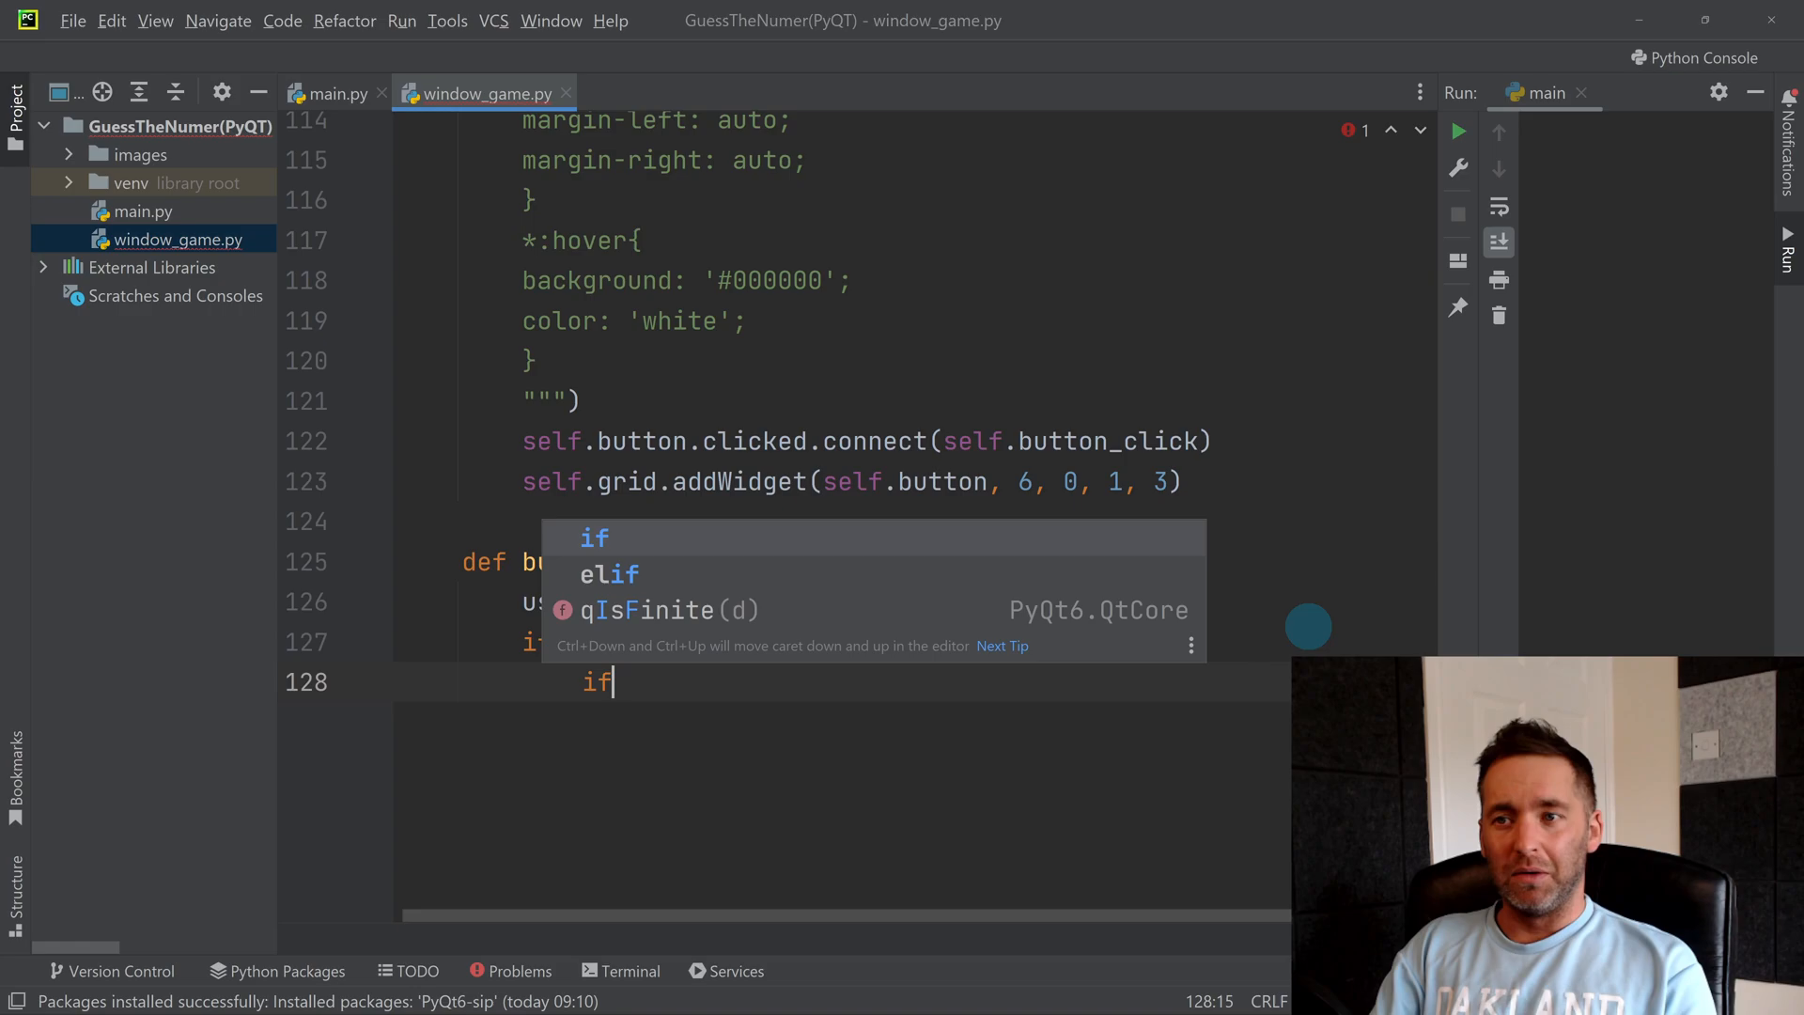
type("int(")
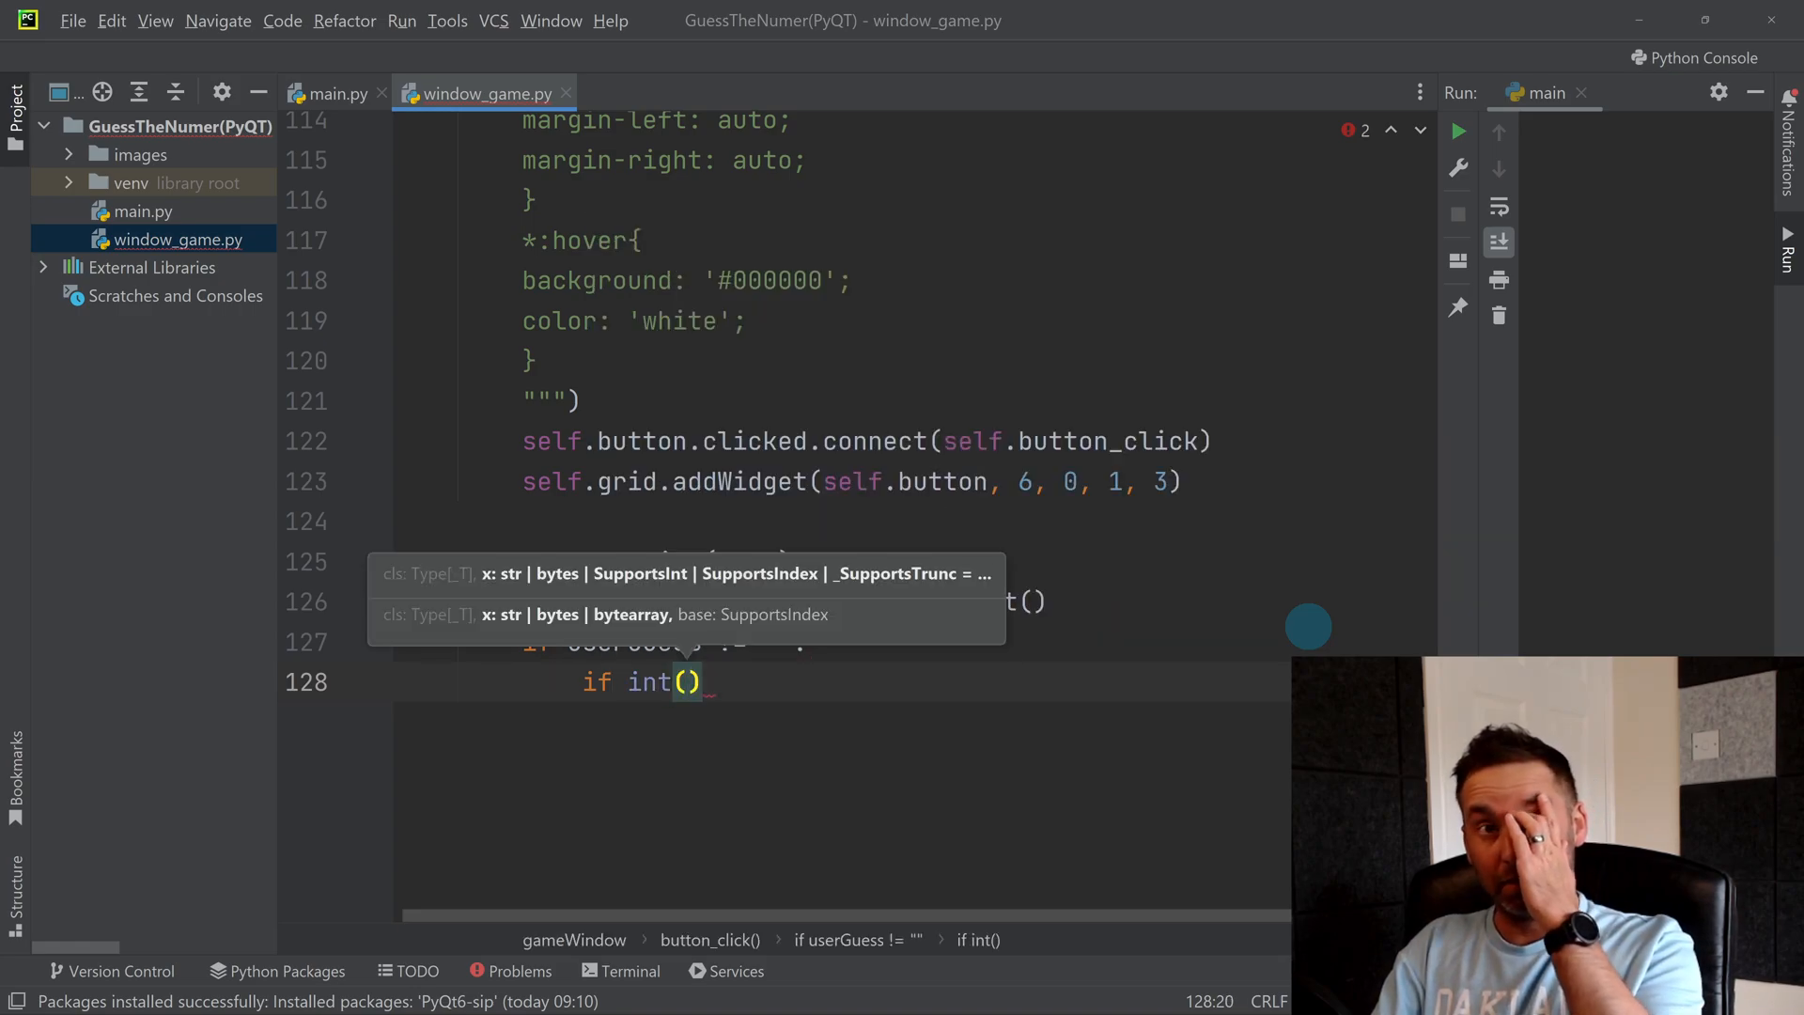
type("userGuess")
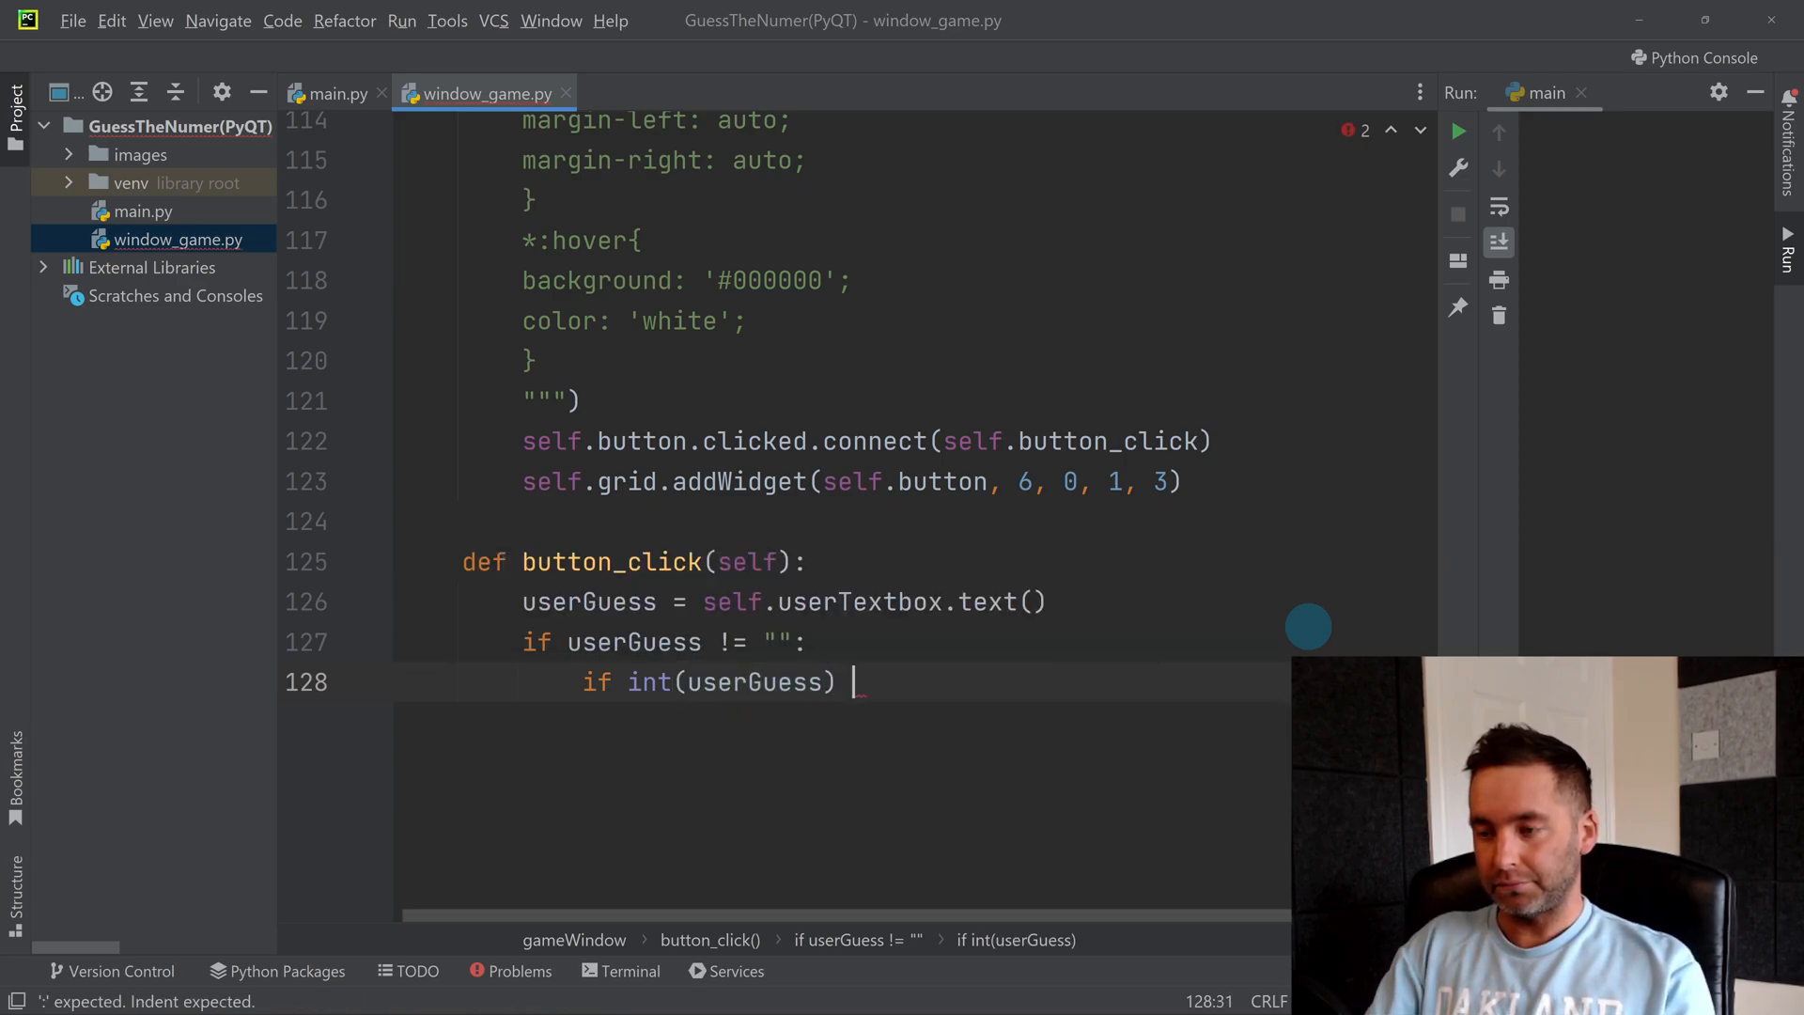
type("==")
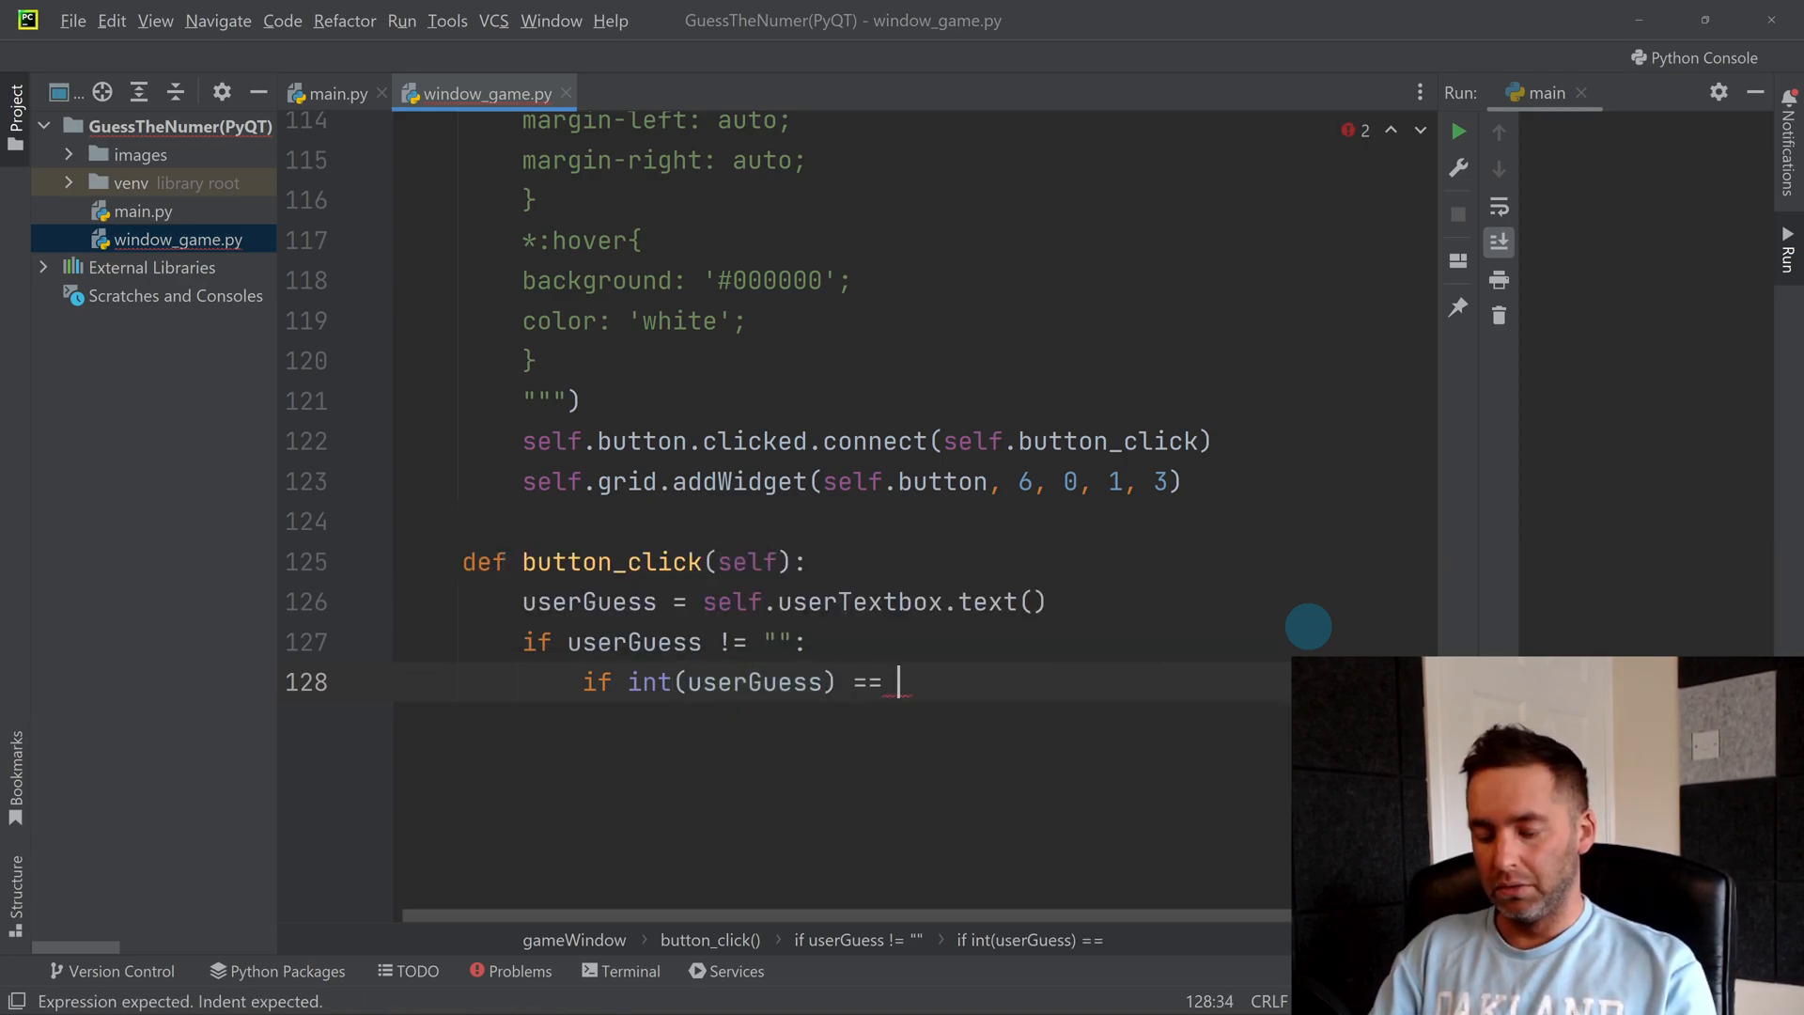
type("CompNum:")
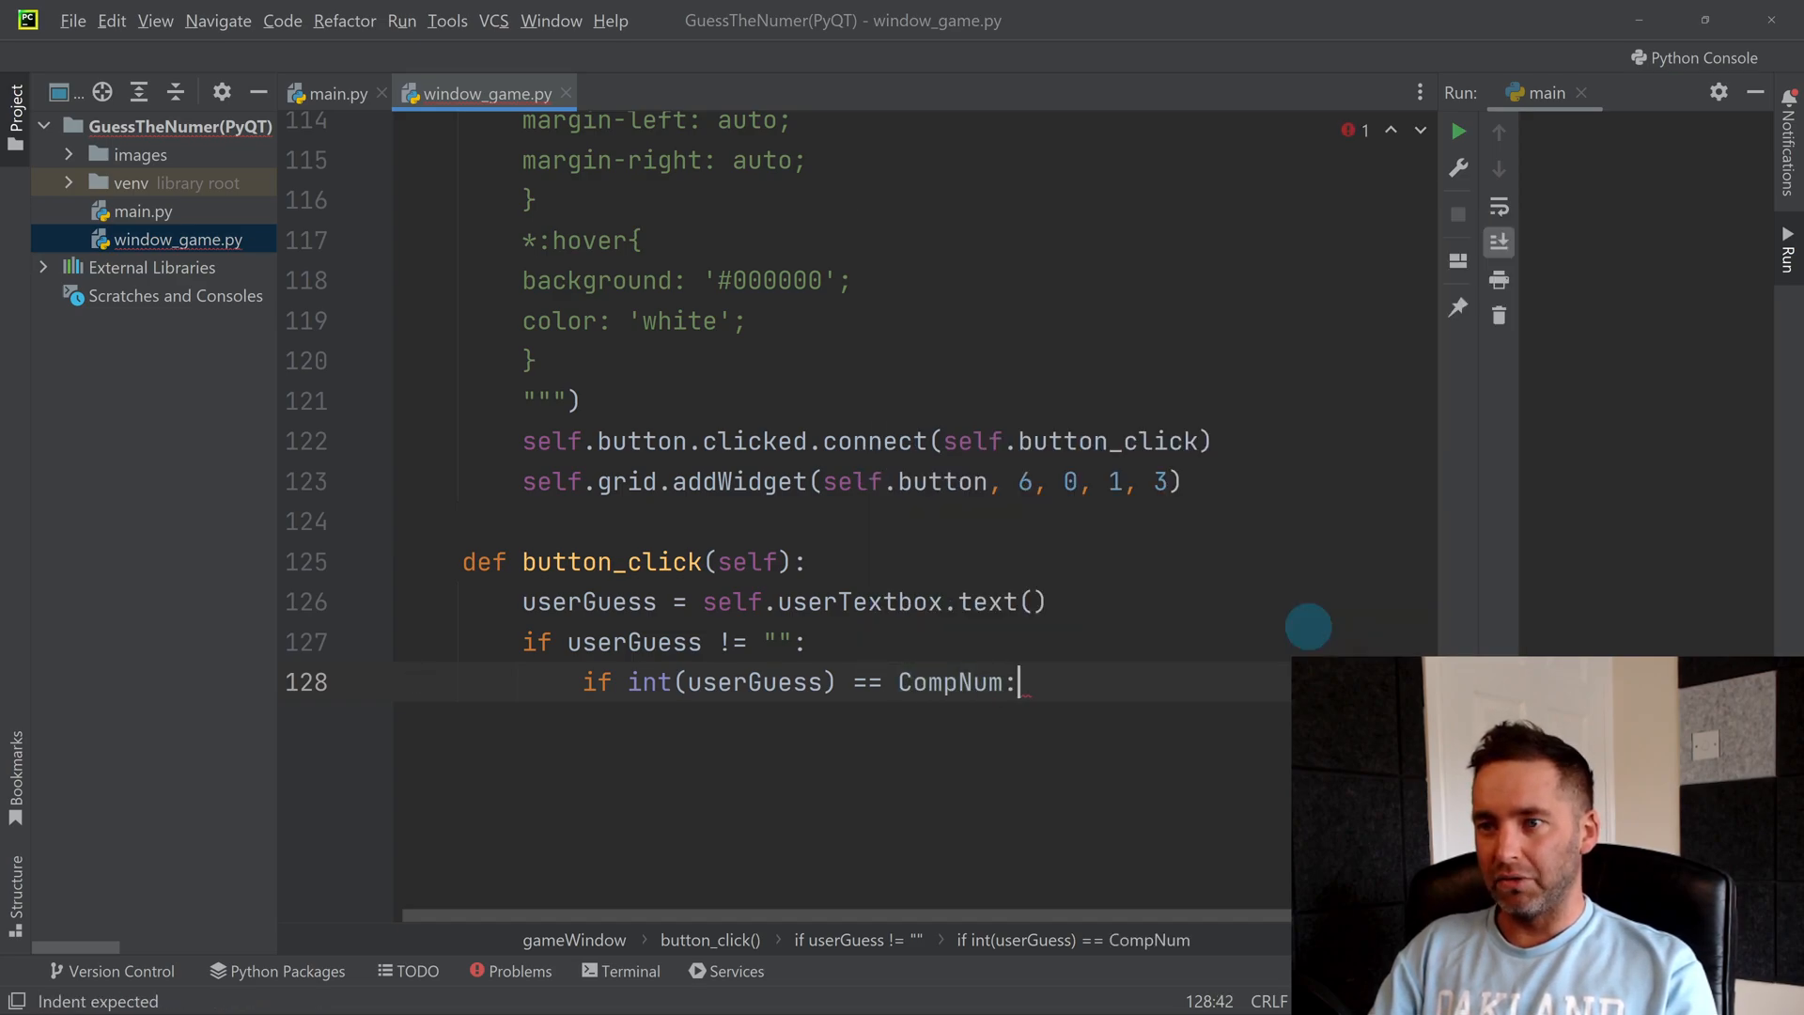
key("enter")
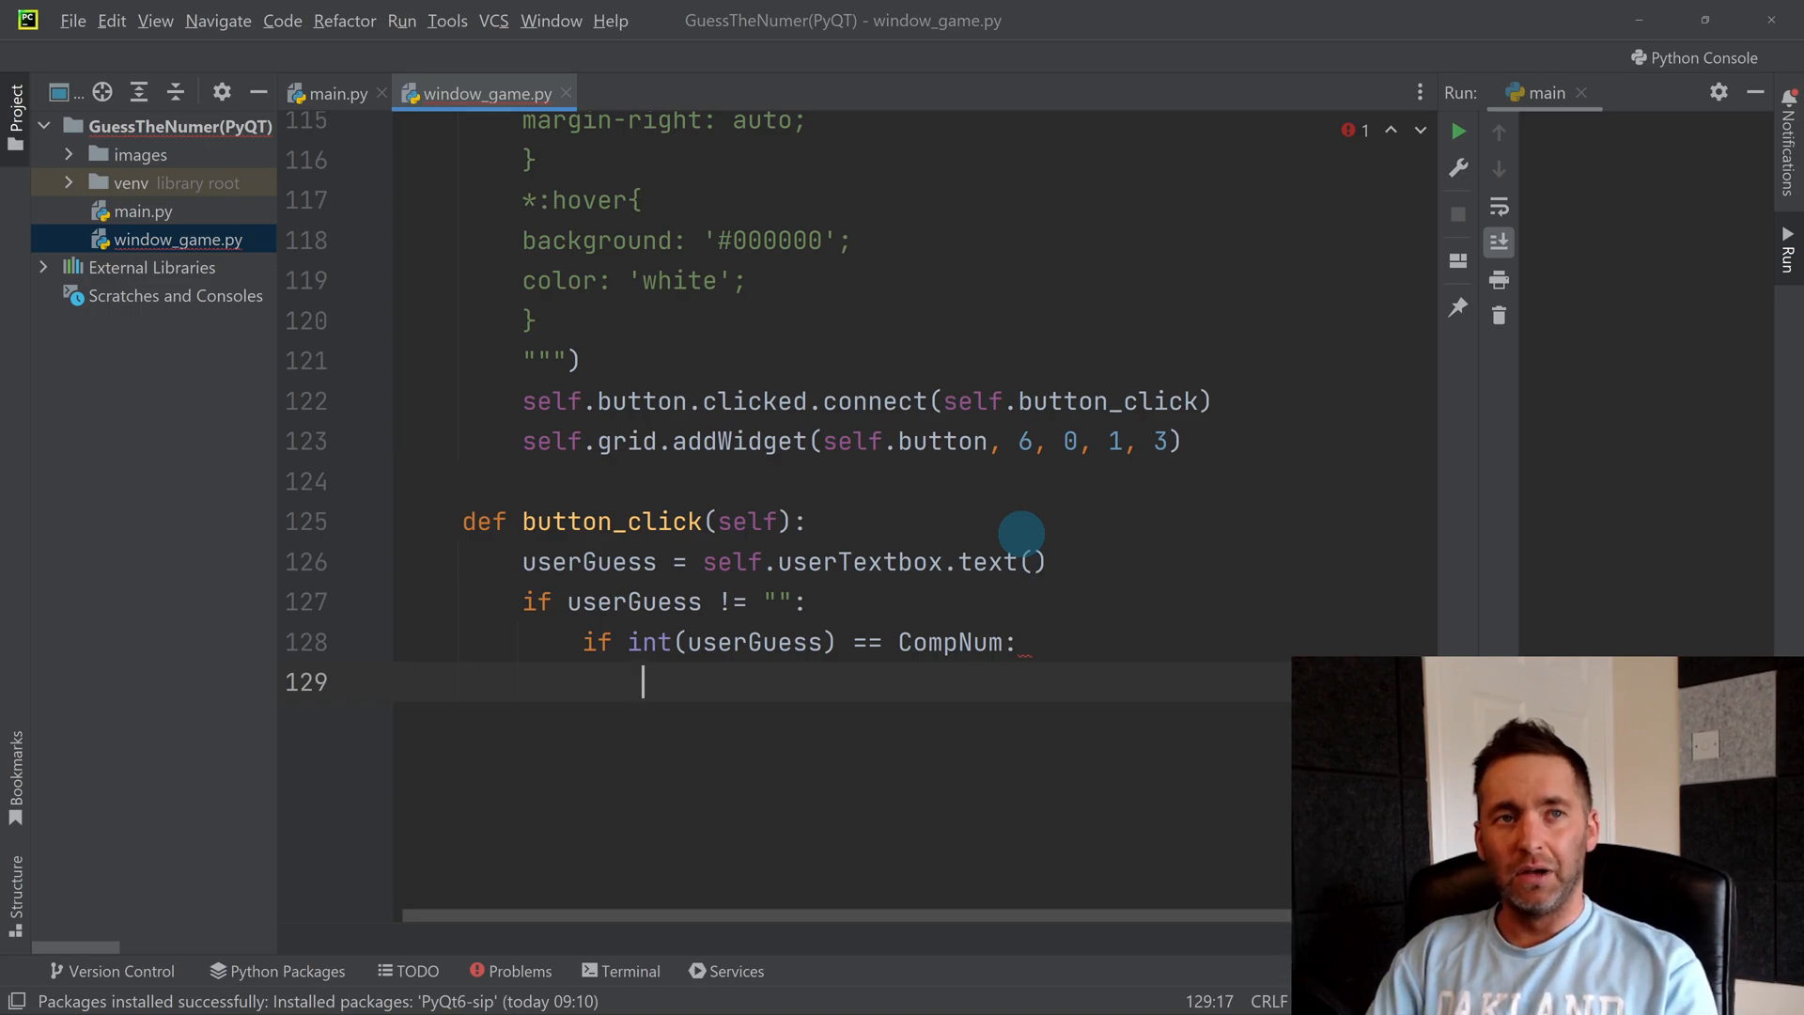
Step: Add hide() calls for downArrow, upArrow and userTextbox in the correct-guess branch
type("self.lo")
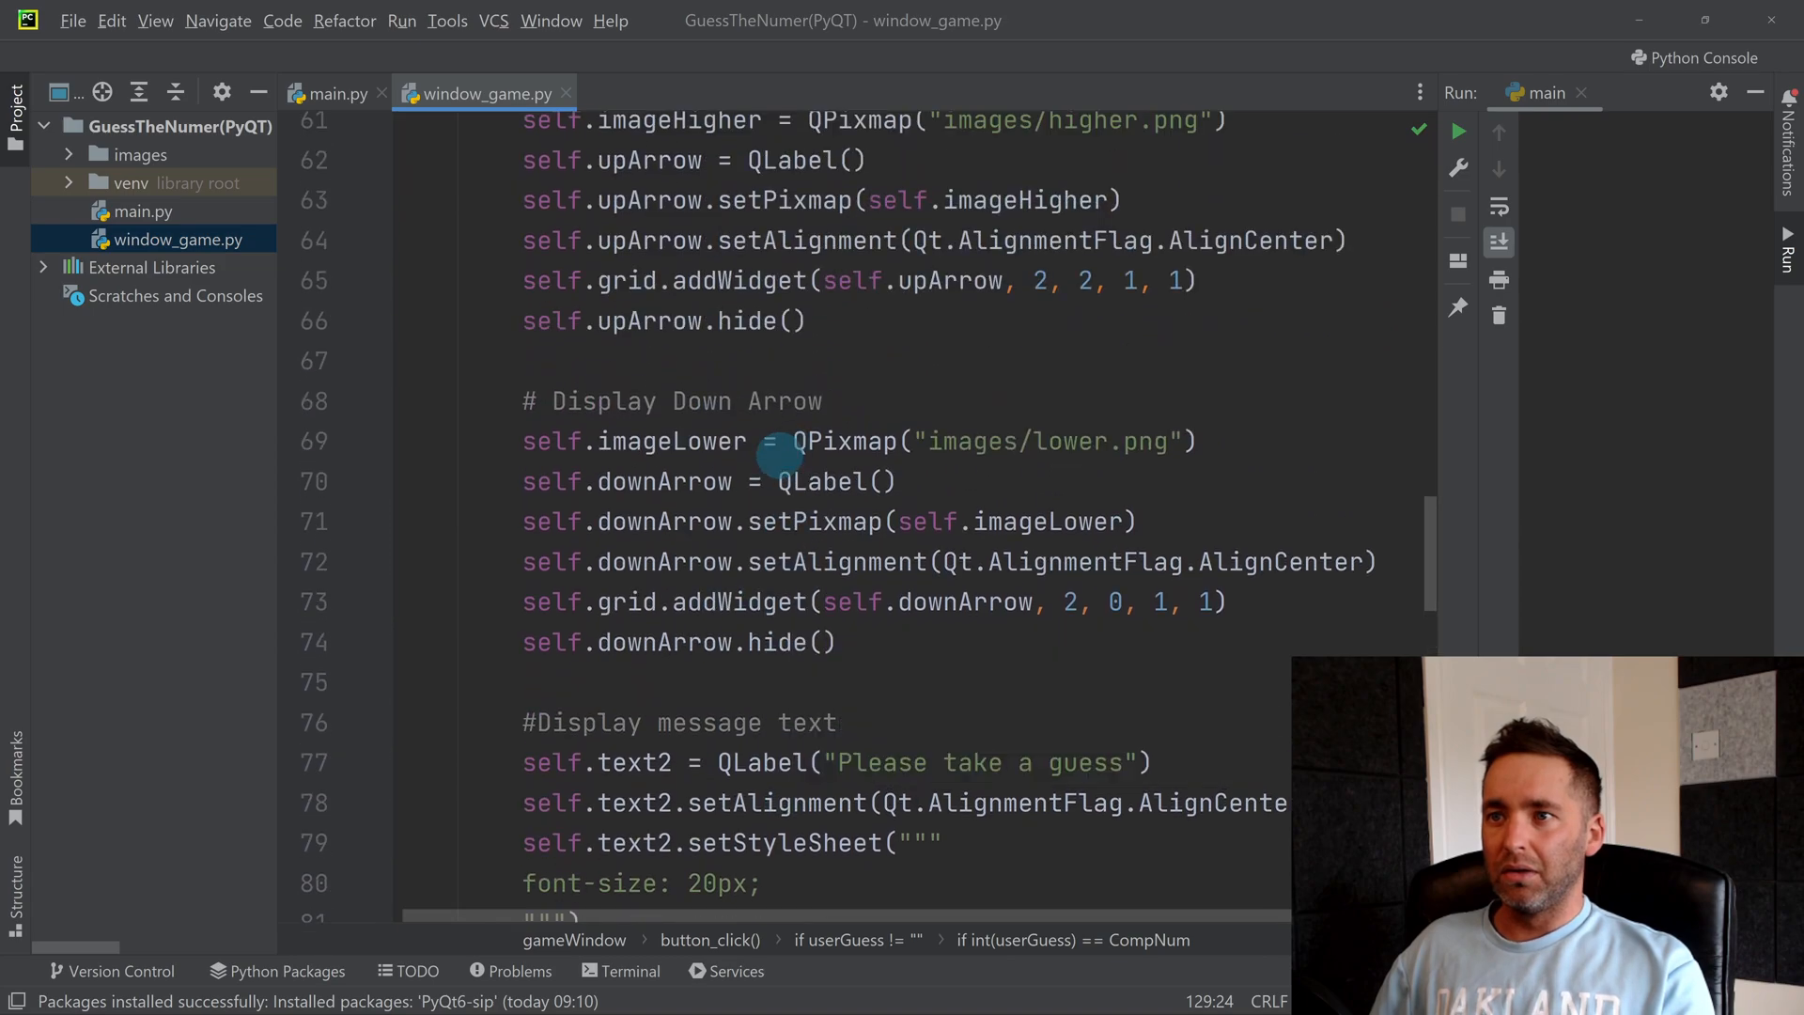
scroll("down", 3)
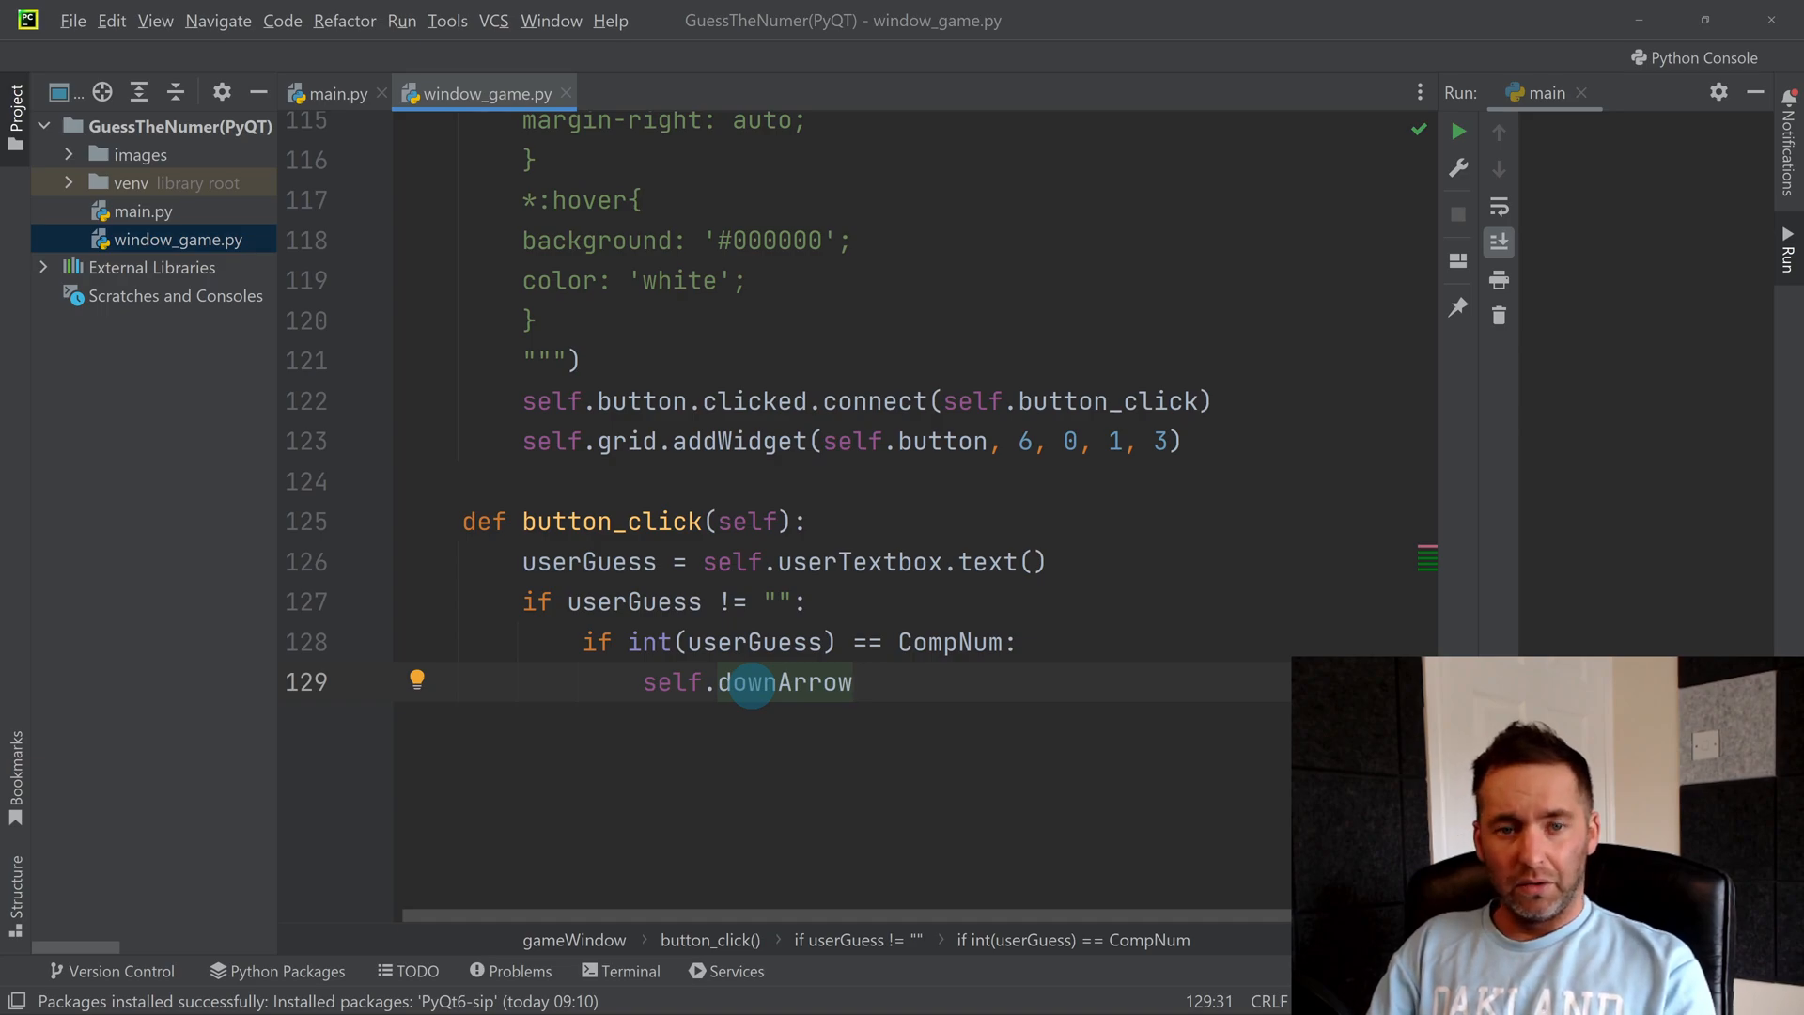
type(".hide")
type("self.up")
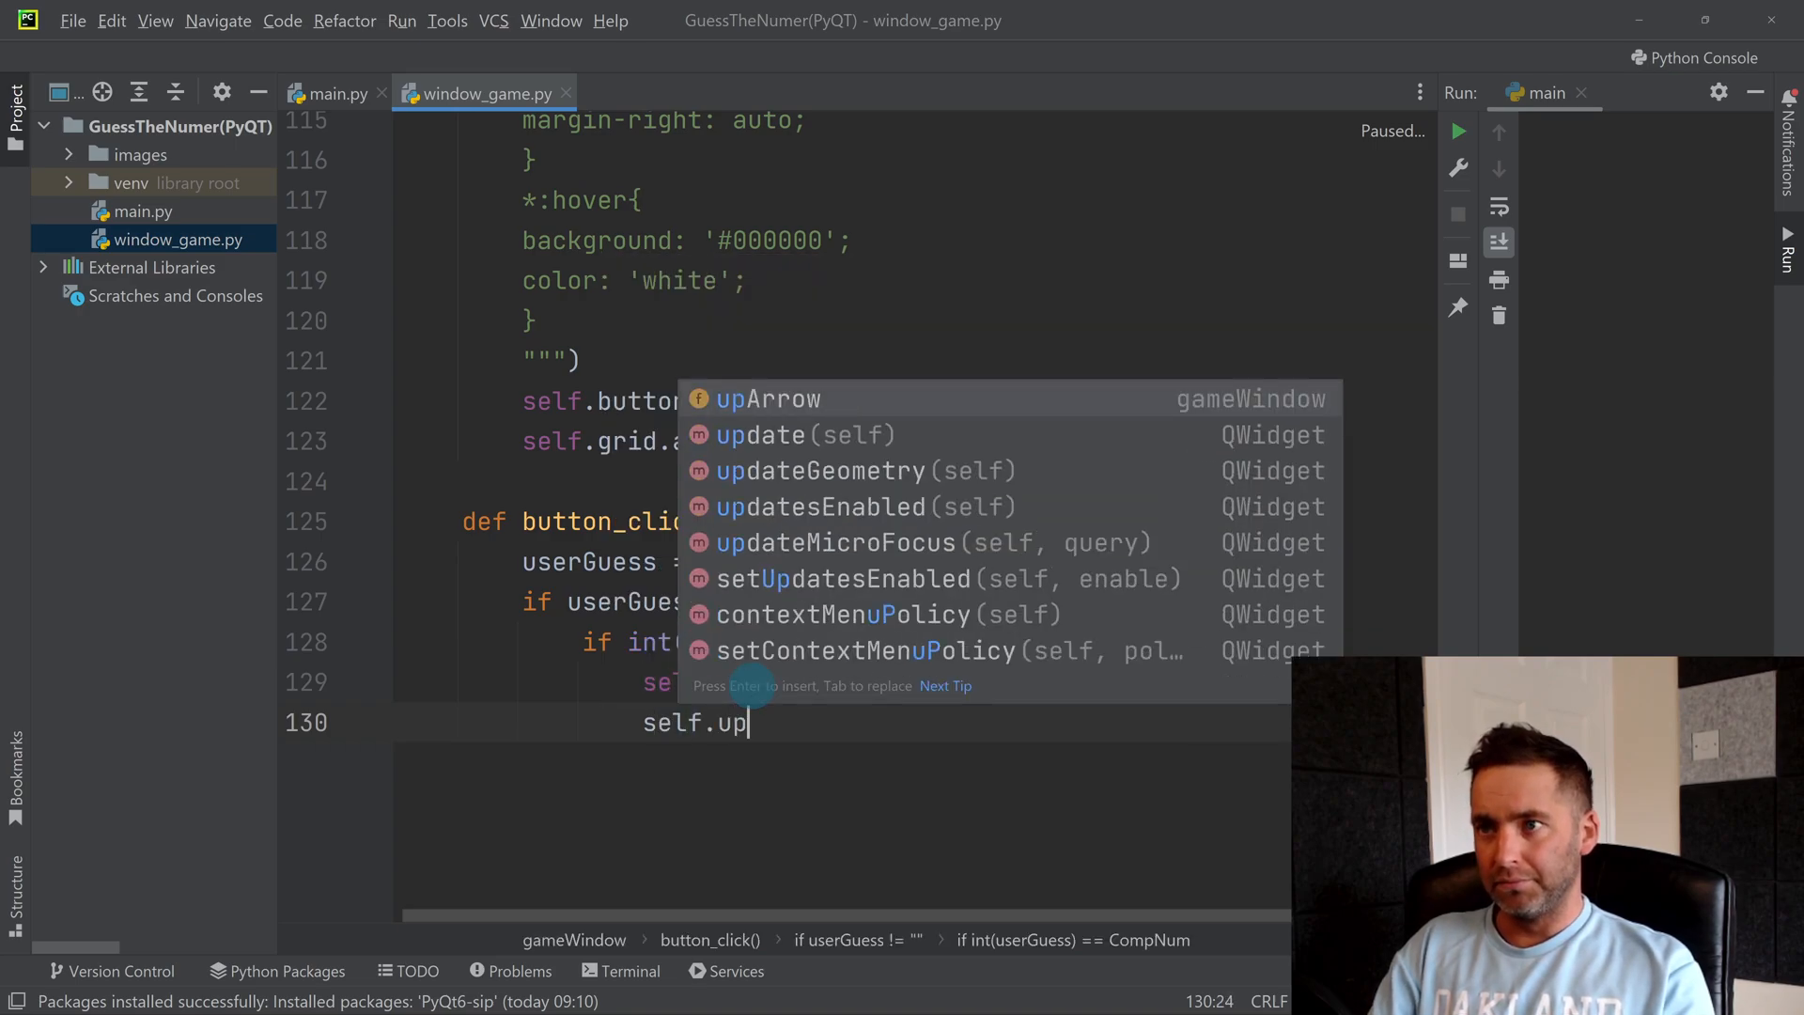
type("Arrow.hide(")
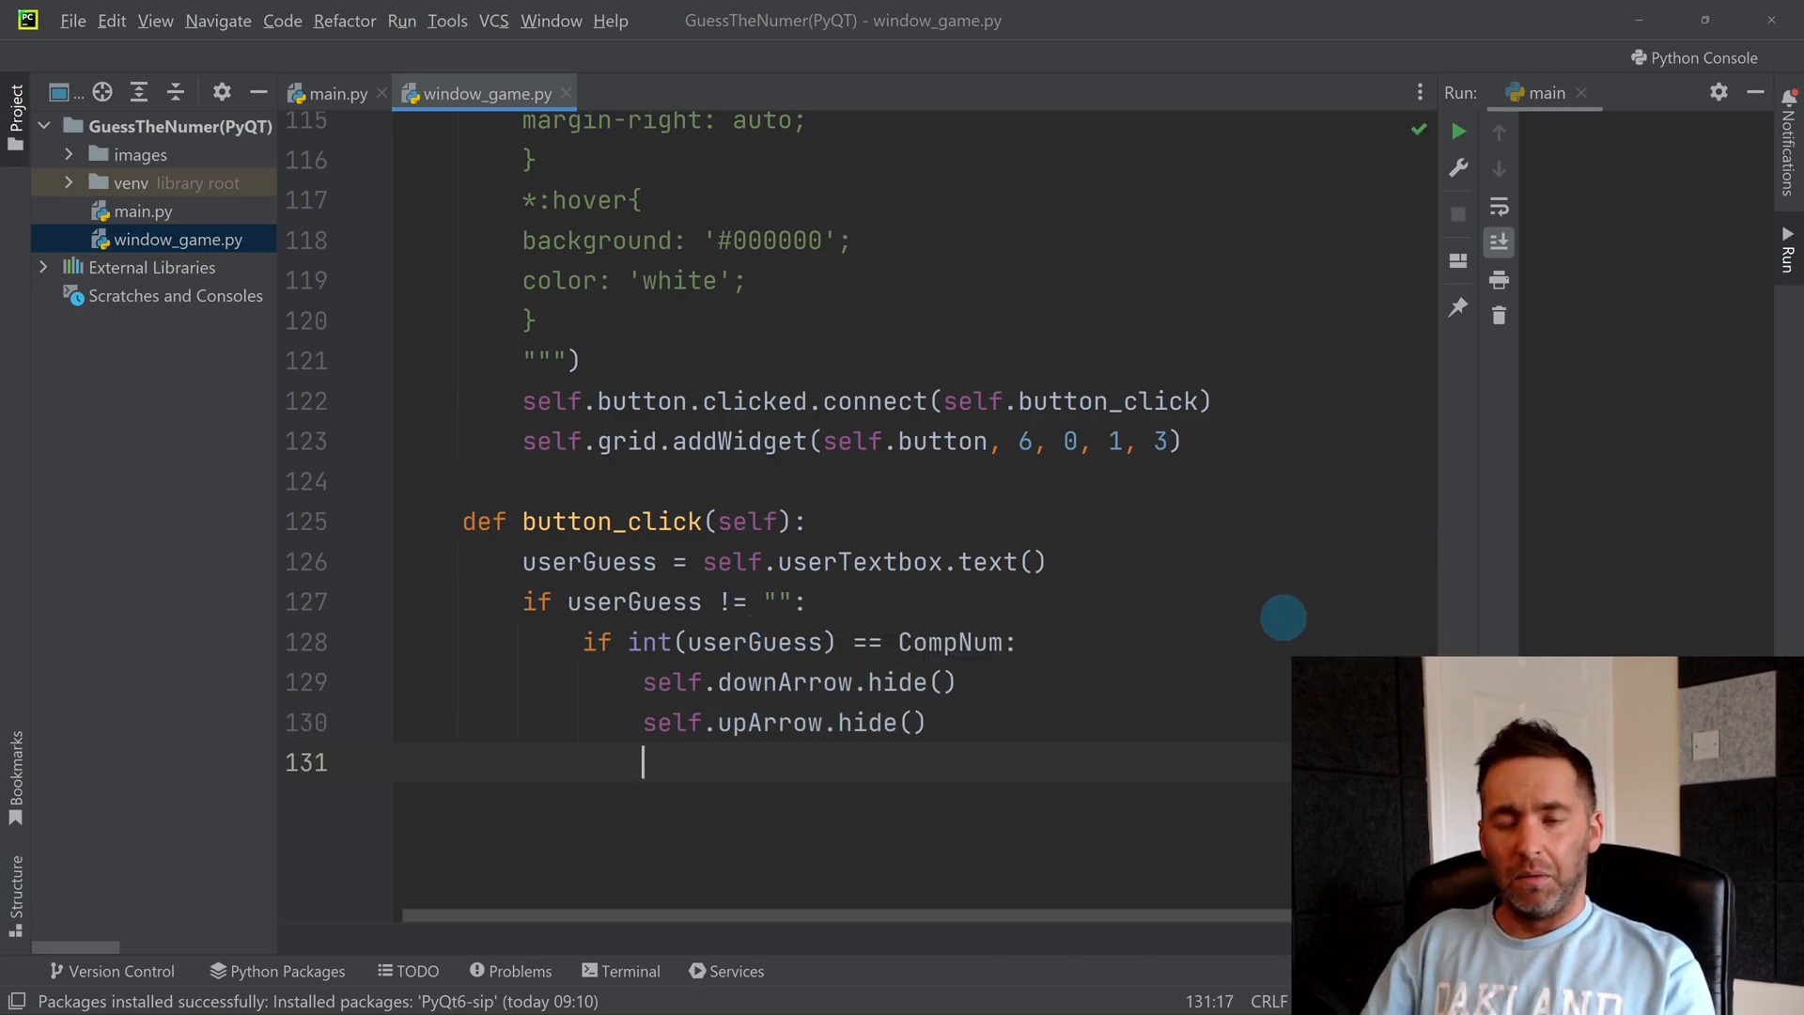
type("self.")
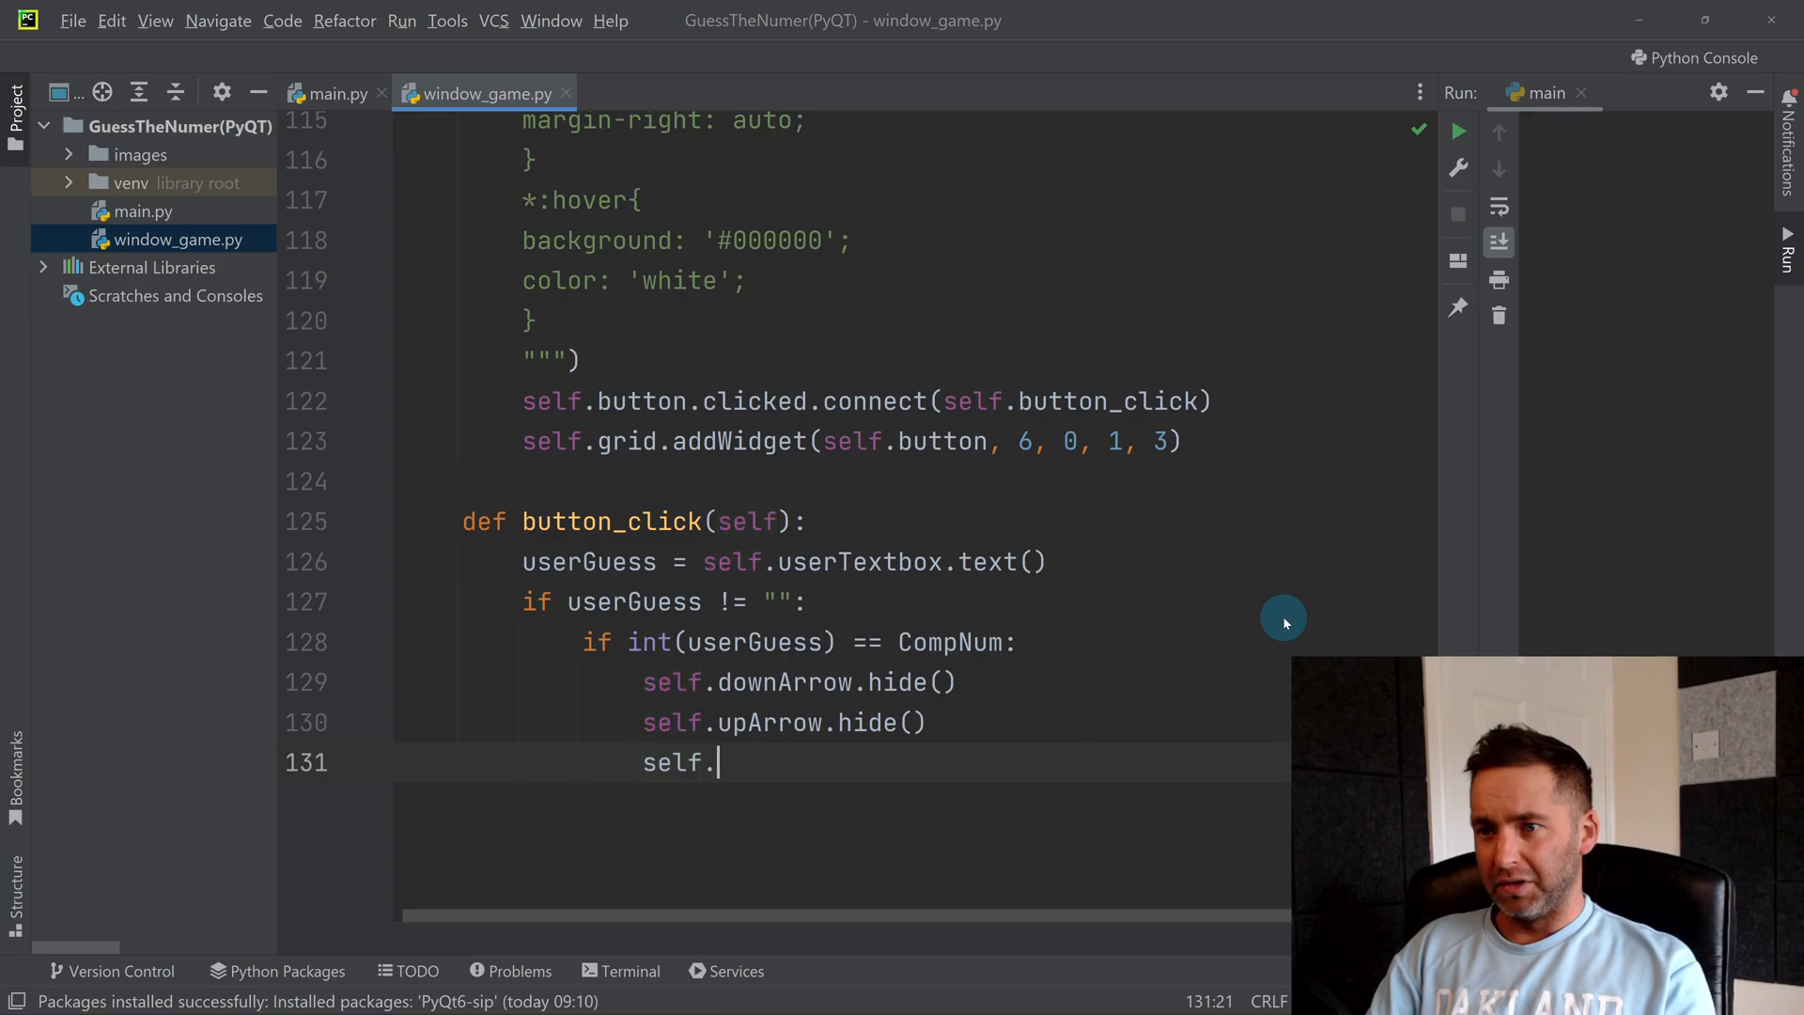
type("us")
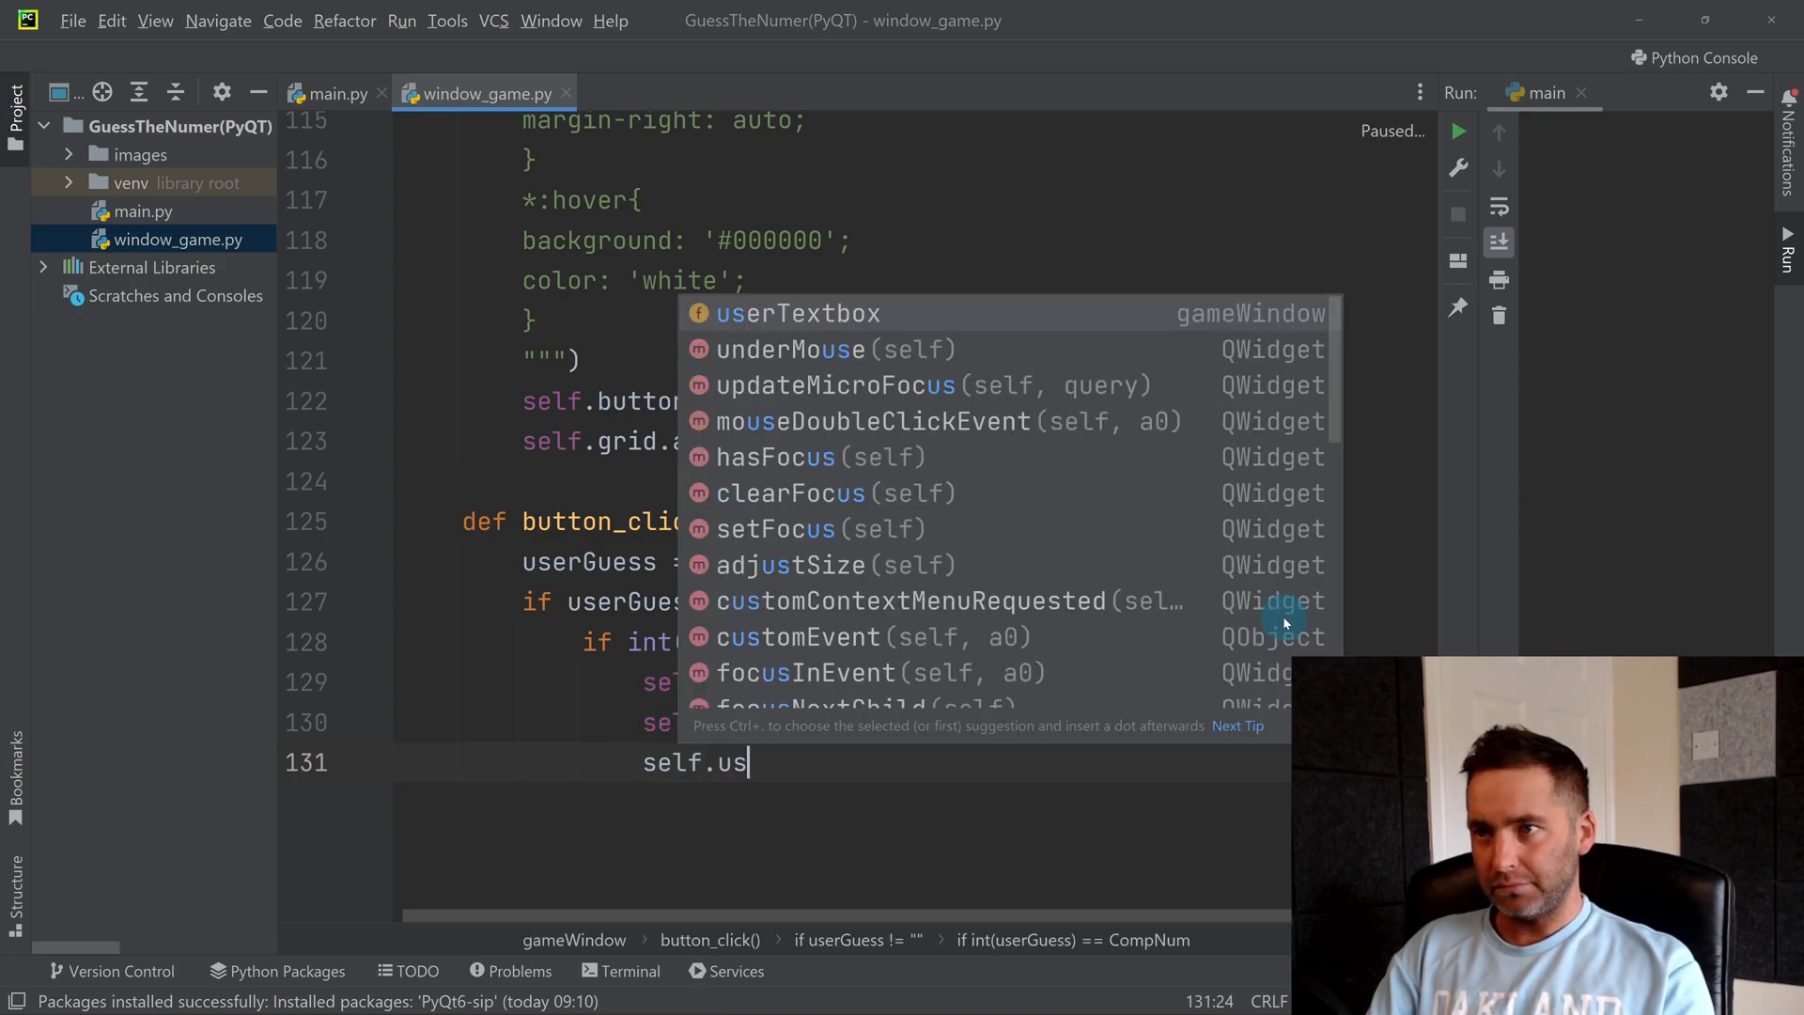
type("erTextbox.hide(")
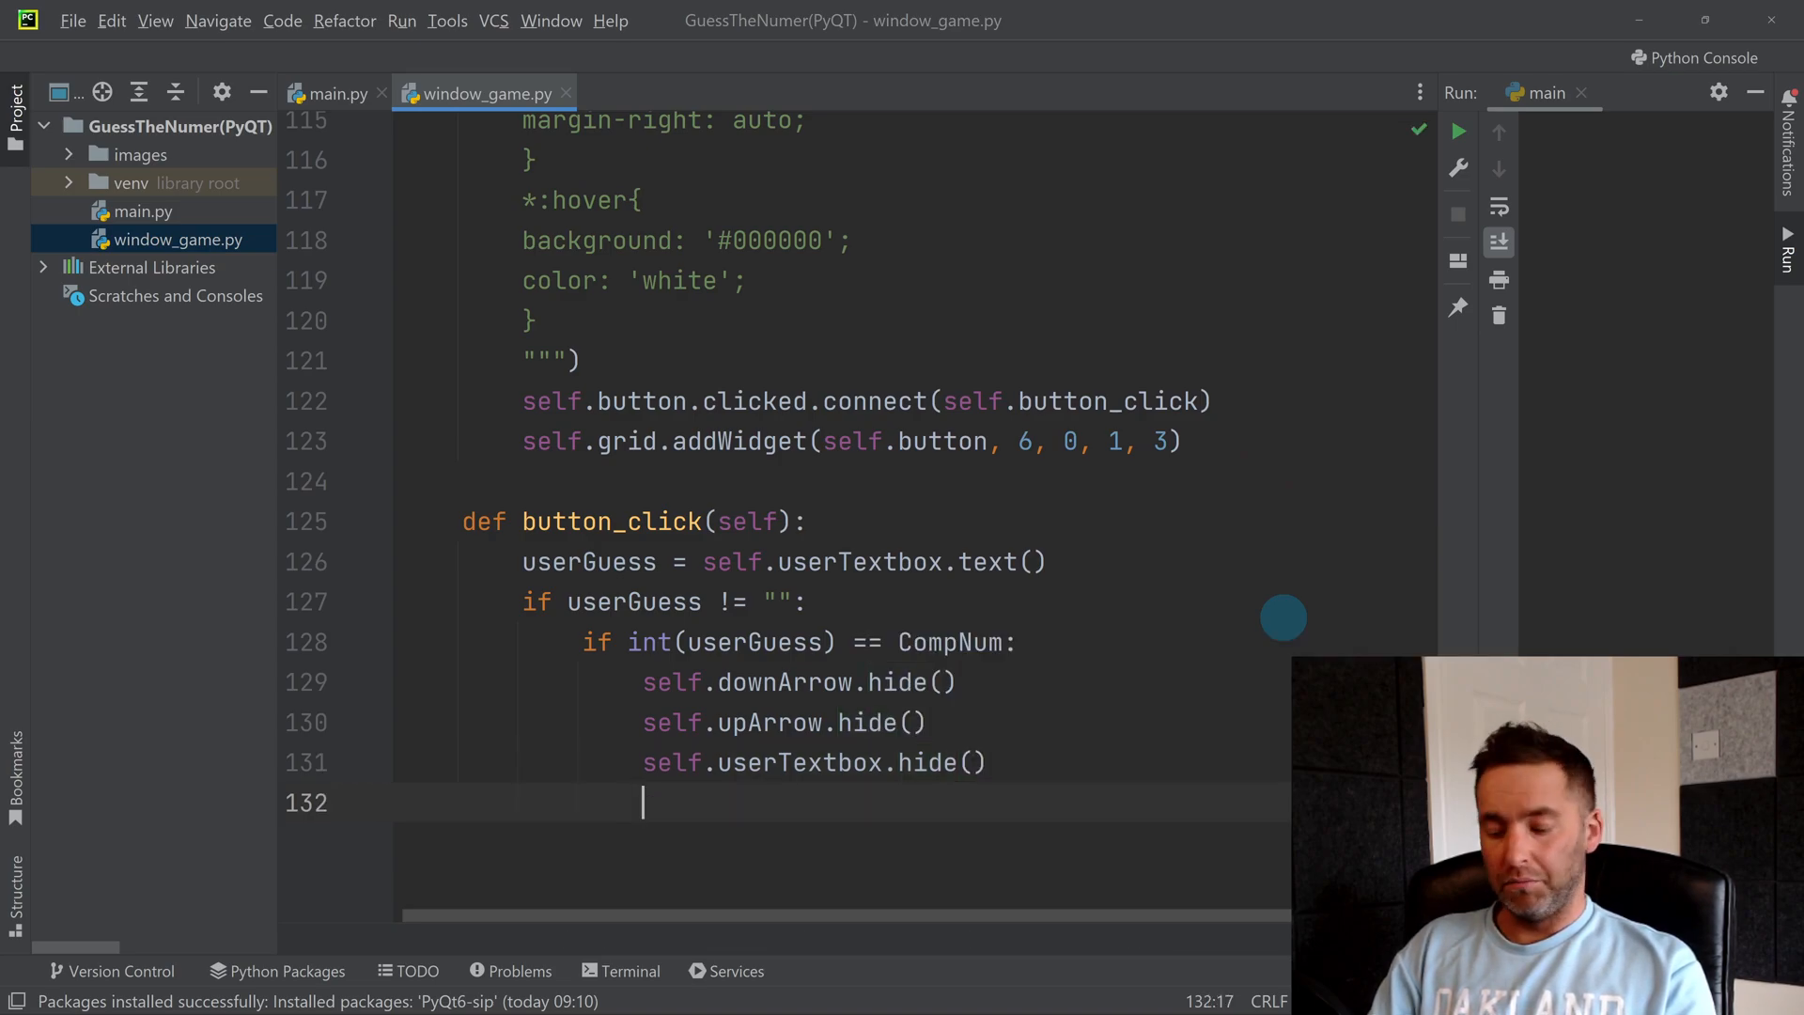
Step: Add hide() calls for the button and text2
type("self.bu")
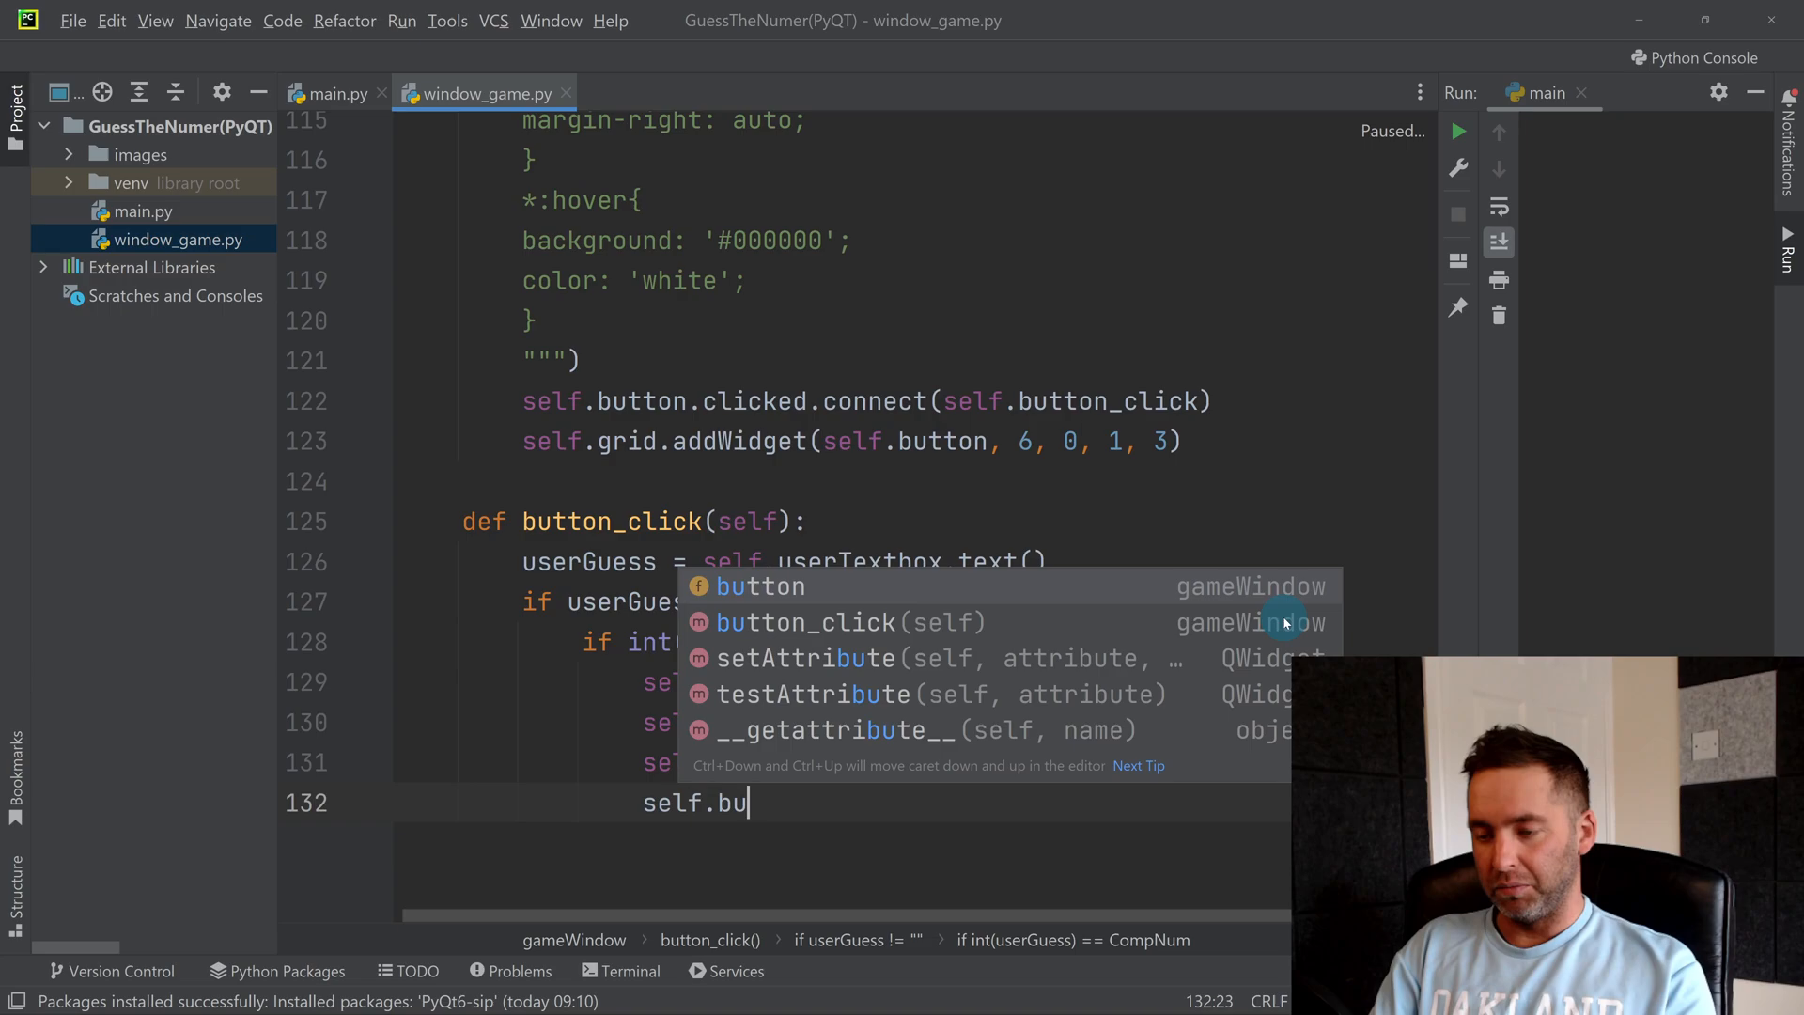
type("tton")
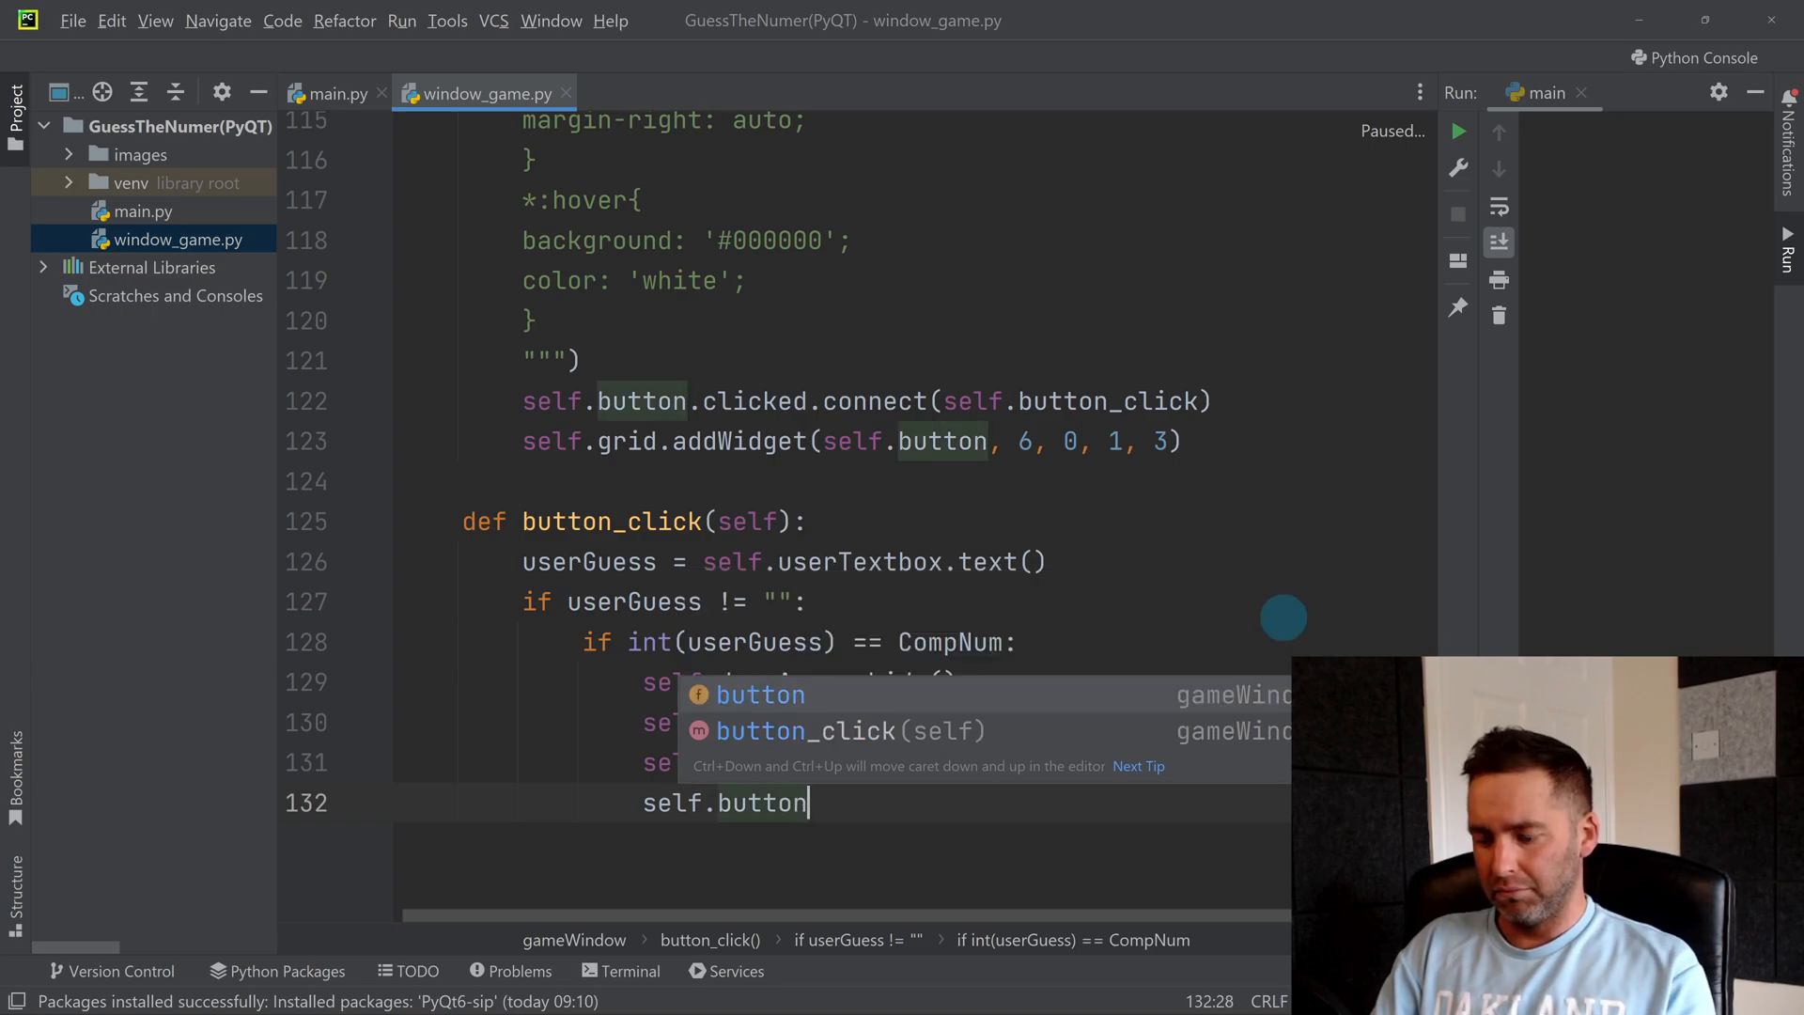
type(".hide(")
type("s")
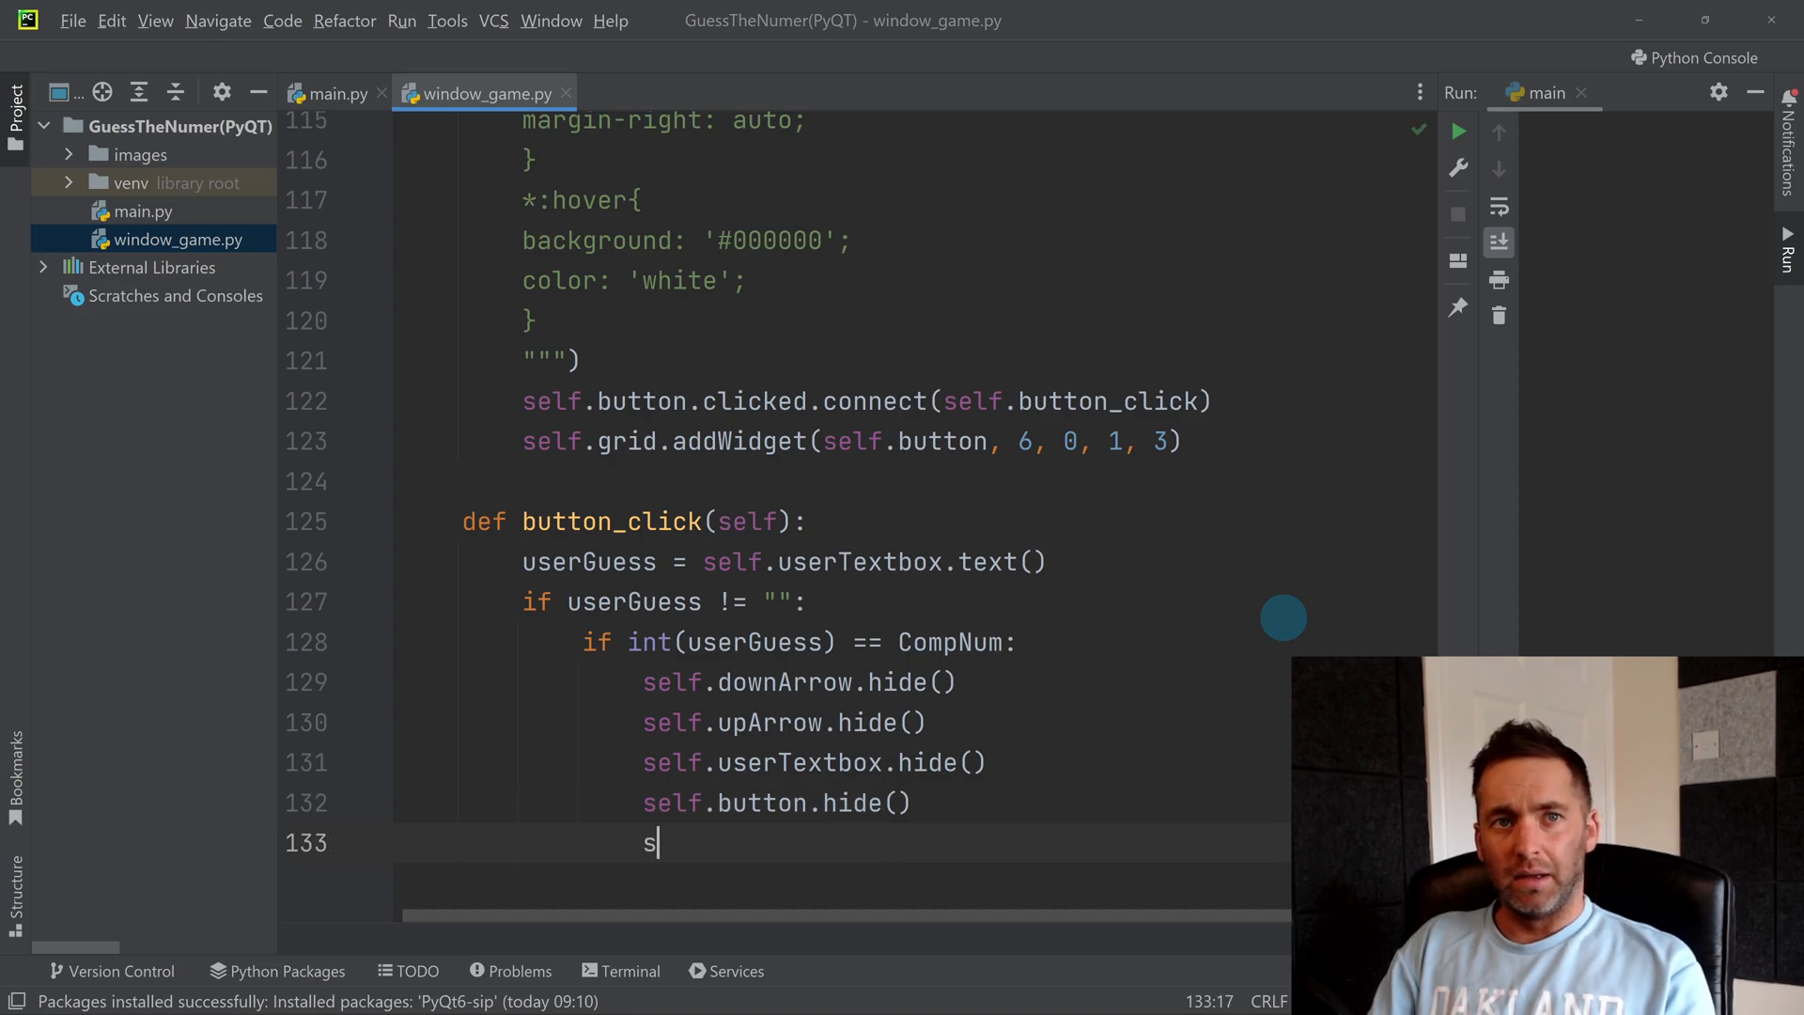
type("elf")
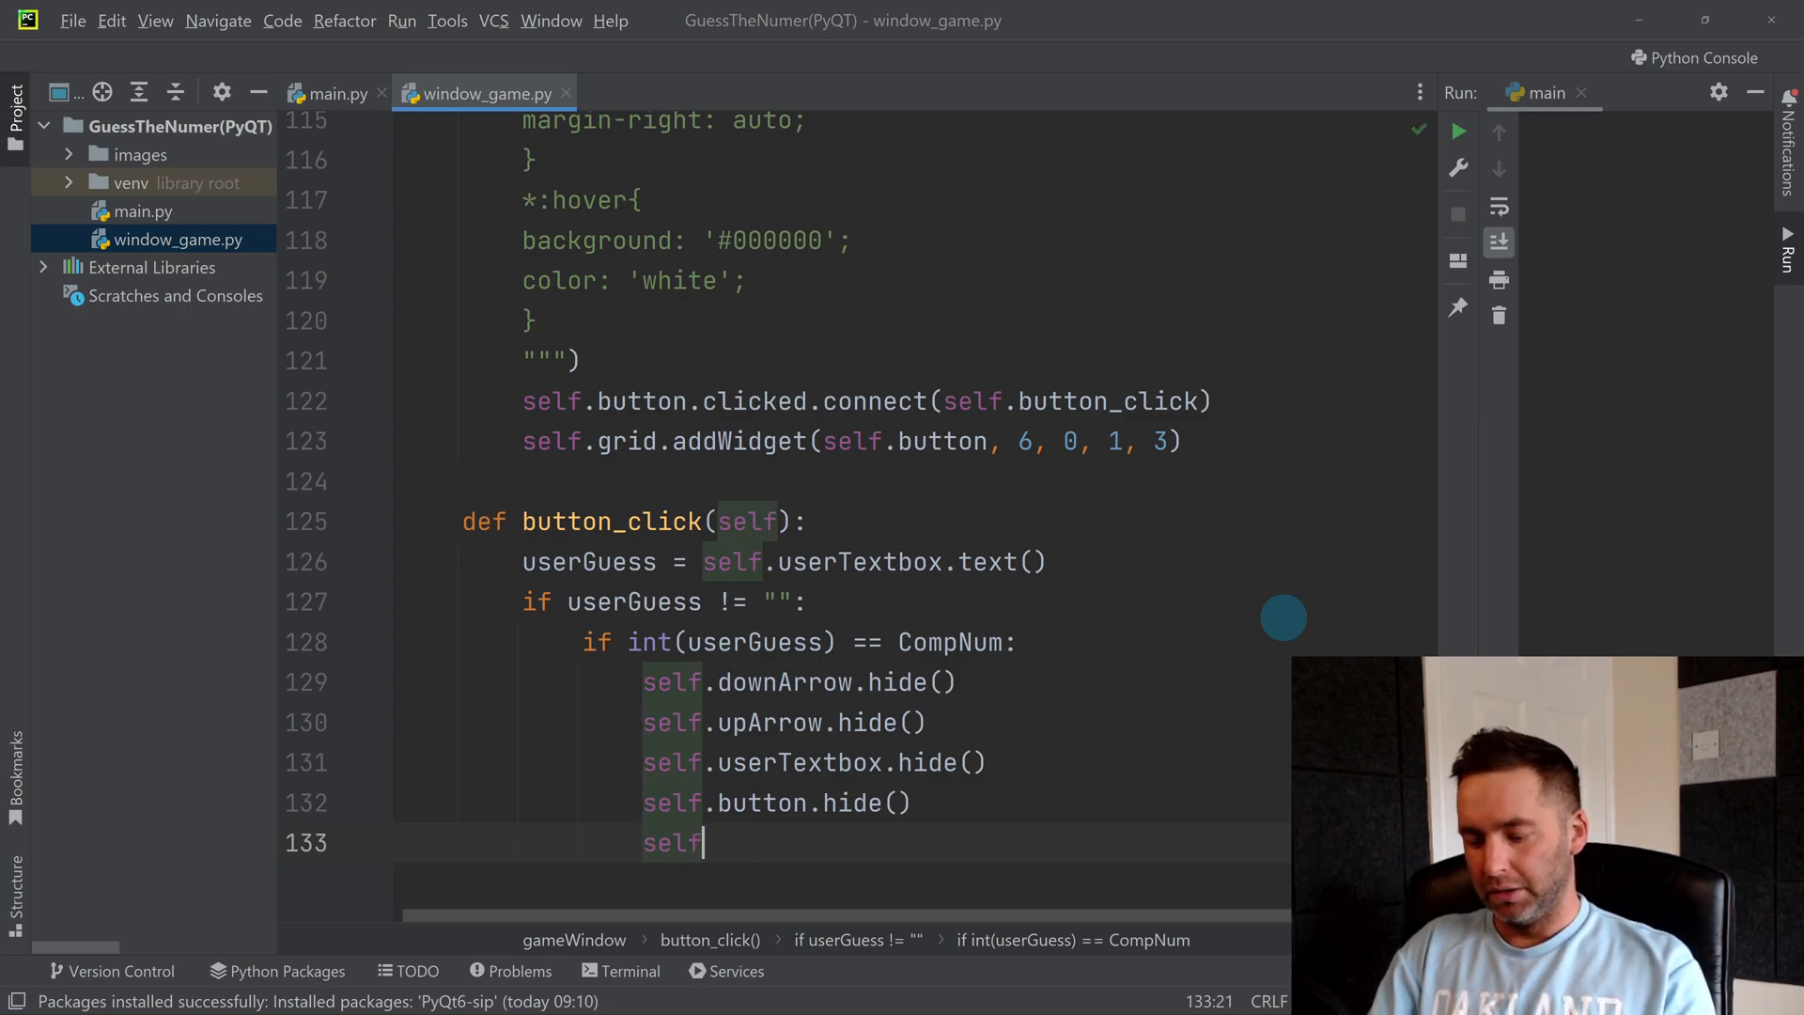
type(".text2")
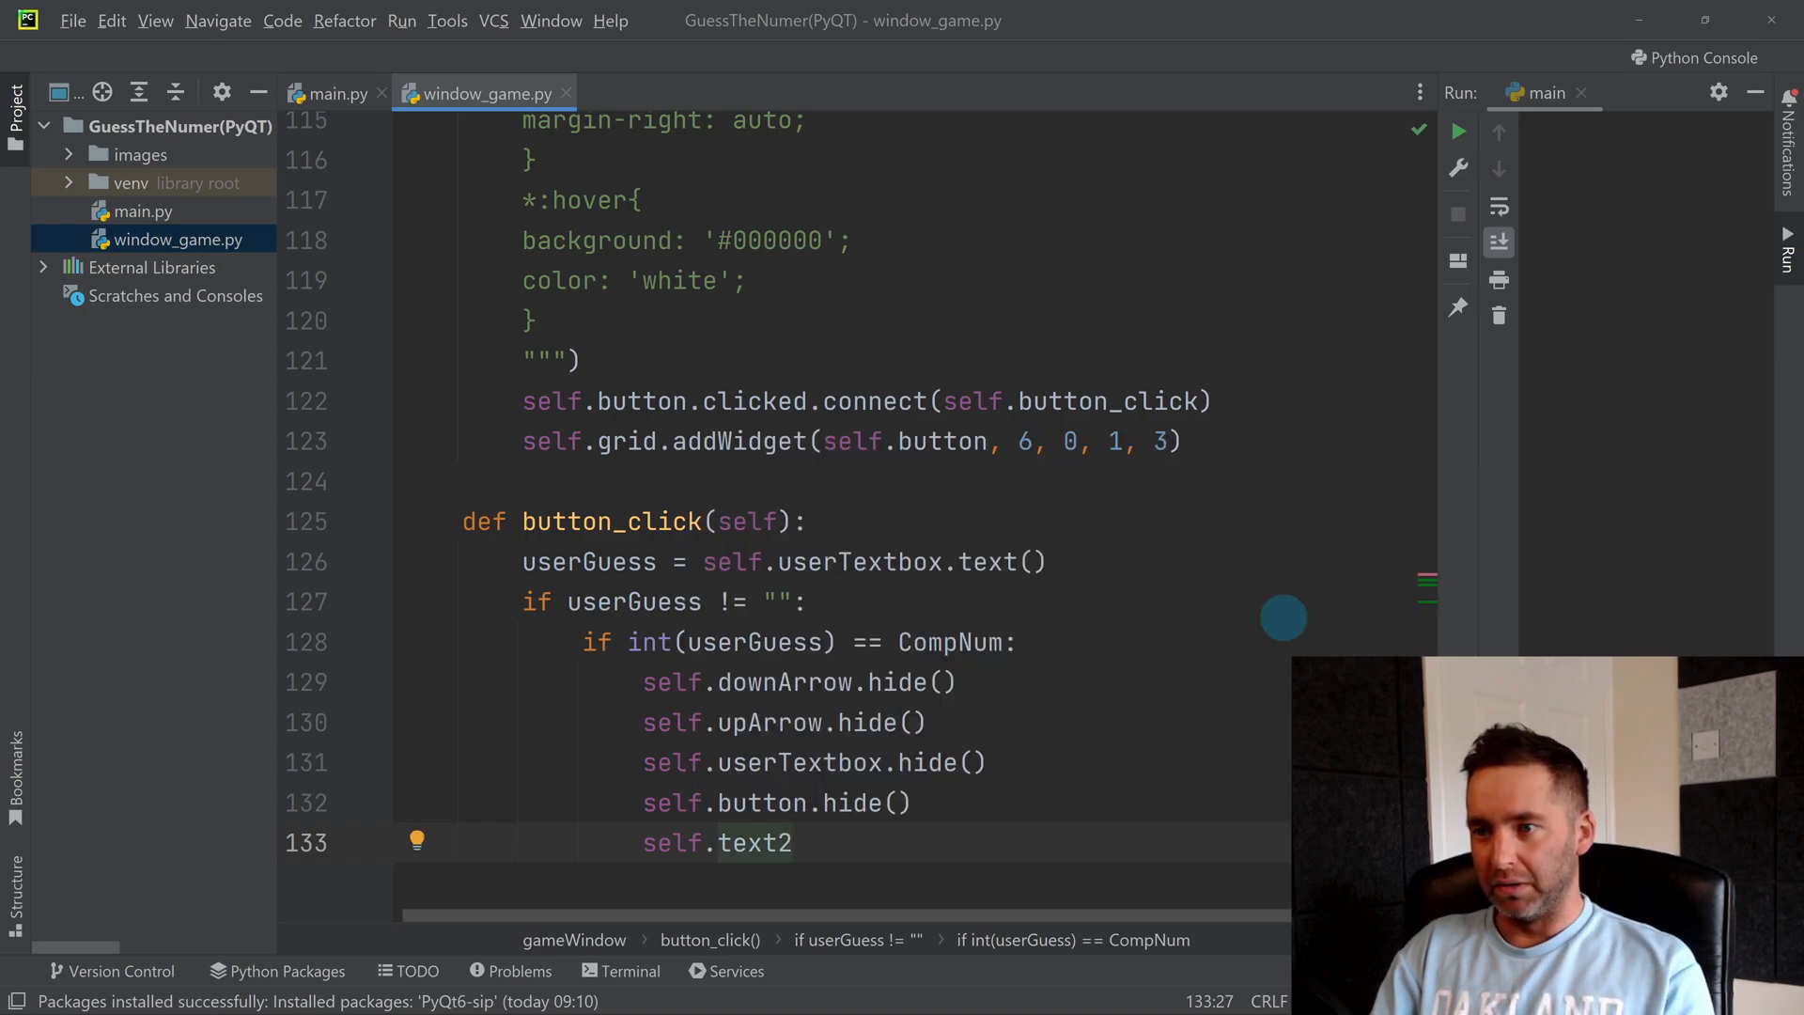
type(".hide()")
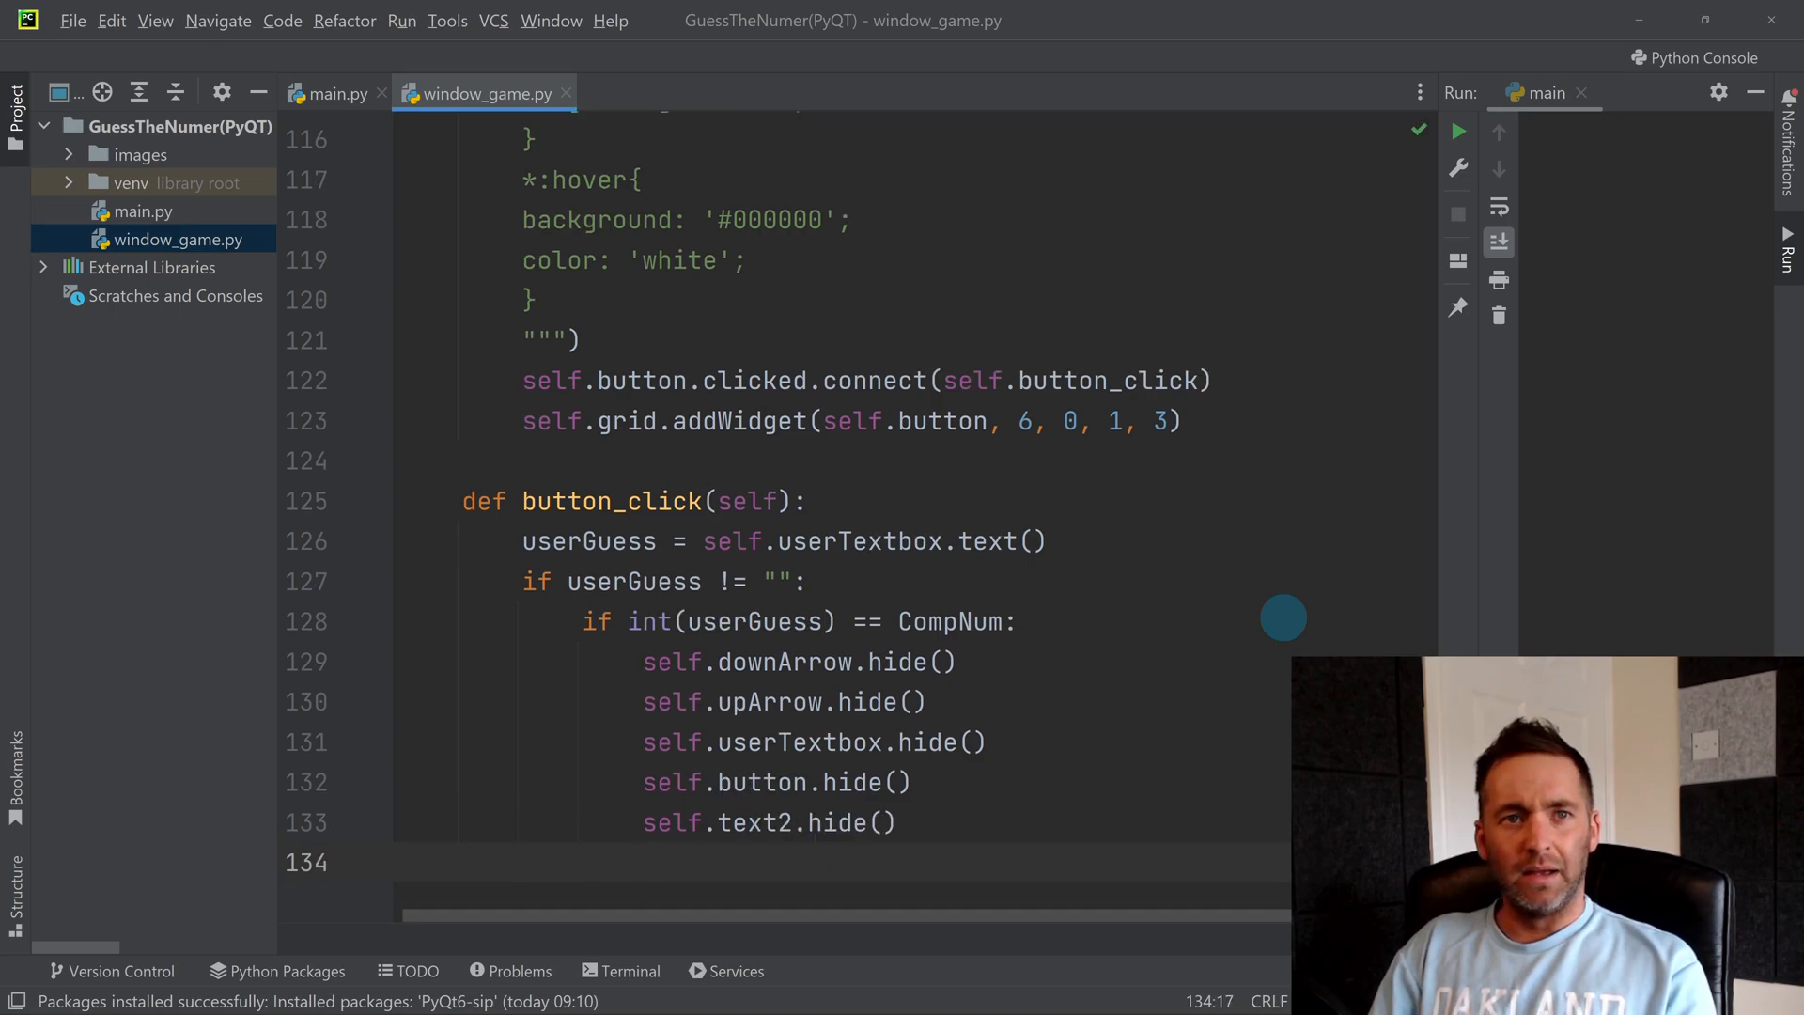
type("self.text1")
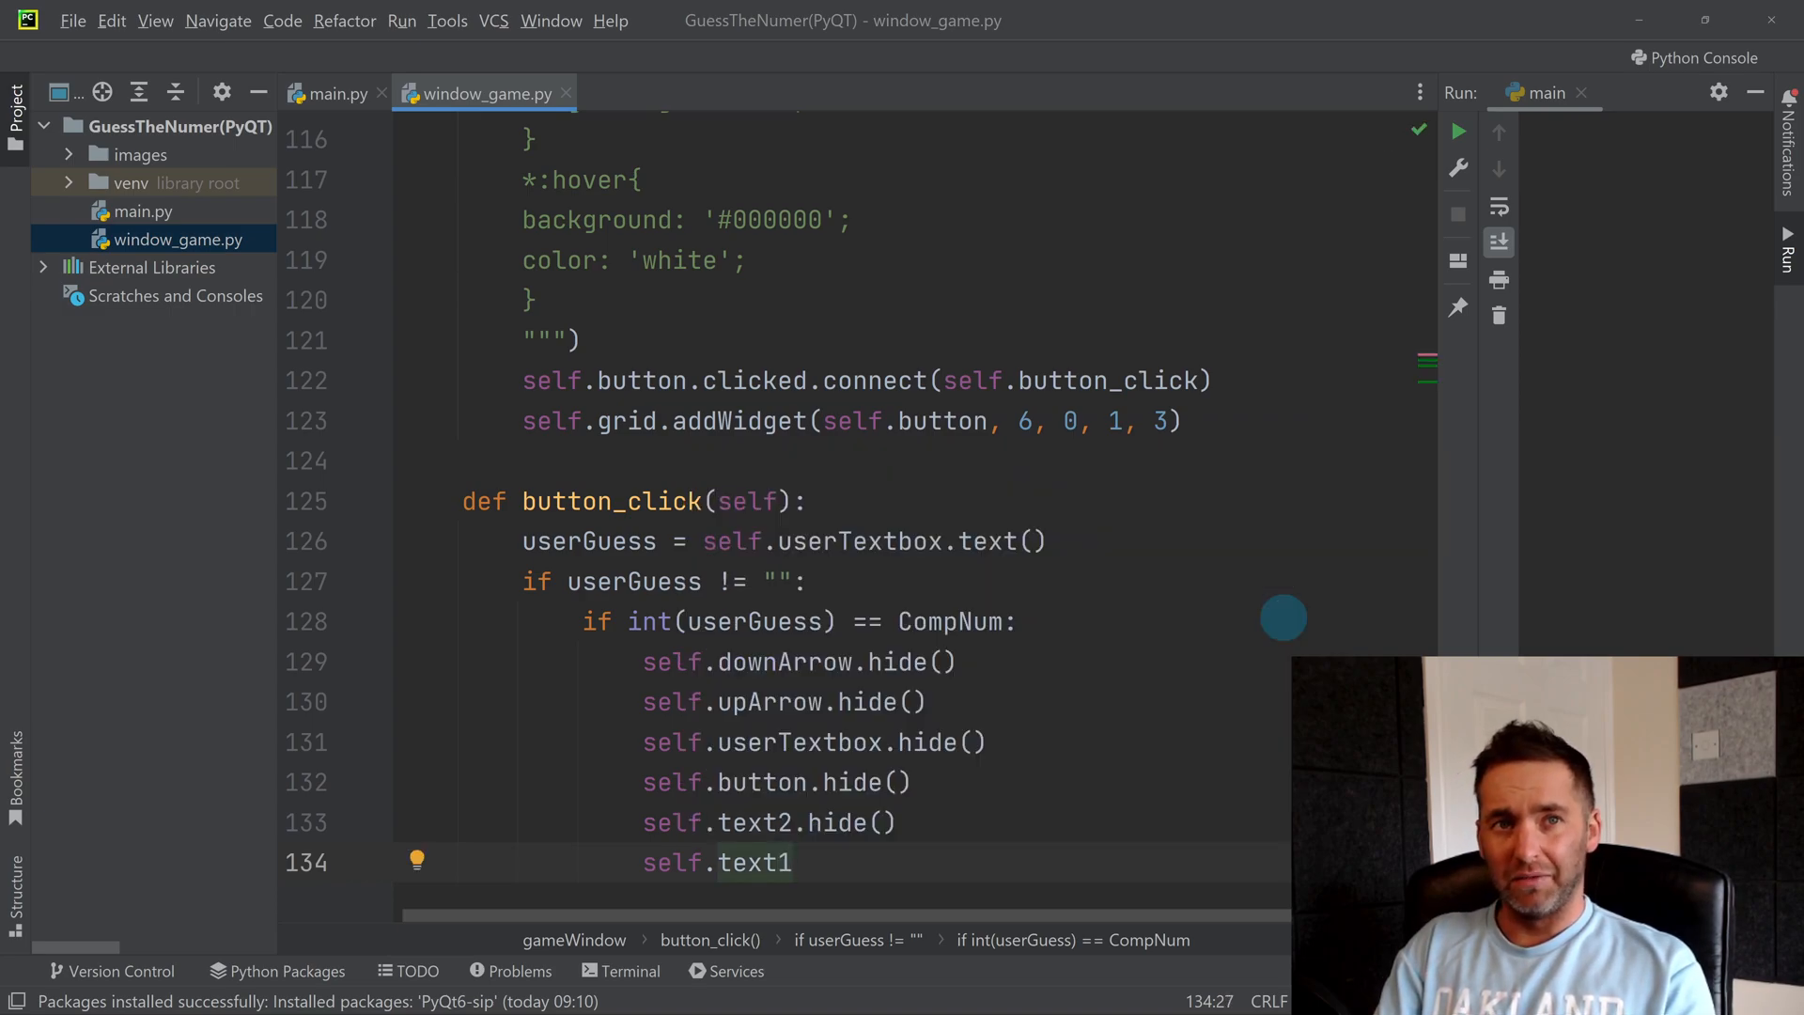
Step: Set text1 to "Winner!" with setText and add a text1 repaint call
type(".setText(\"")
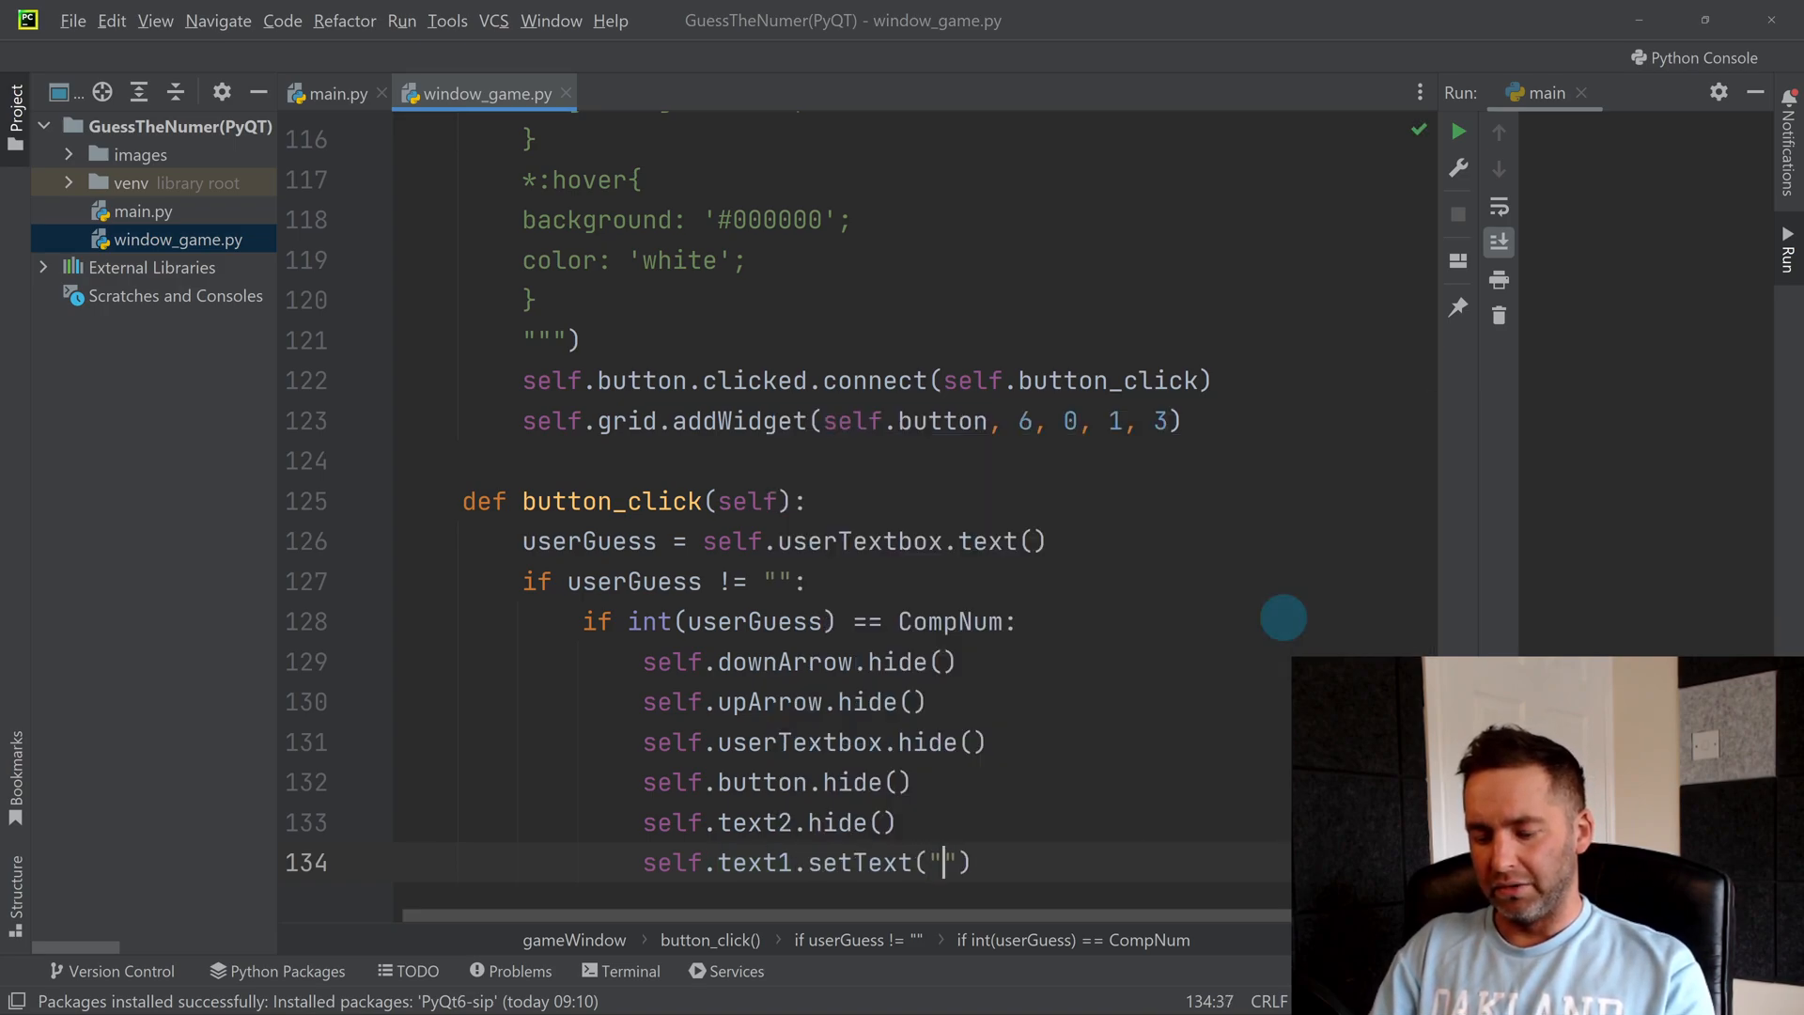
type("Win")
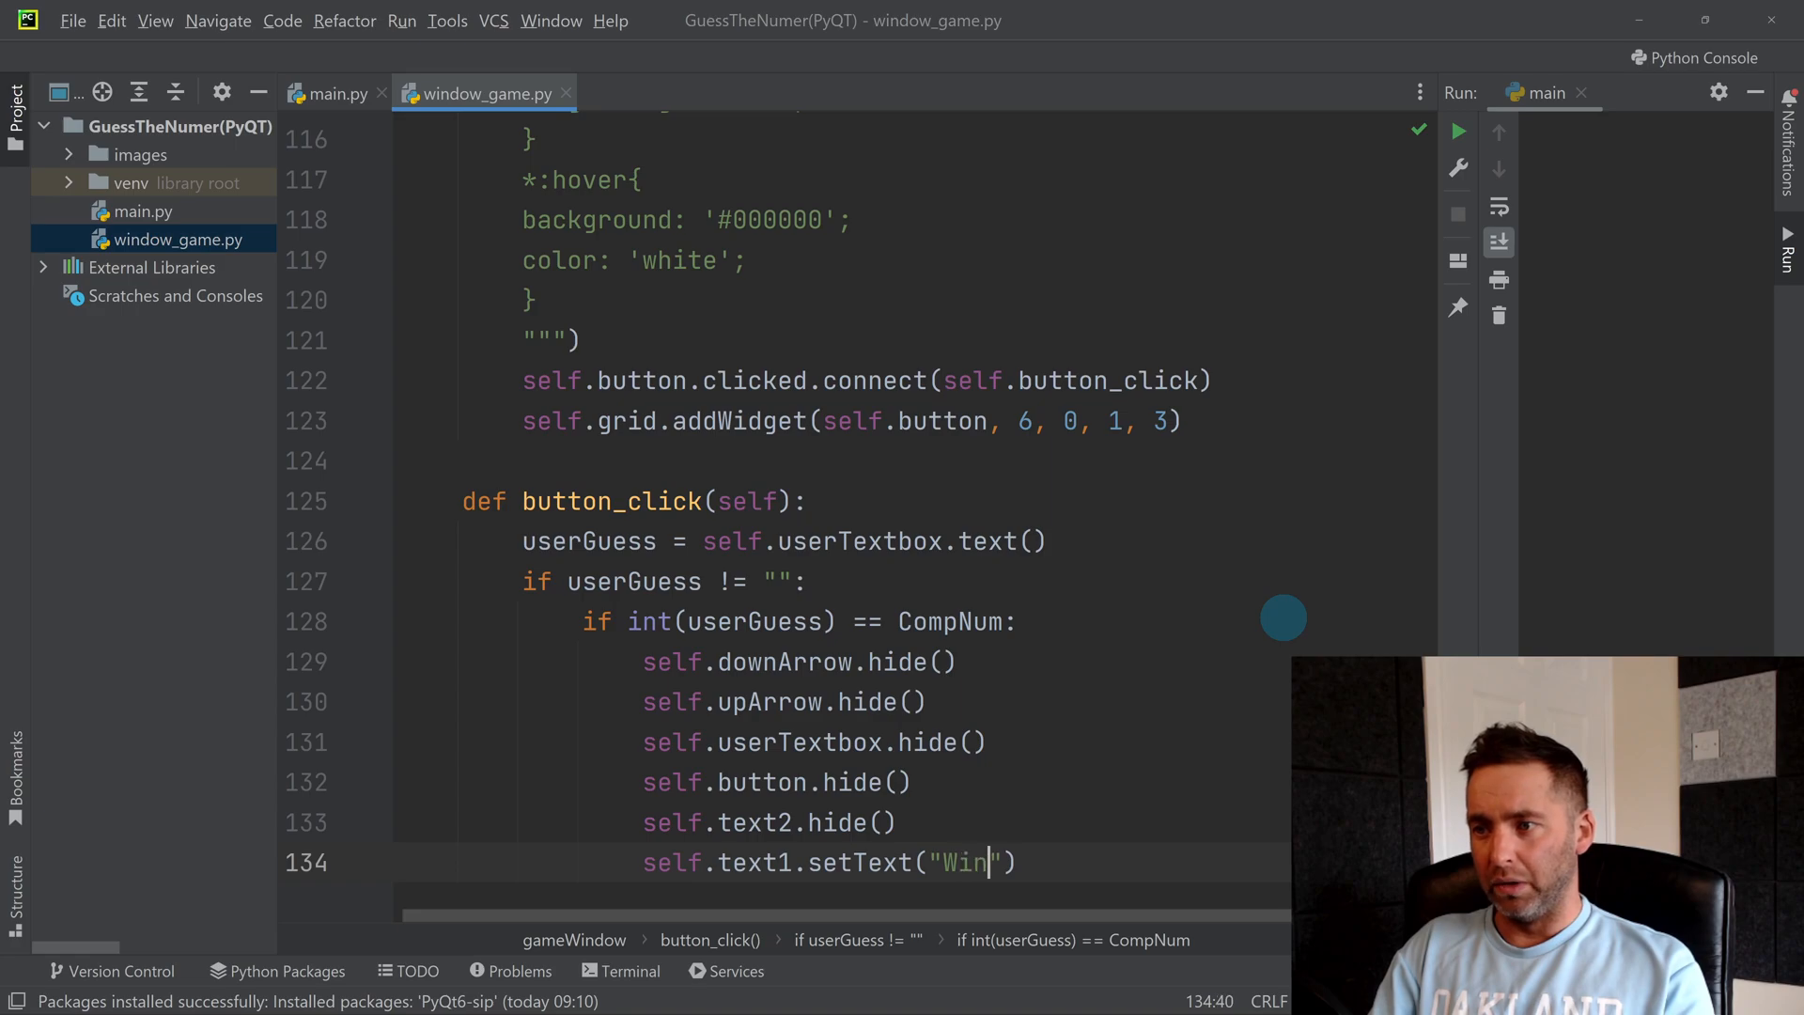
type("ner!")
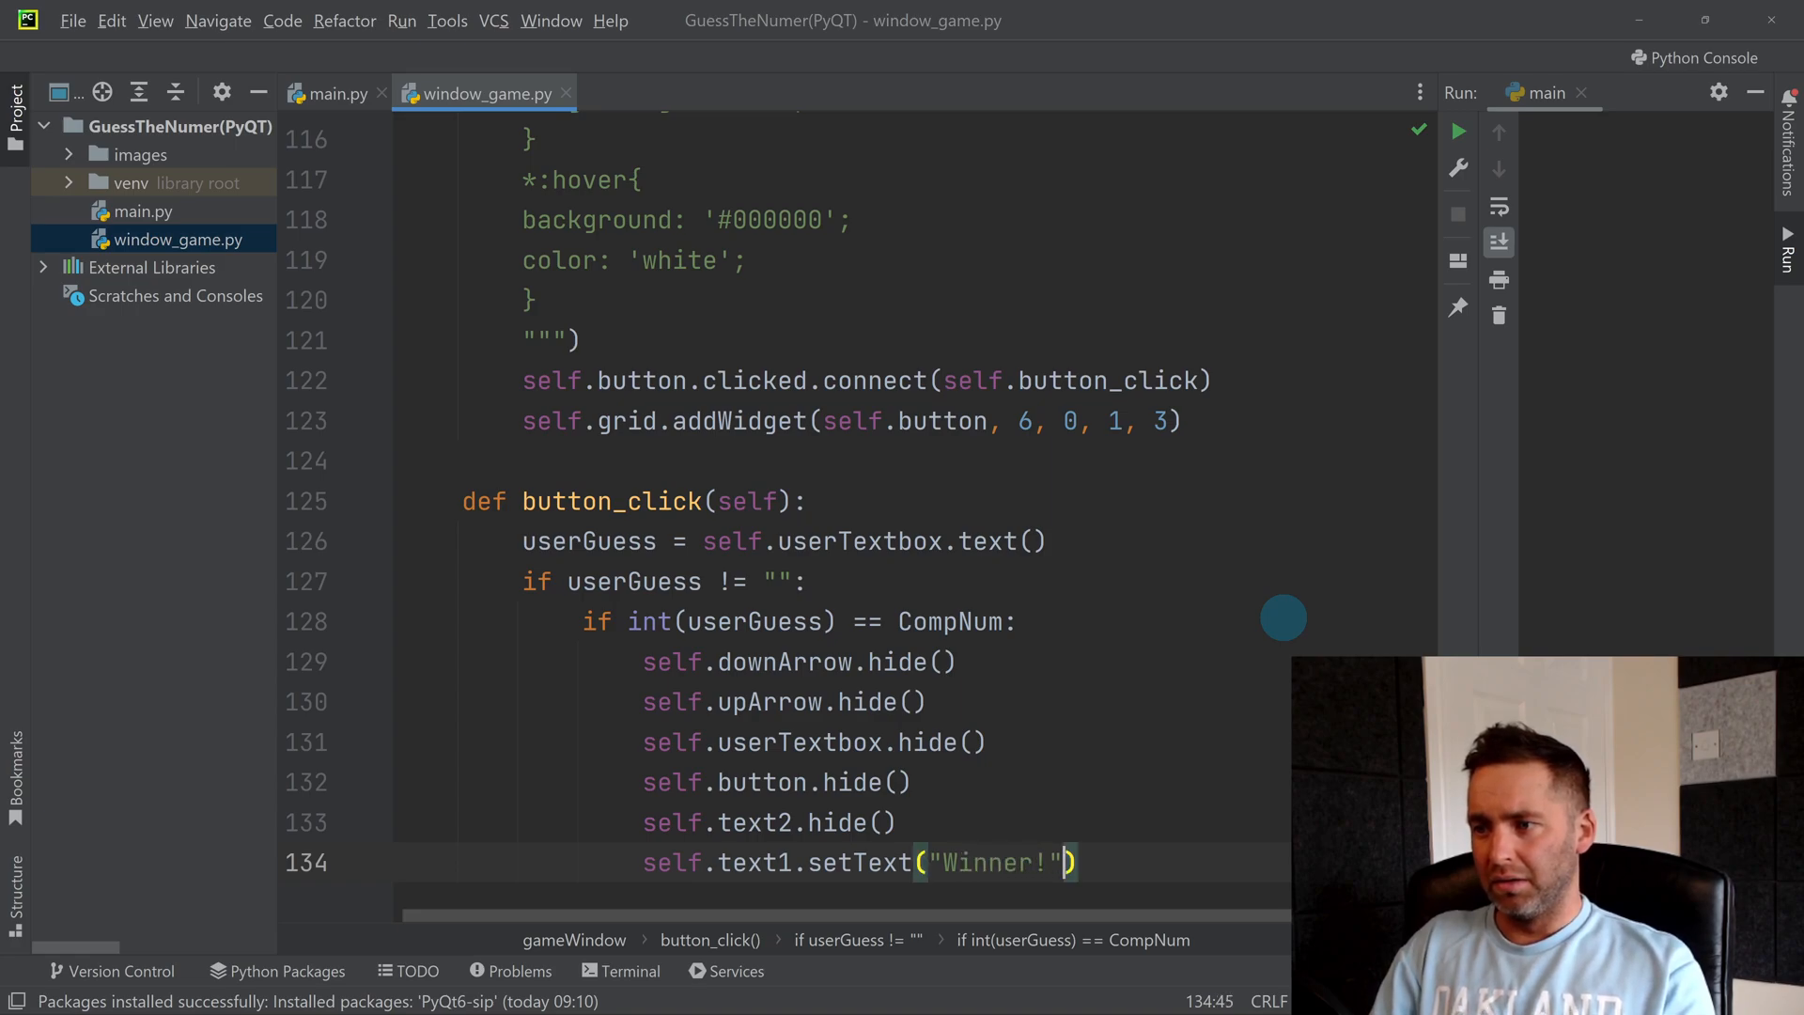
type("self.")
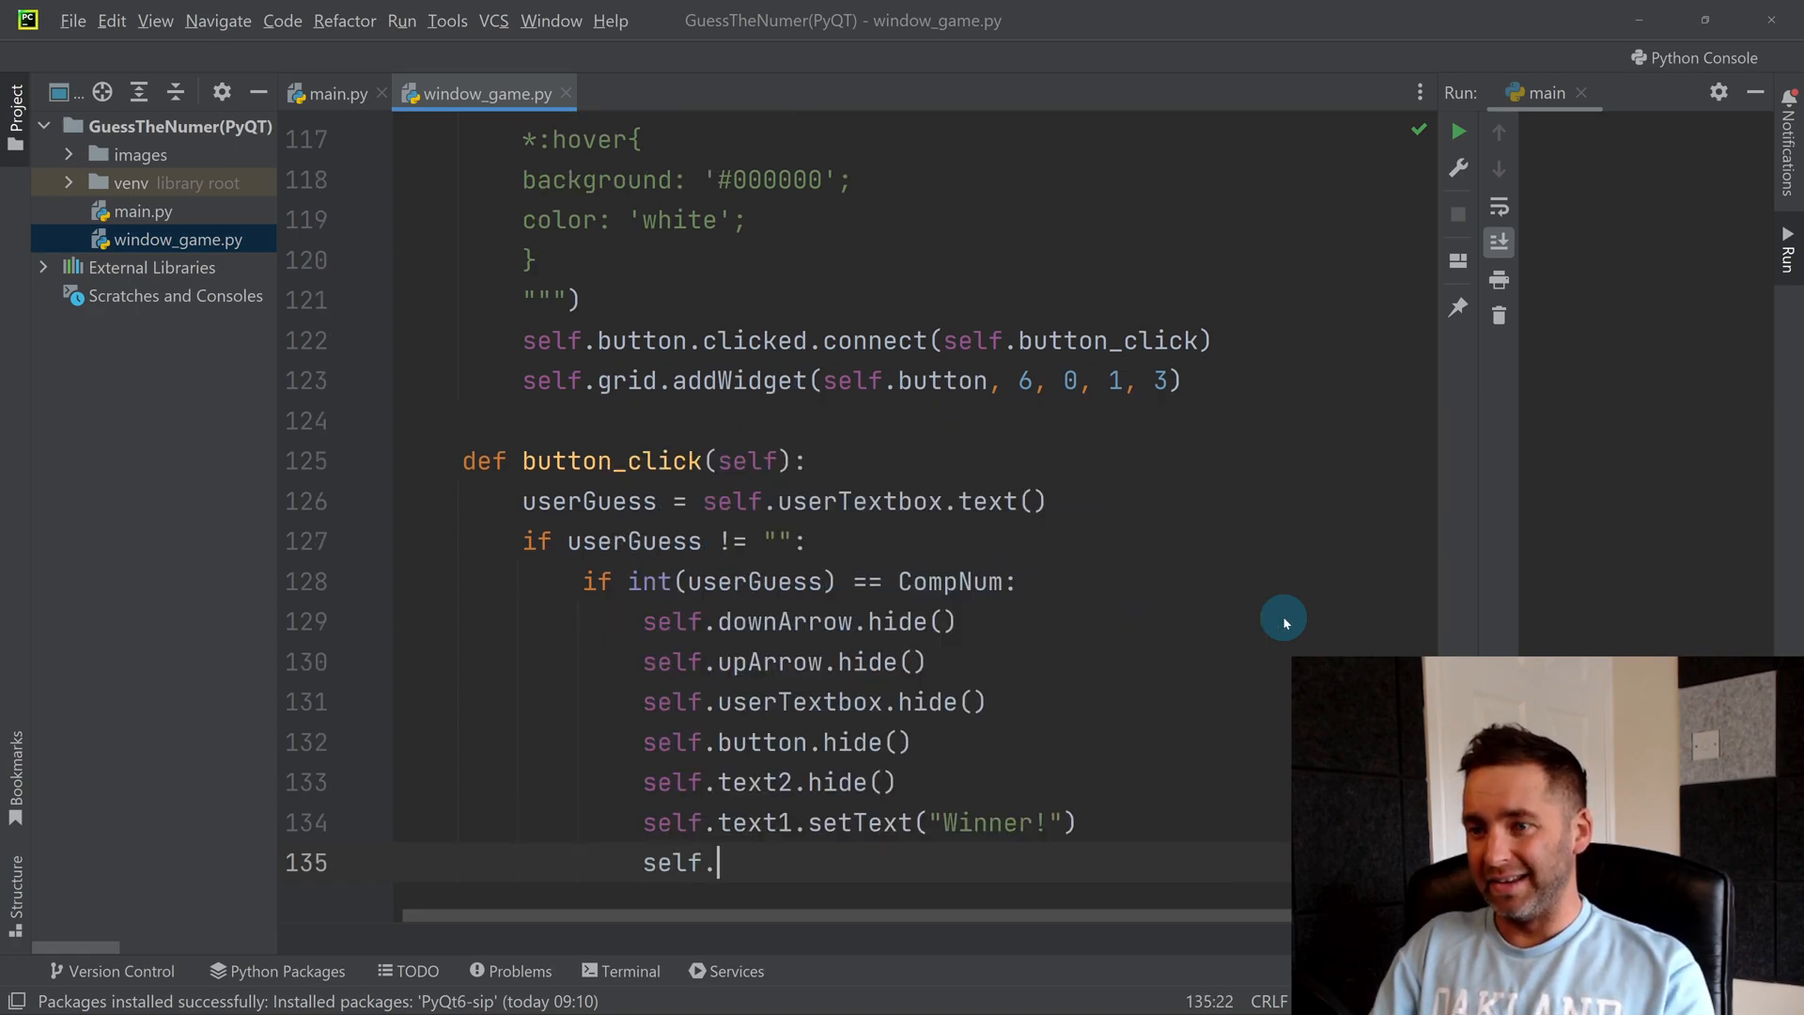
type("text1")
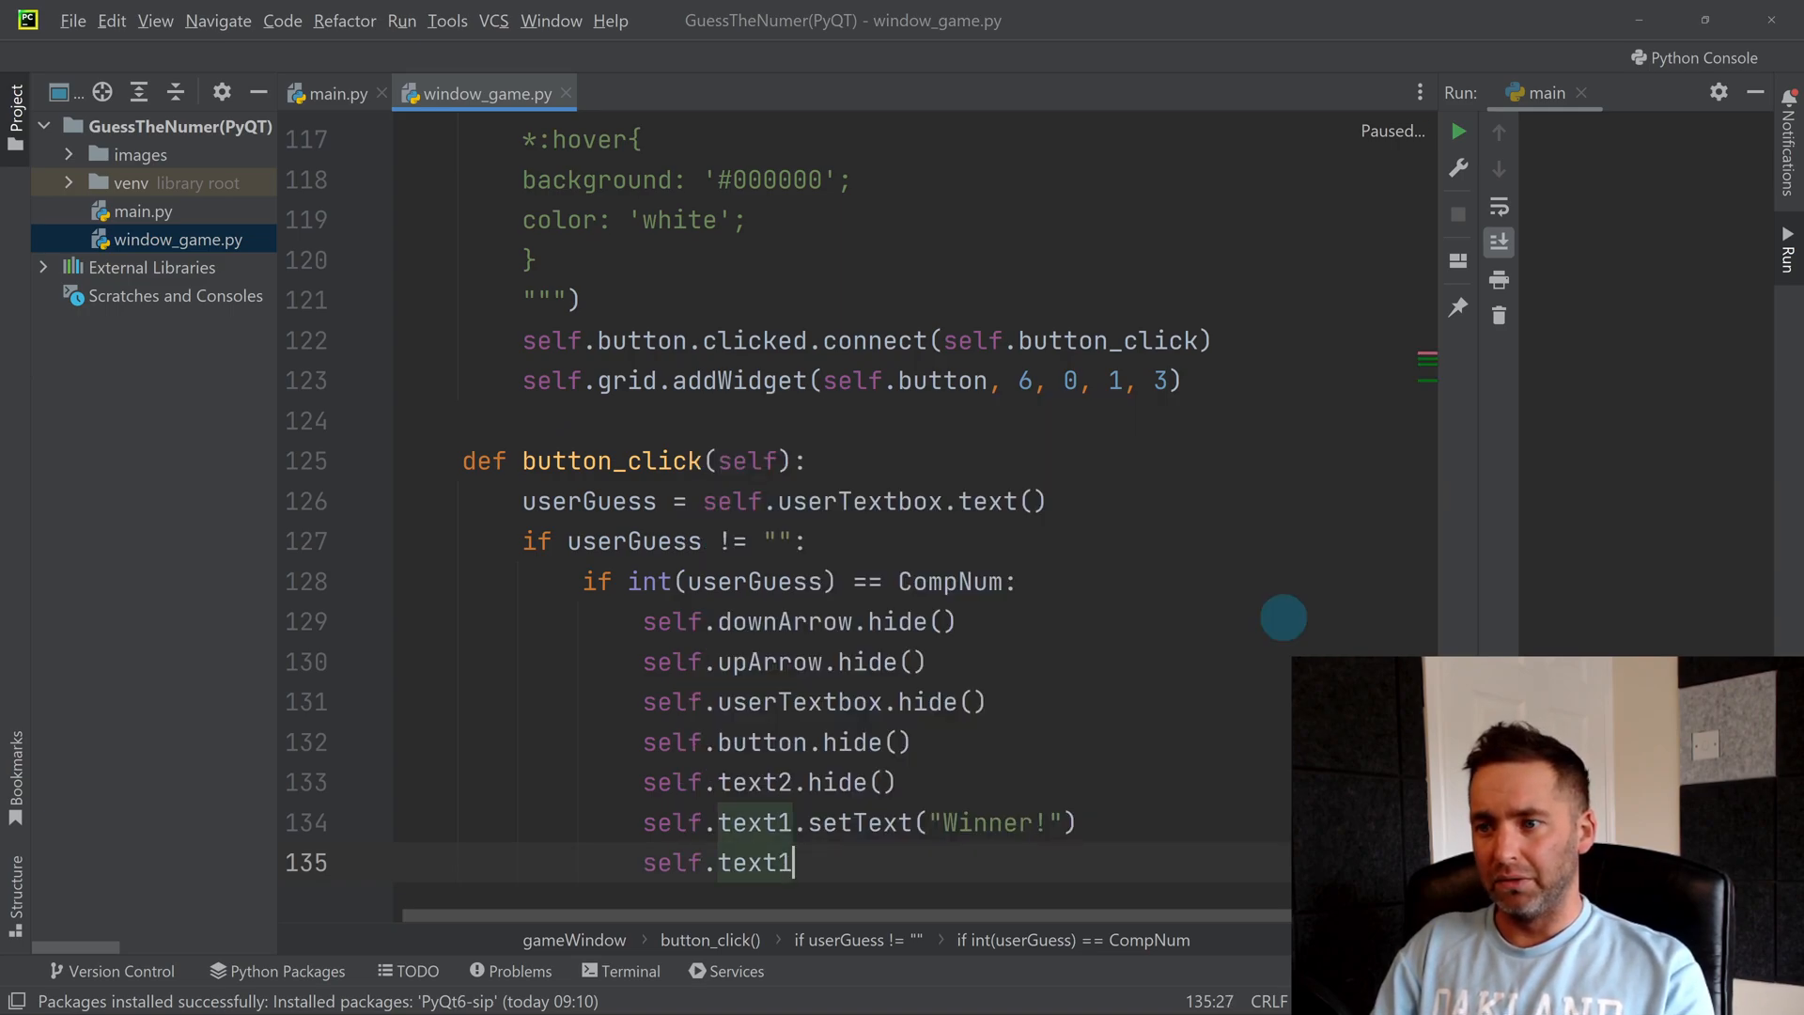
type(".repaint(")
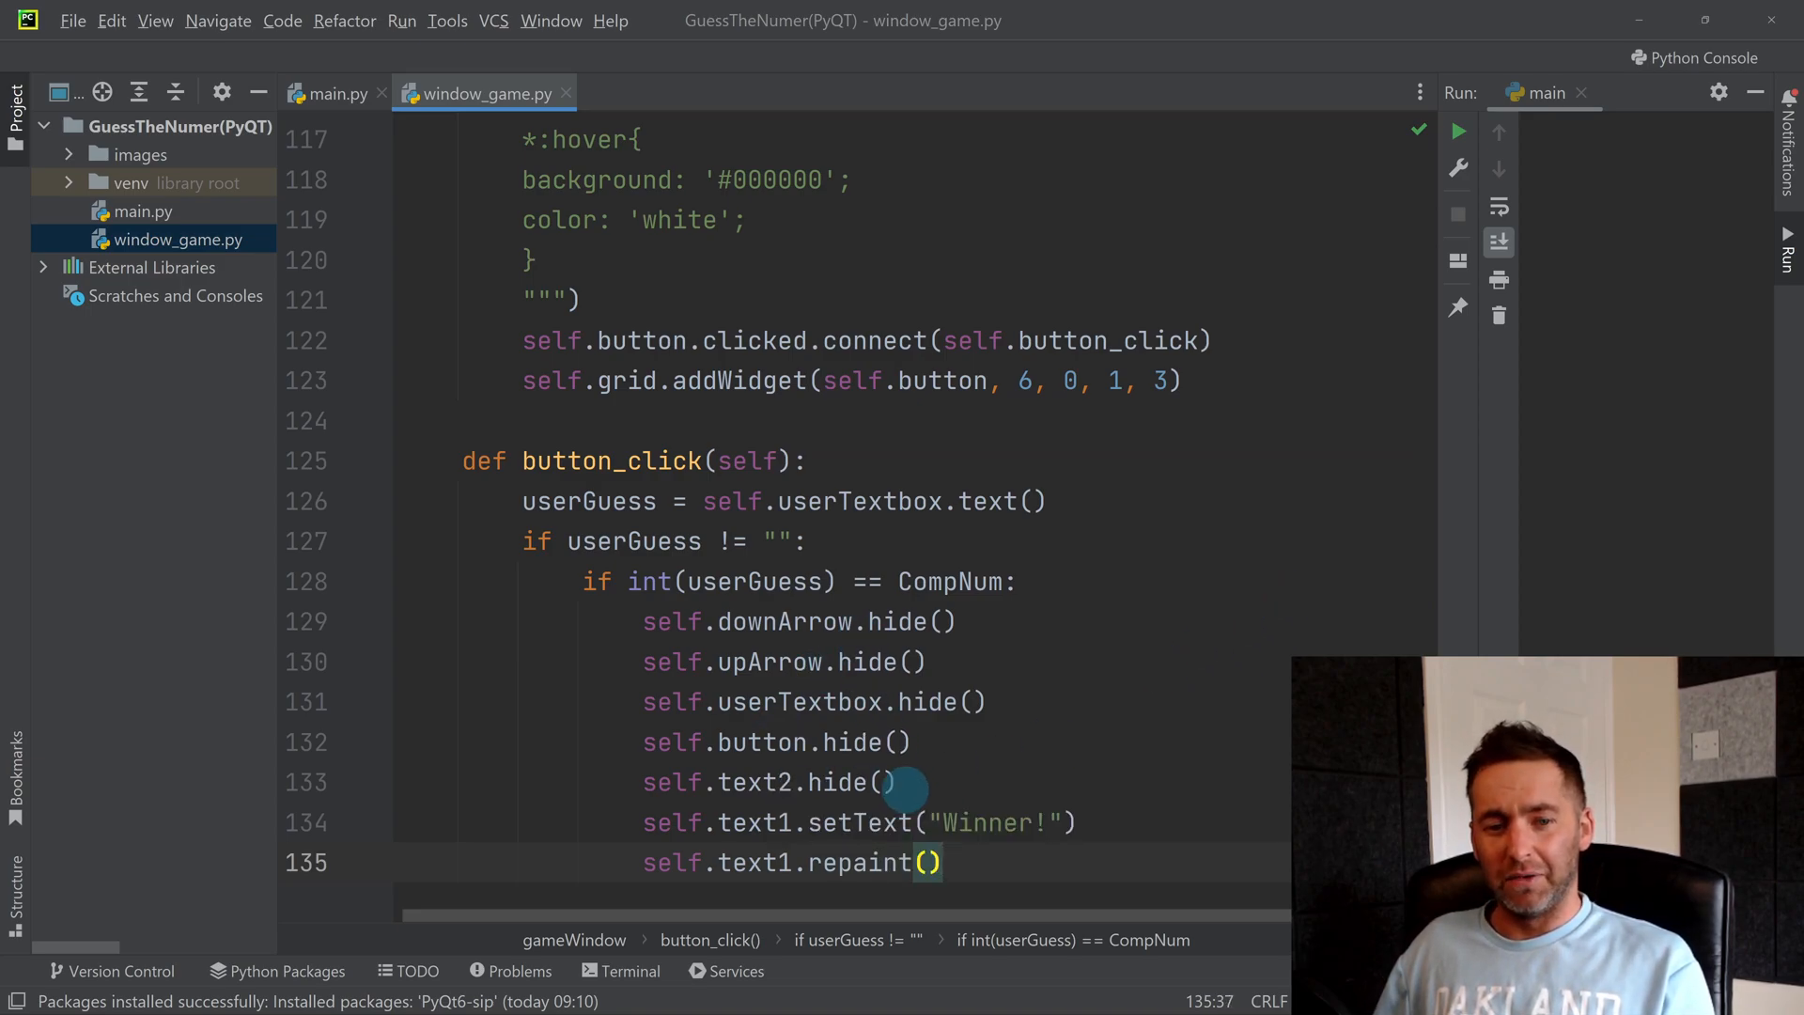
scroll("down", 3)
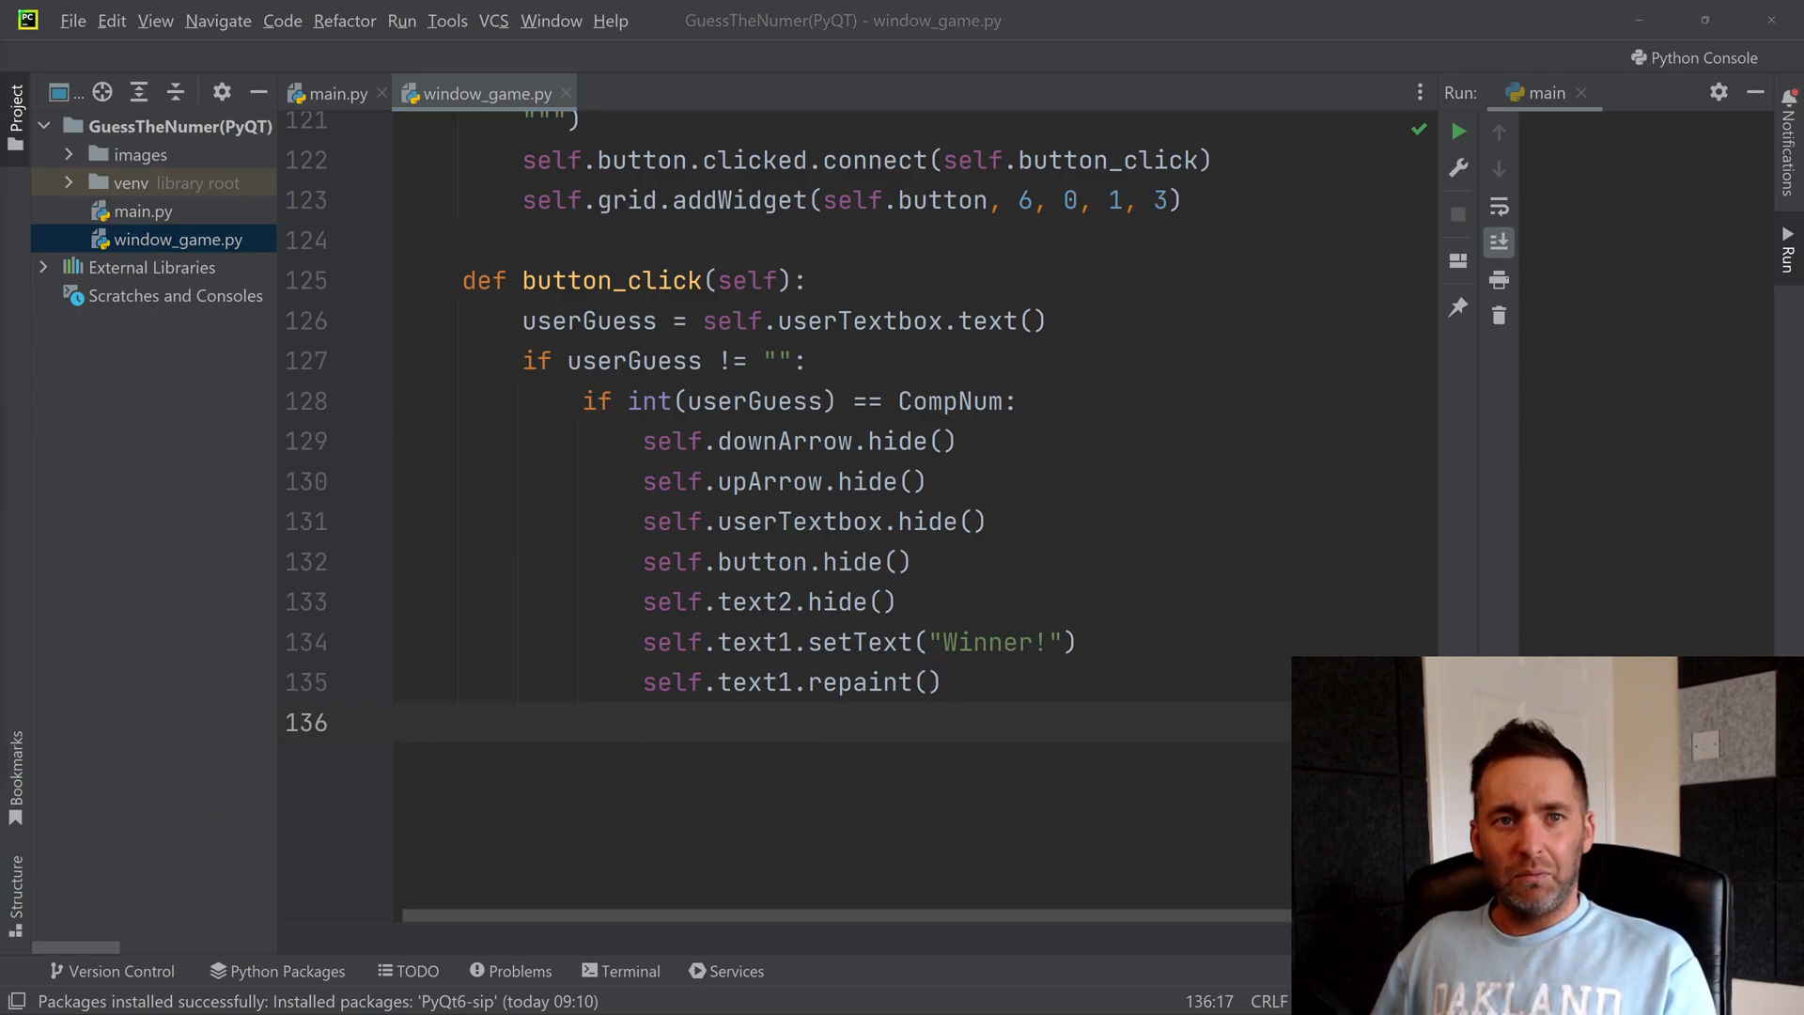
left_click(831, 756)
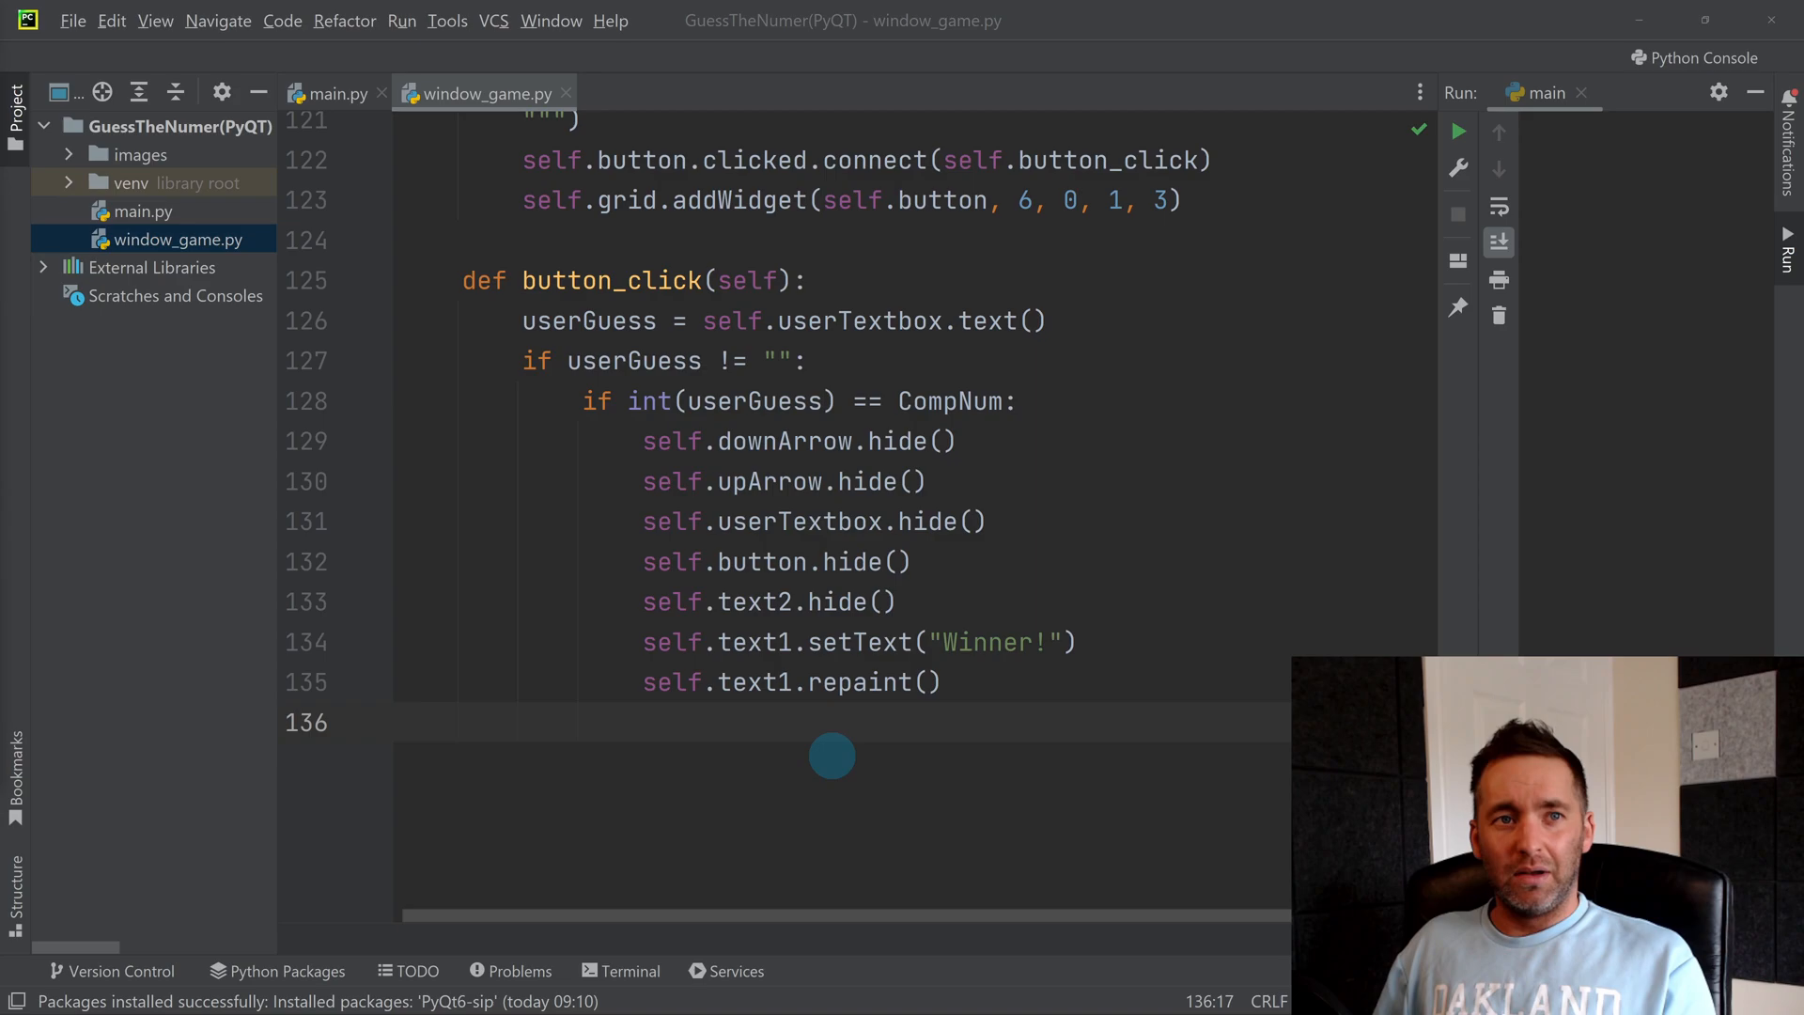
mouse_move(964, 693)
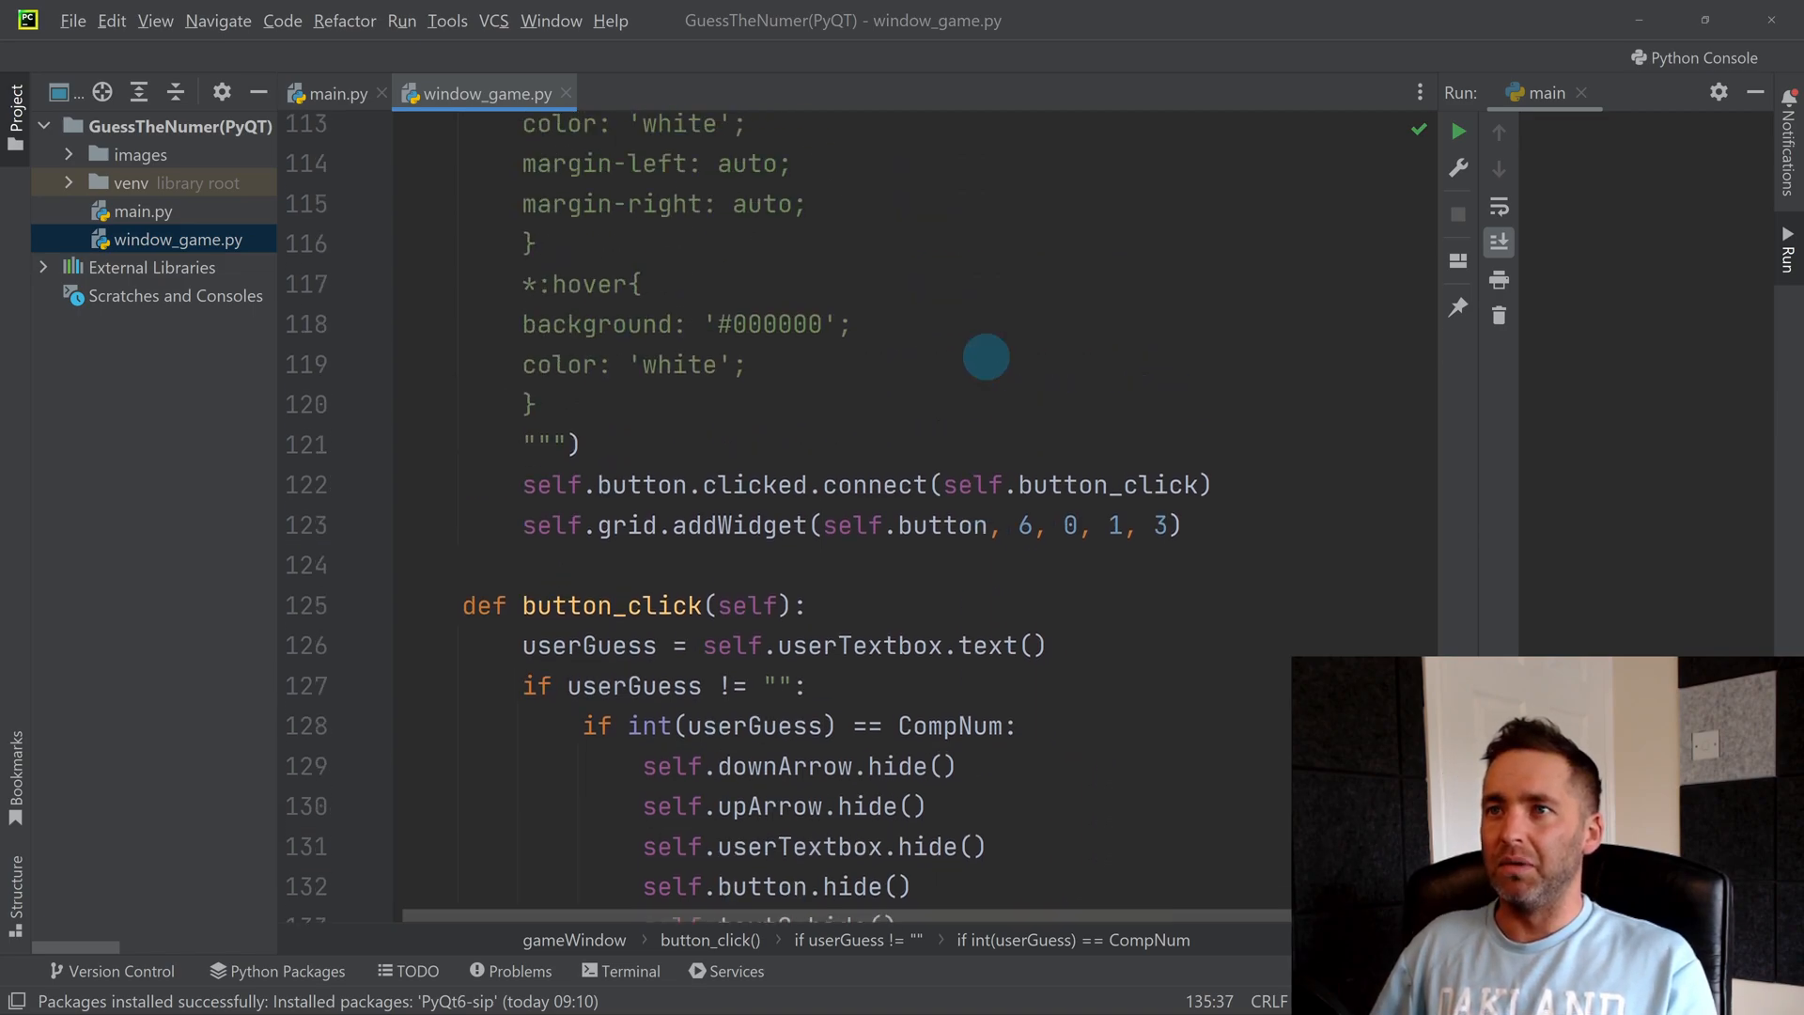
Step: Check the CompNumber label definition, then add self.text1.repaint() and a new line
scroll("up", 3)
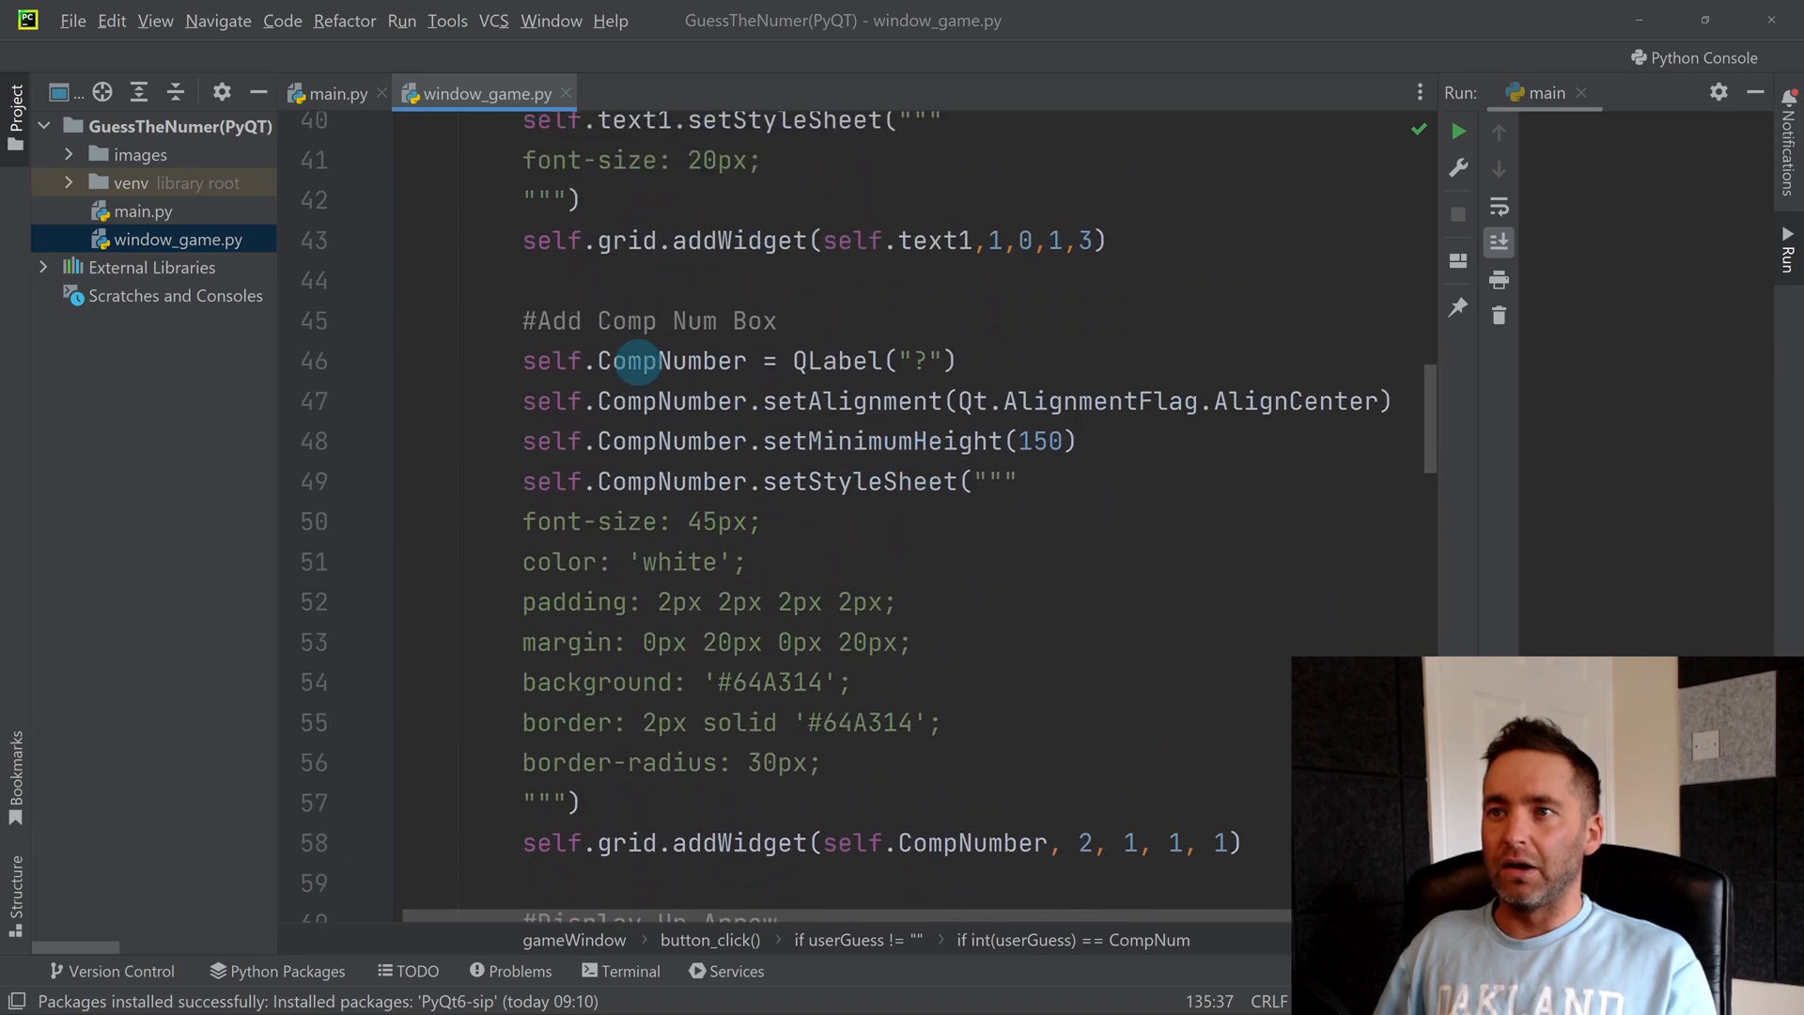
mouse_move(971, 626)
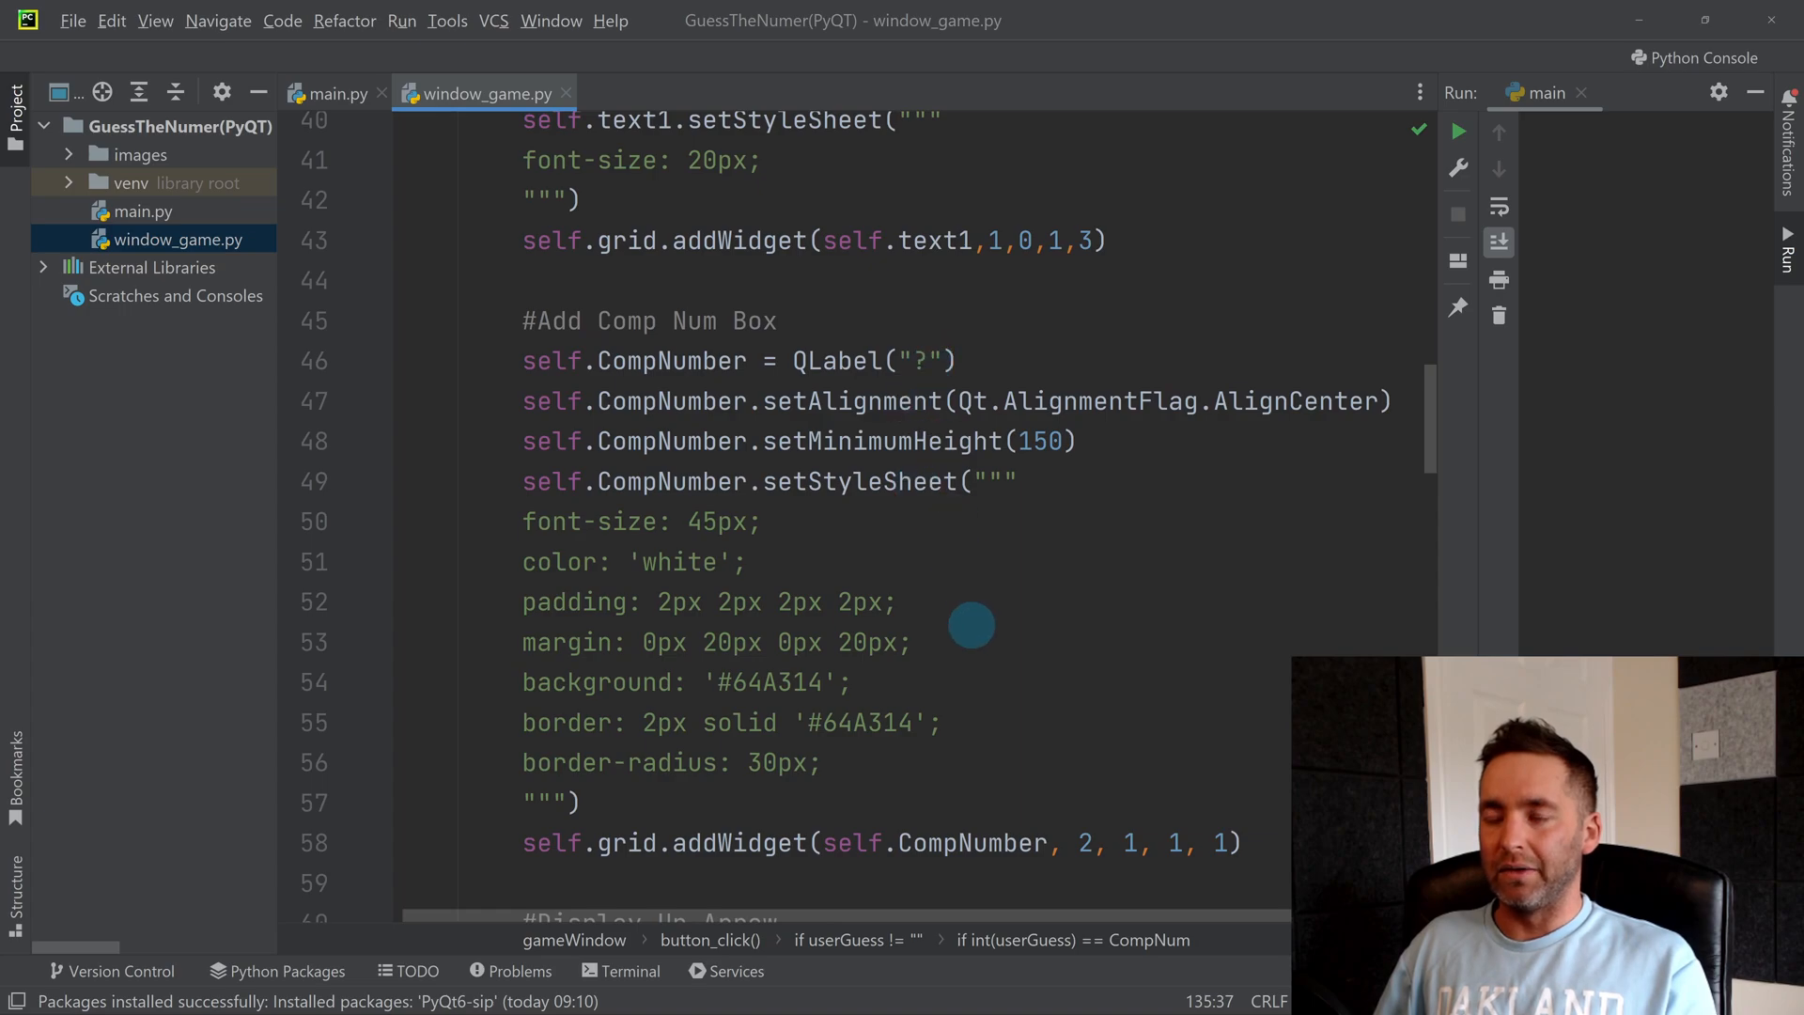
scroll("down", 3)
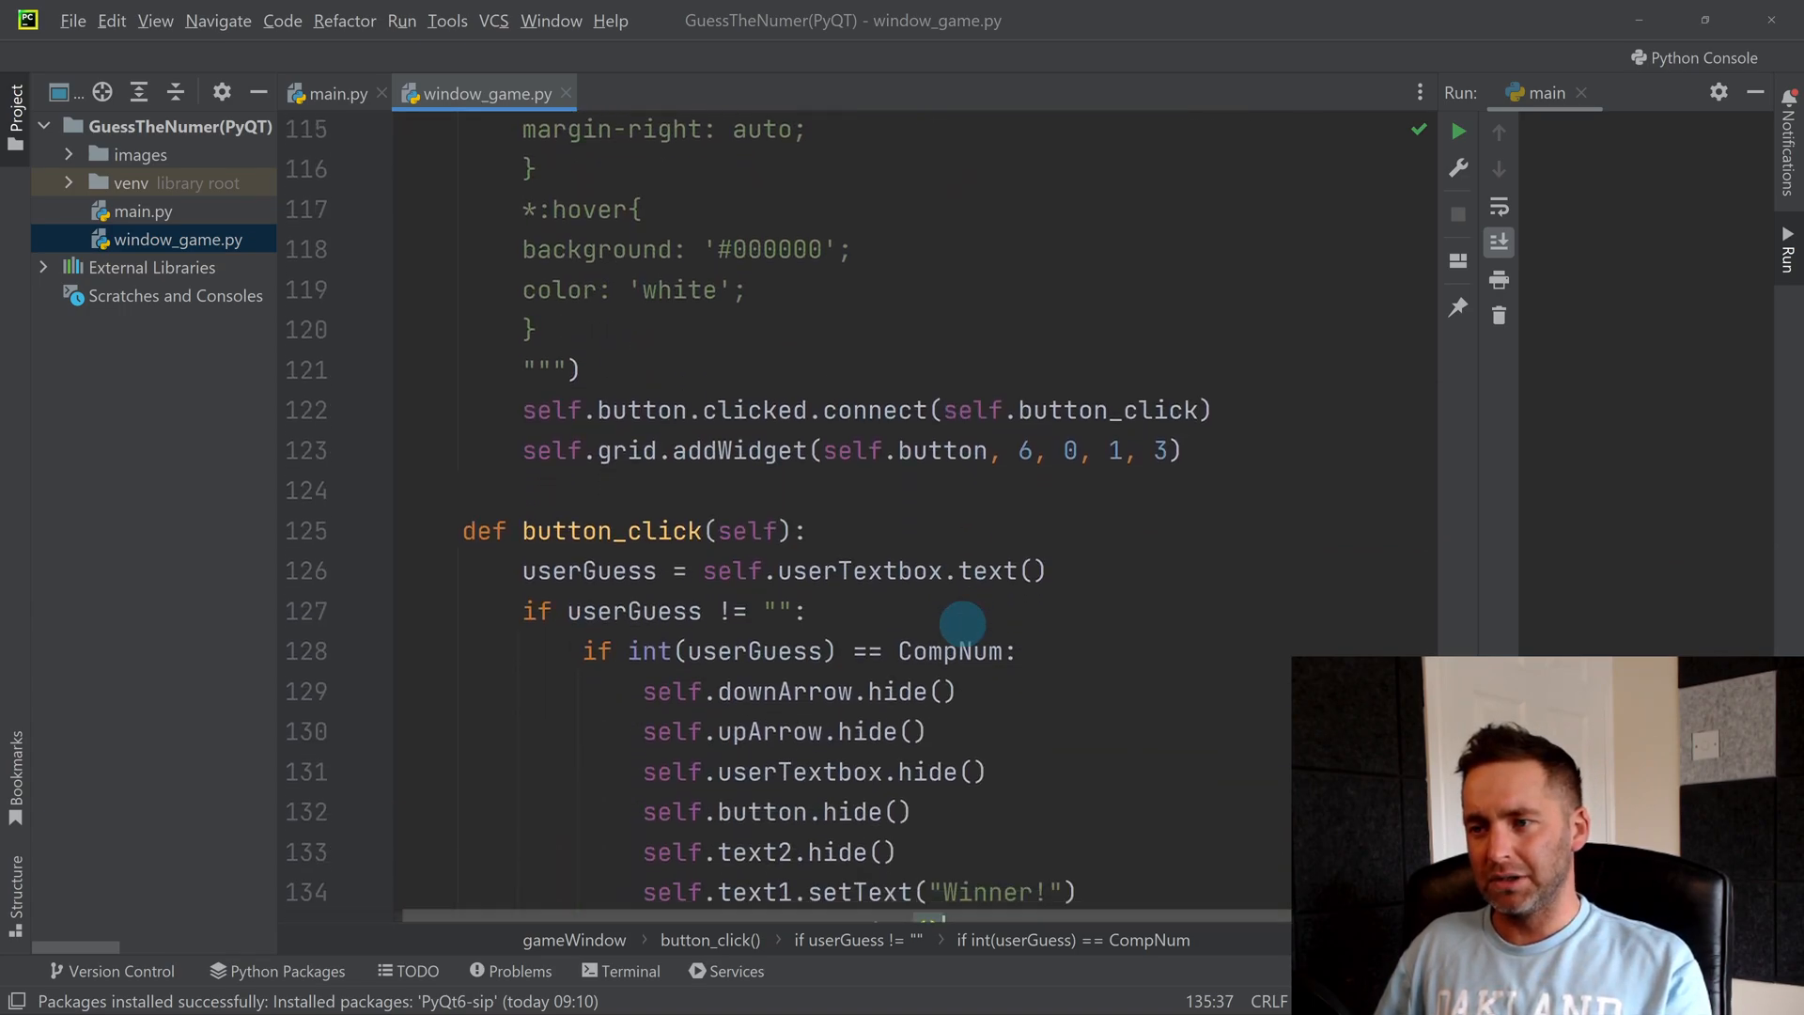
type("self.text1.repaint()")
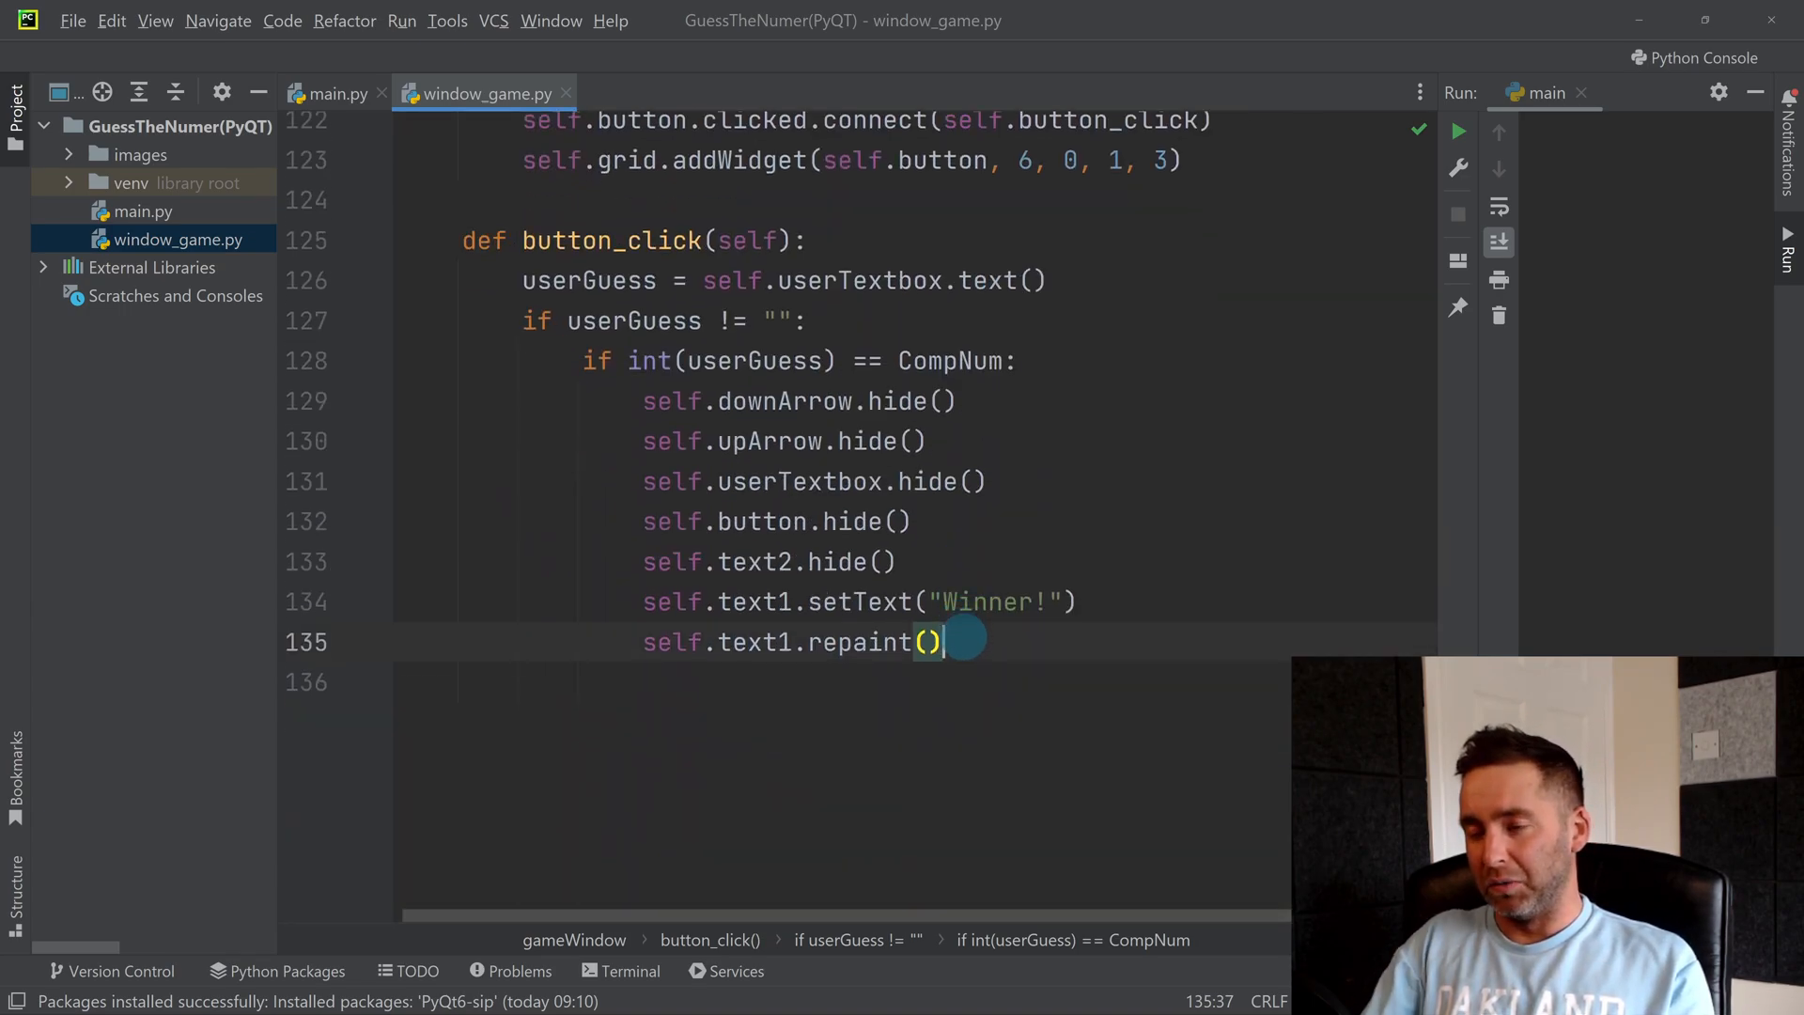
key("enter")
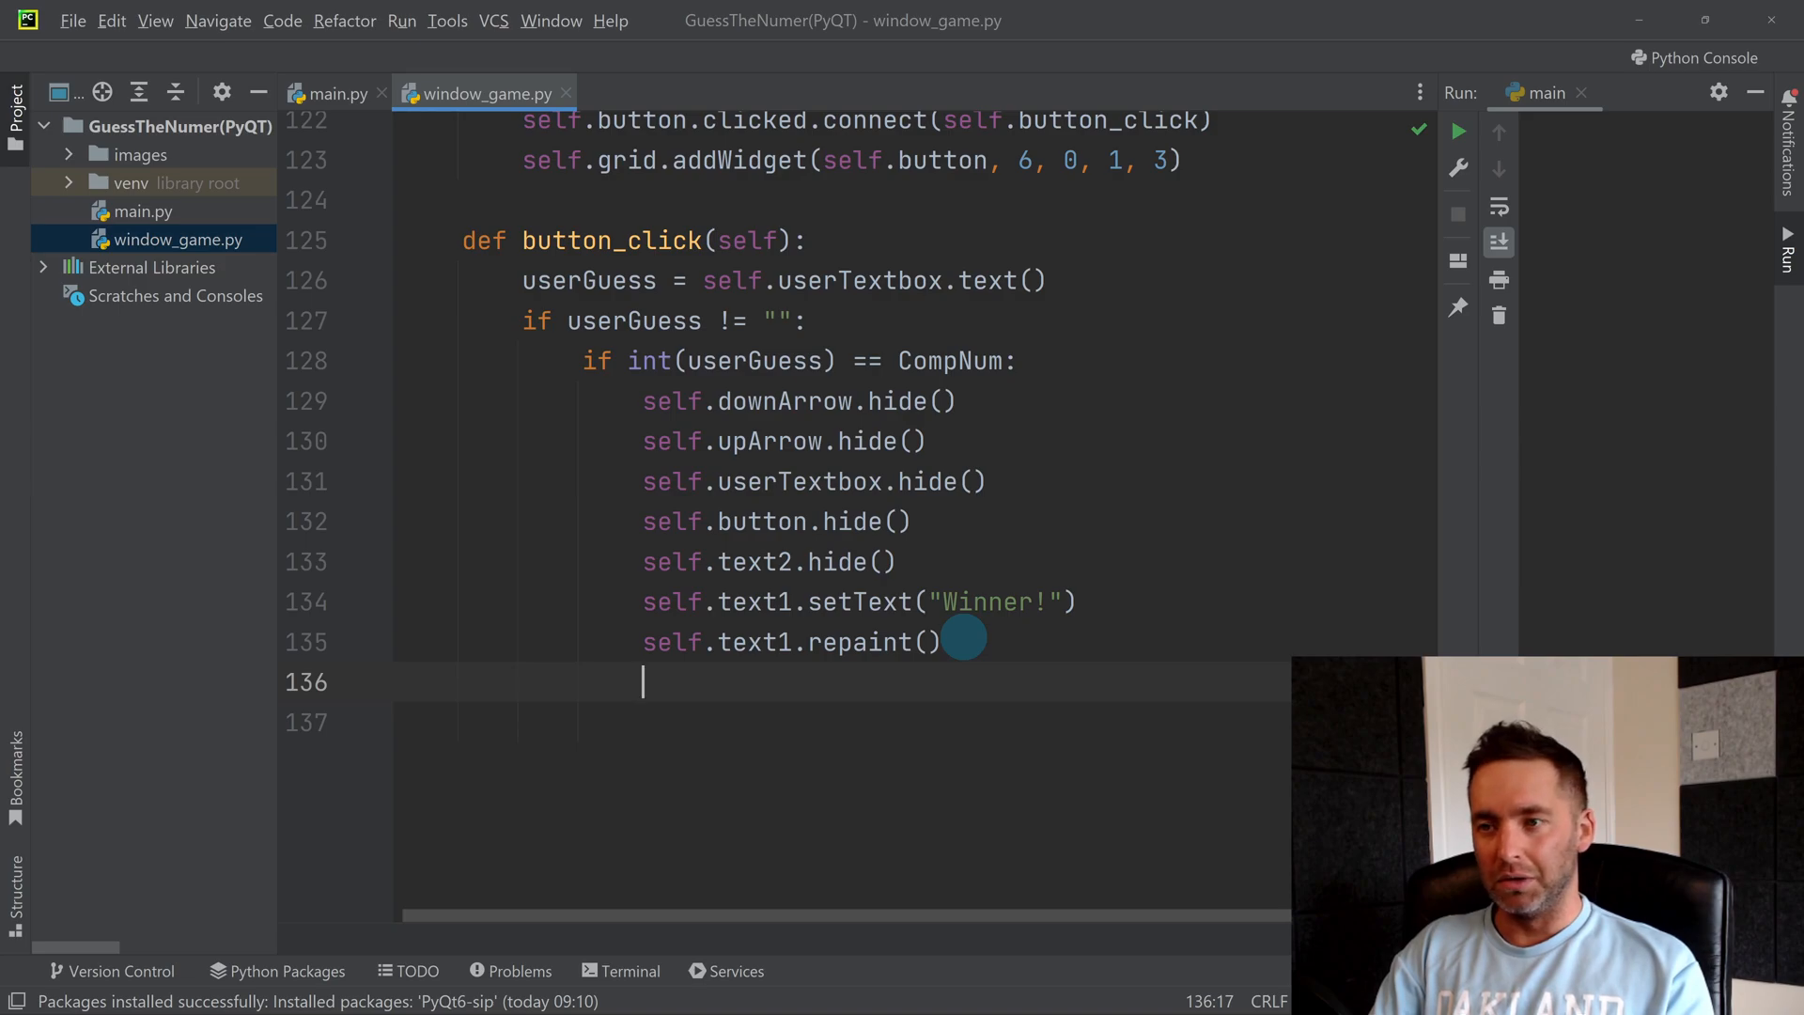
Step: Add self.CompNumber.setText(str(CompNum)) followed by self.repaint()
type("self.C")
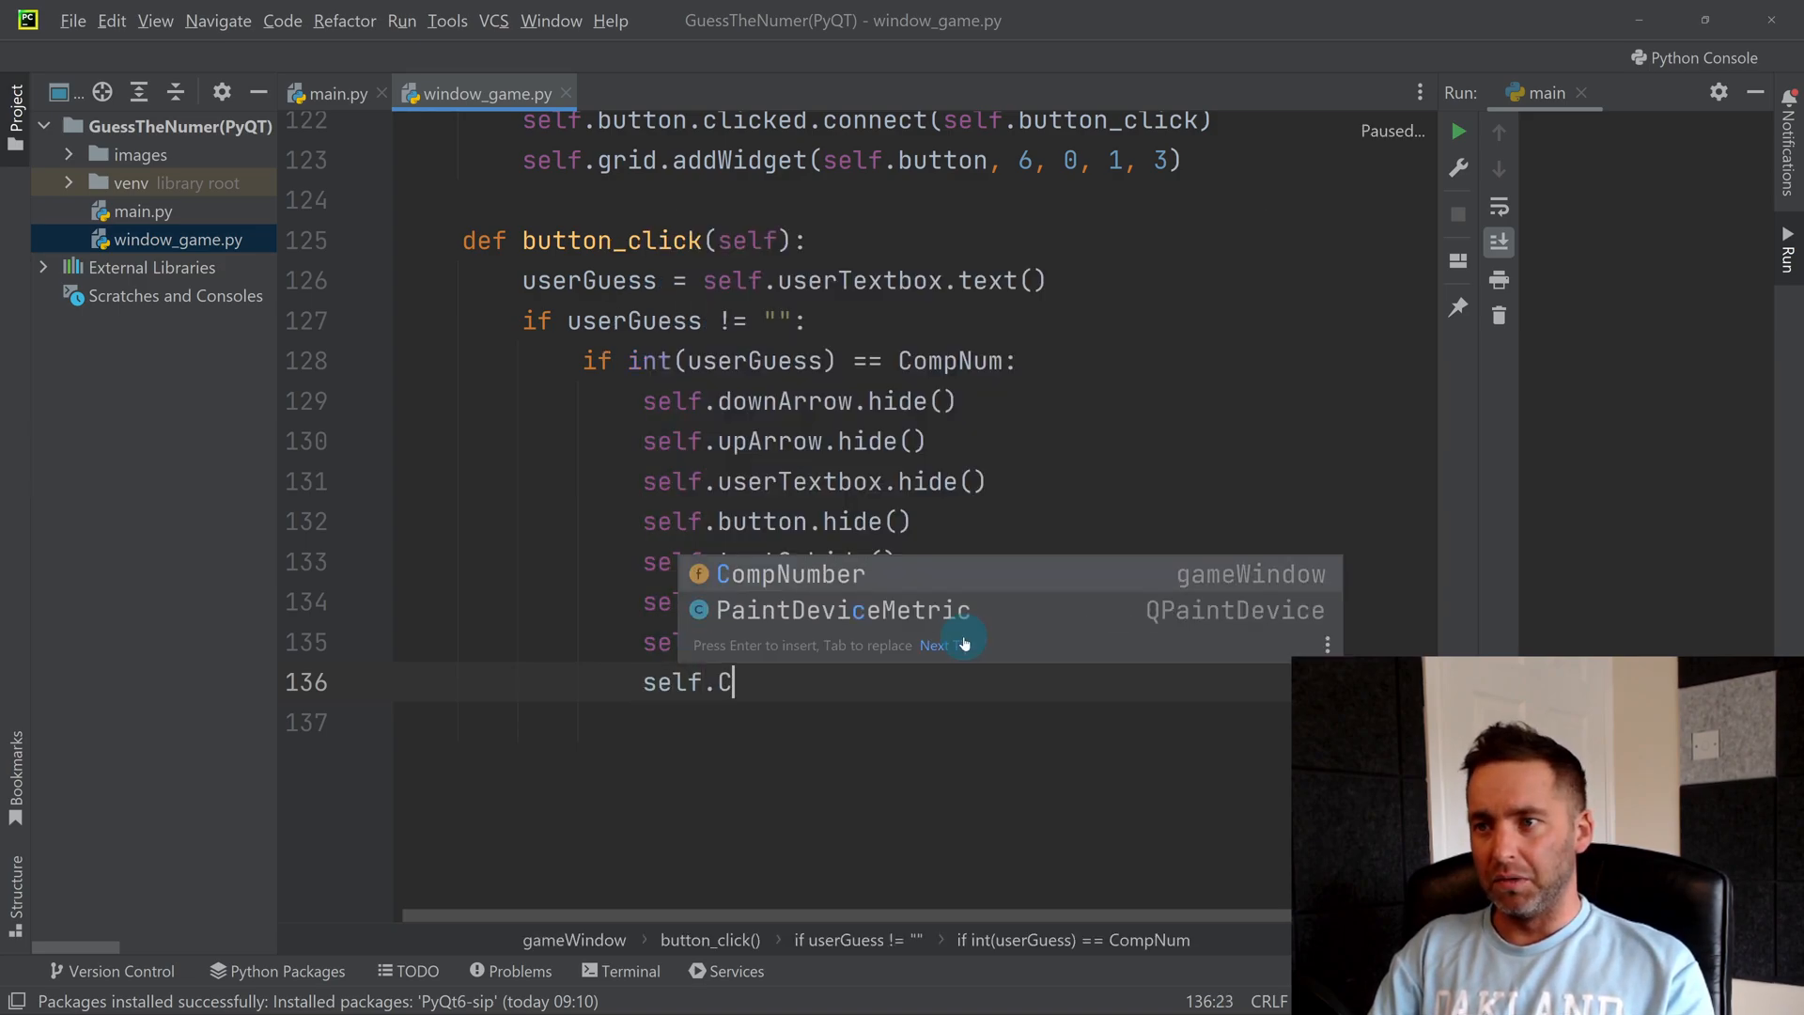
type("ompNumber.s")
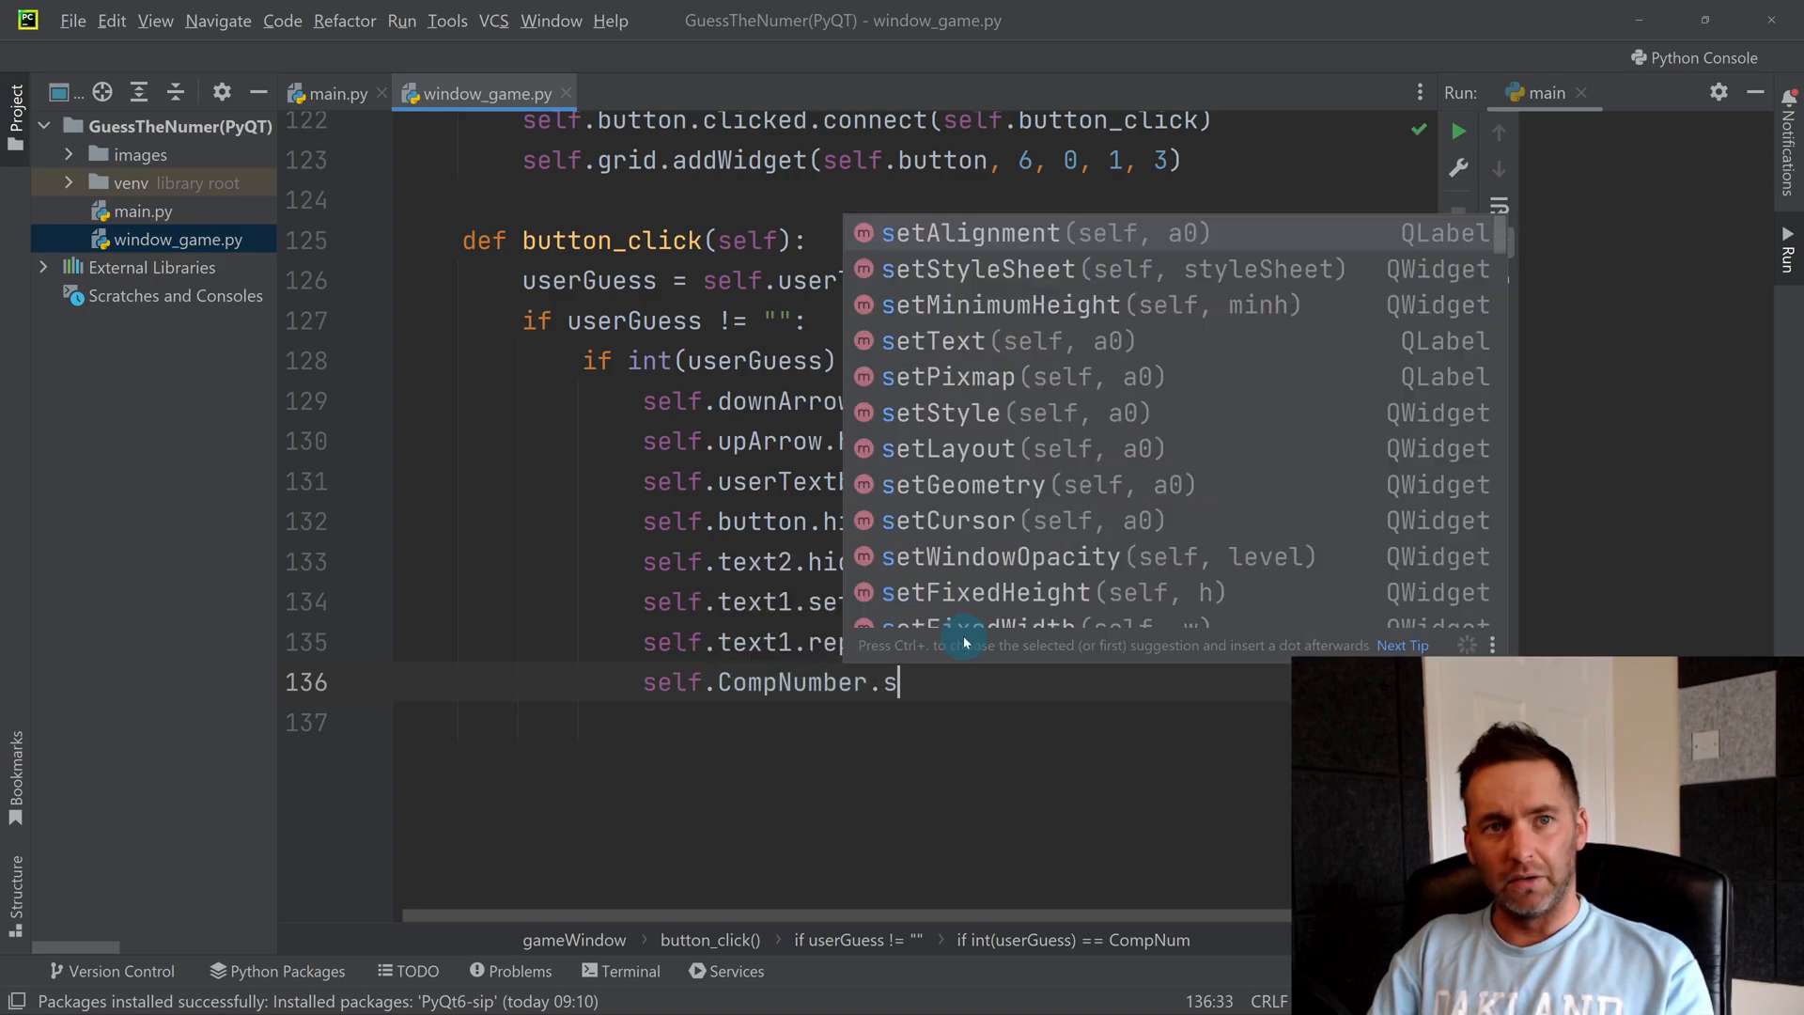
type("etText(")
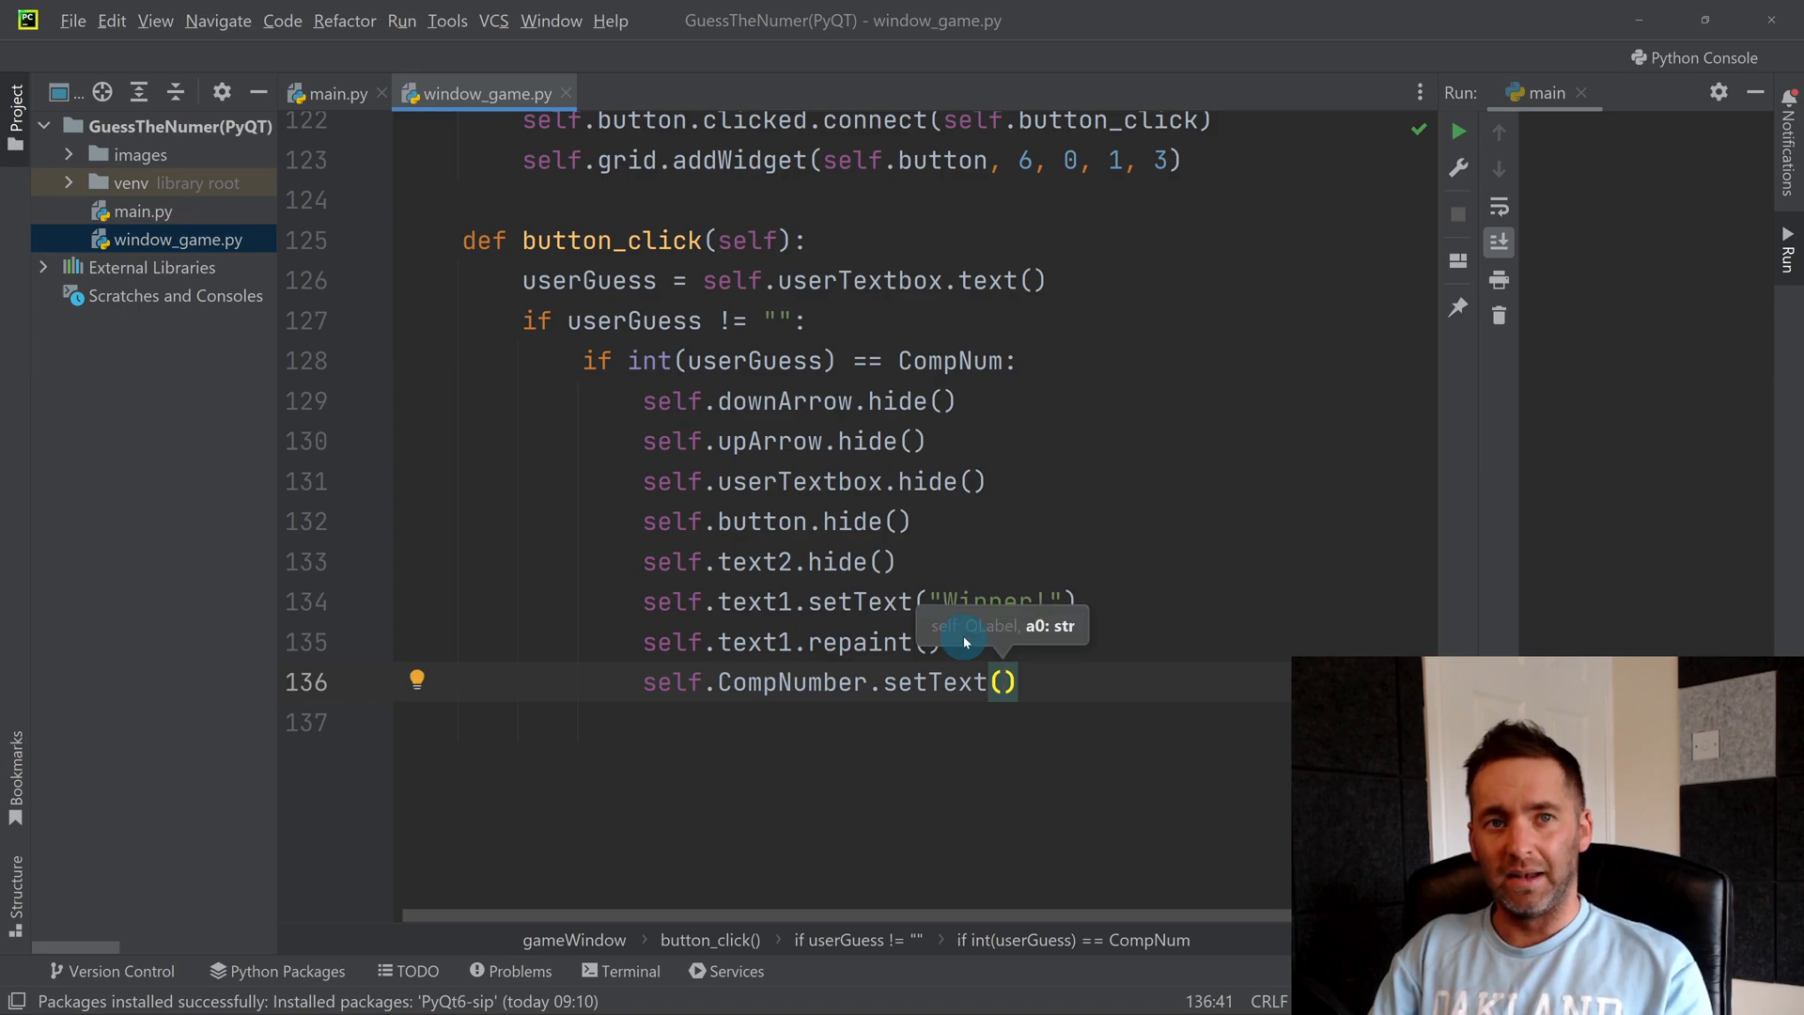
type("str")
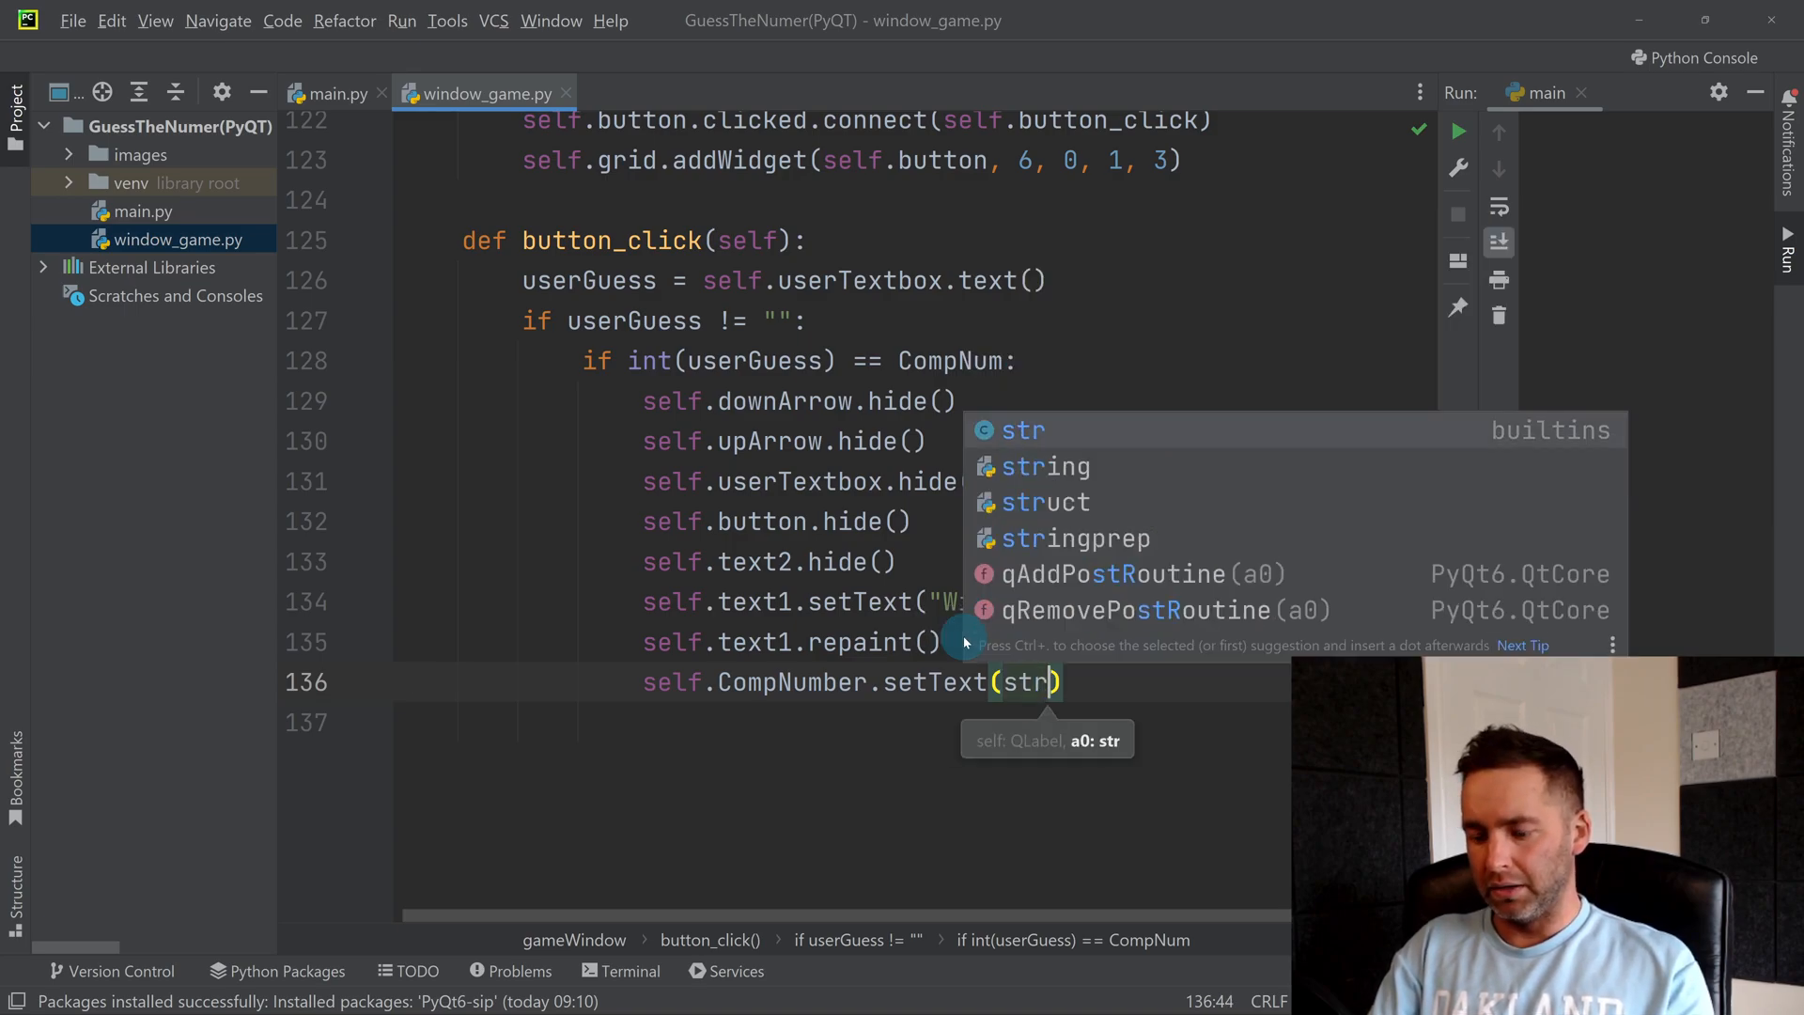
type("CompNum")
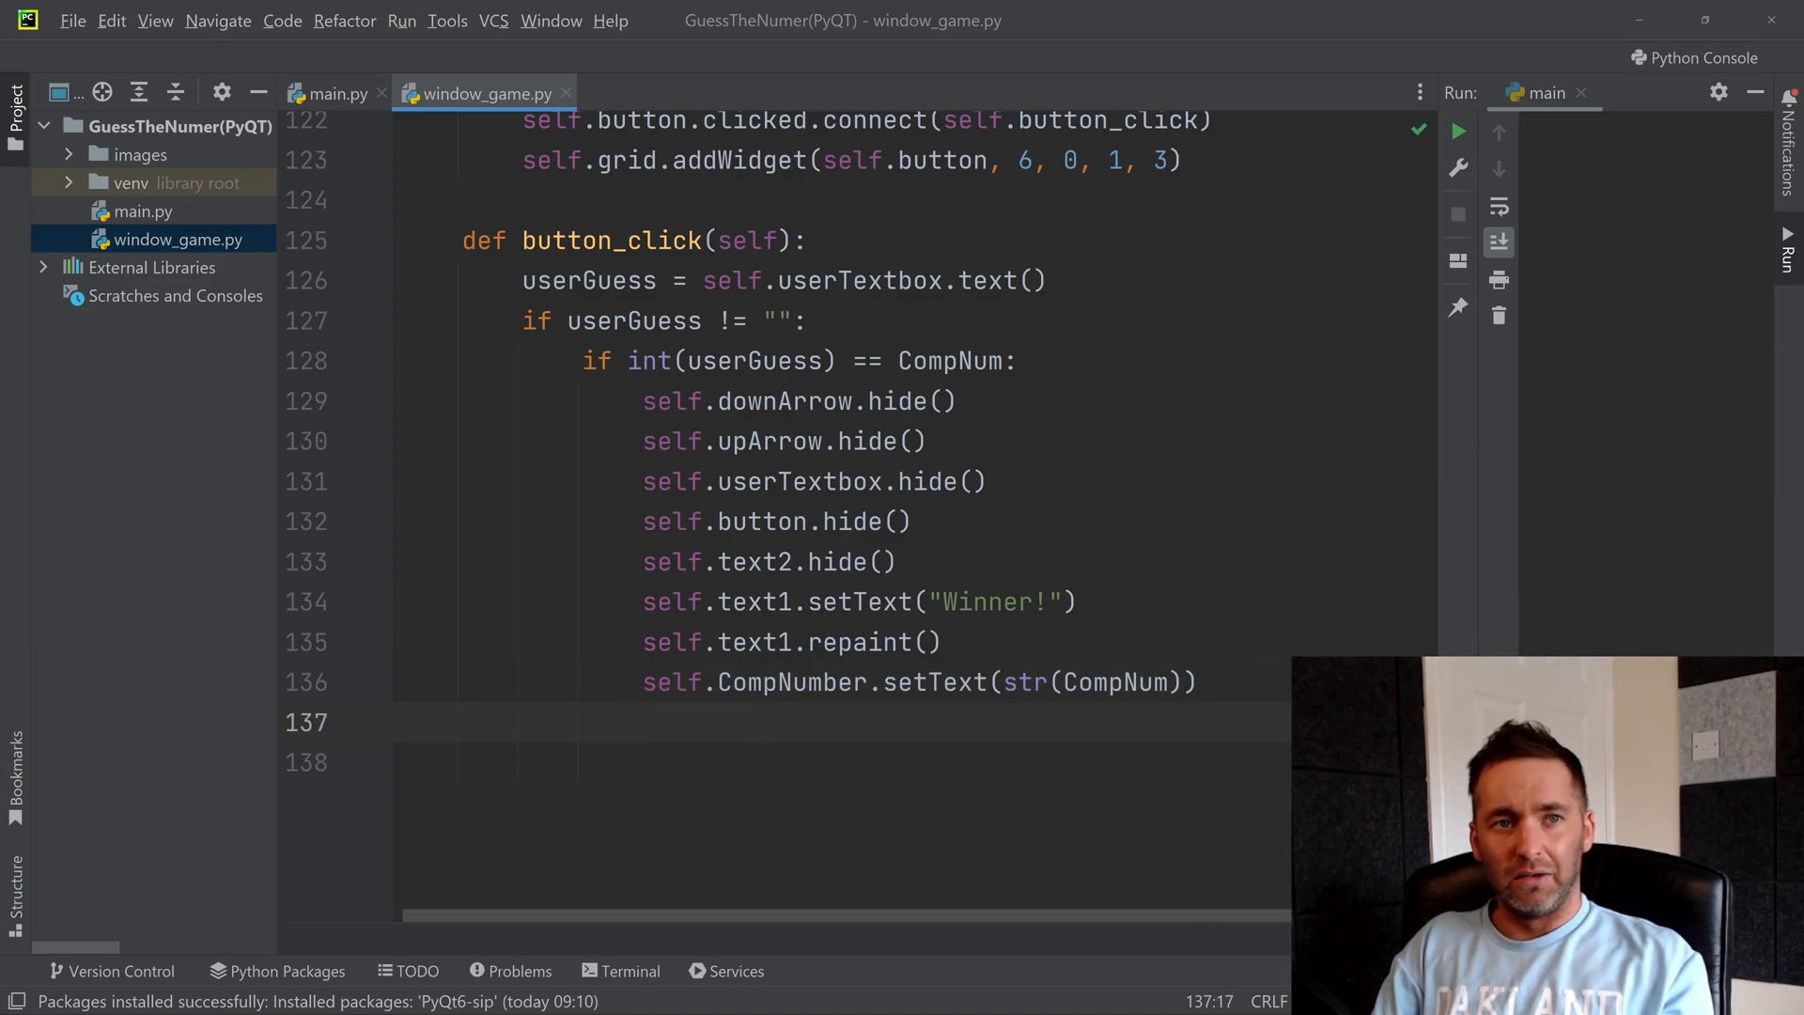
type("seld.")
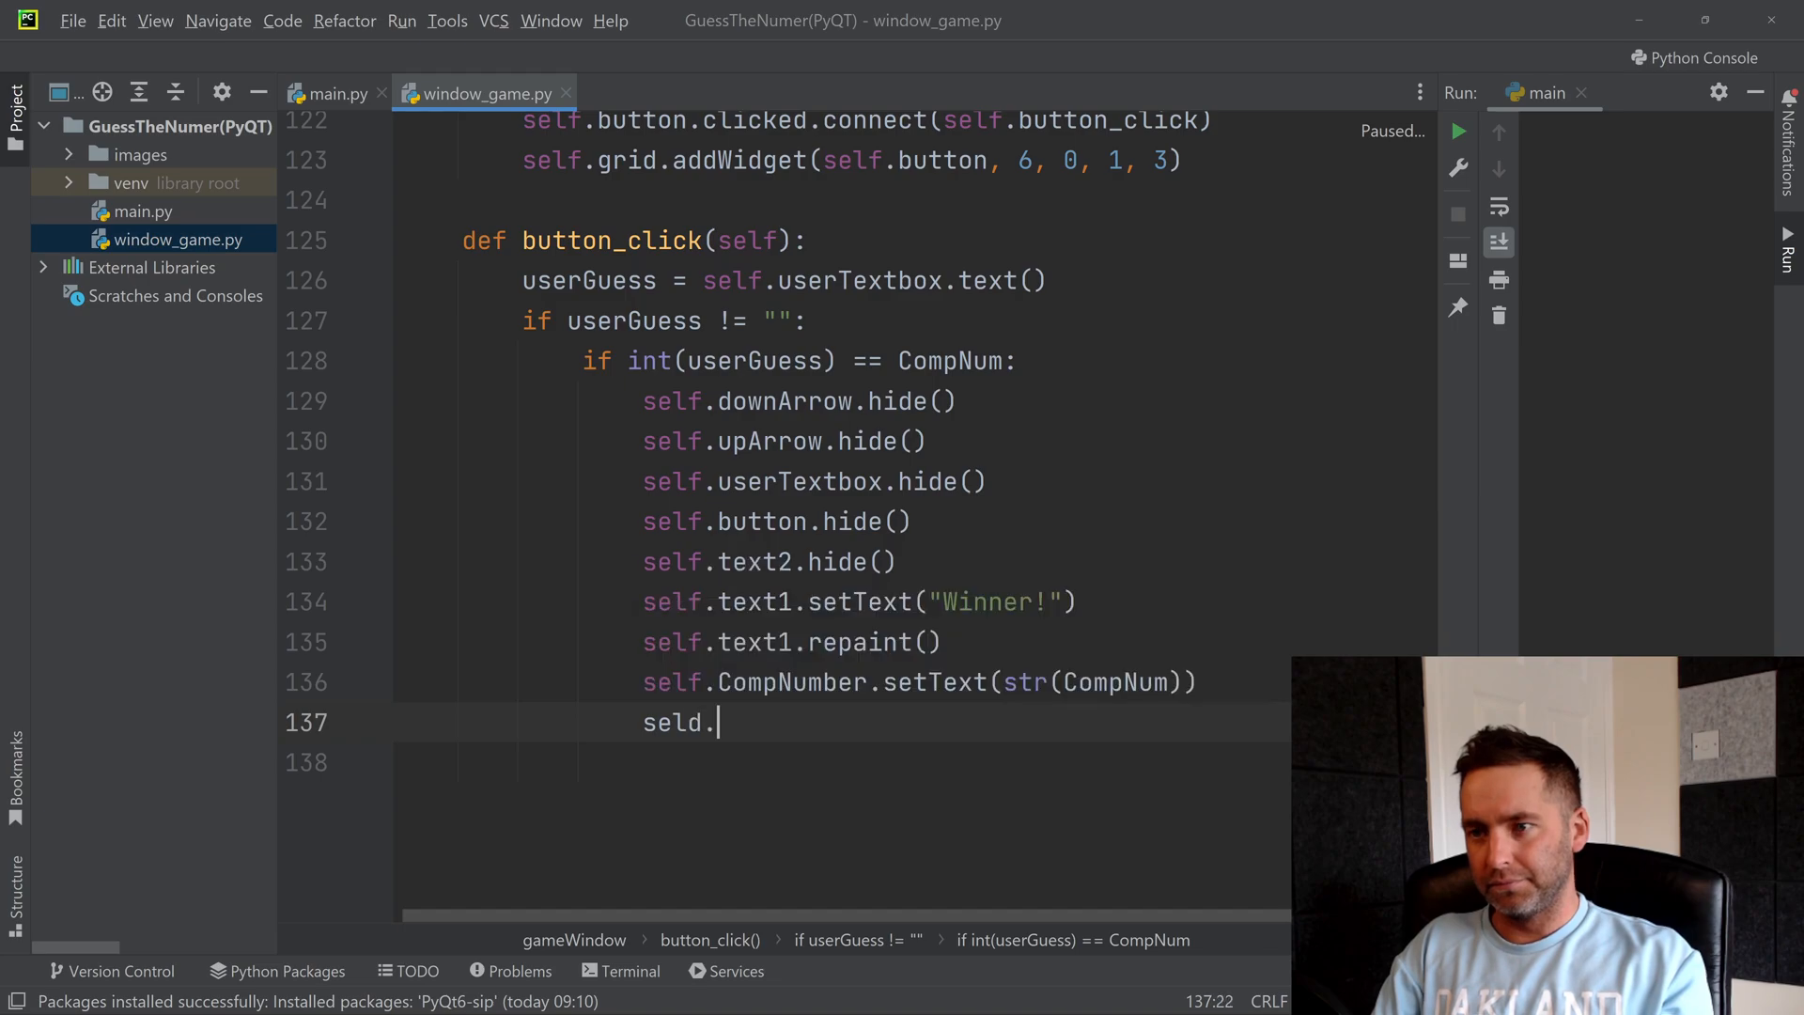
type("self.re")
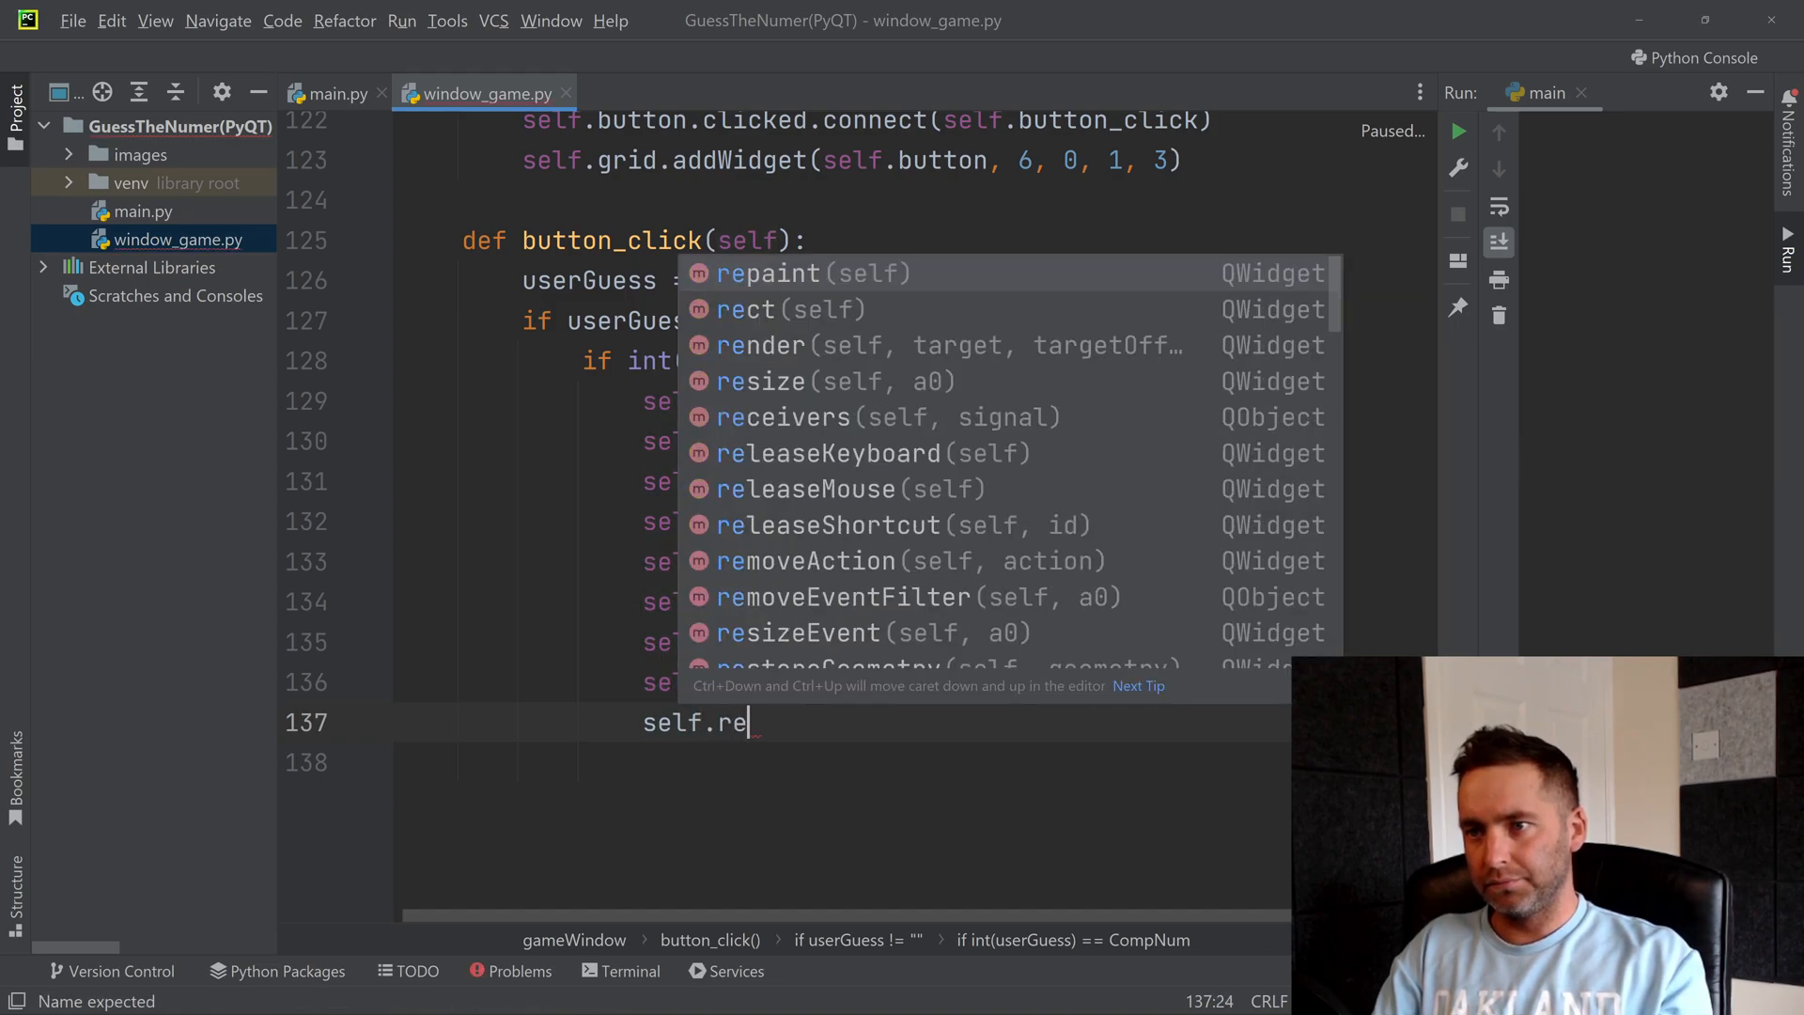
type("paint(")
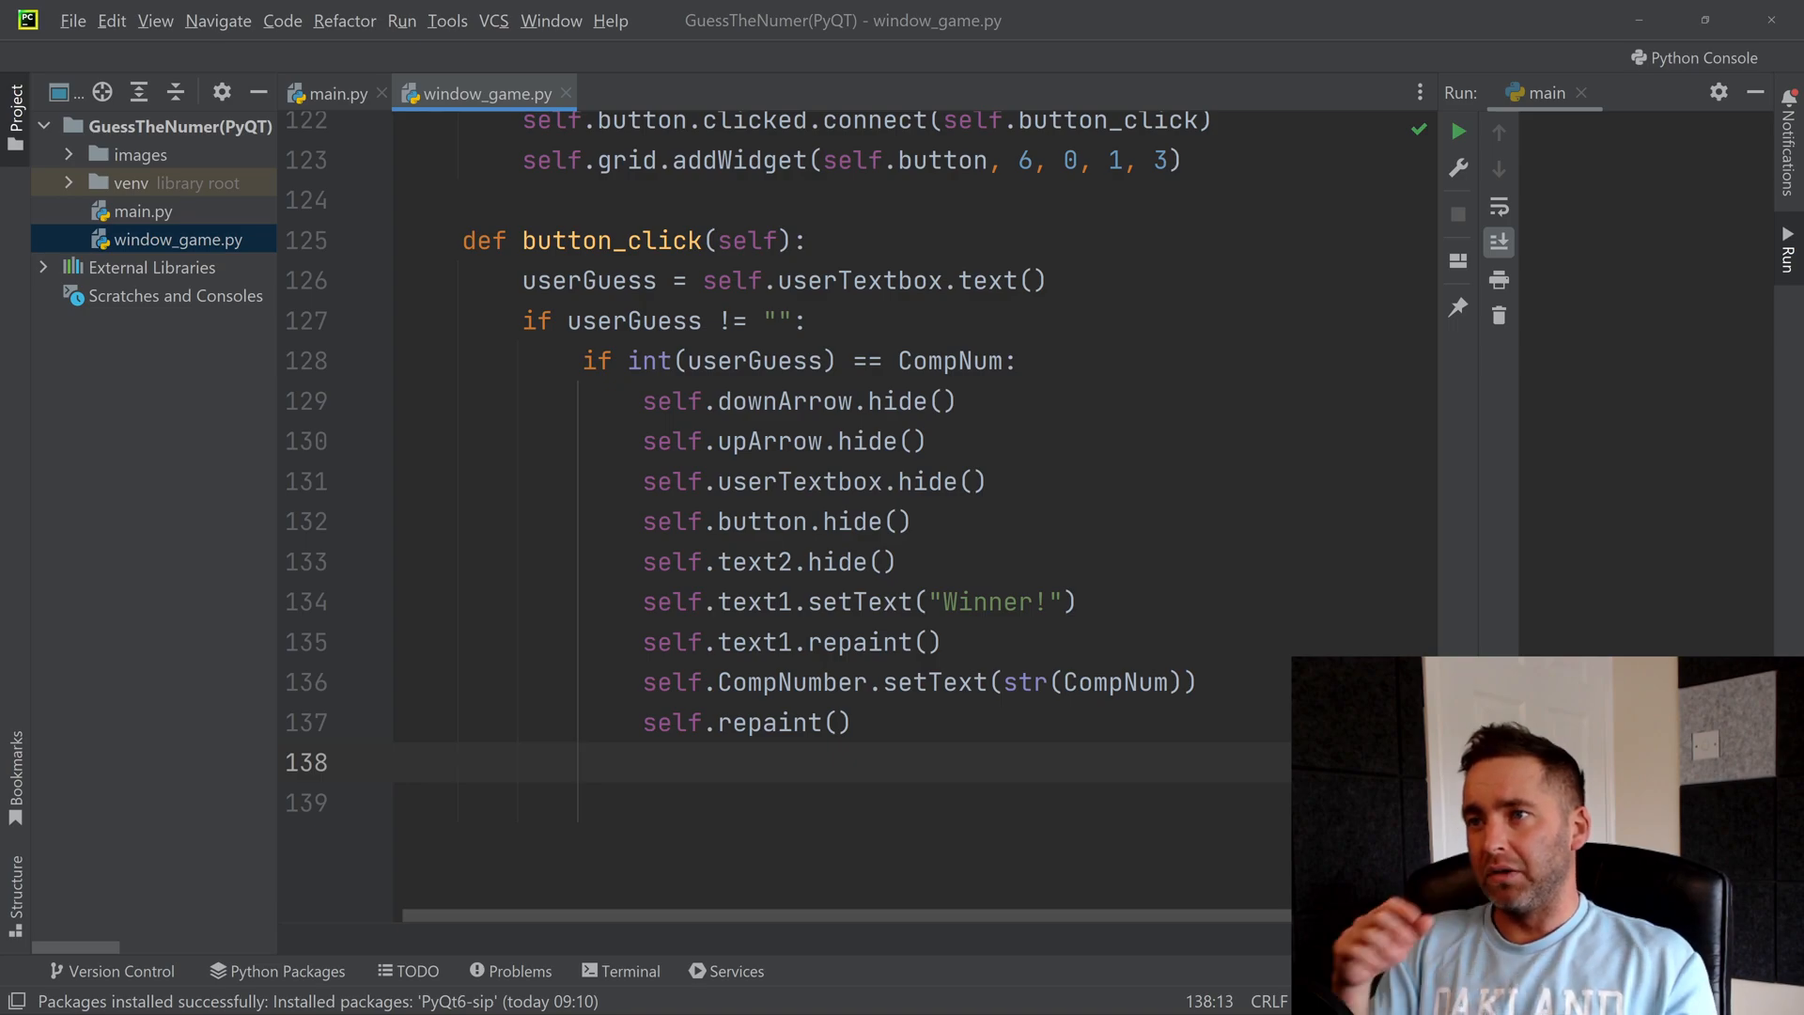
mouse_move(903, 654)
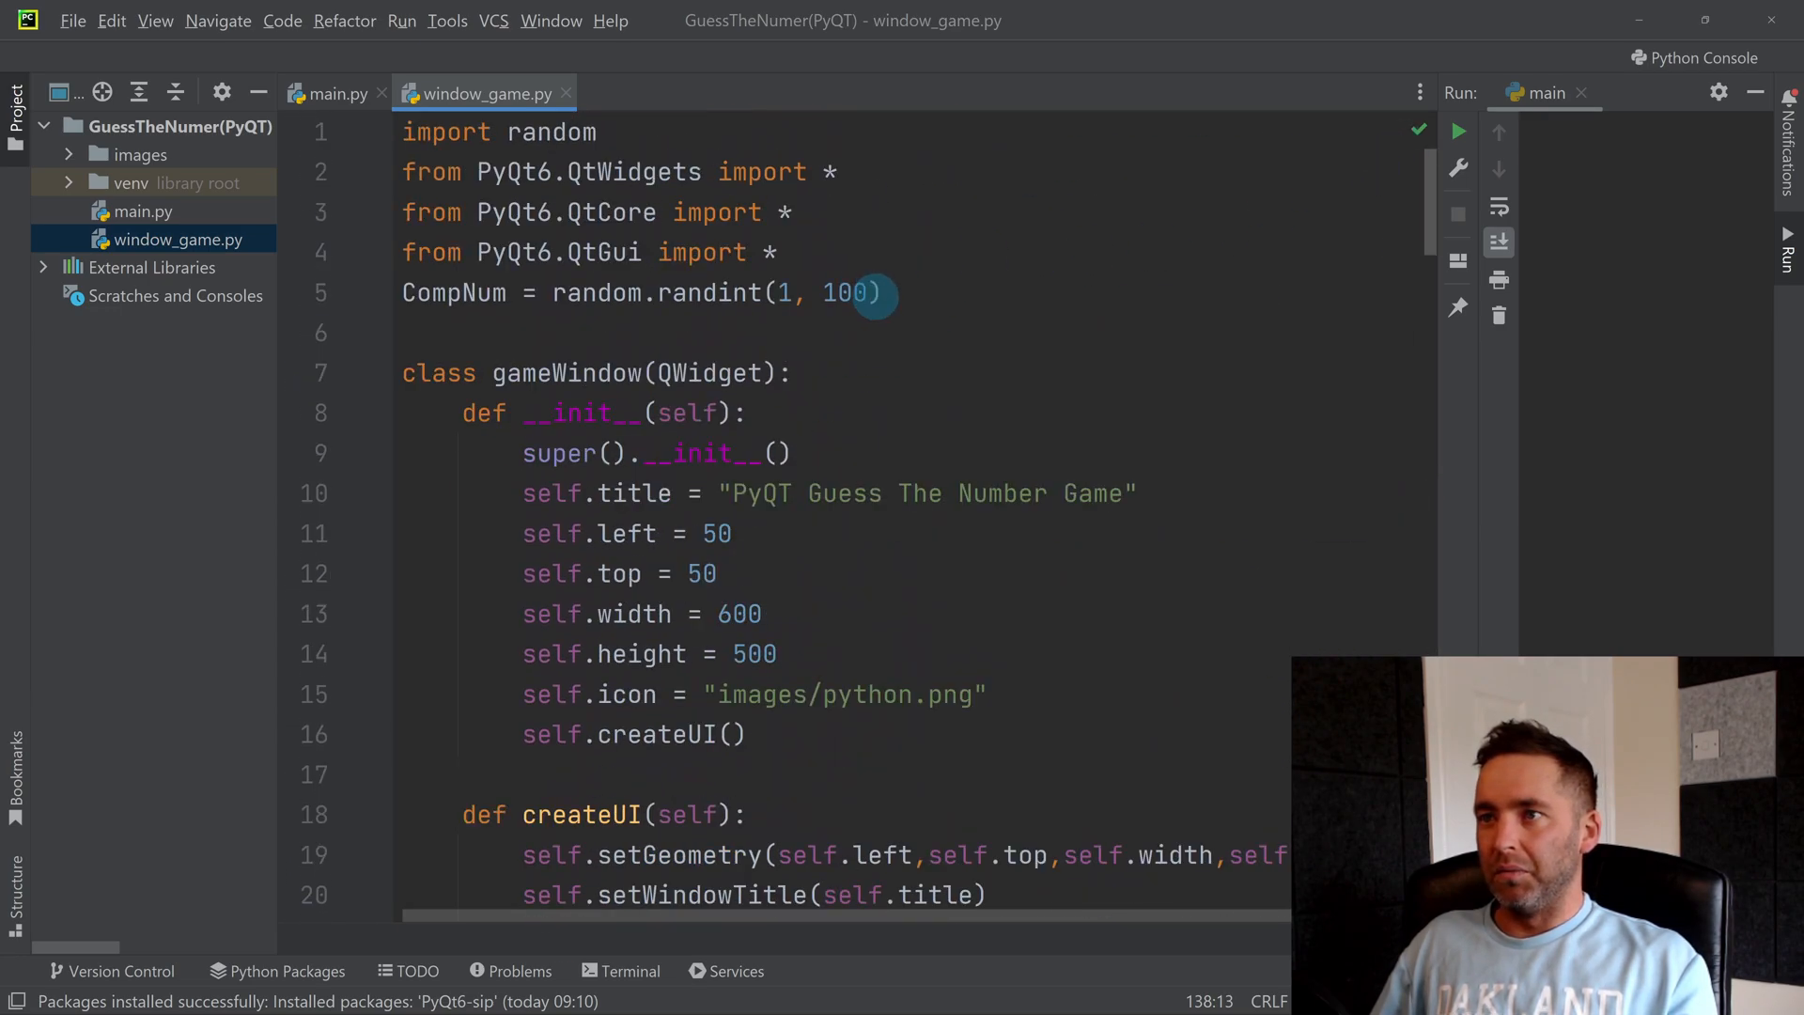
Step: Change CompNum's range to randint(1, 3) and run the game
type("3")
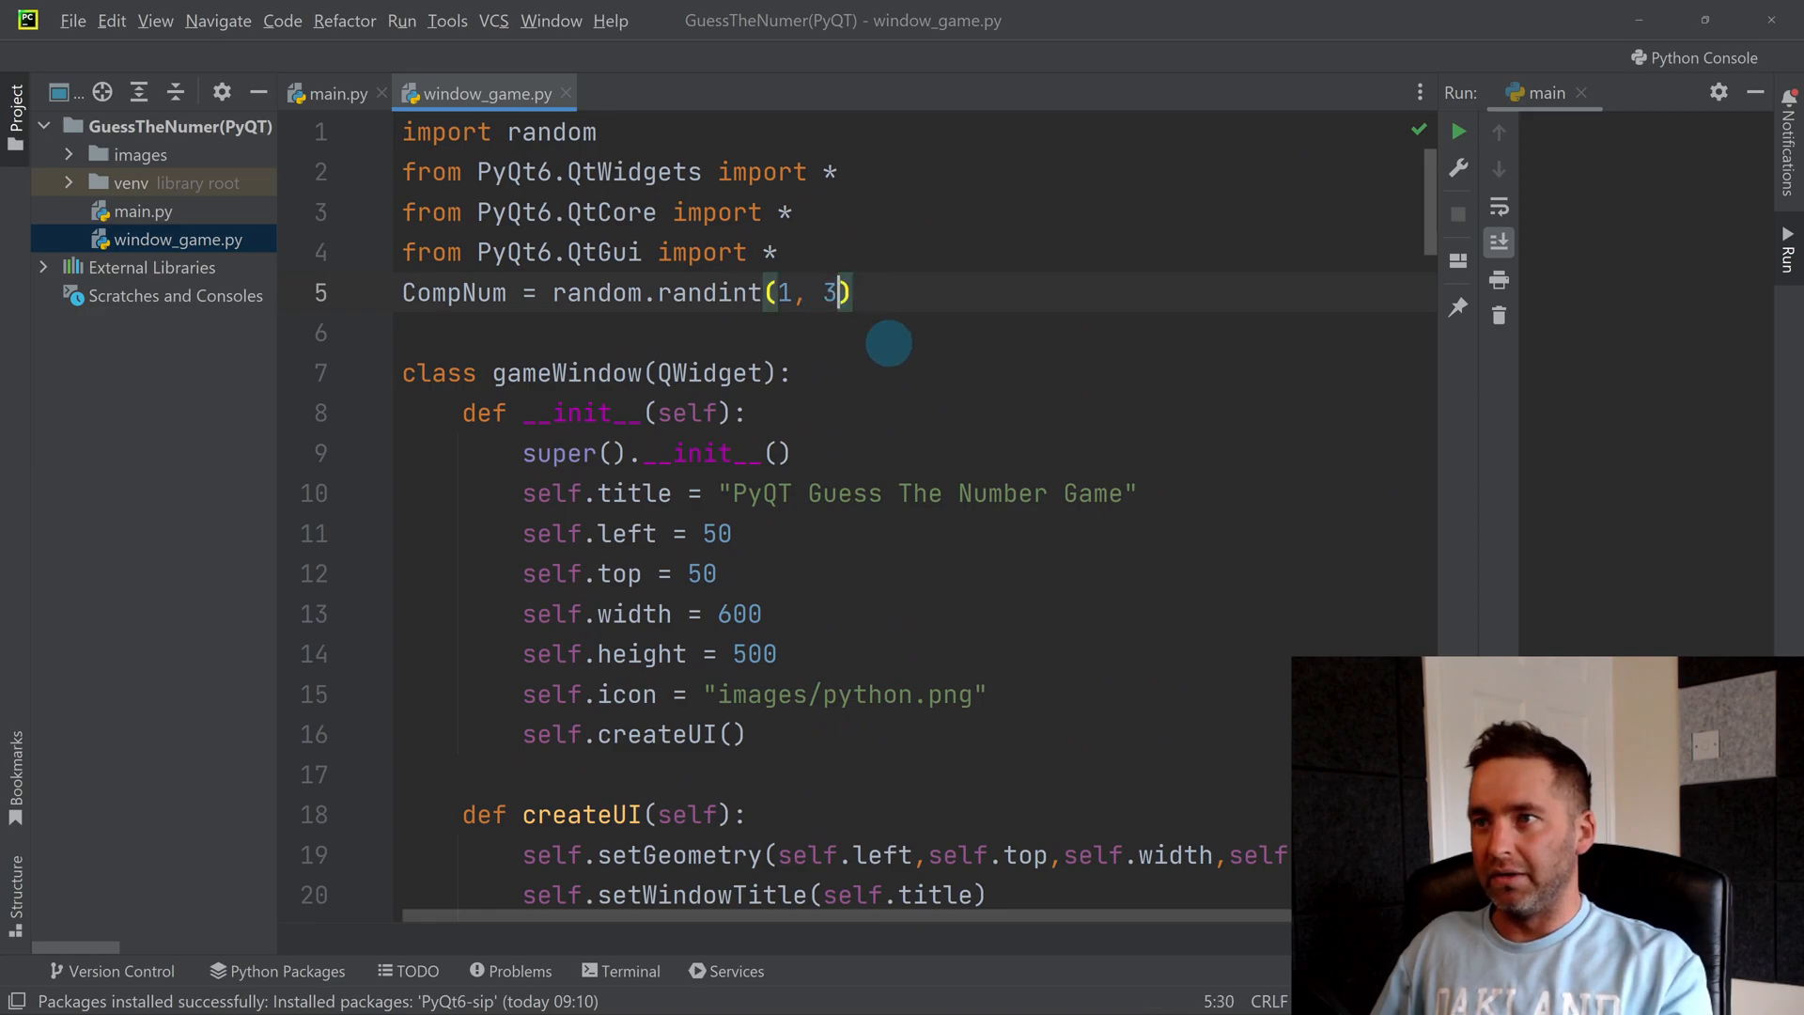
scroll("down", 3)
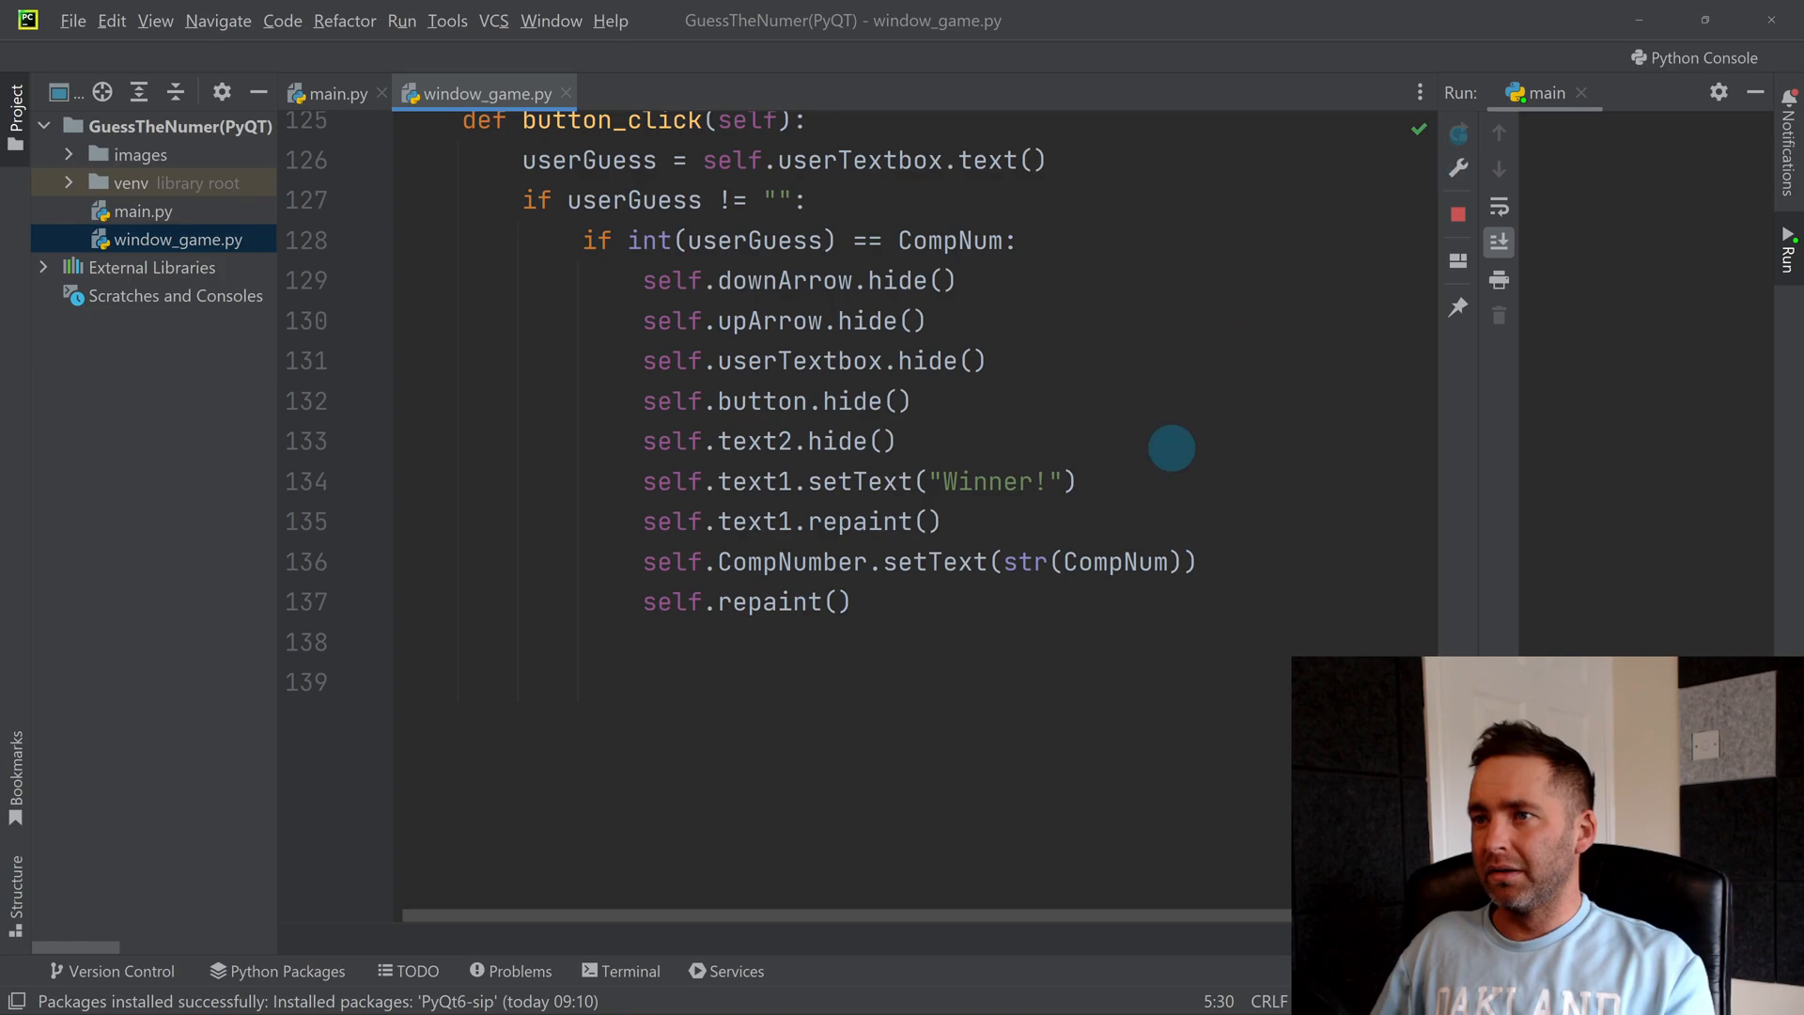
left_click(1457, 131)
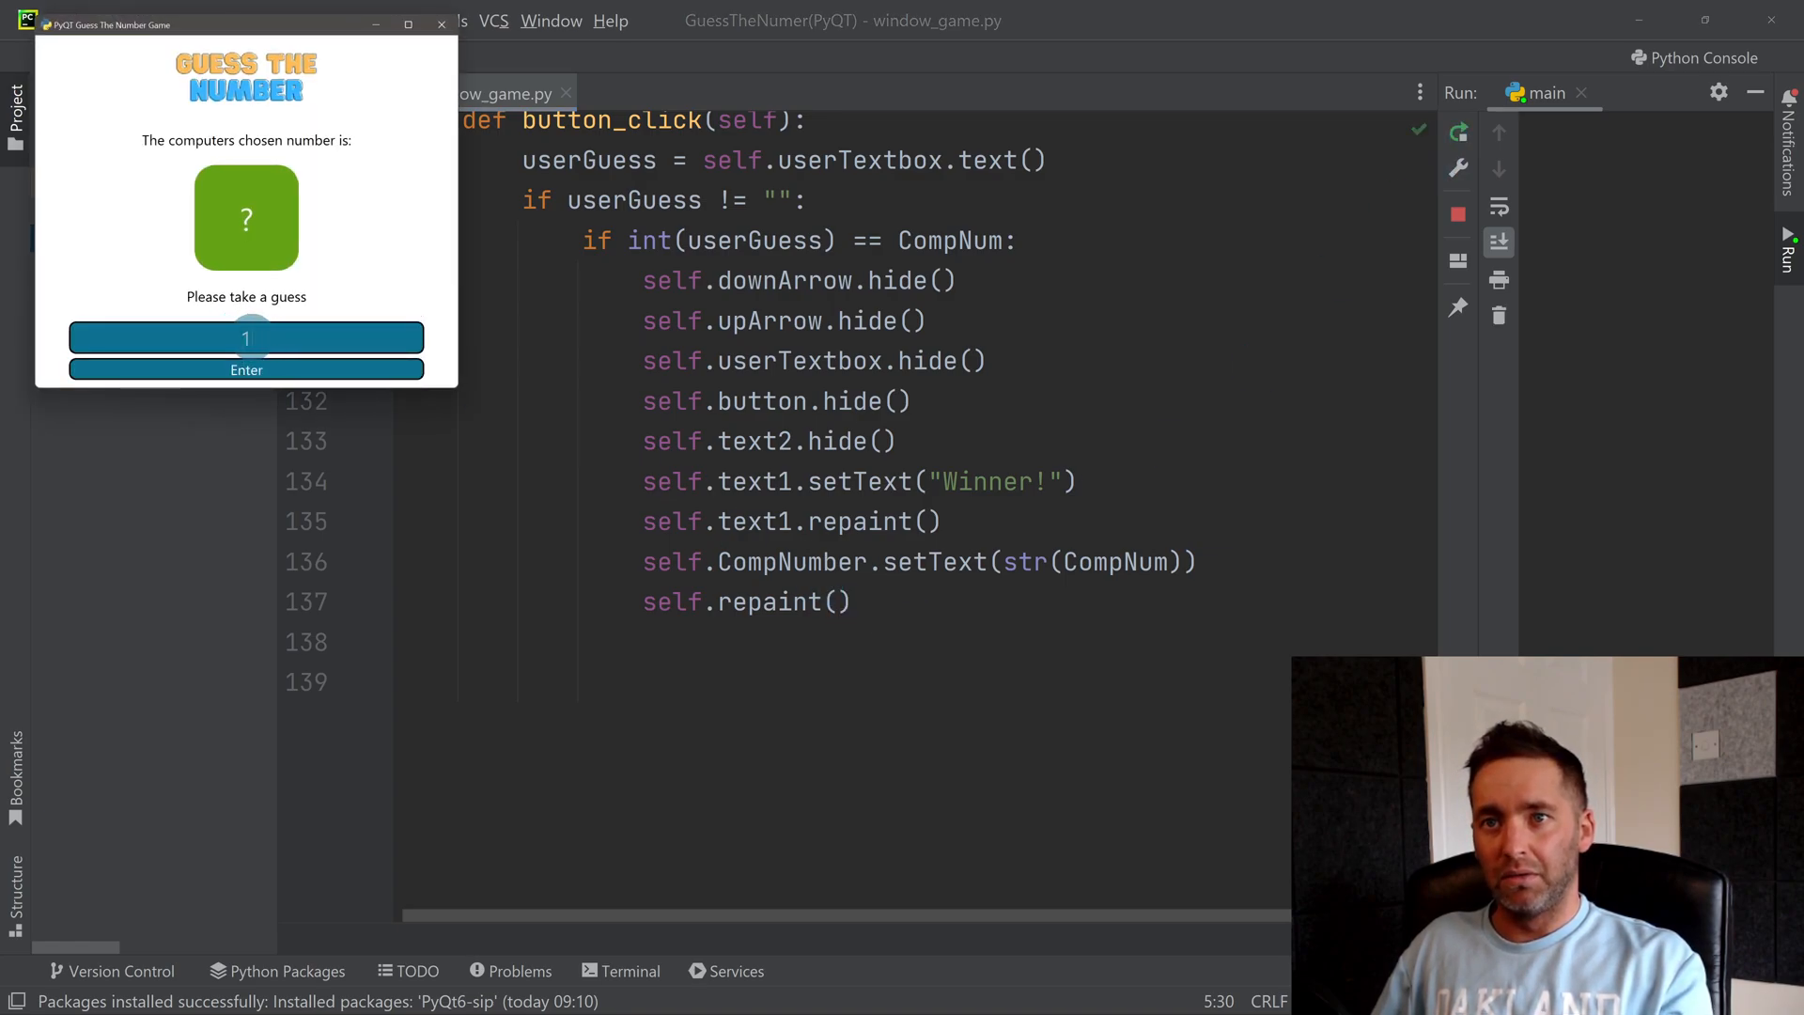
Step: Submit the correct guess so the window shows Winner! and reveals the number 2
left_click(246, 369)
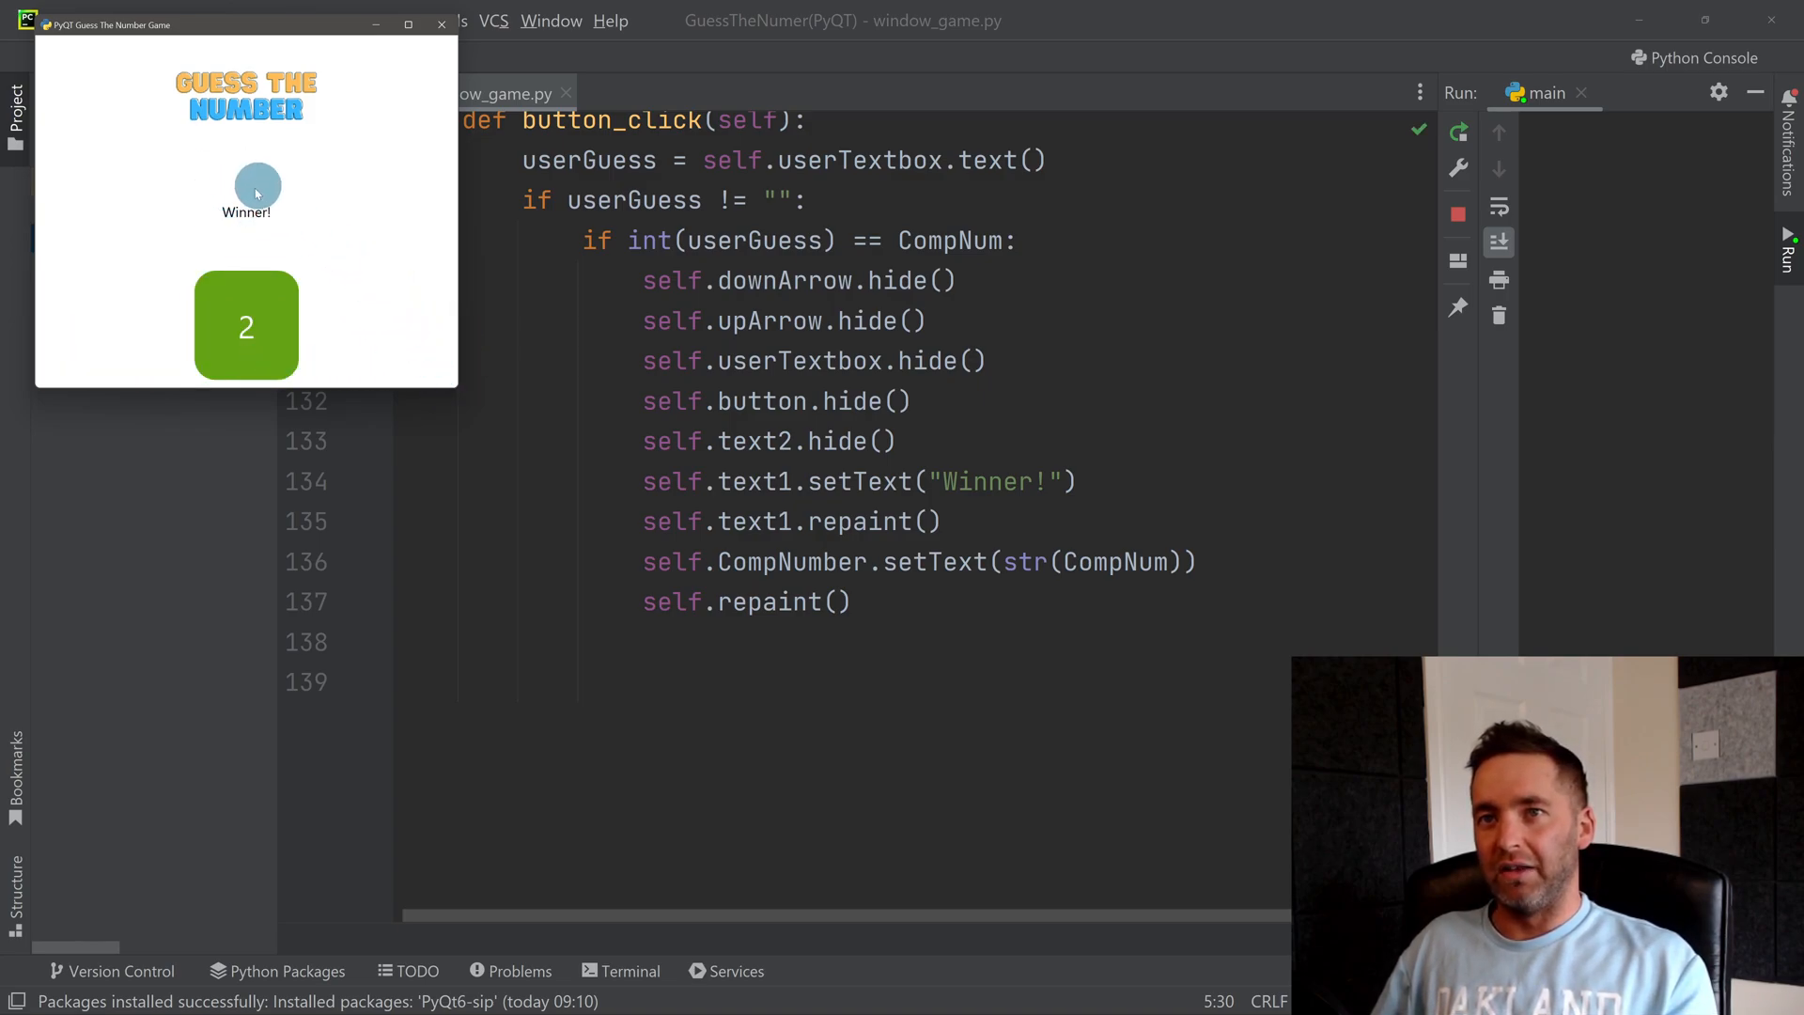
mouse_move(460, 182)
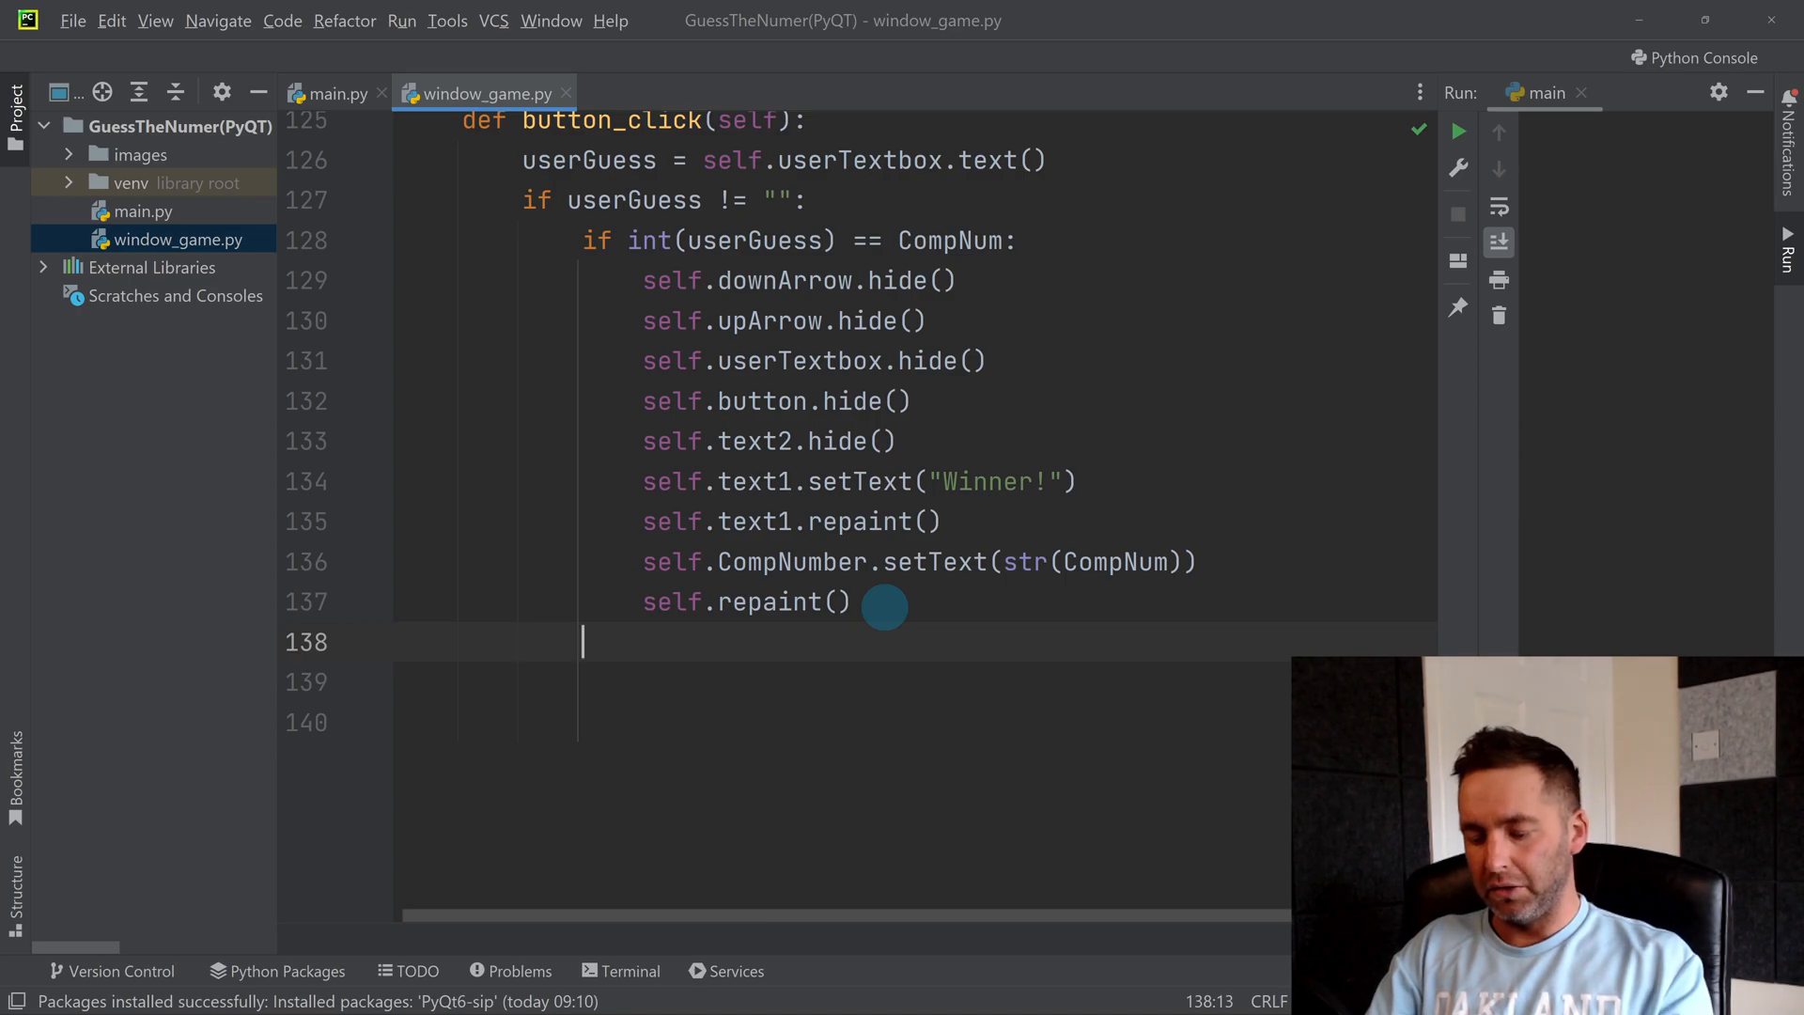
Step: Write the elif int(userGuess) < CompNum: branch with self.downArrow.hide() as its first line
type("elif")
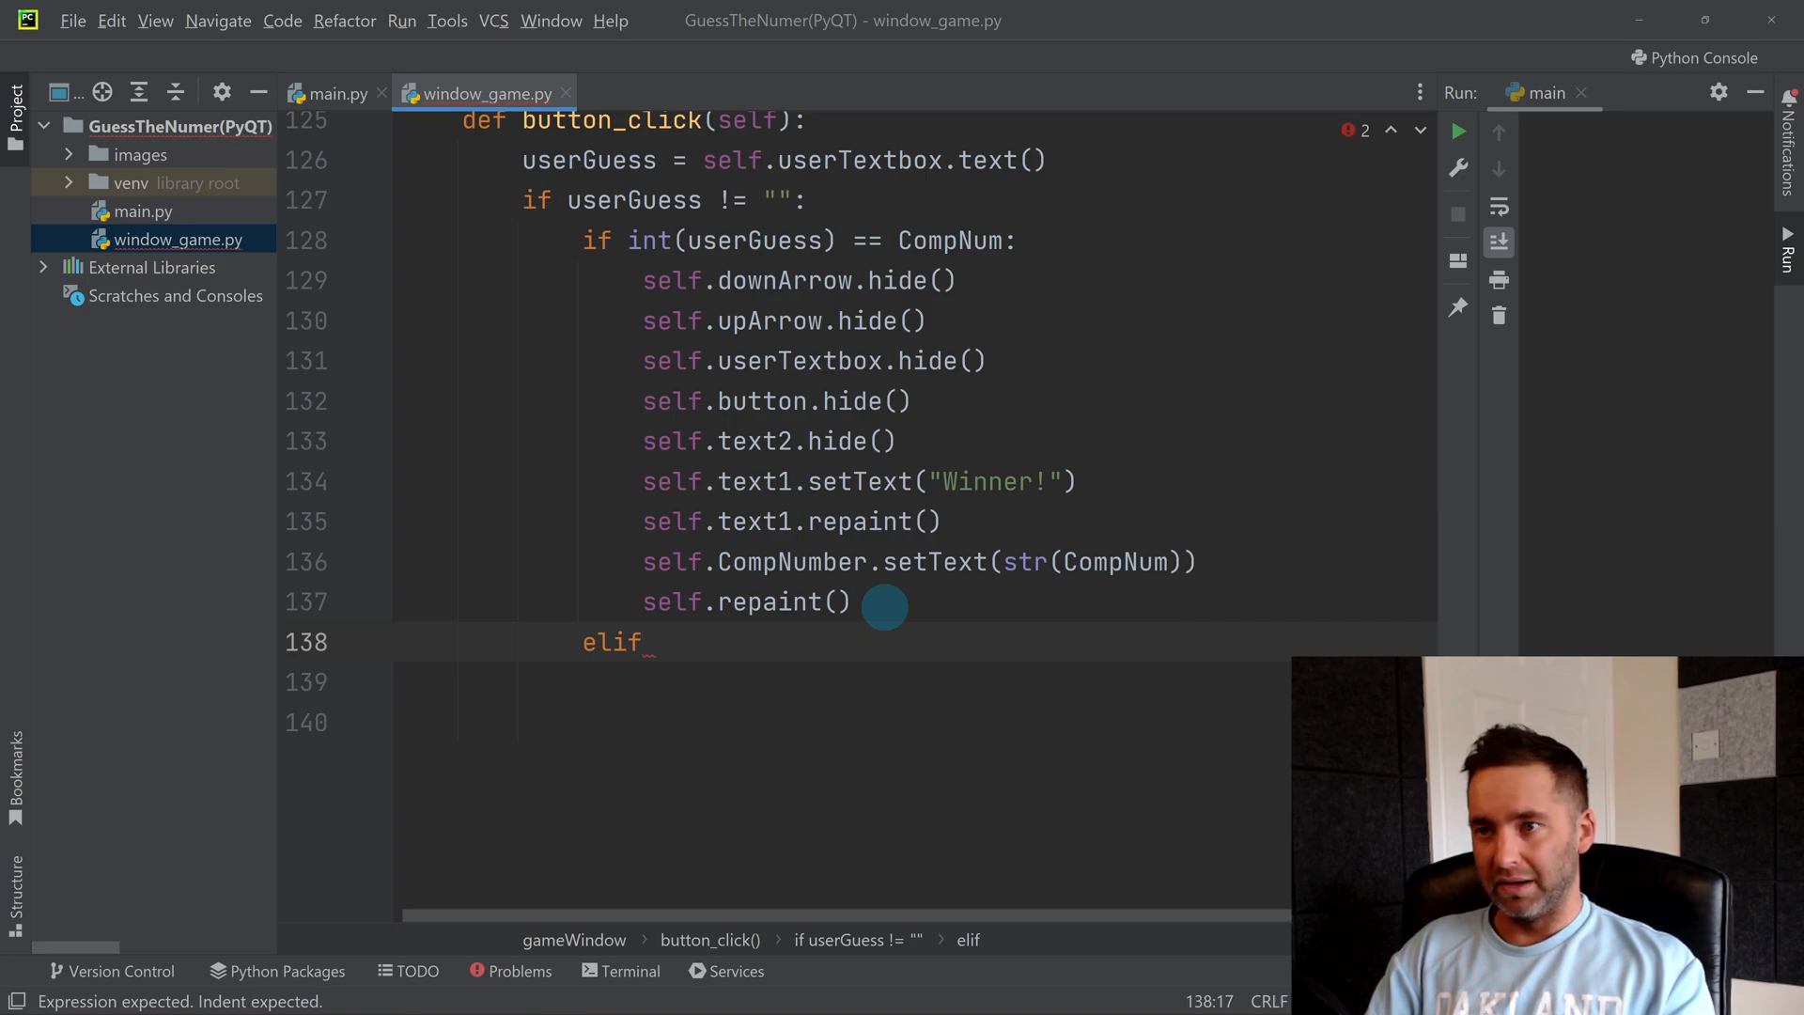
type("int")
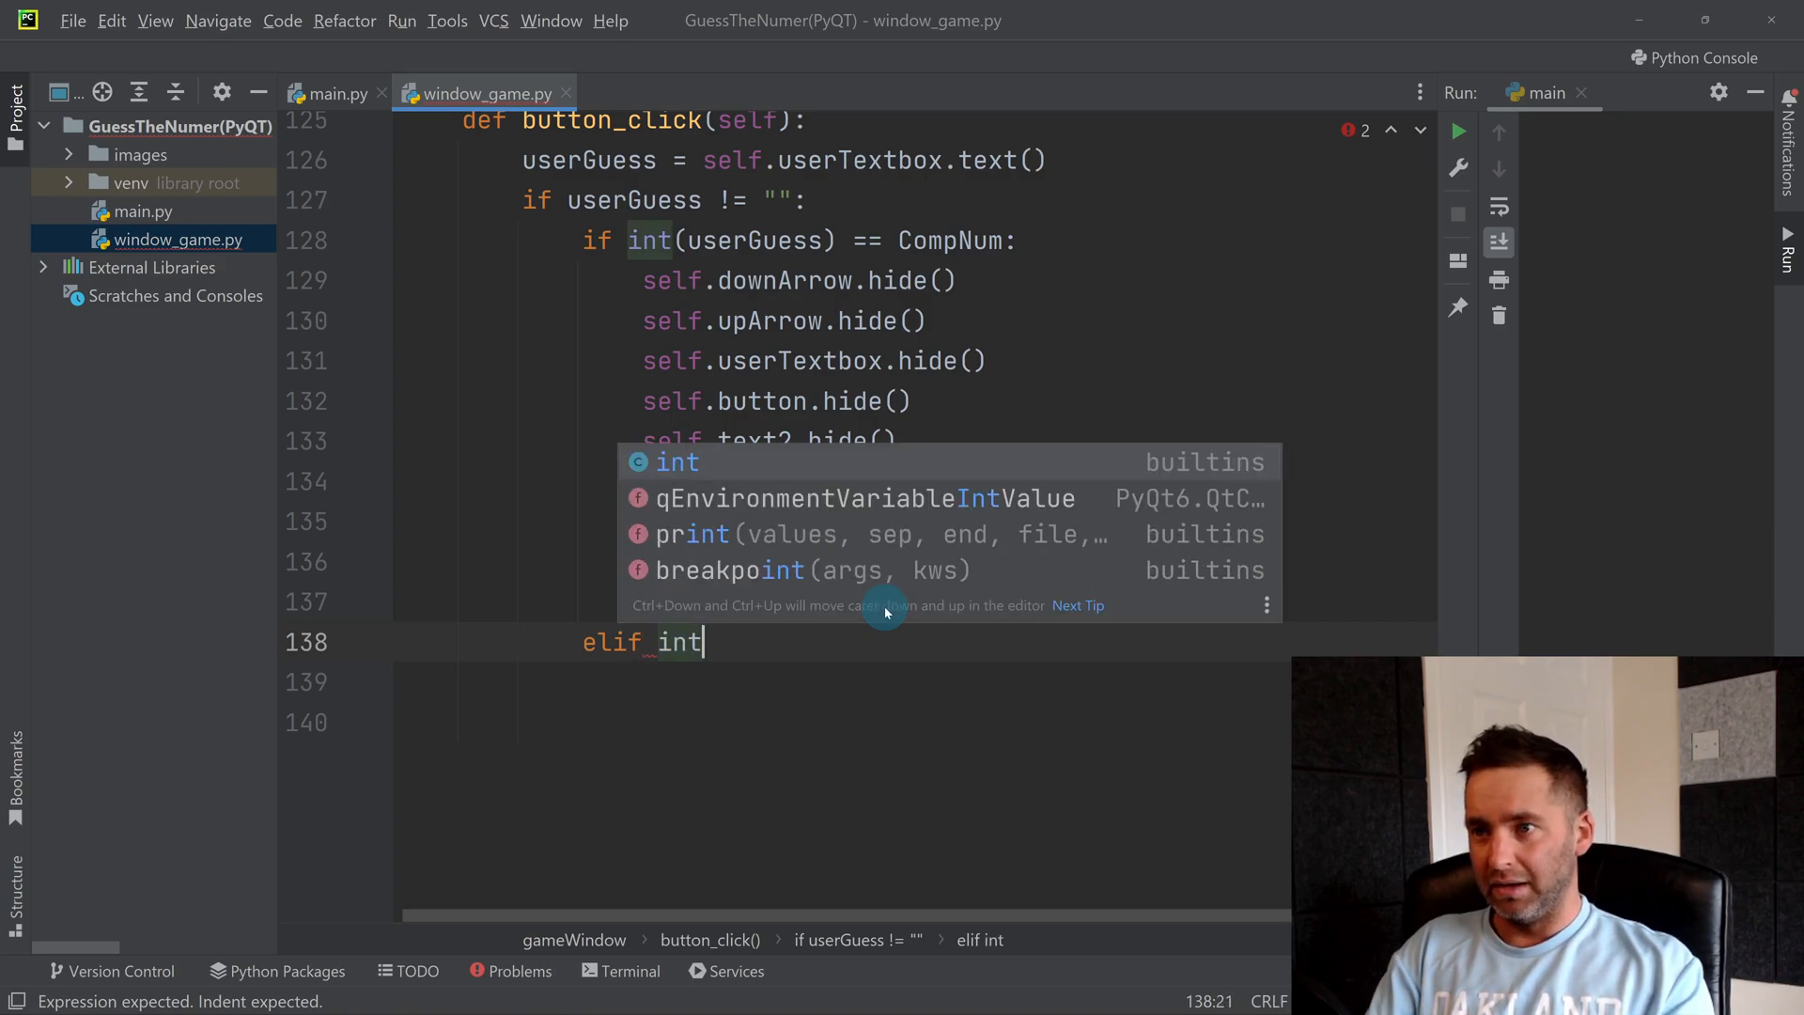
type("(userGuess) <")
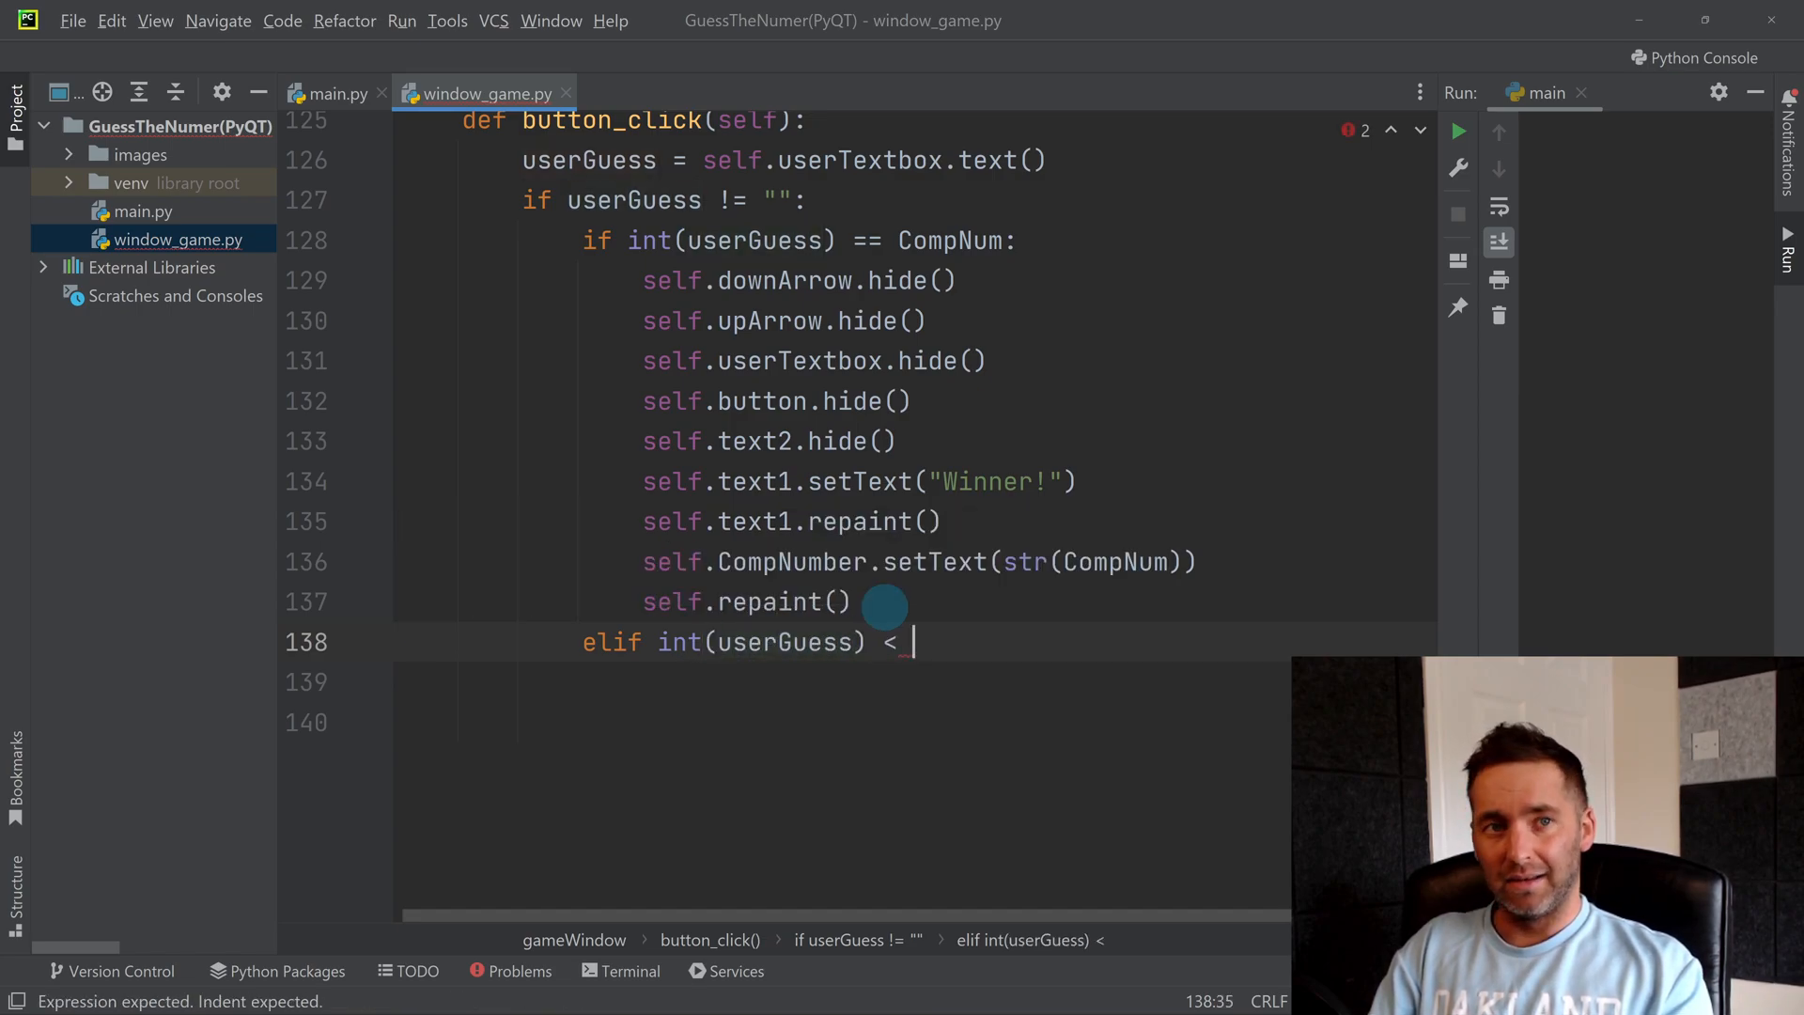
type("Comp")
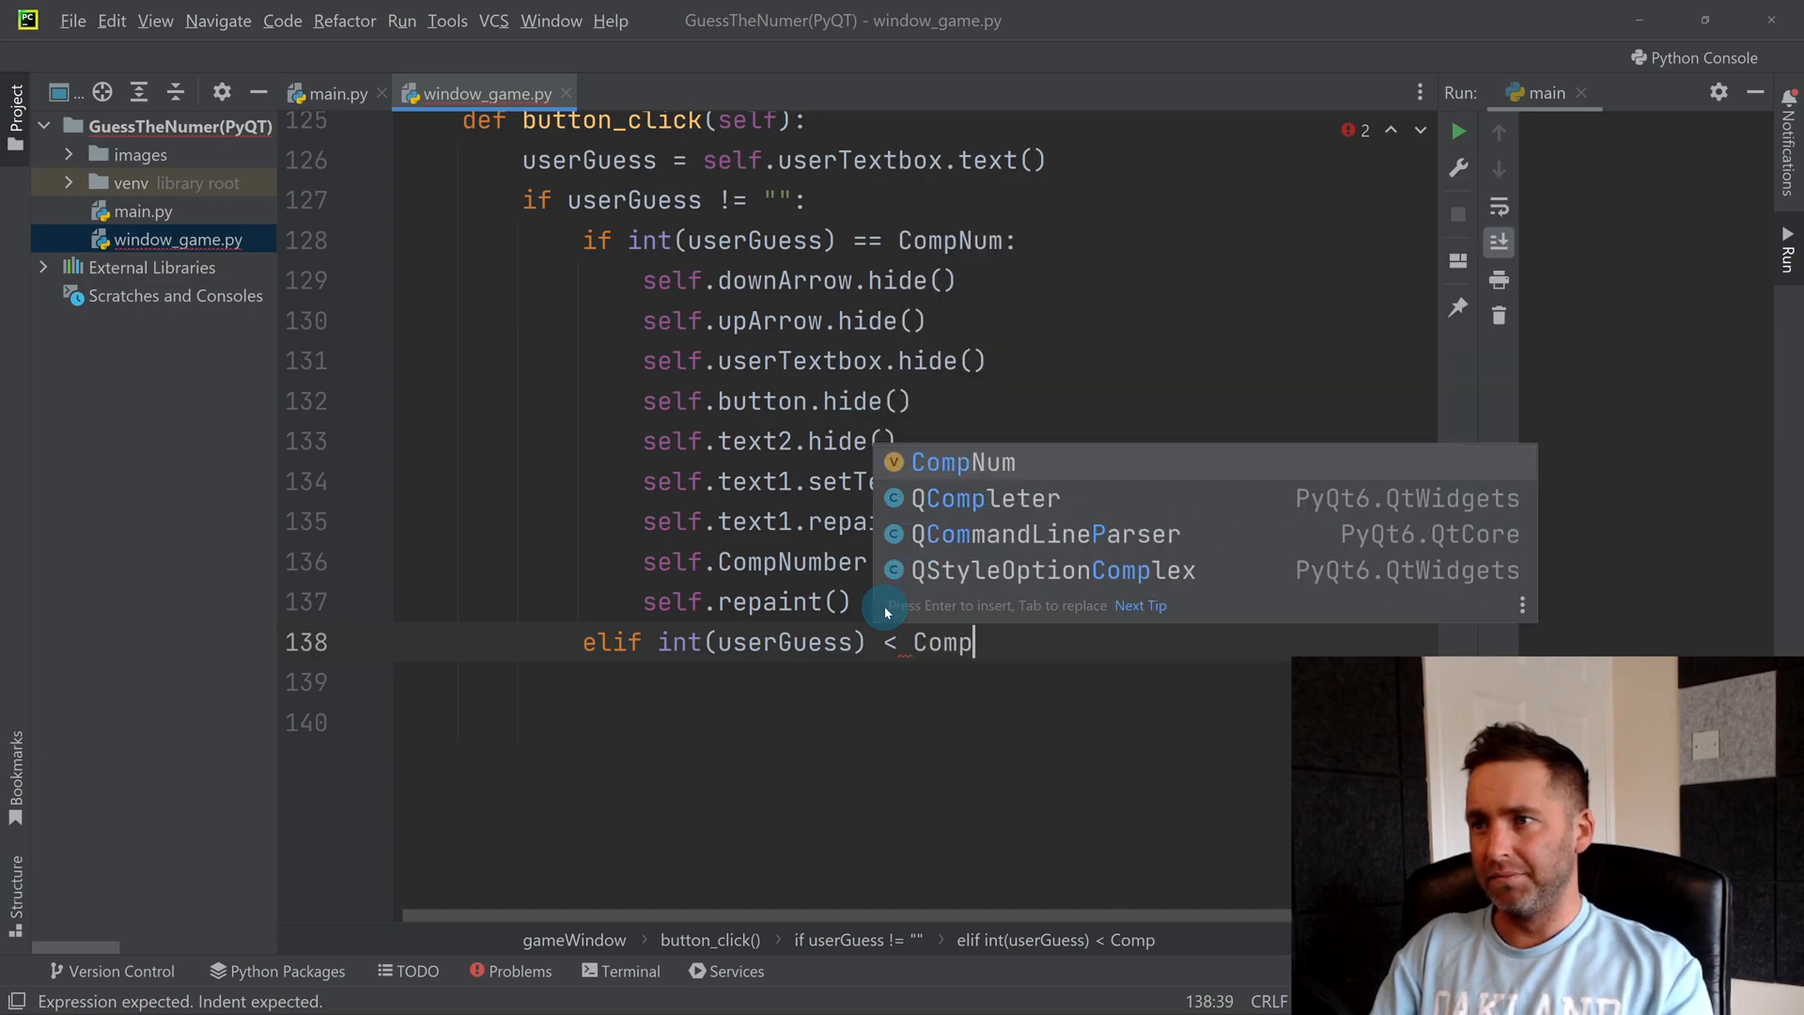
key("enter")
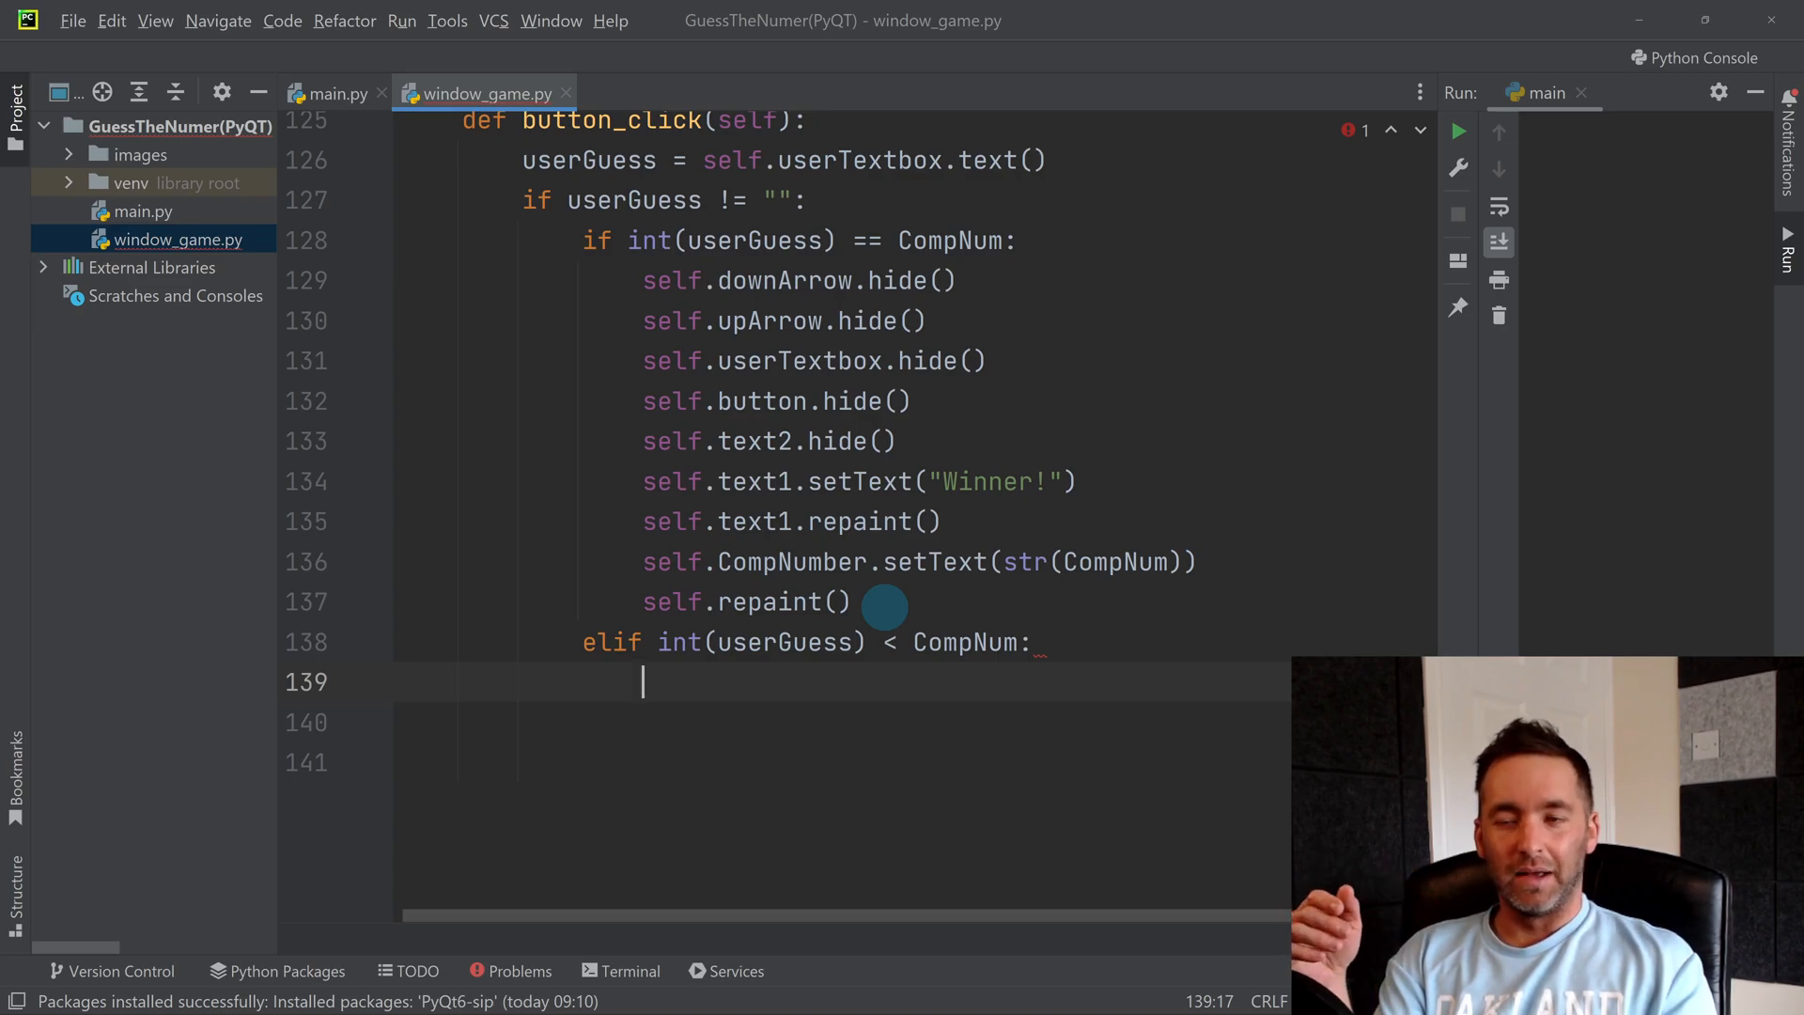
type("self.")
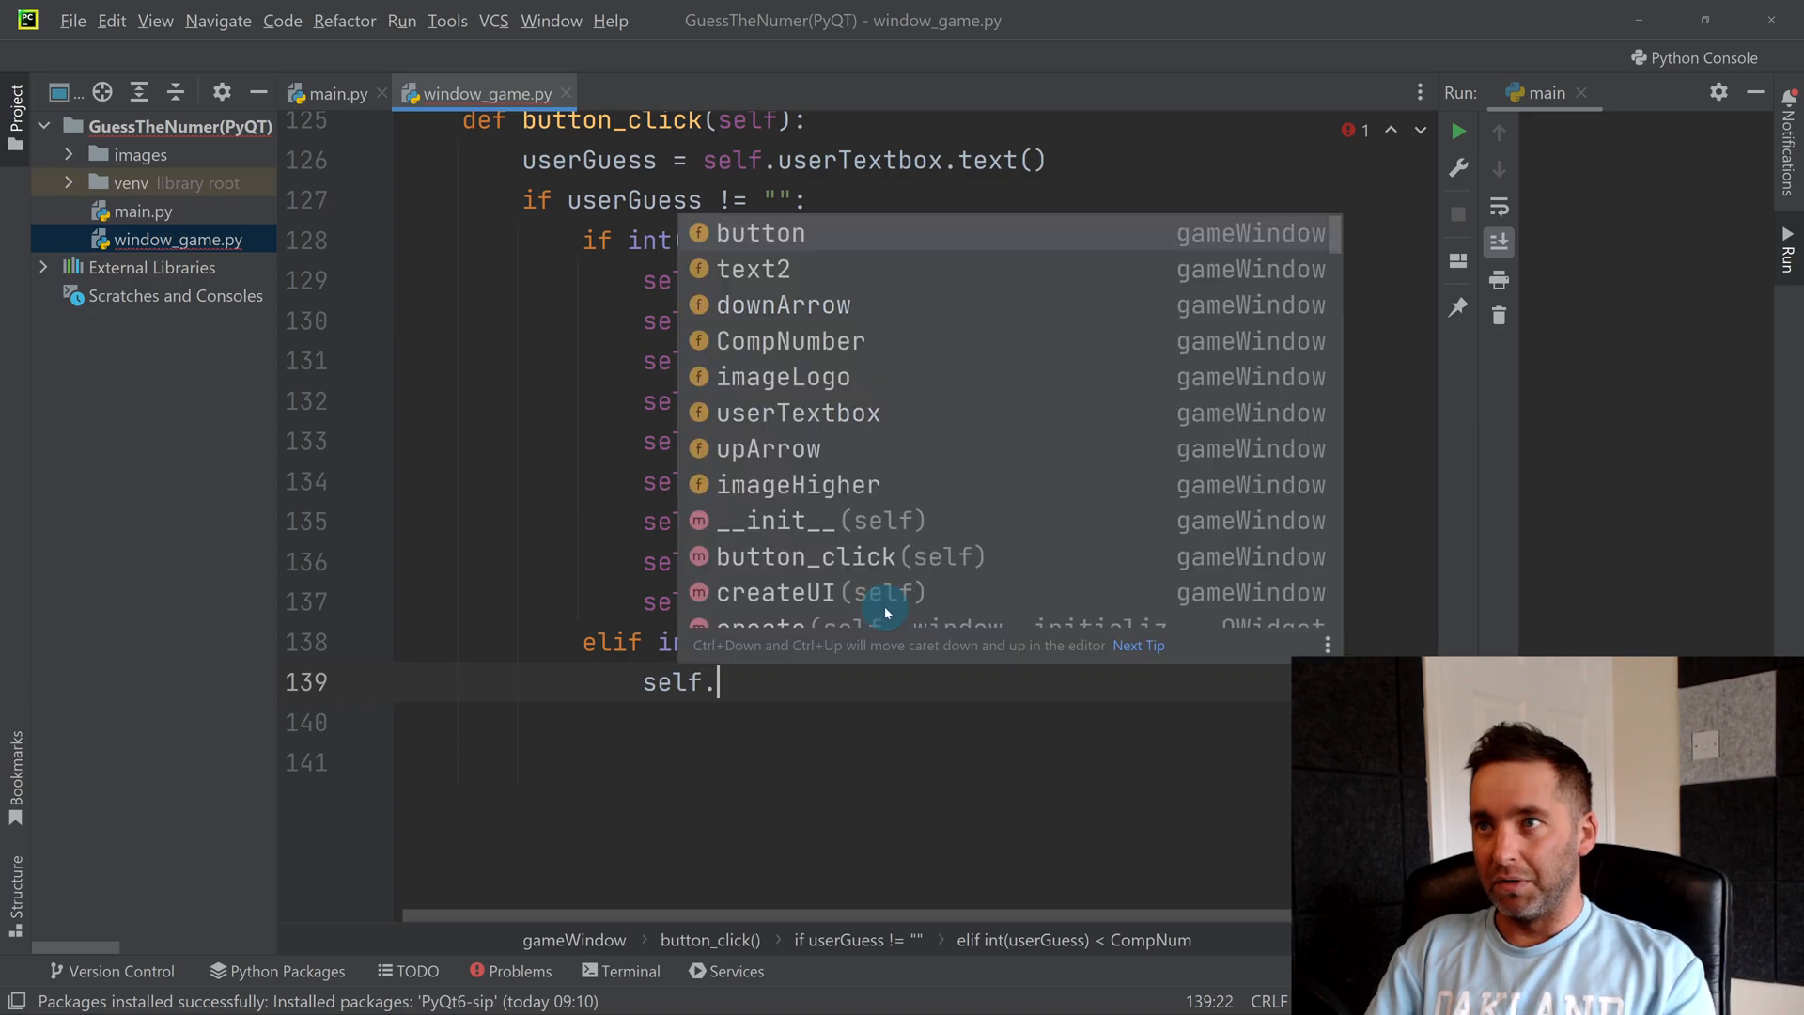
type("hide(")
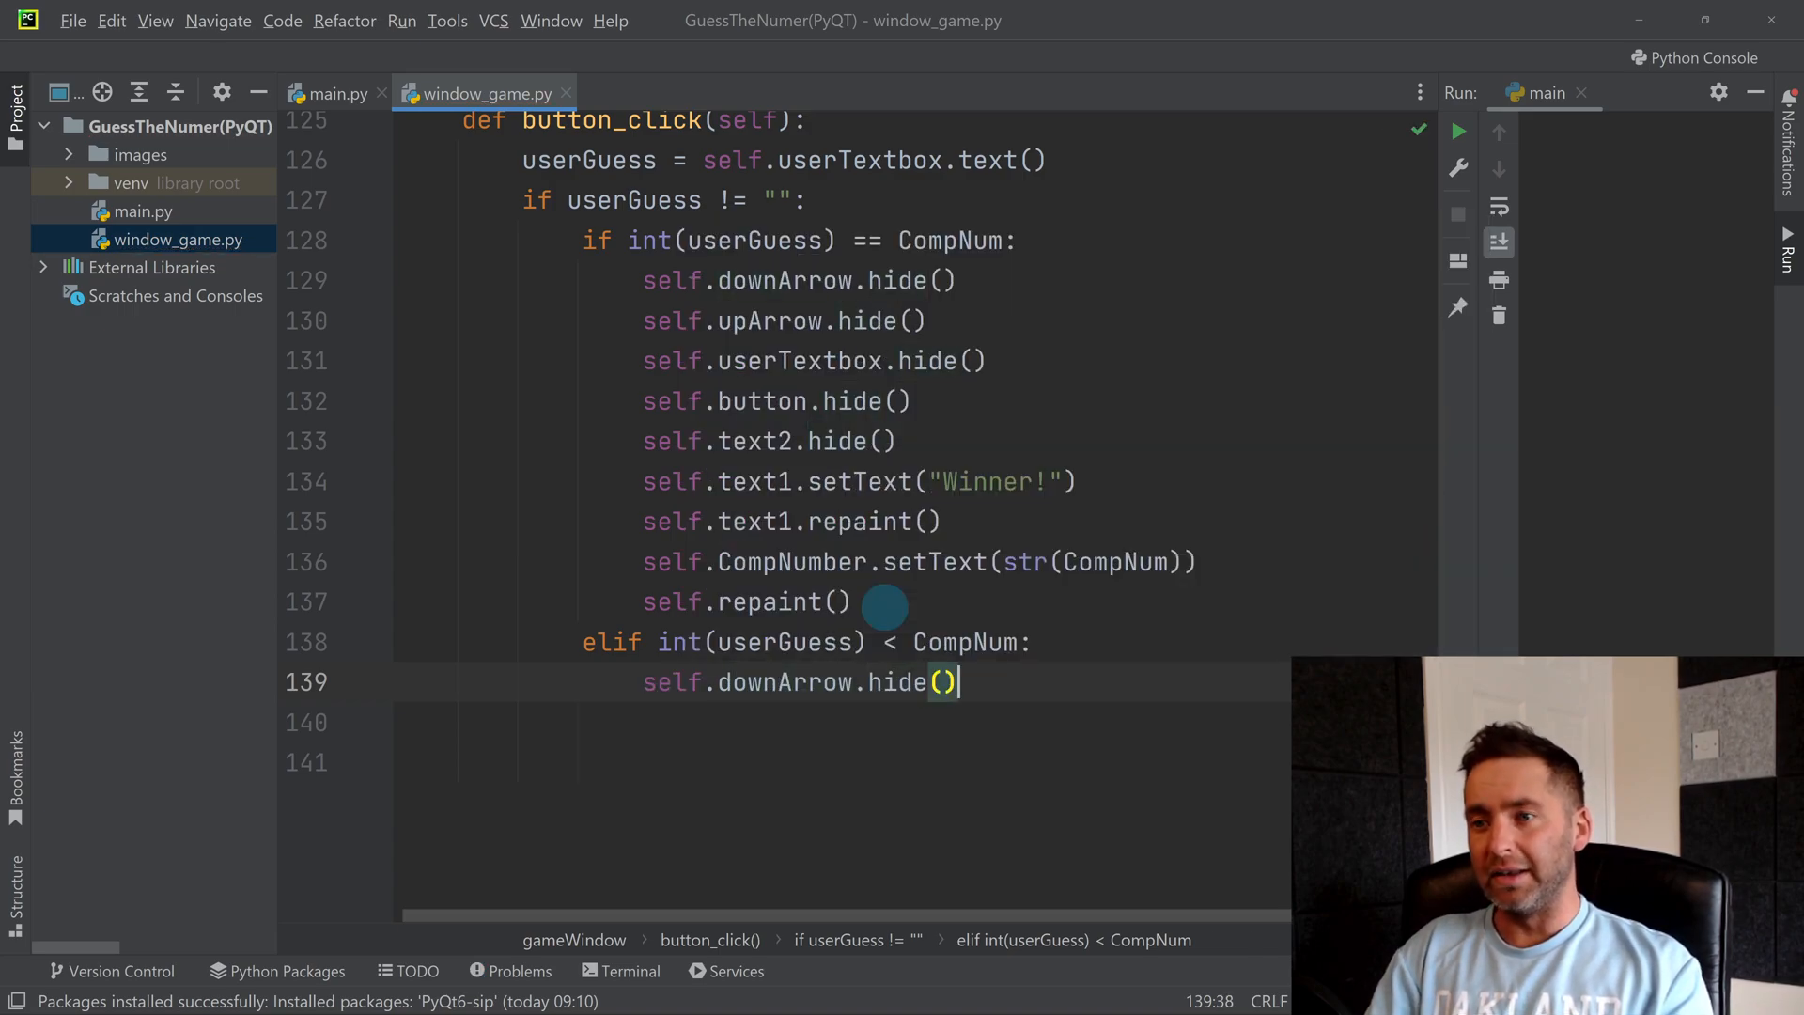
Step: Add self.text1.setText("The computers number is: higher") to the low-guess branch
key("enter")
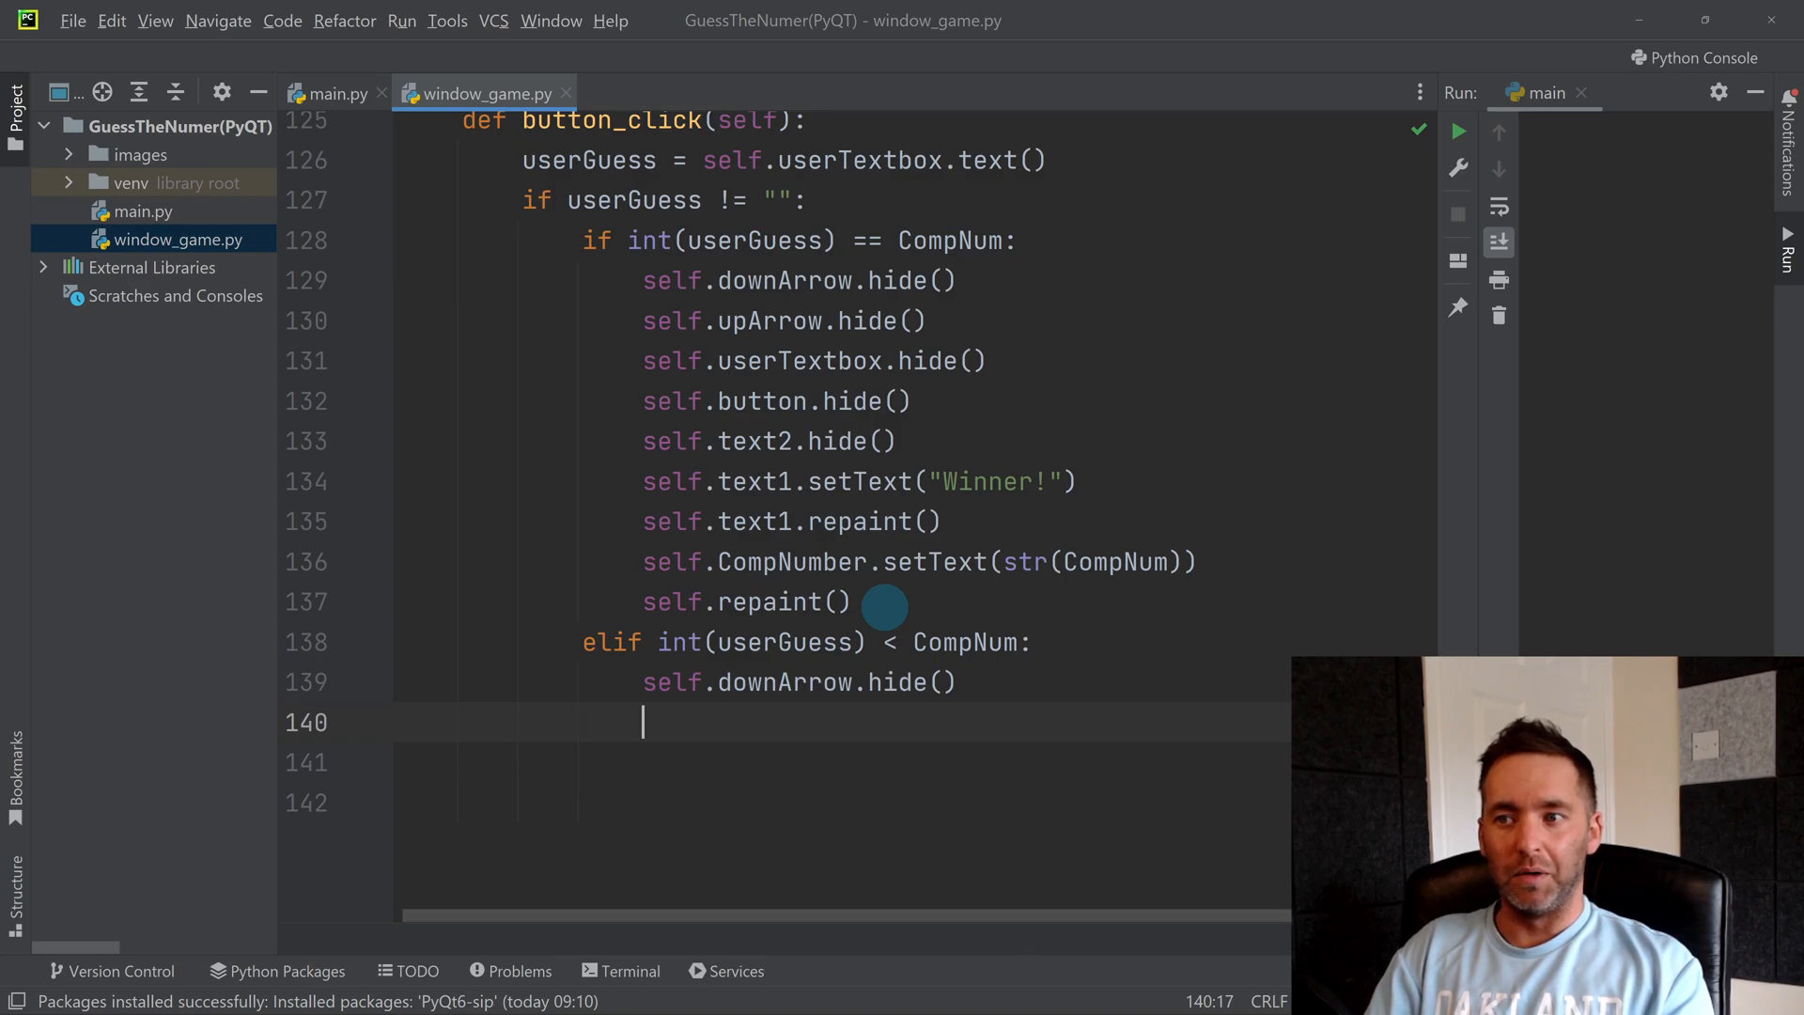
type("self.")
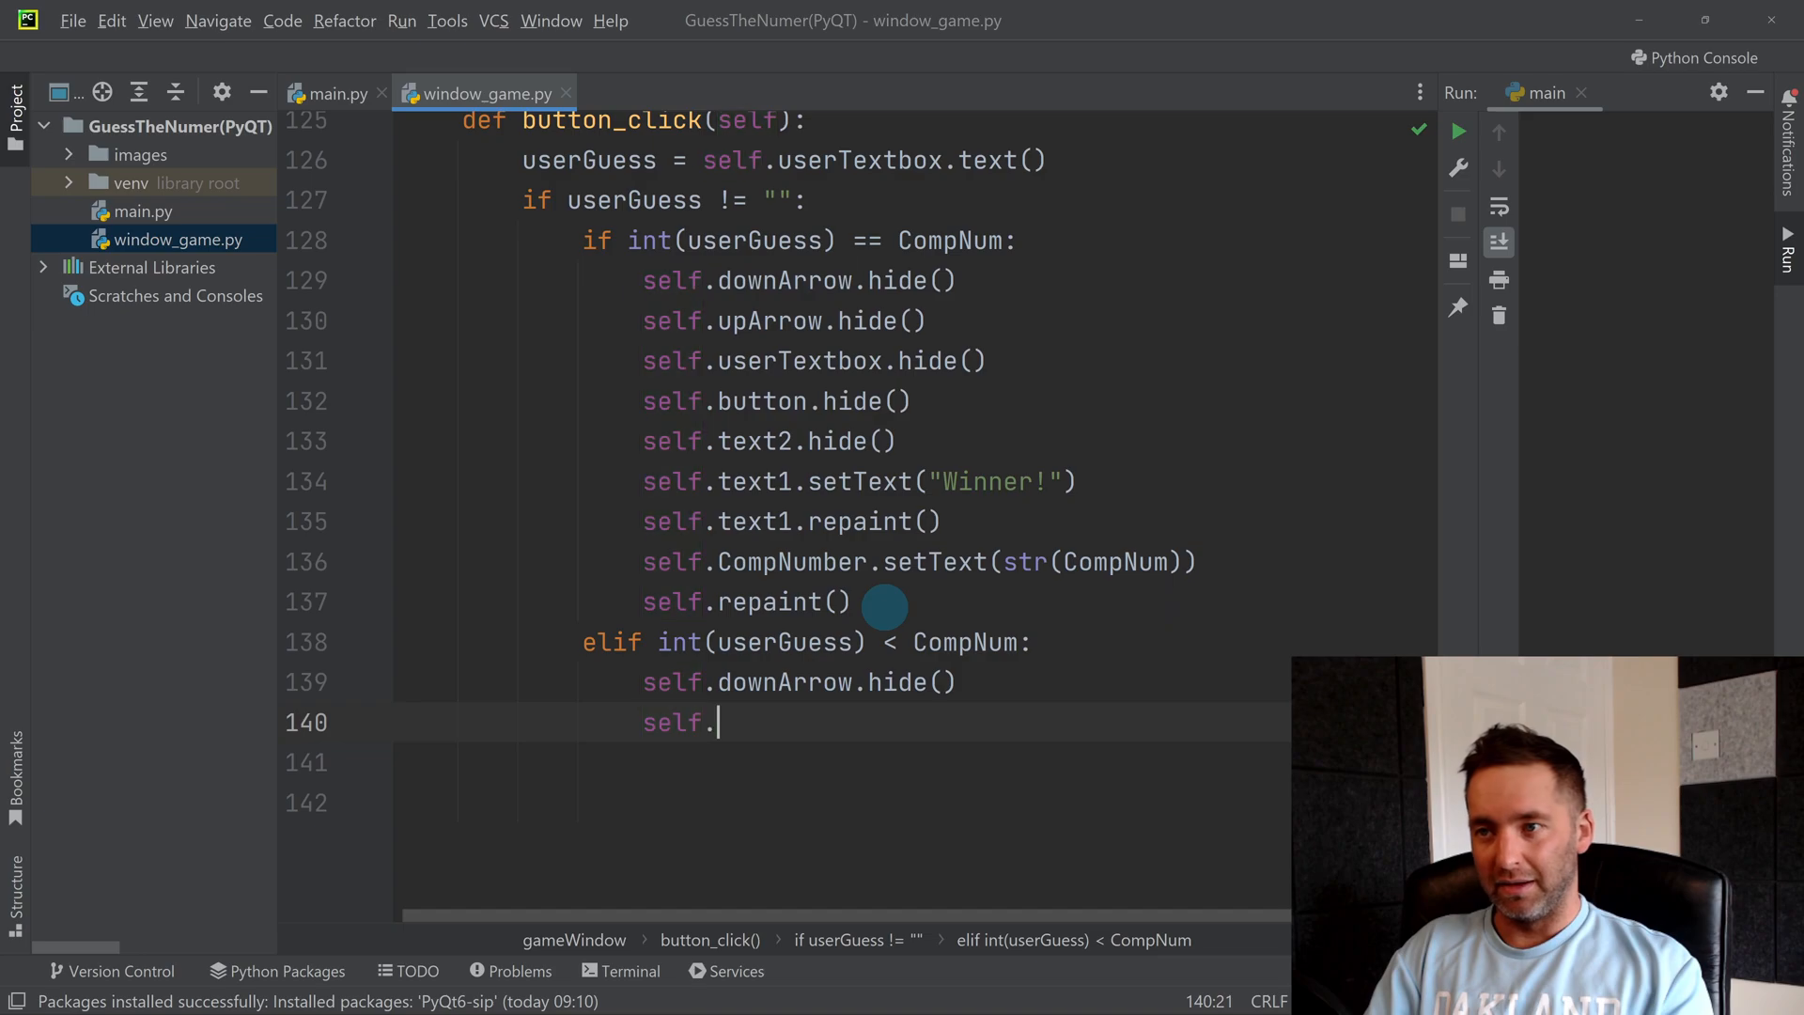
type("text1")
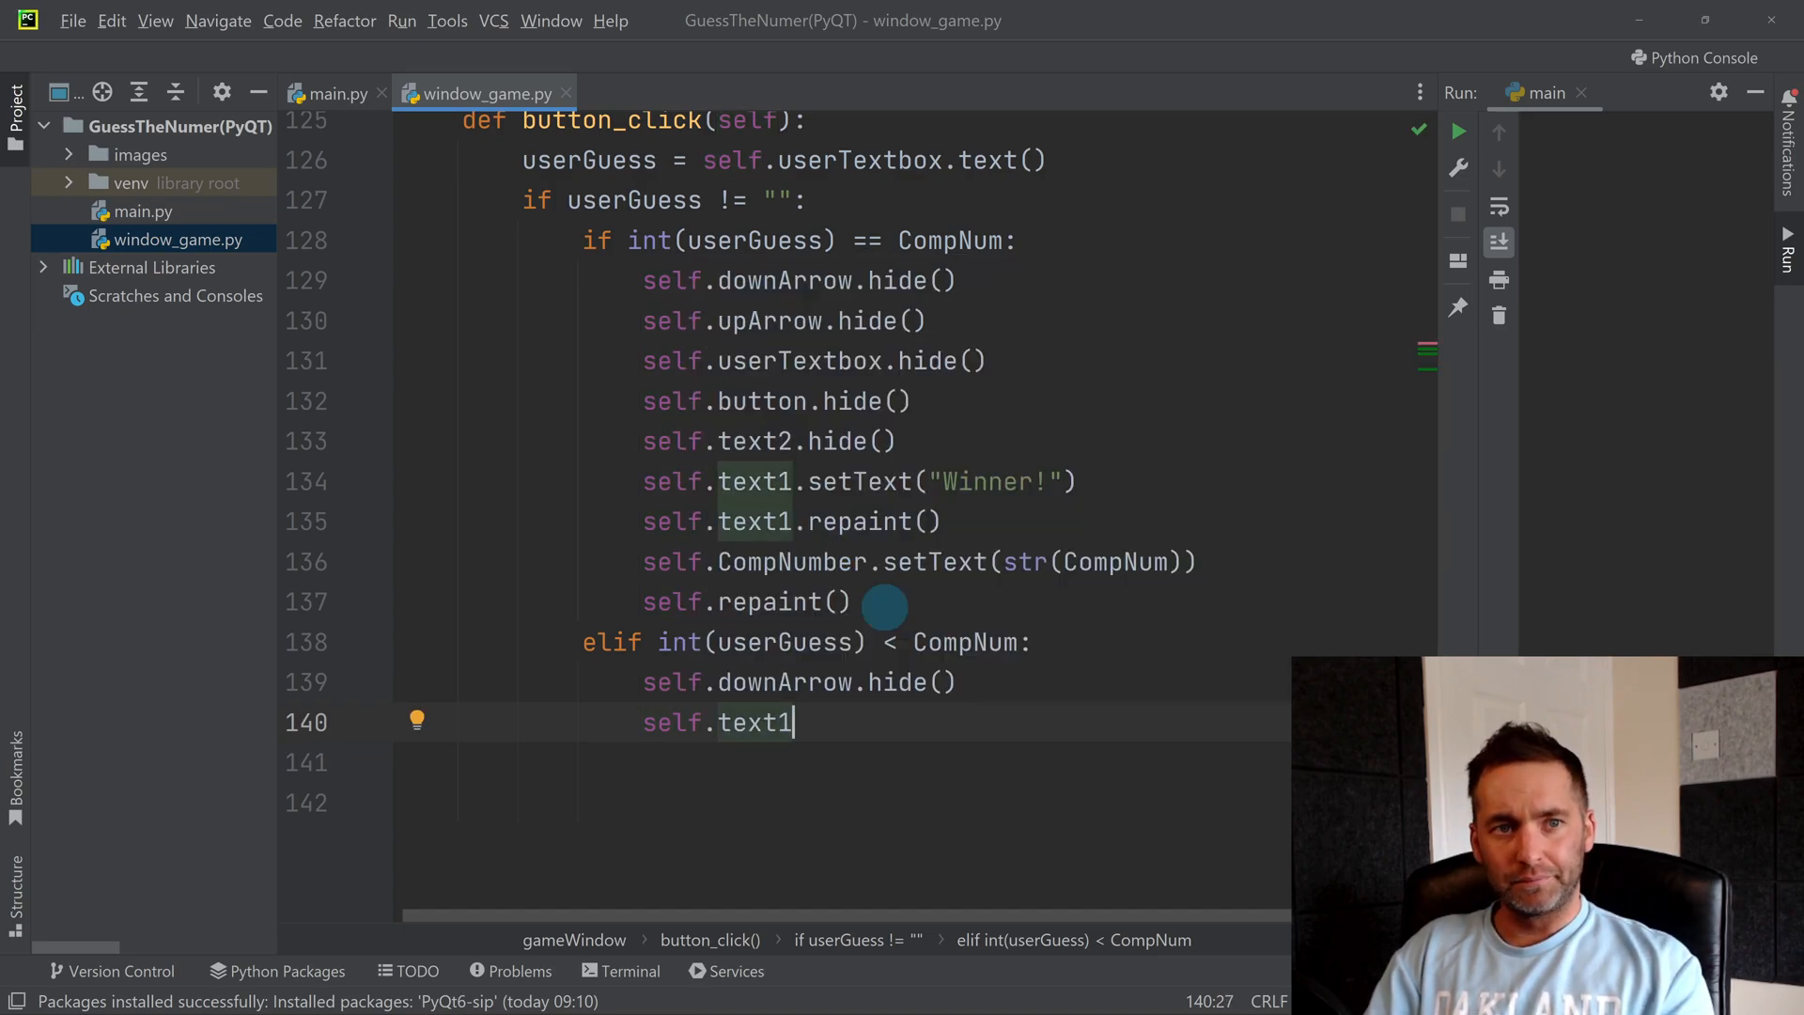
type(".setText(")
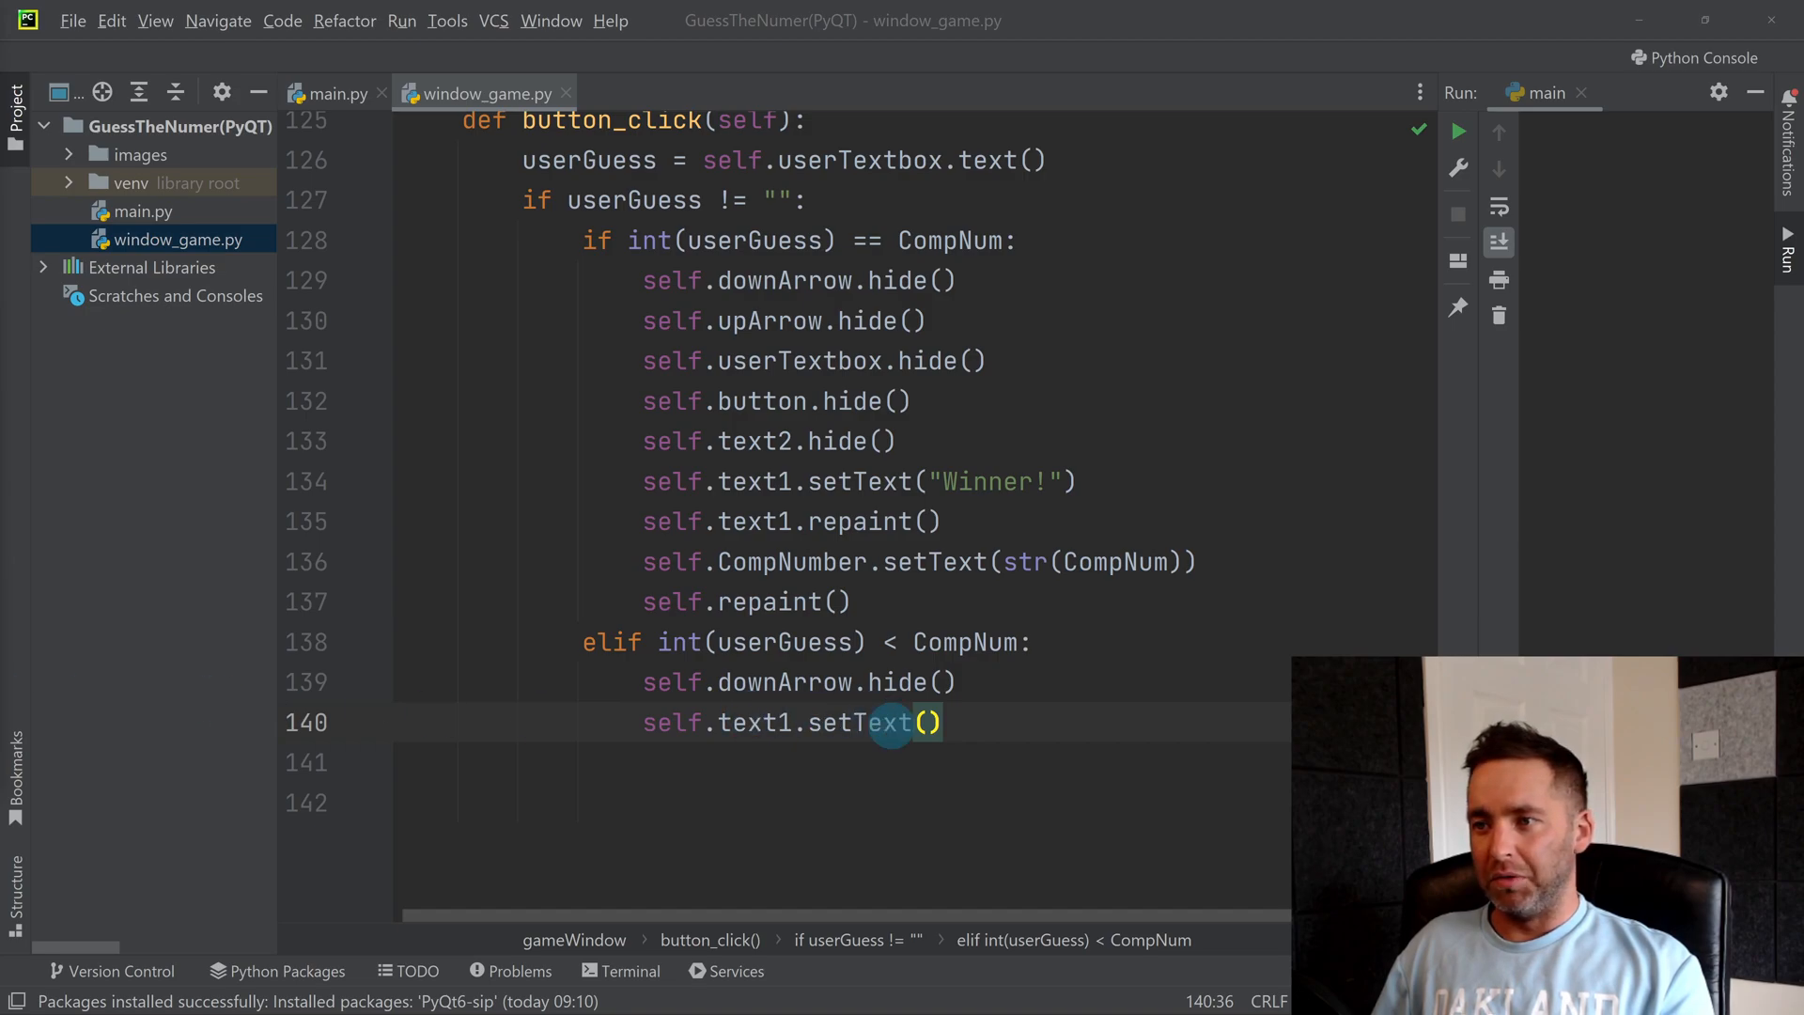
type("The compu\"")
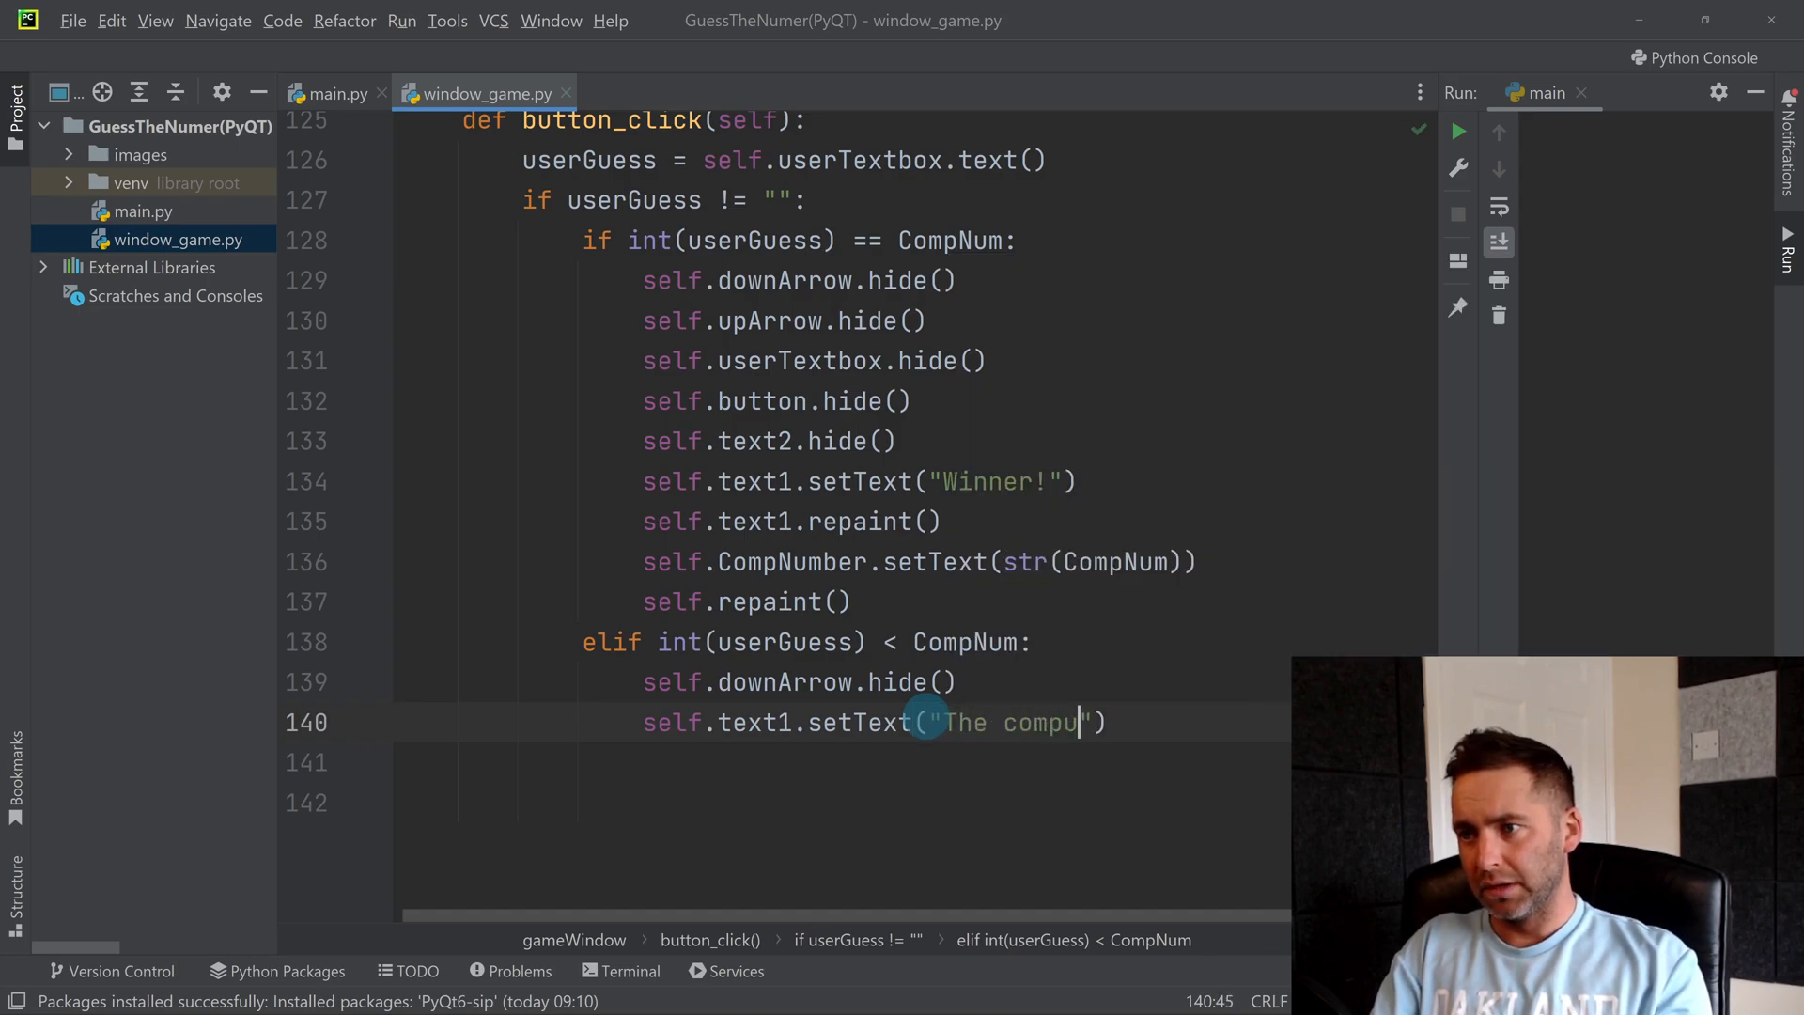
type("ters number is: higher")
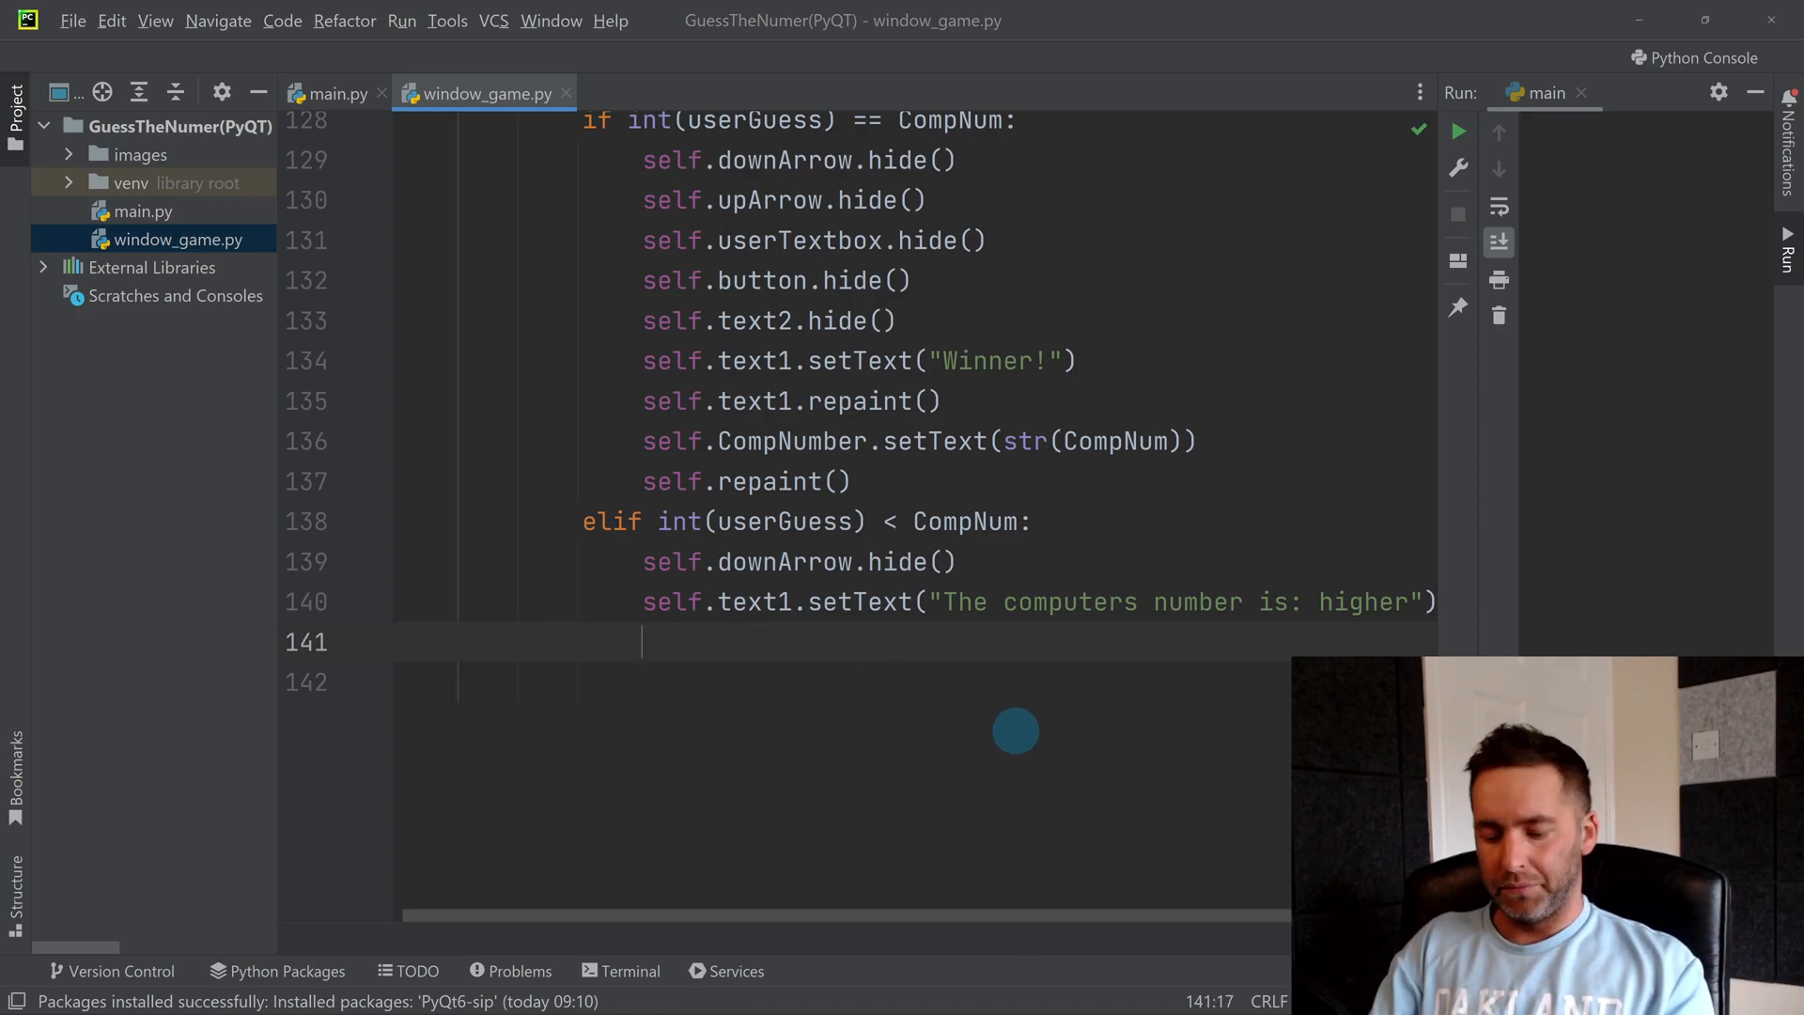
Step: Add self.text1.repaint() and self.upArrow.show() lines to the too-low branch
type("self.t")
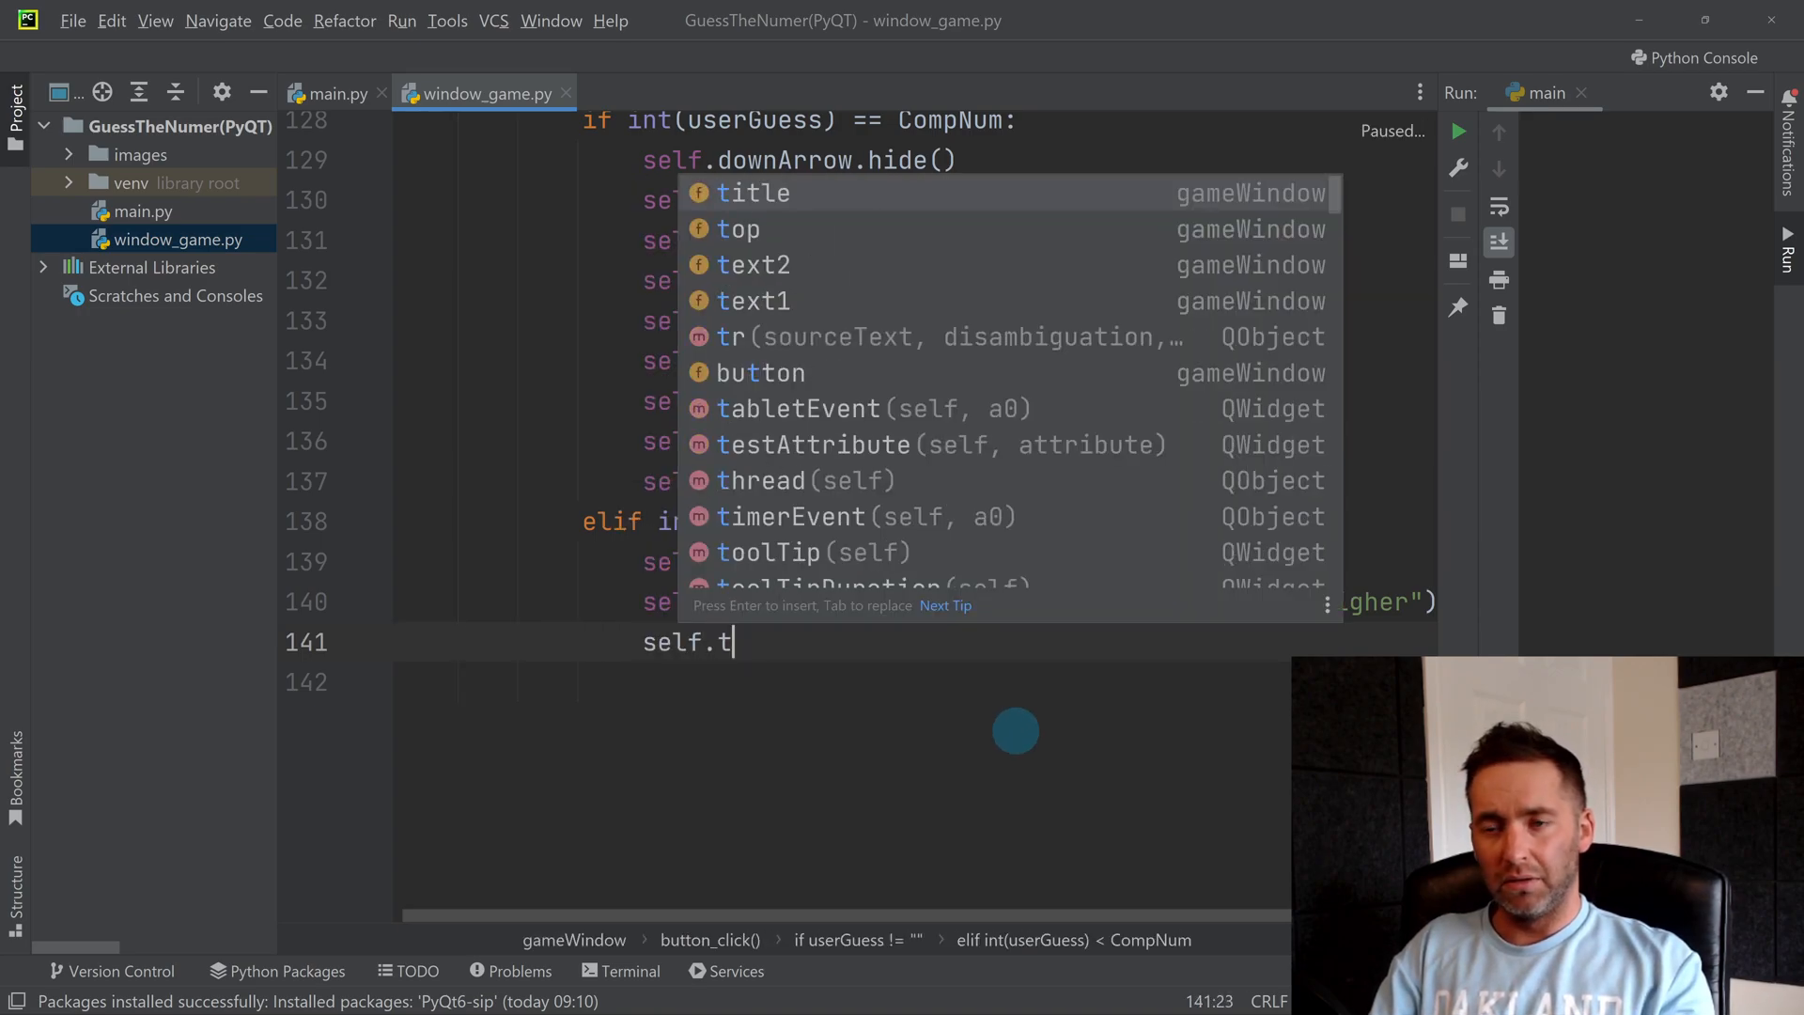
type("ext1")
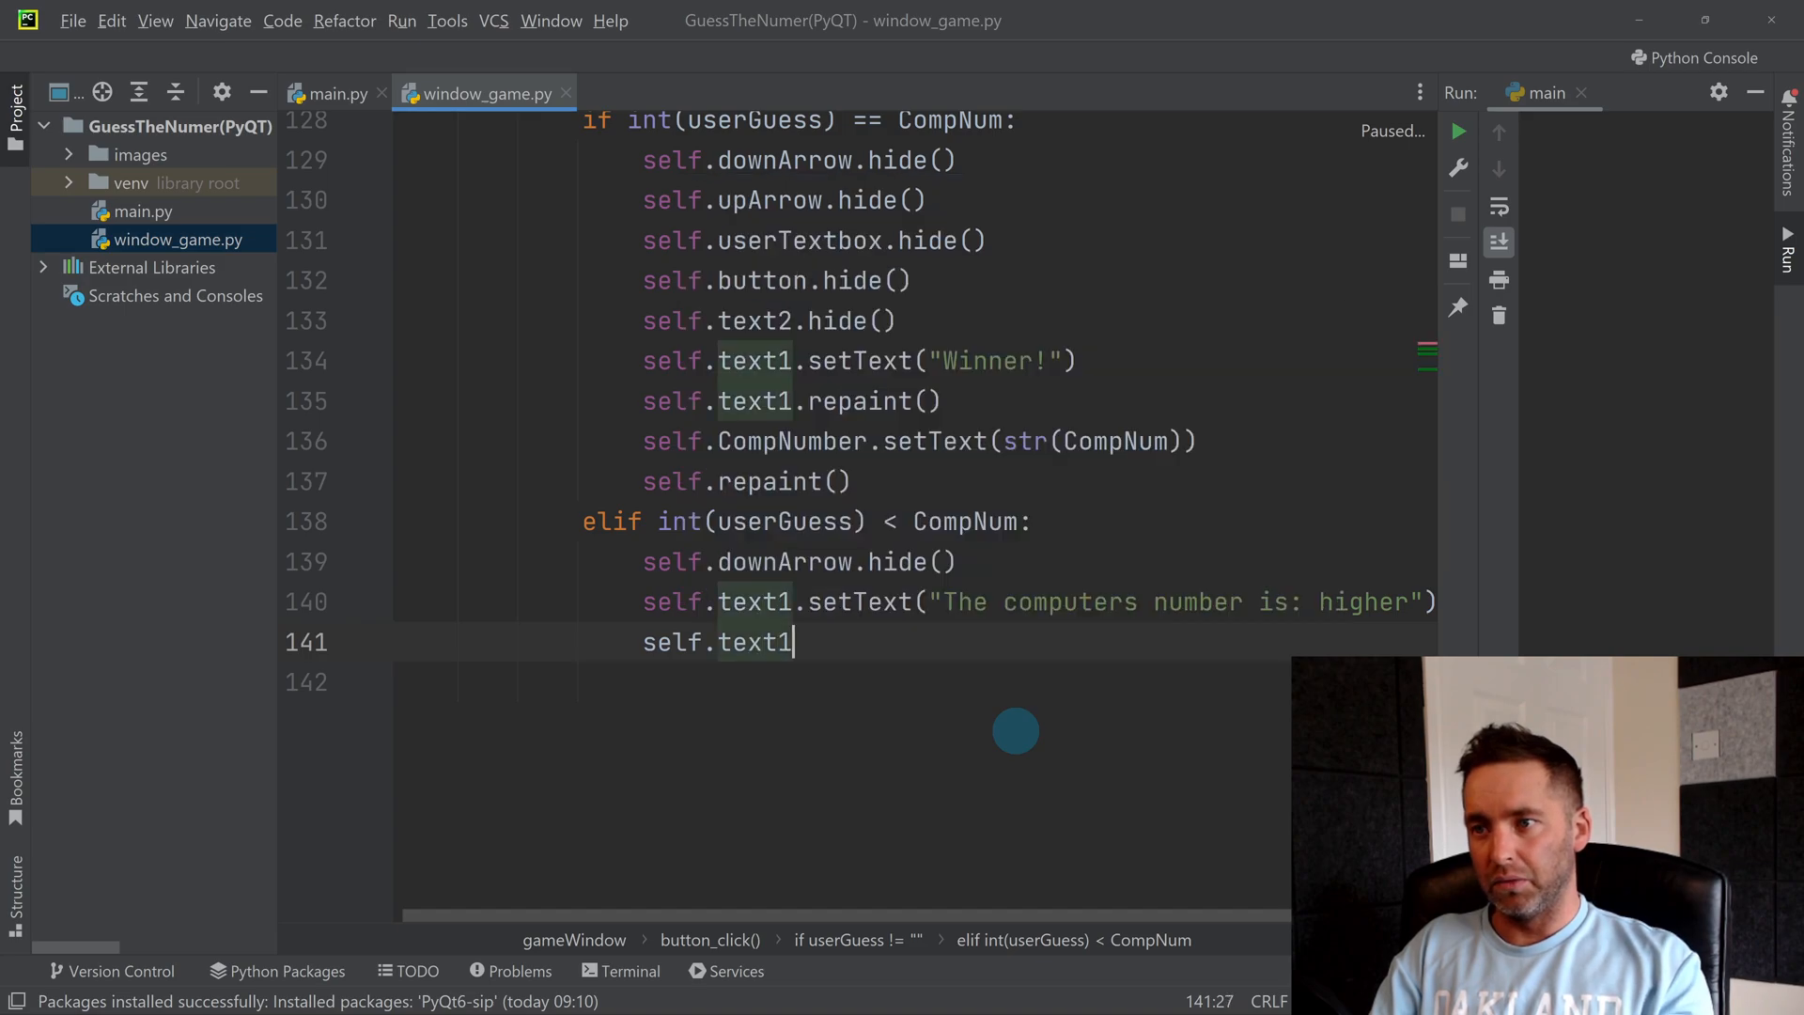
type(".repaint(")
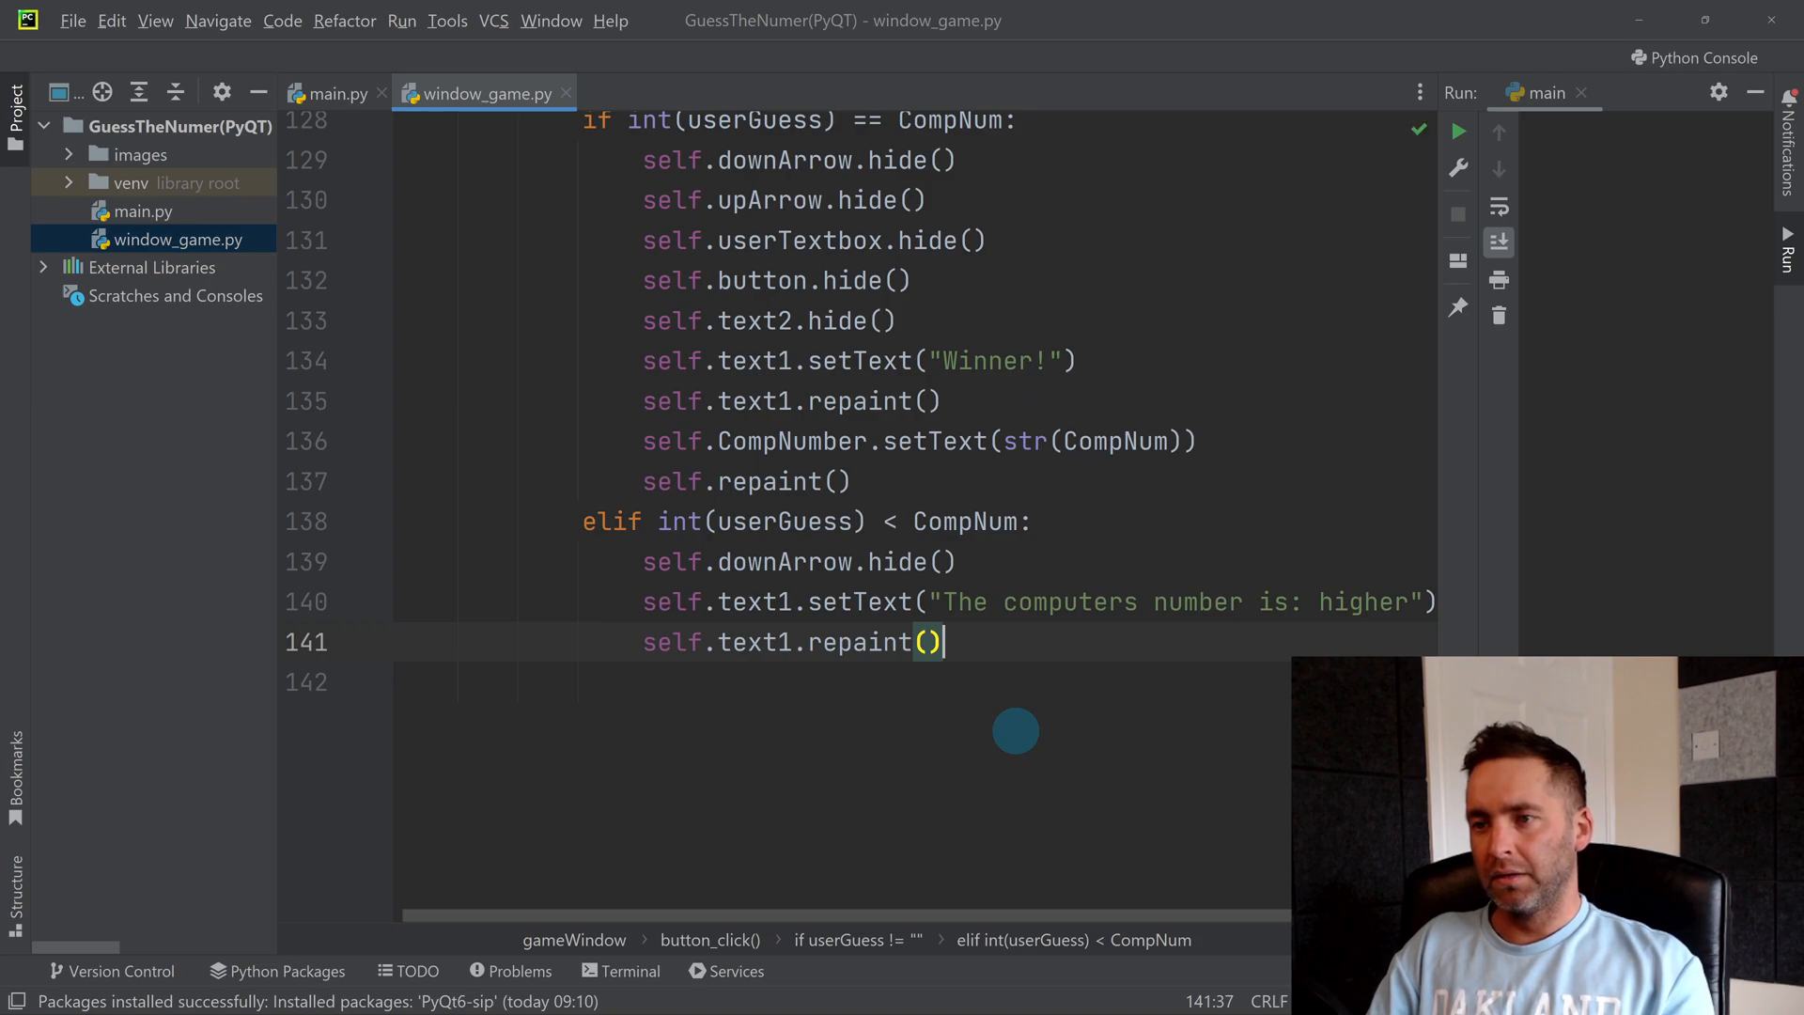
type("self.")
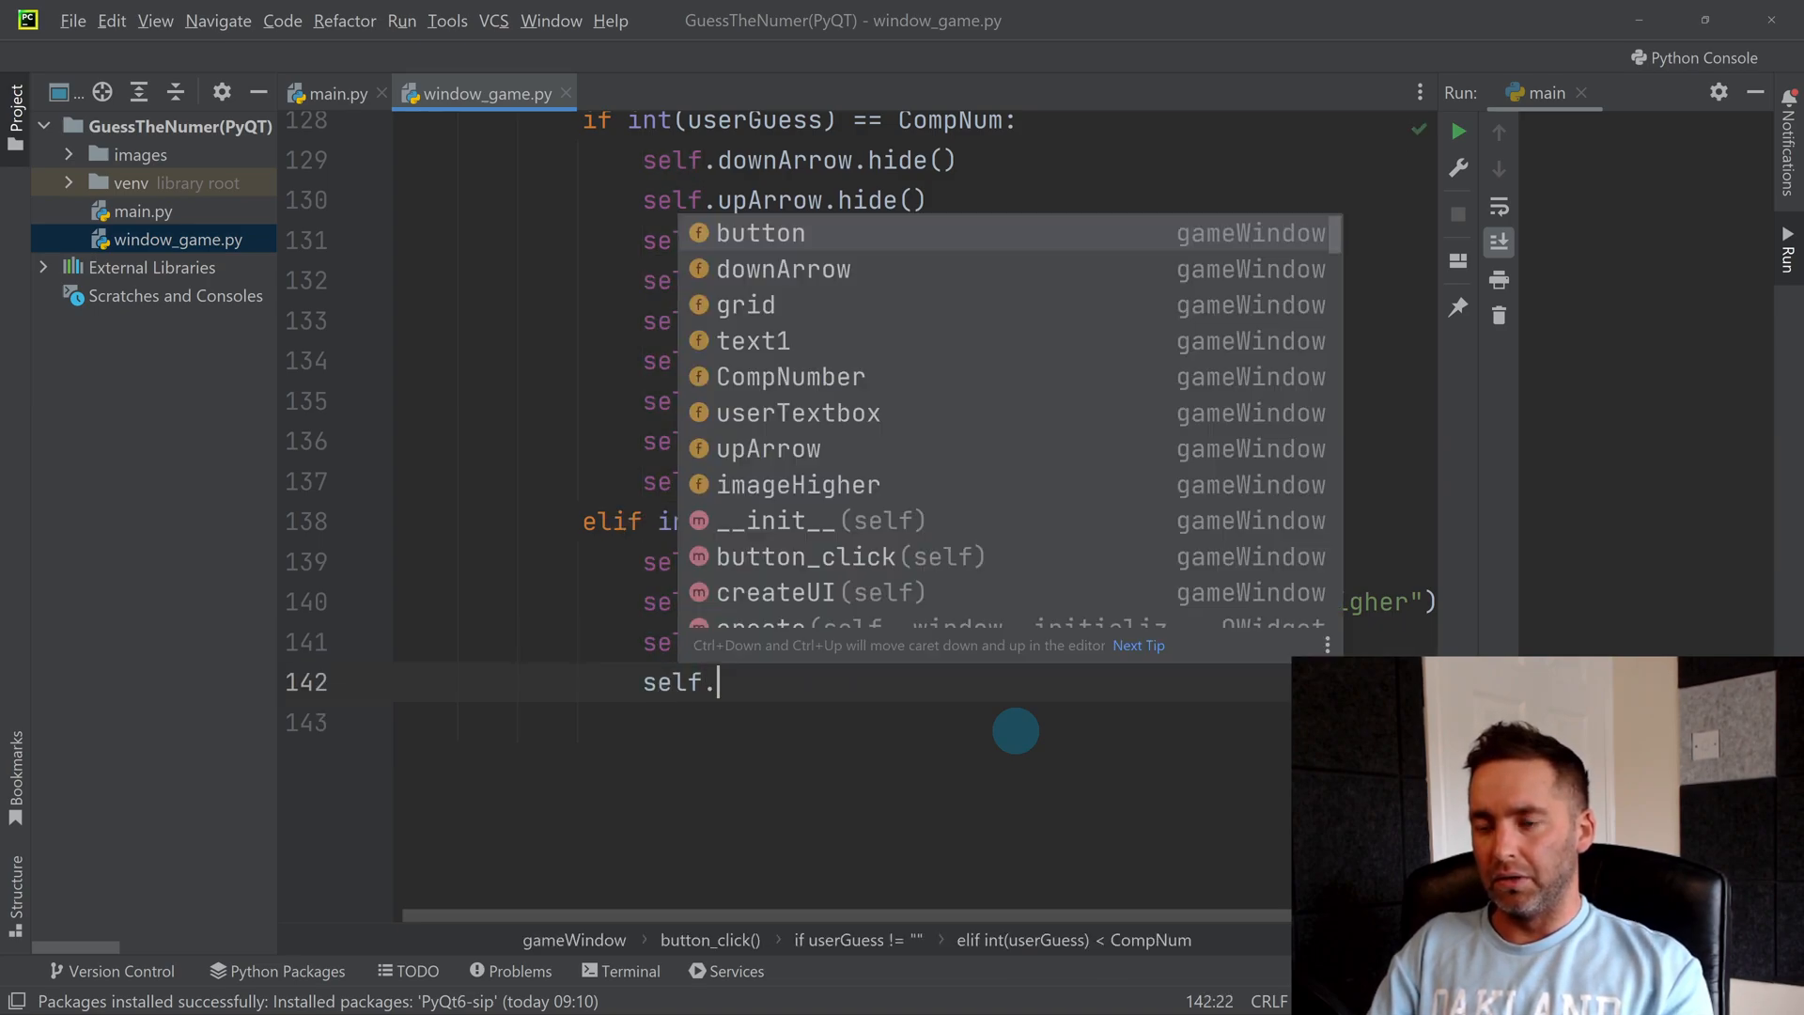
type("upArrow")
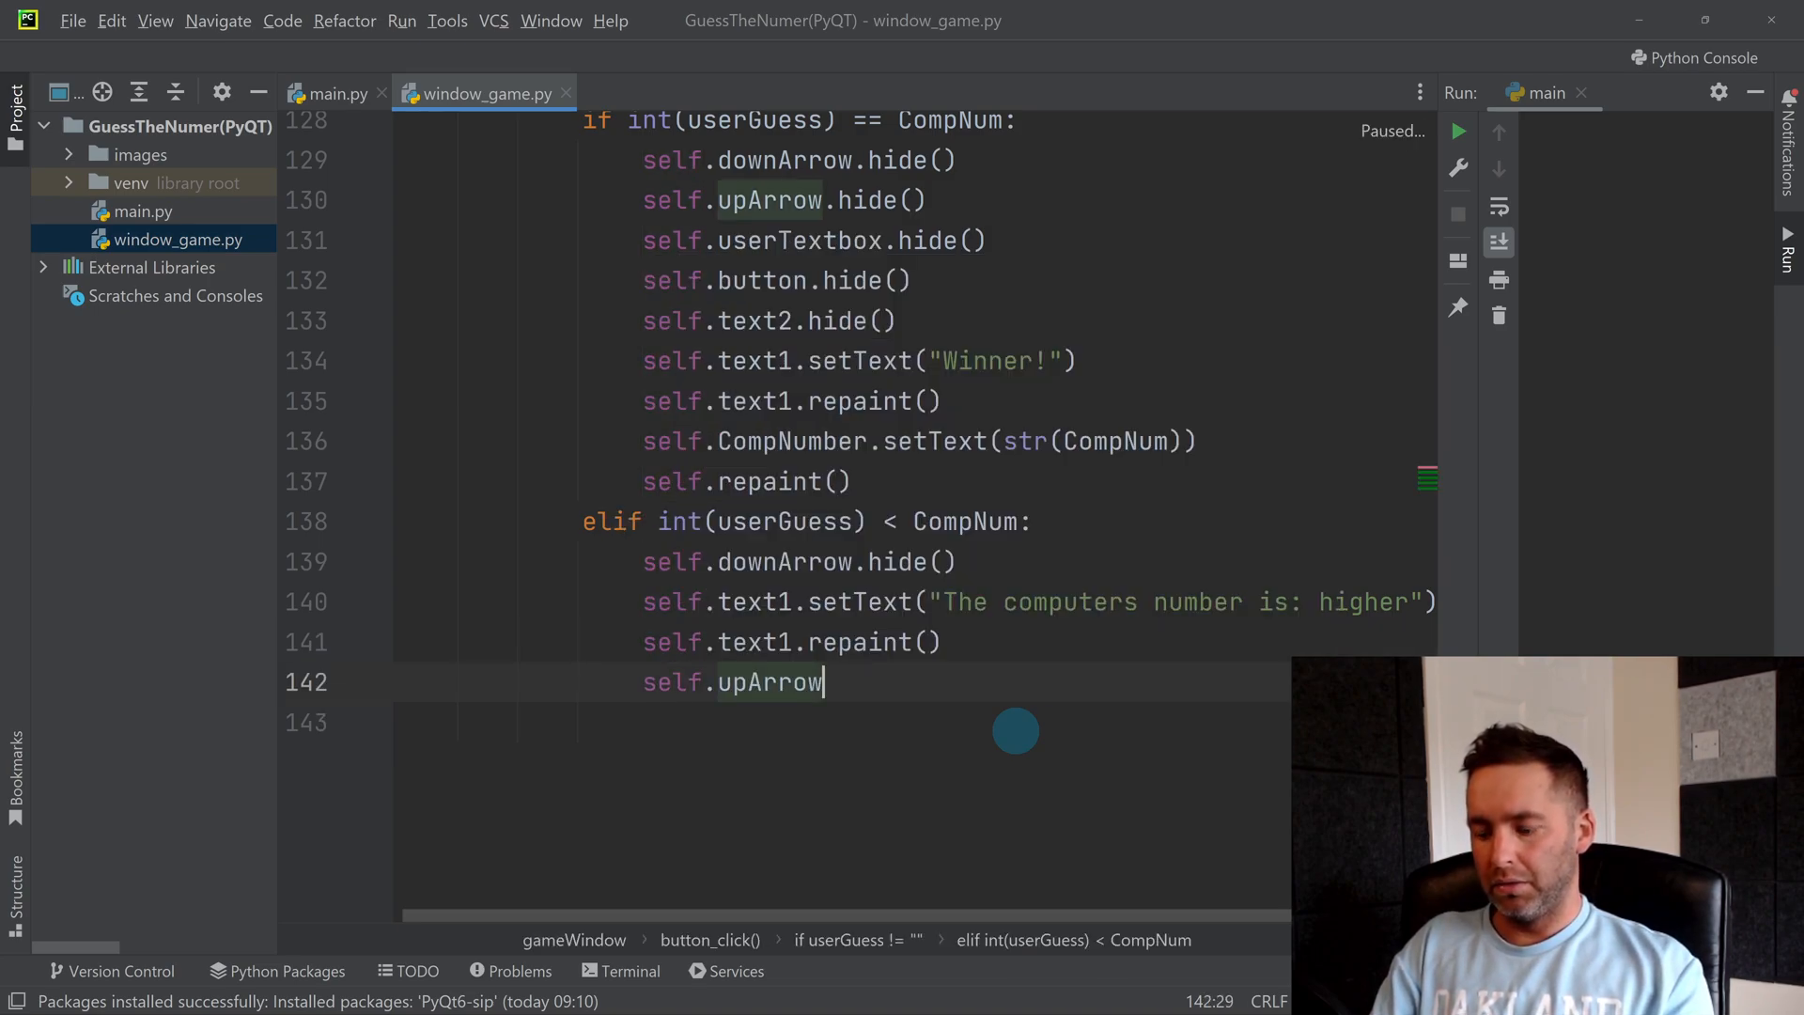
type(".show()")
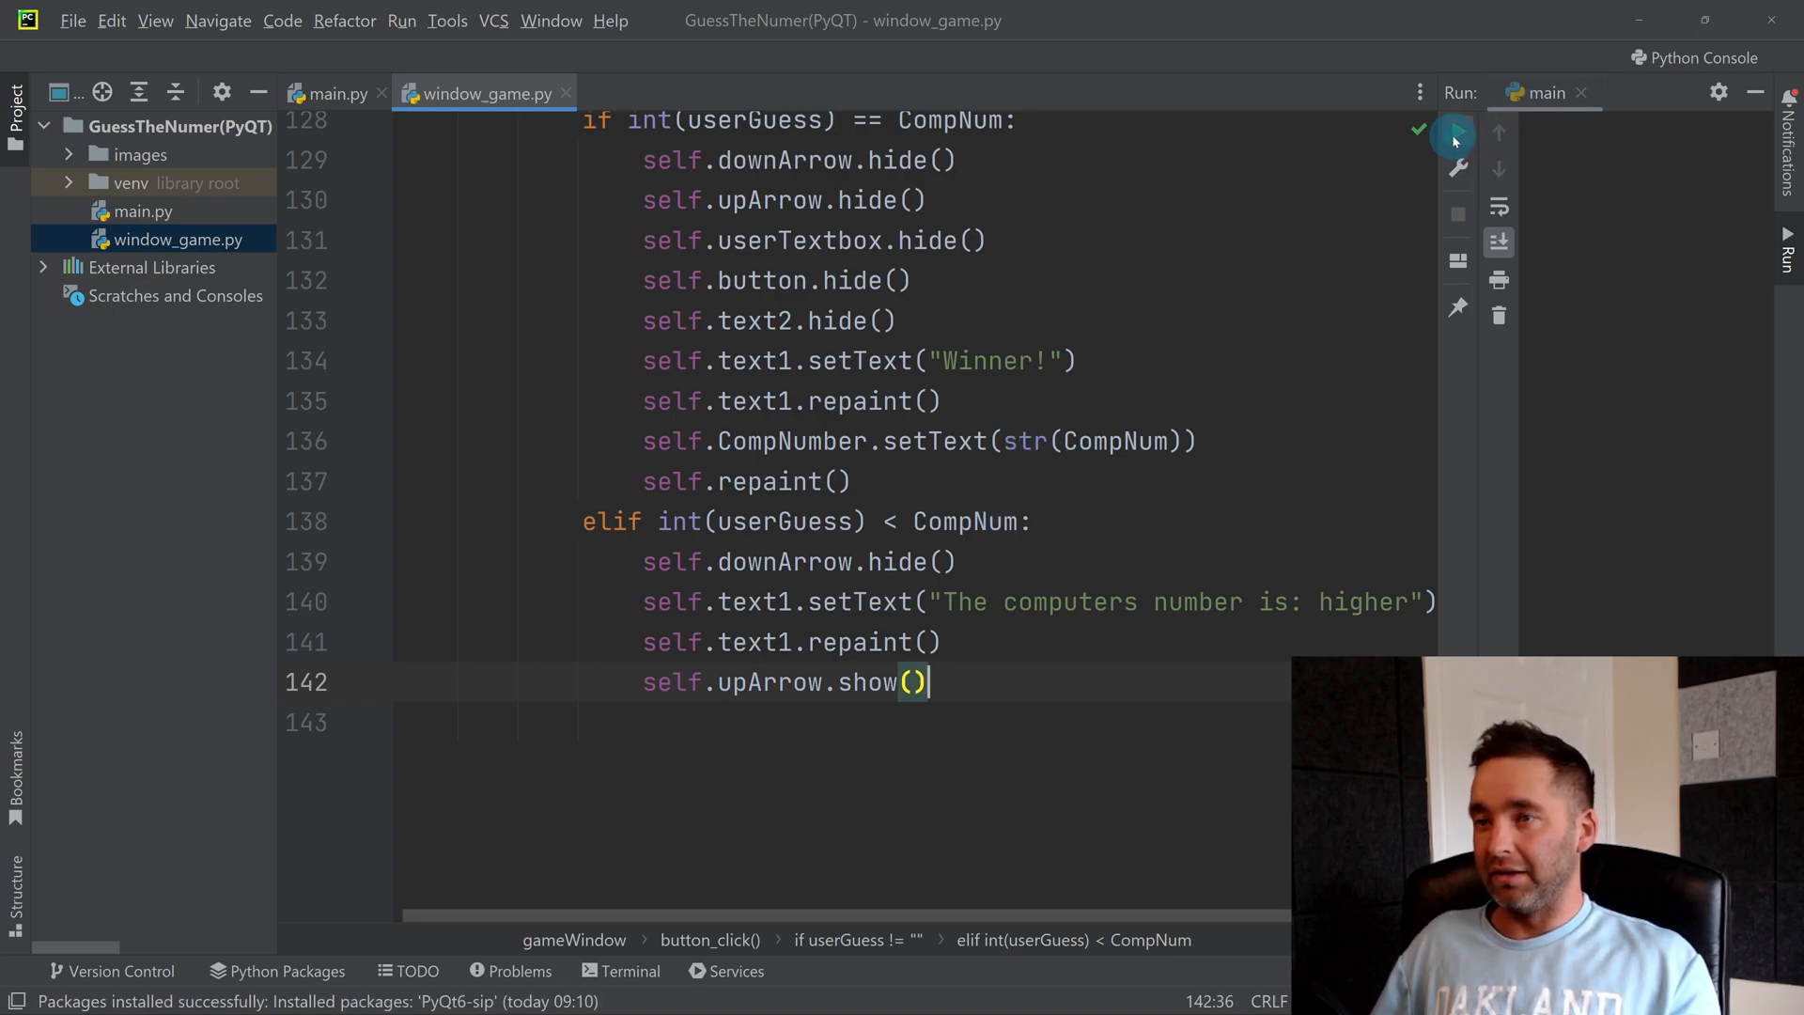
Step: Select the too-low block from the elif line through self.upArrow.show()
left_click(1454, 136)
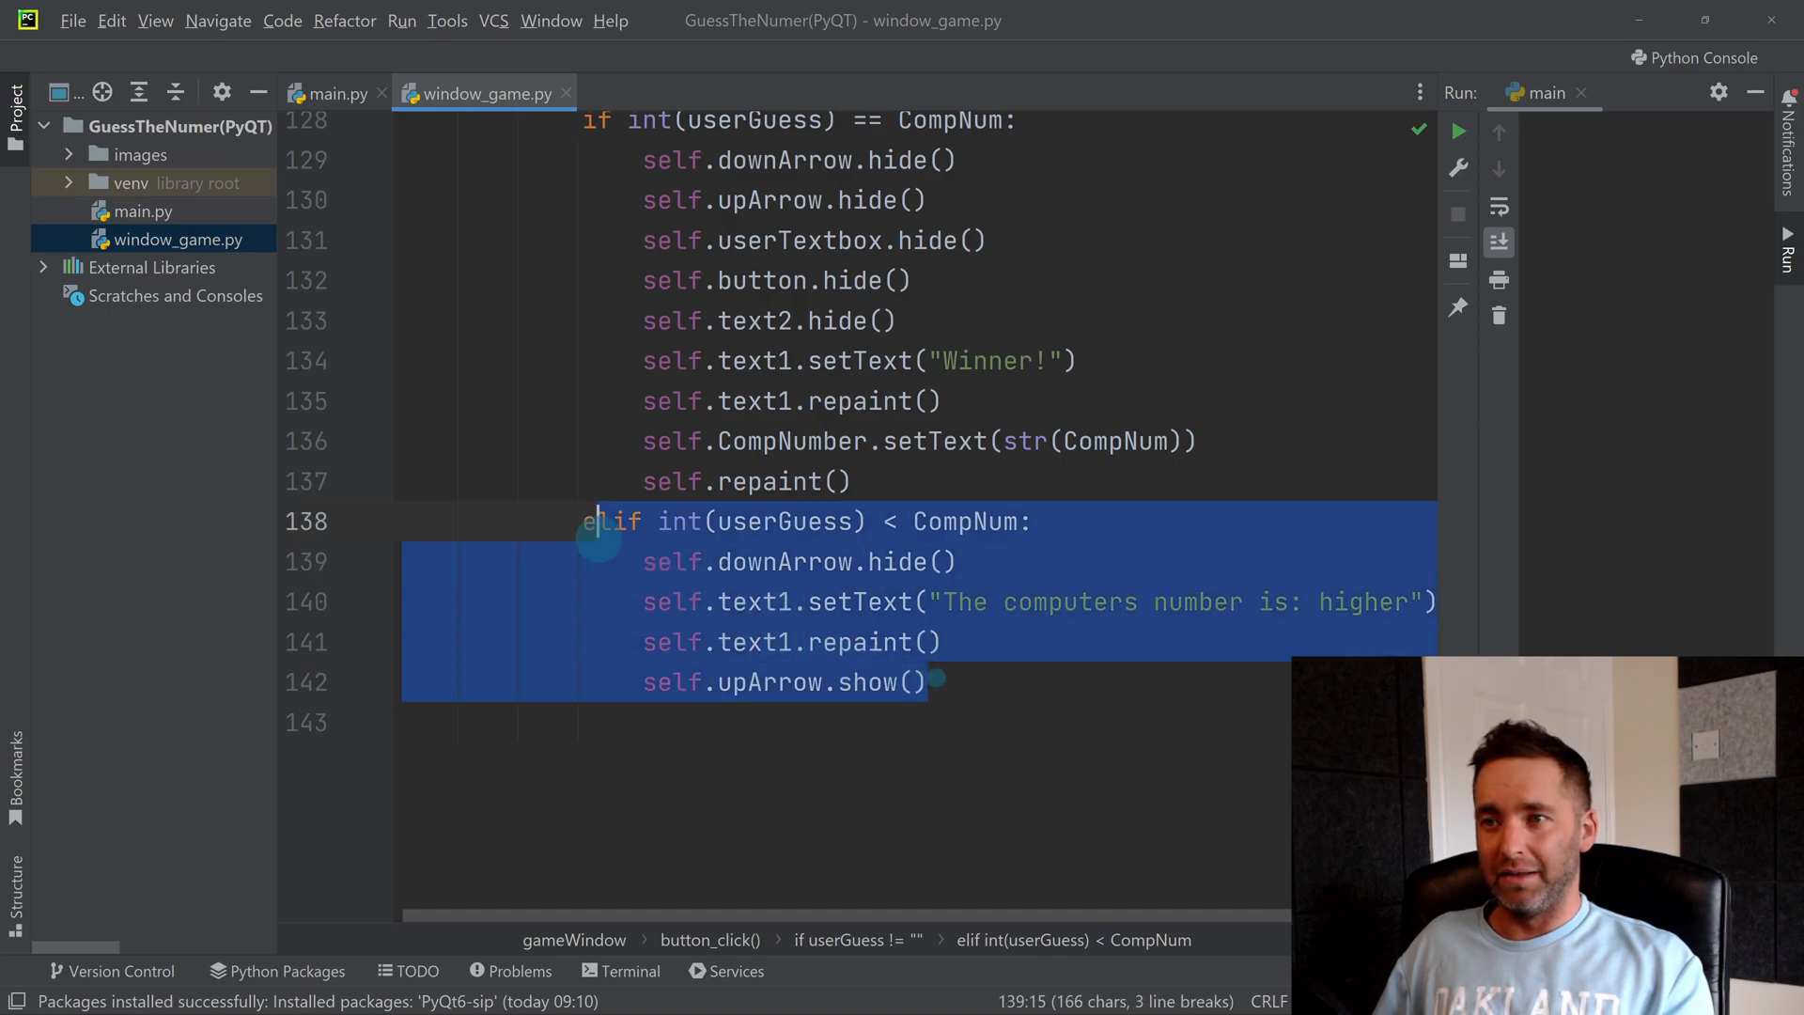
Step: Turn a copy of the elif block into an else branch using downArrow and 'lower'
left_click(929, 681)
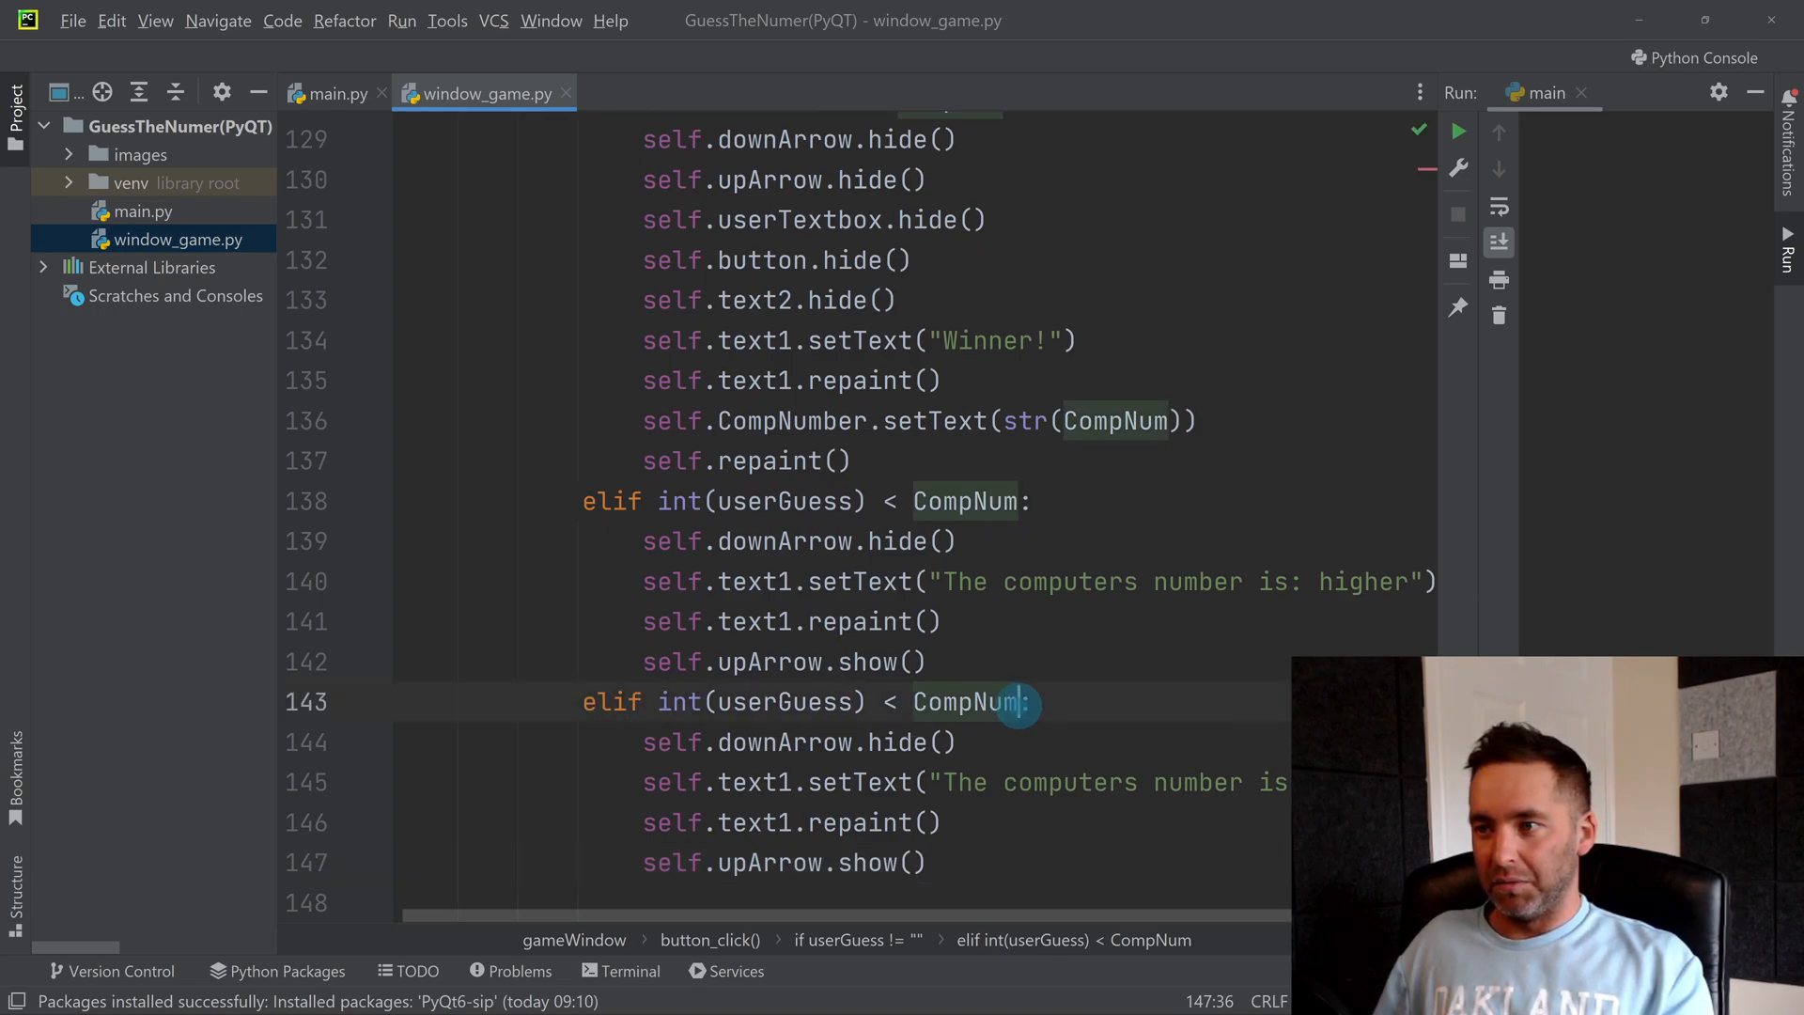
type("else:")
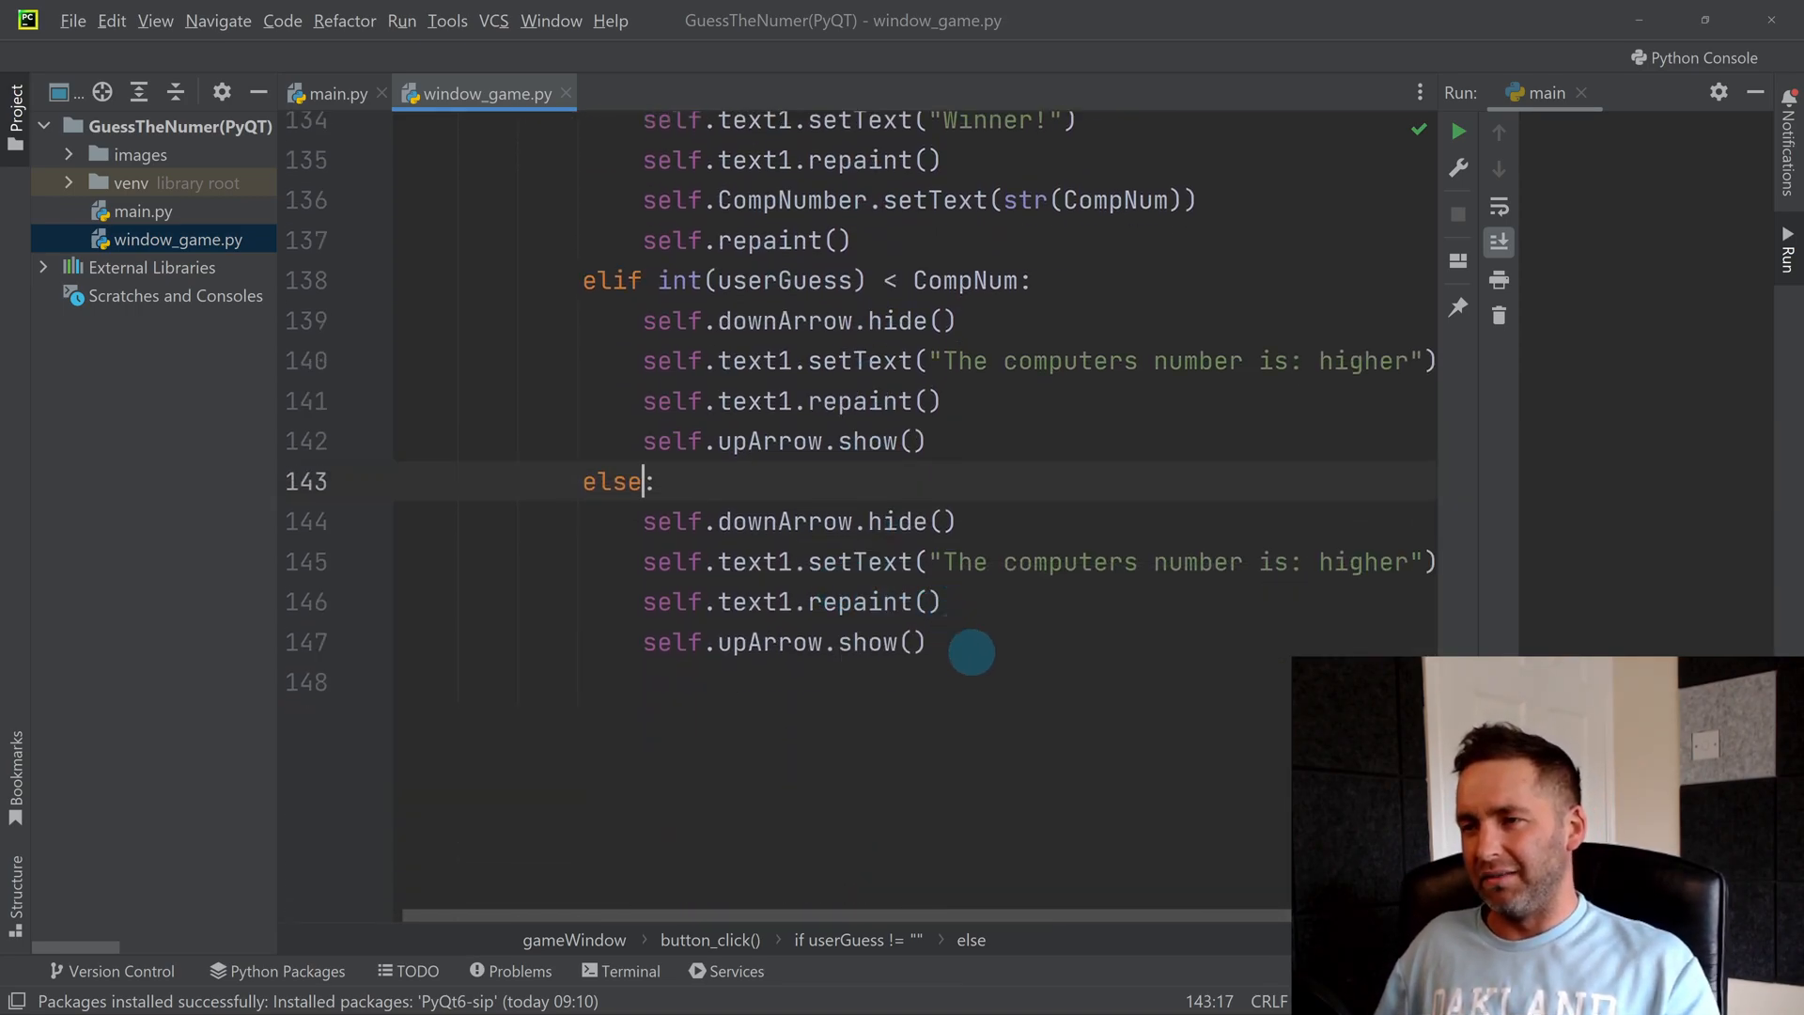
left_click_drag(713, 520, 926, 642)
type("up")
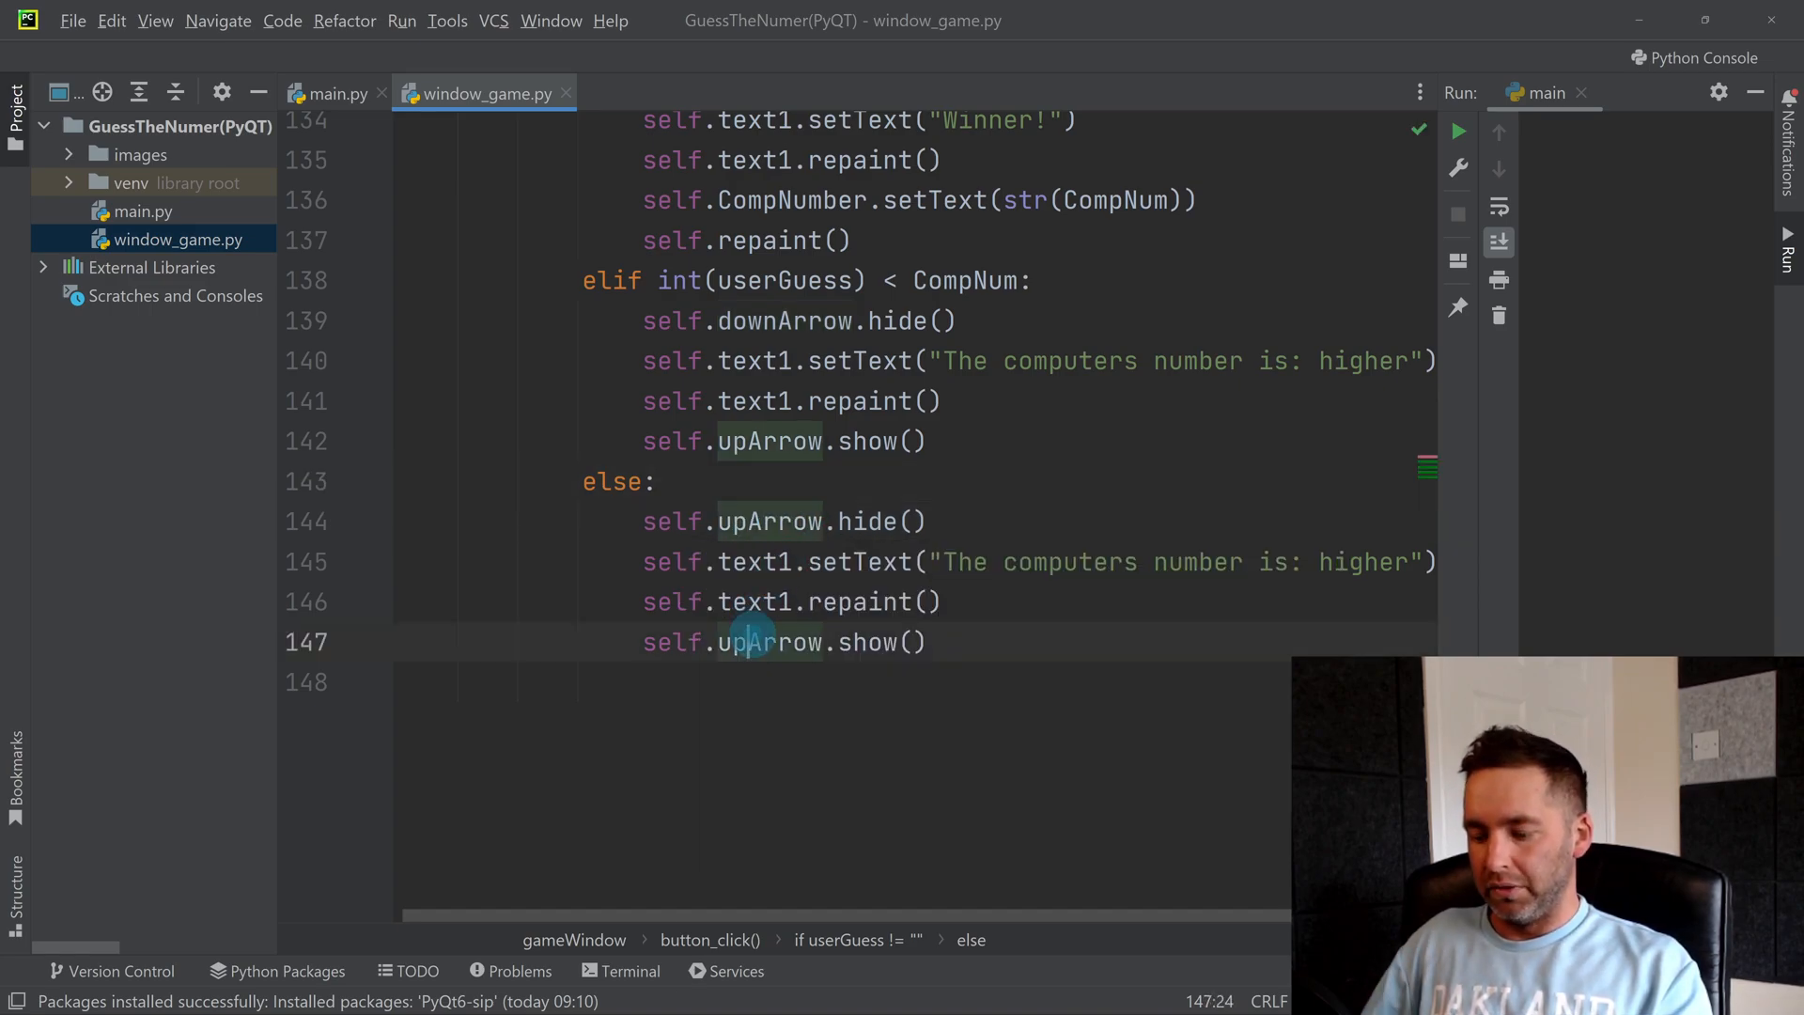
type("downArrow")
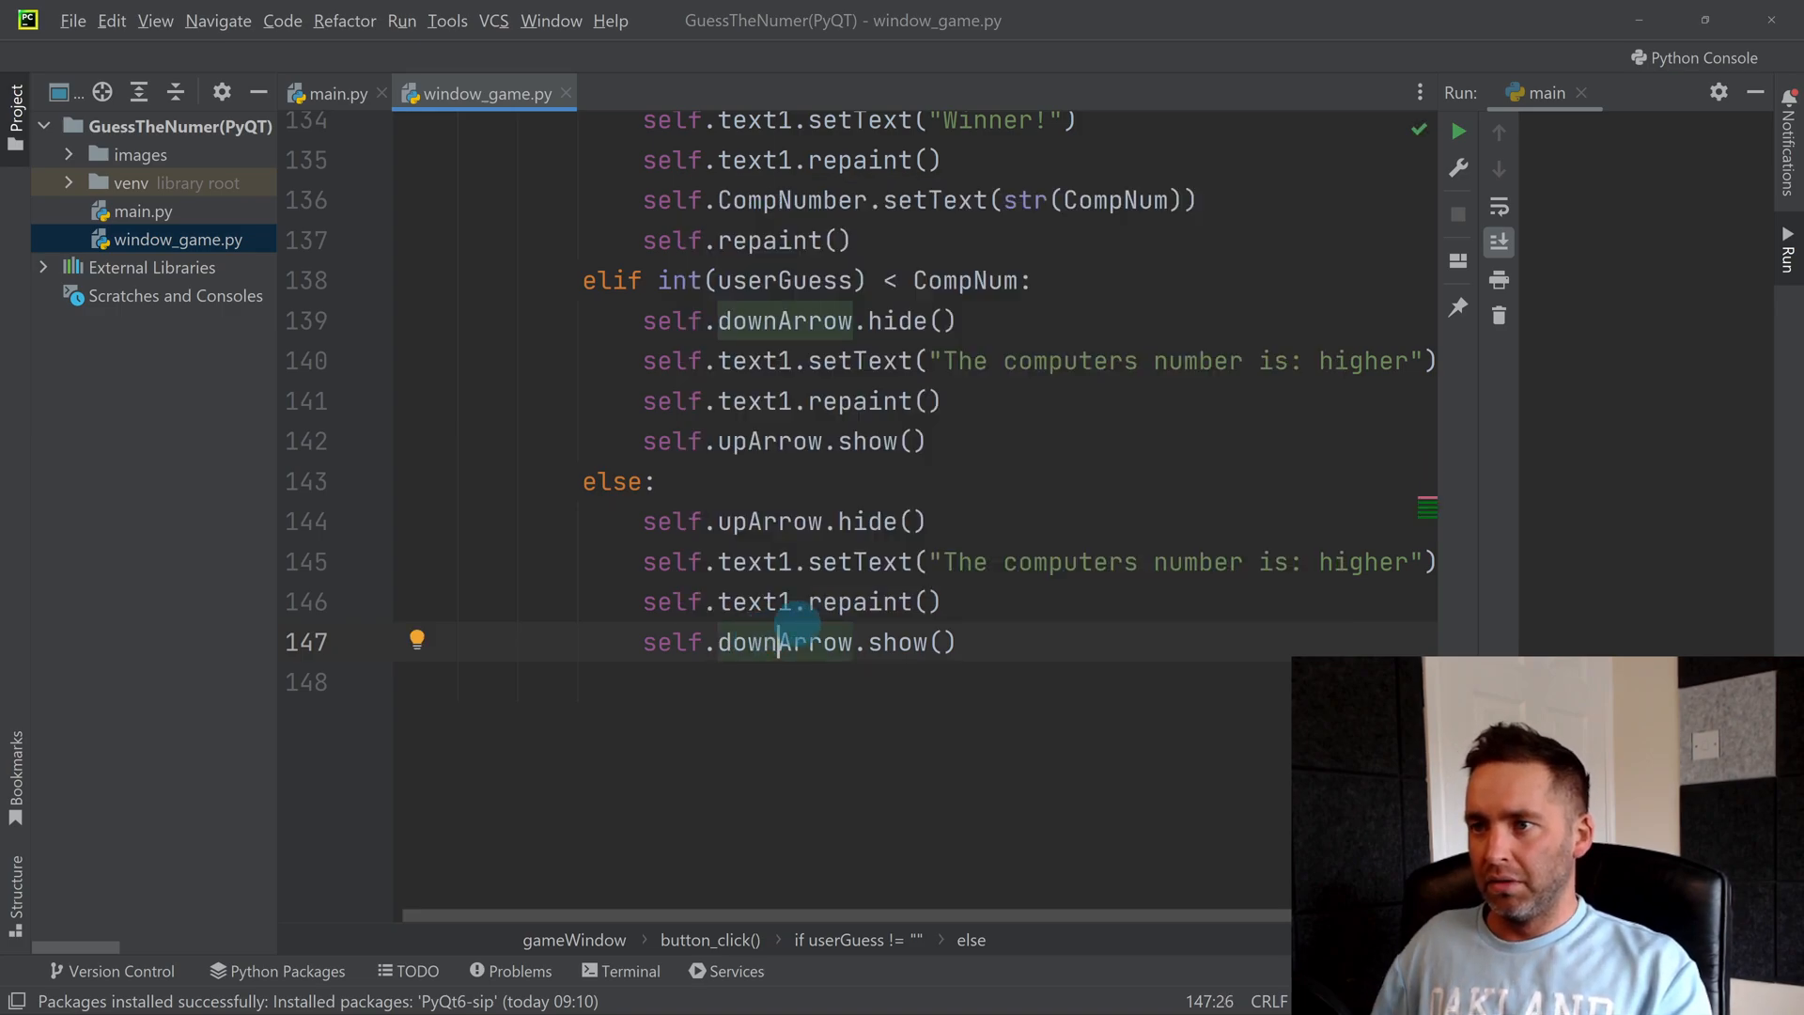
double_click(1363, 562)
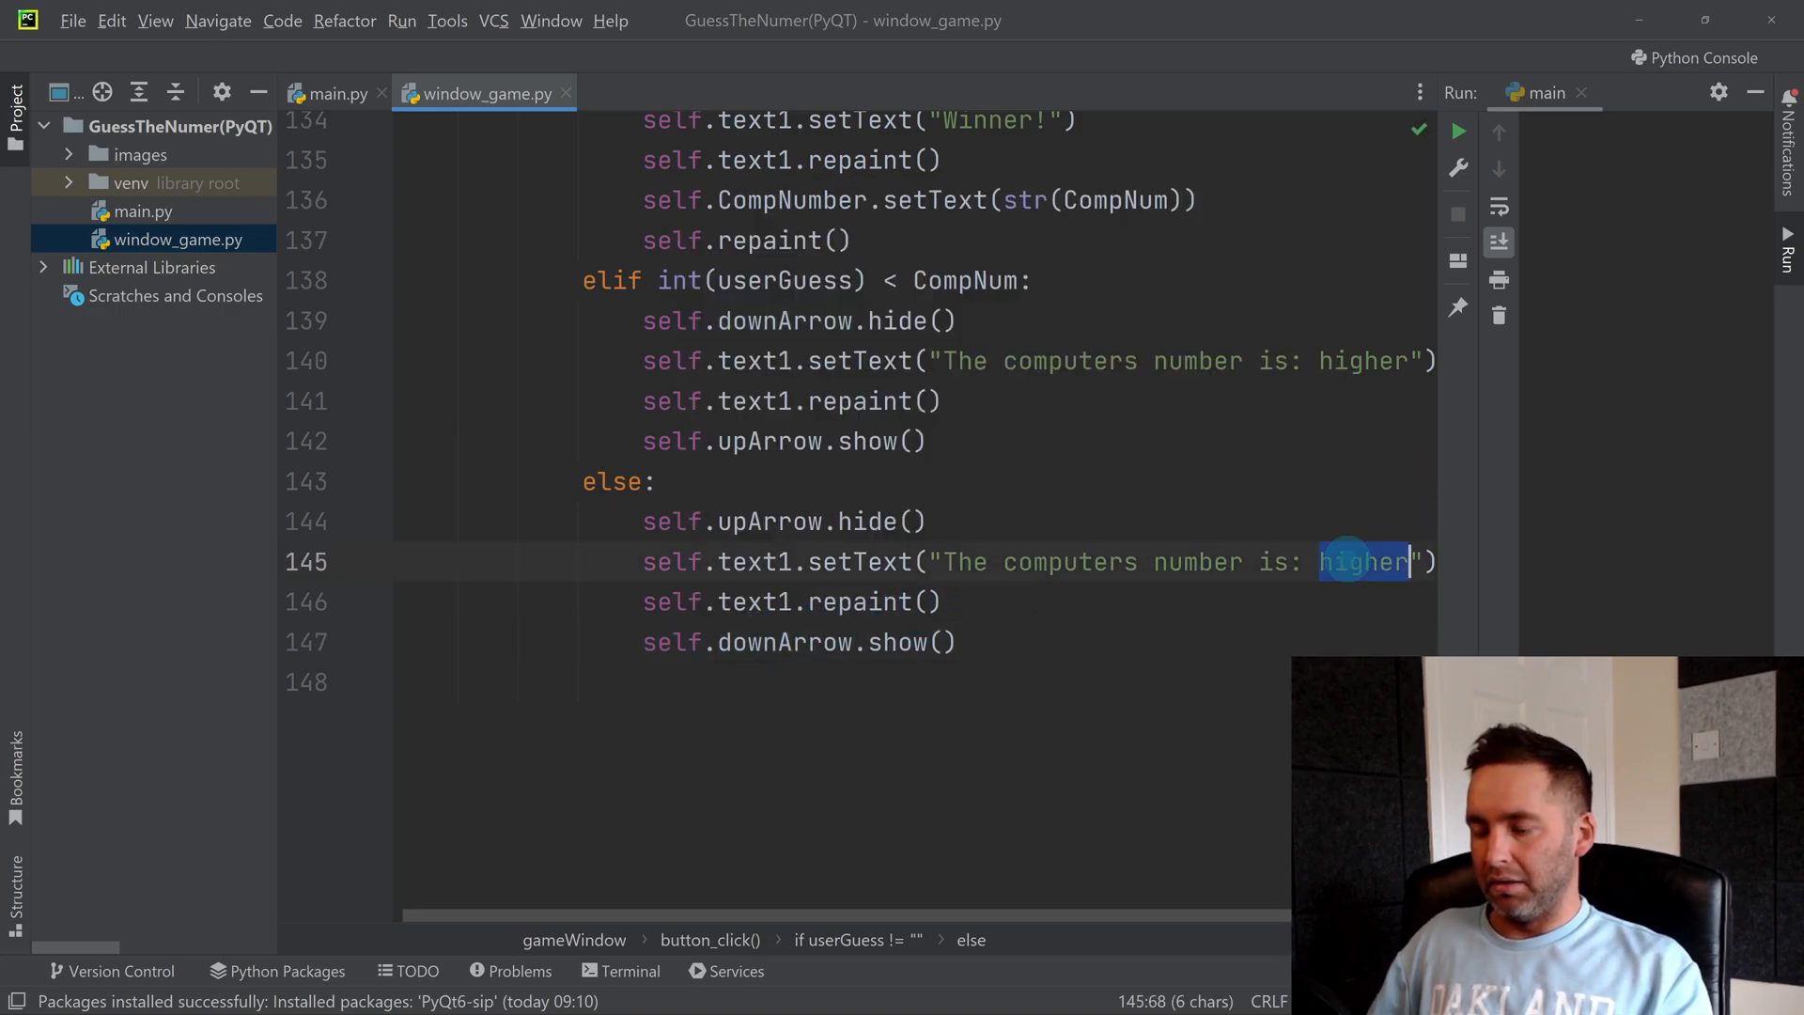
type("lower")
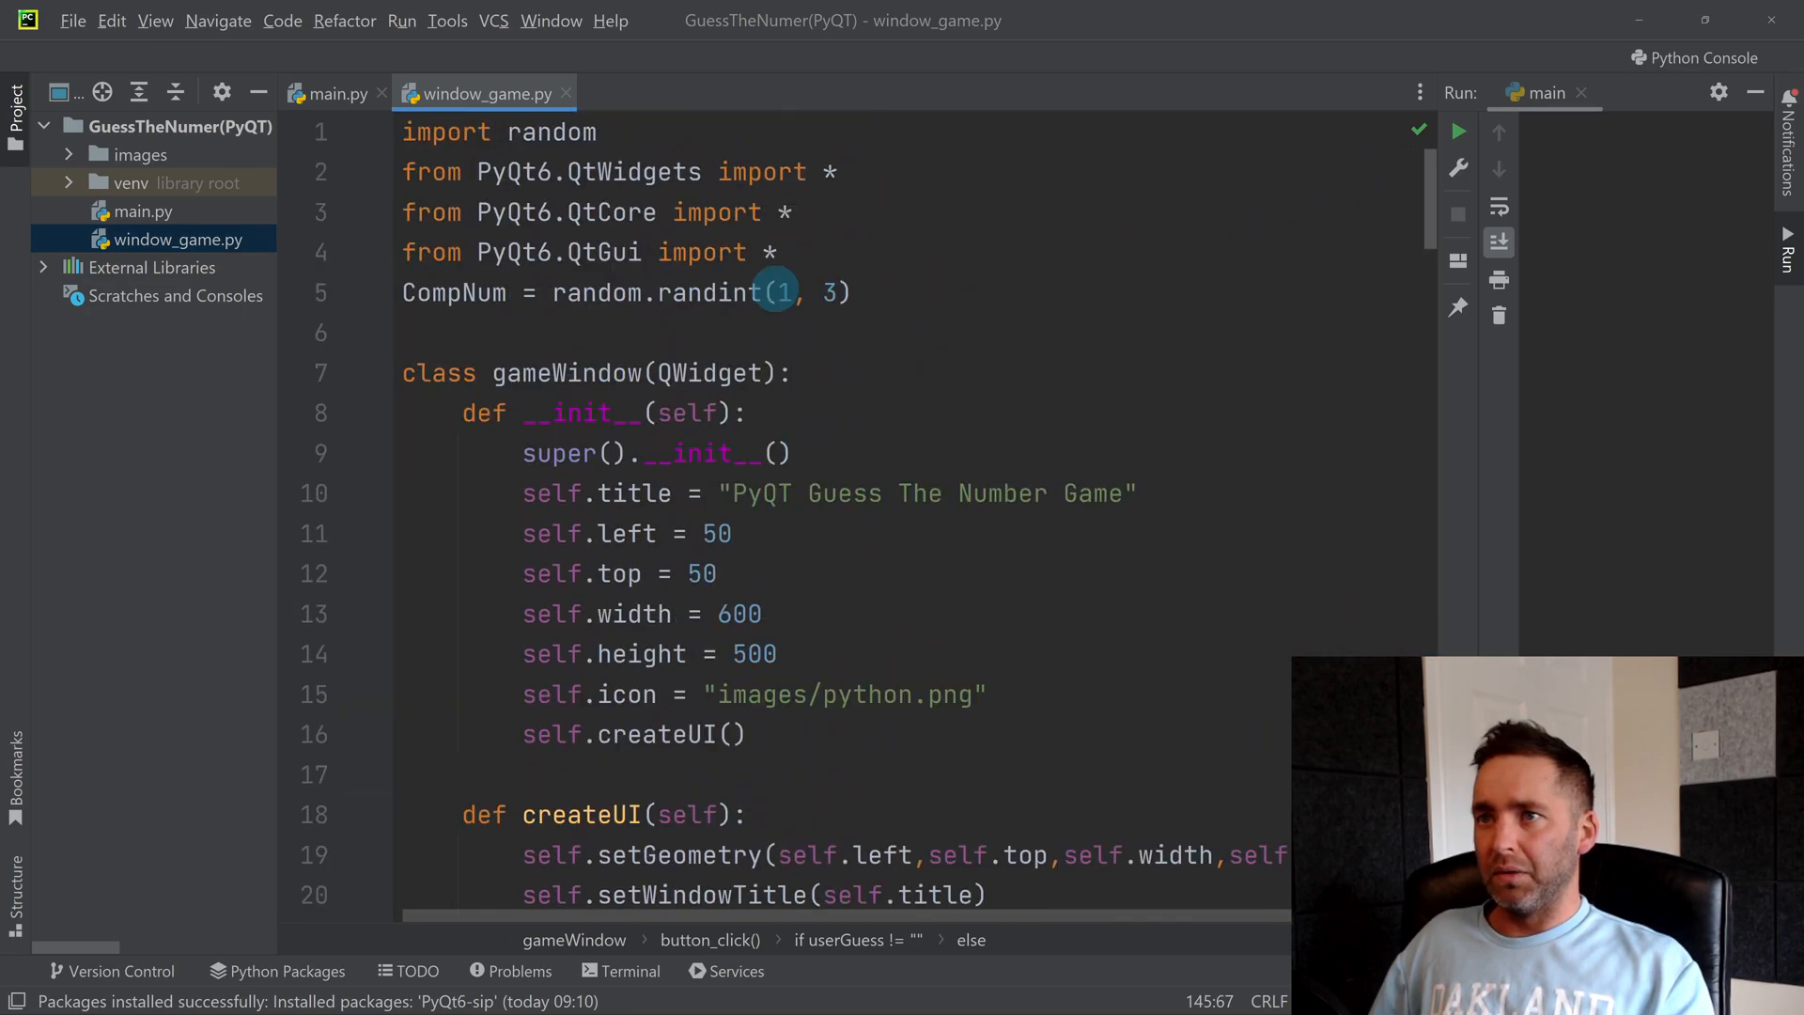
Step: Change random.randint(1, 3) to random.randint(1, 100) and relaunch the game
type("100")
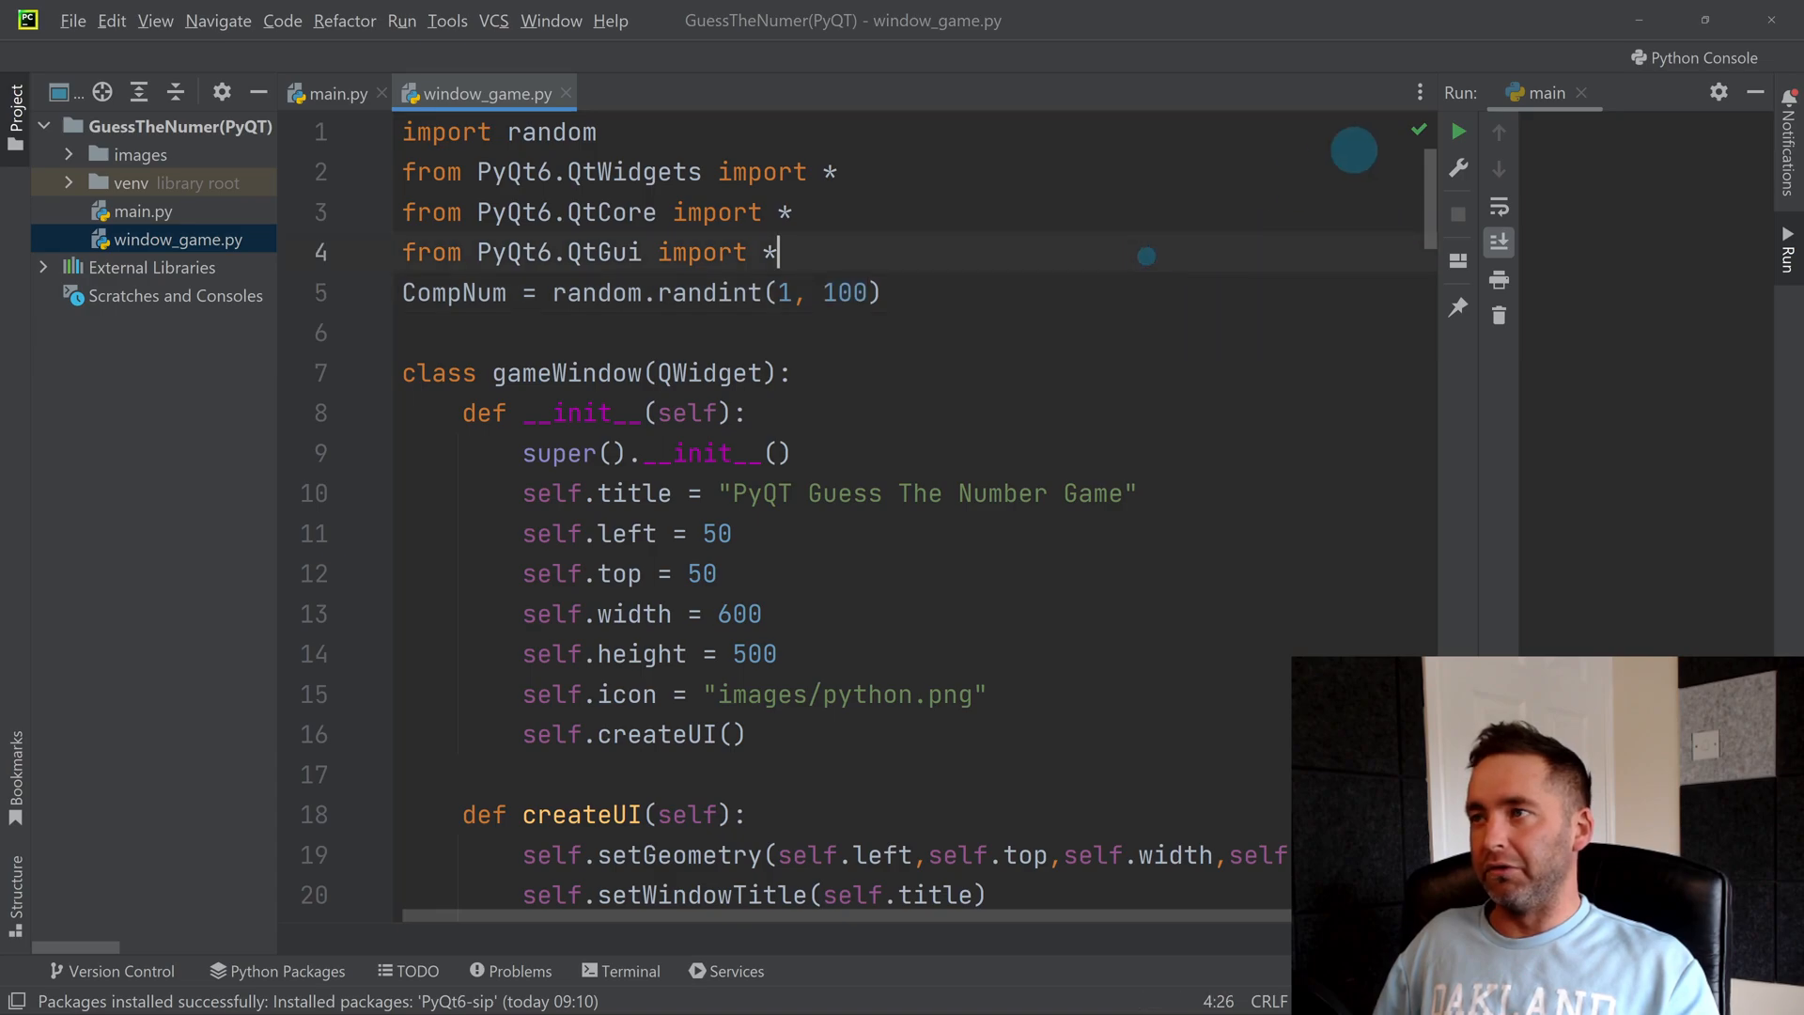
left_click(1456, 132)
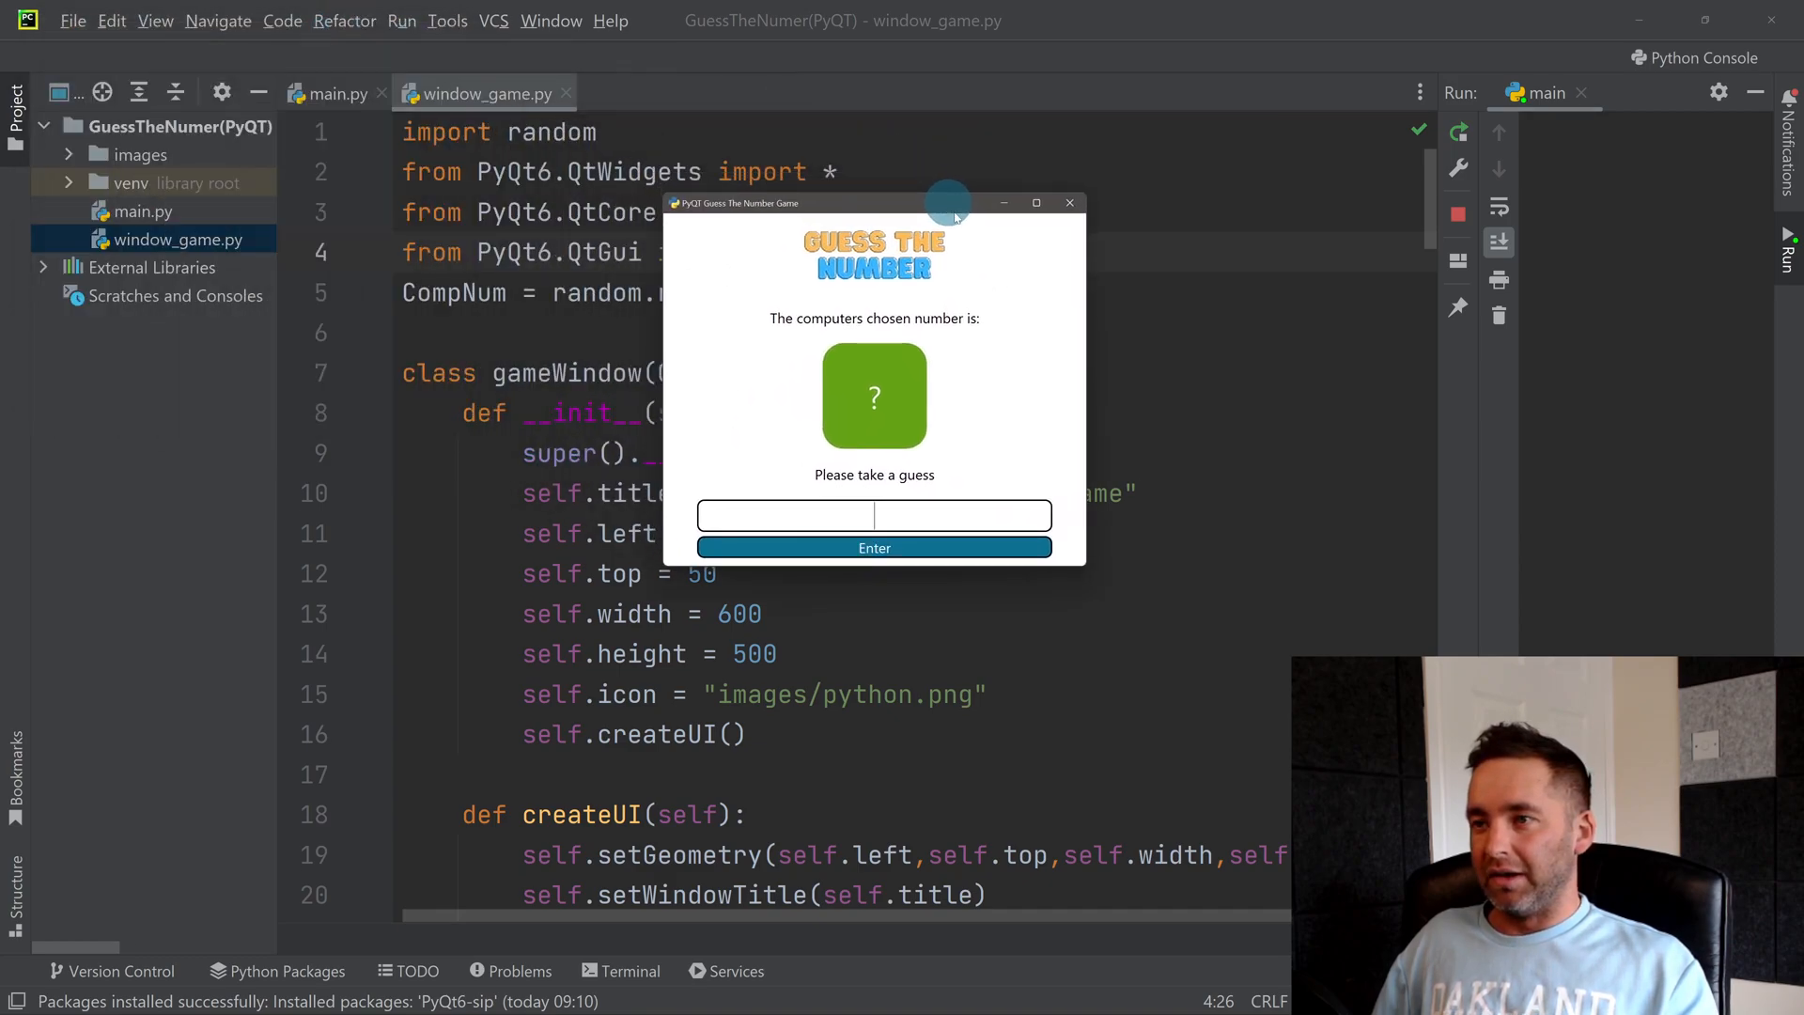
mouse_move(1278, 446)
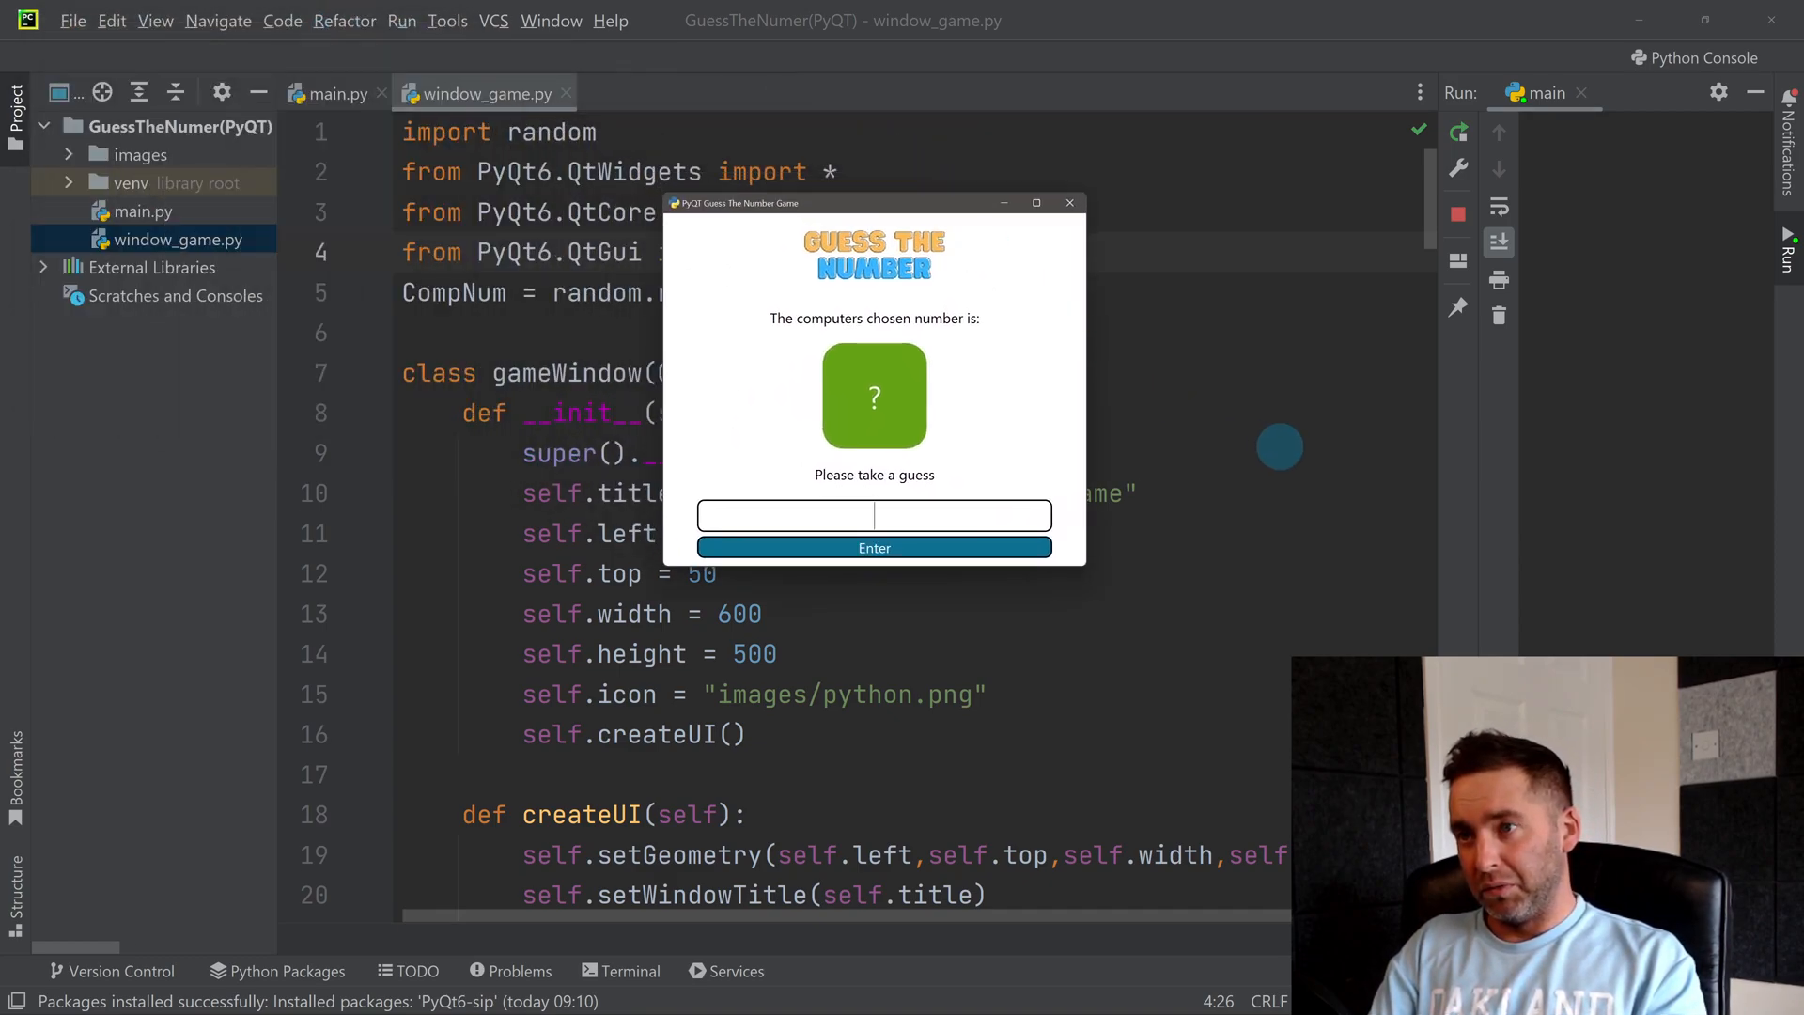
Step: Follow the arrow hints with guesses 50, 75, 95, 93 and 94 until Winner! reveals 94
type("50")
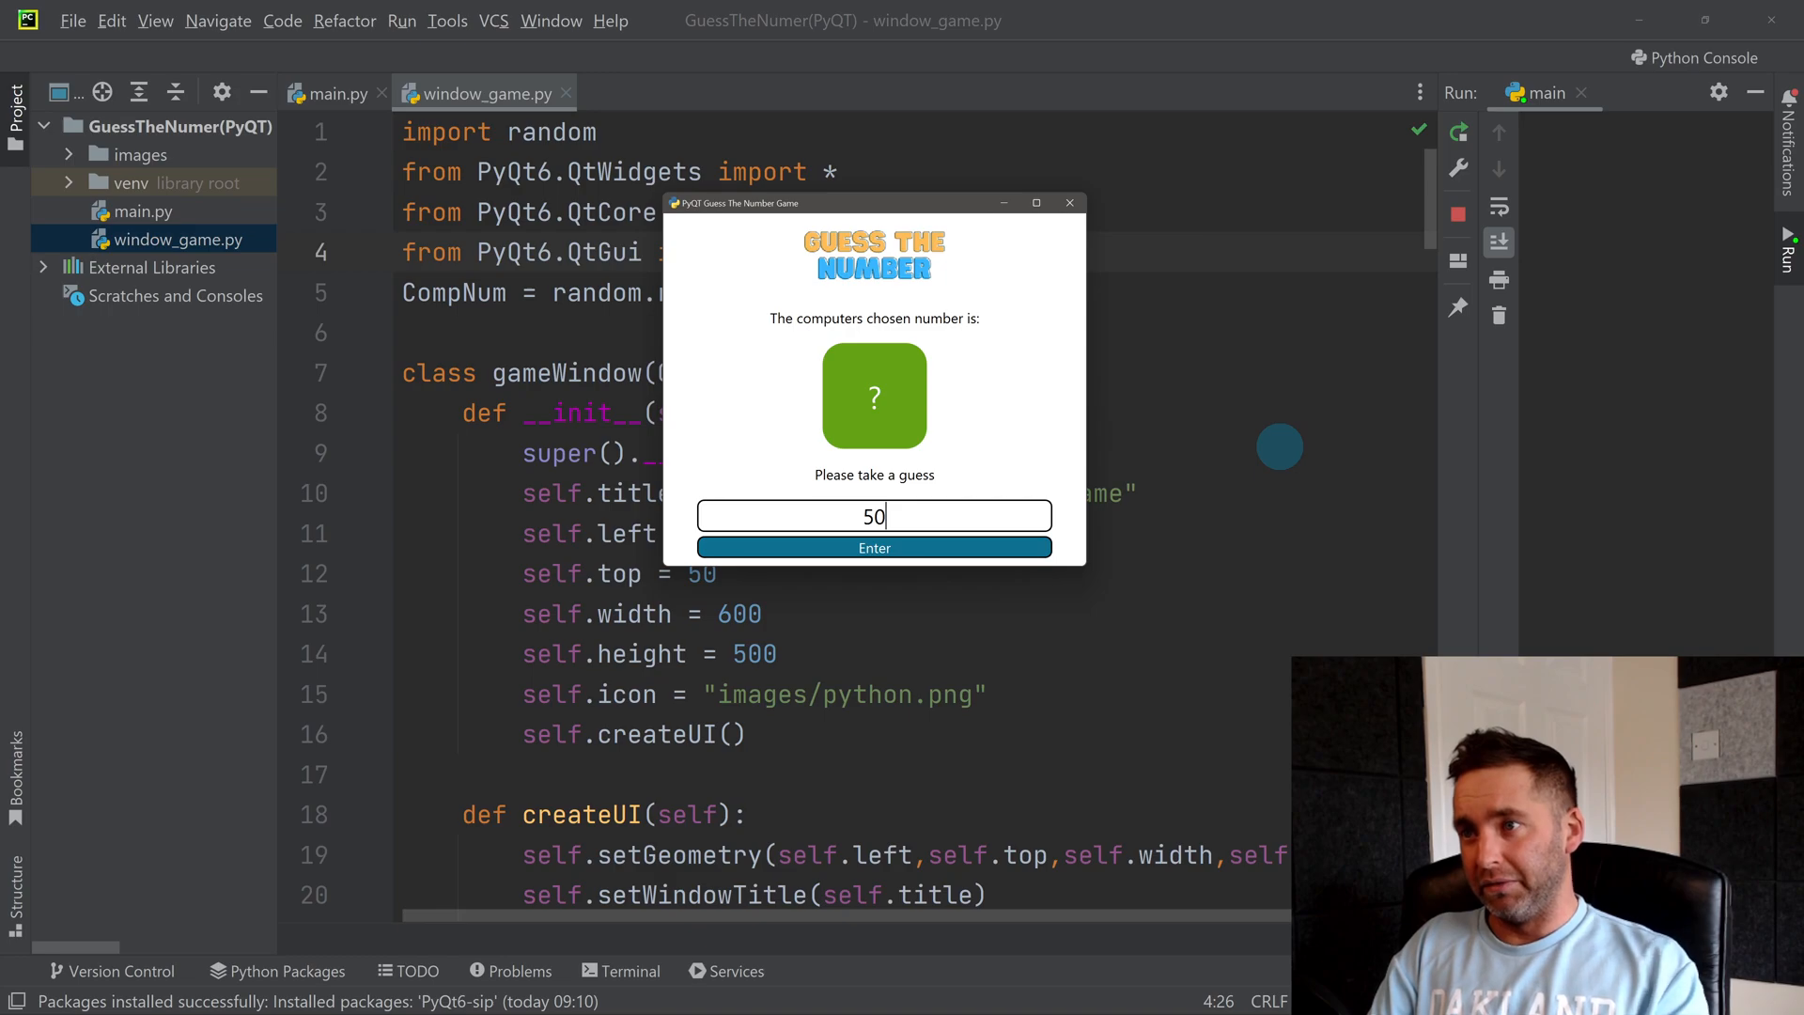
left_click(873, 548)
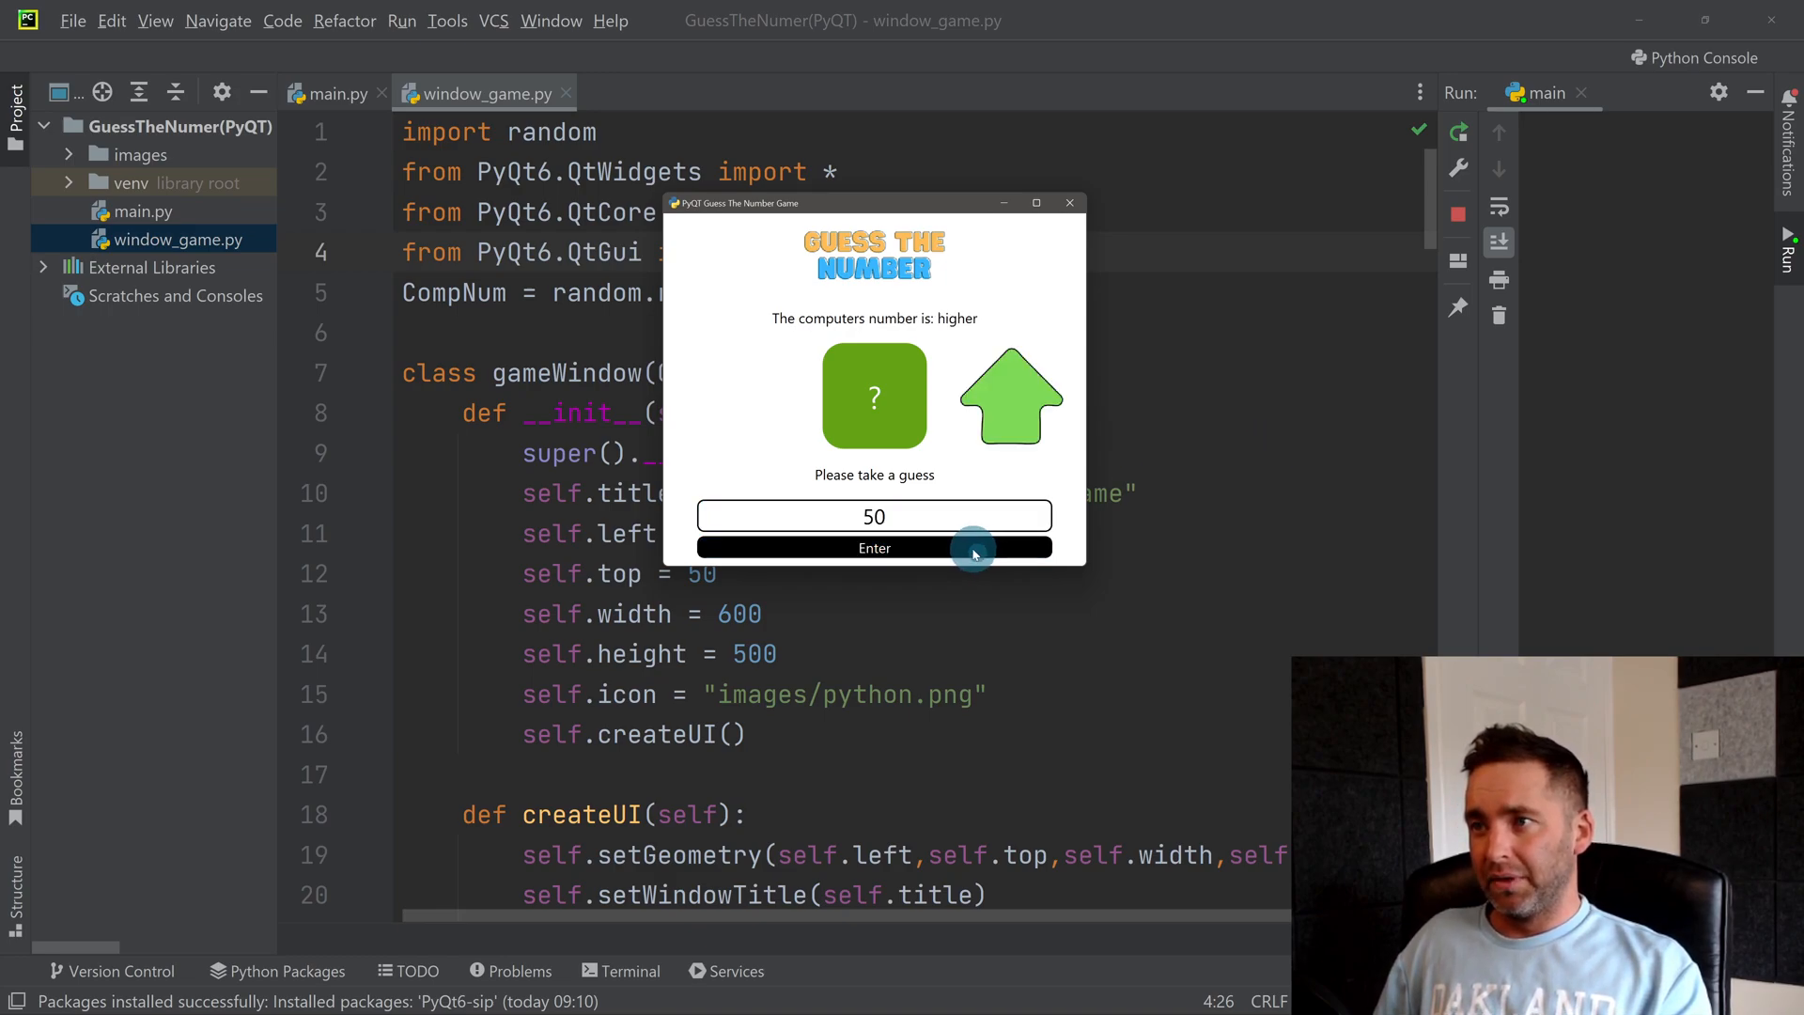
left_click(874, 548)
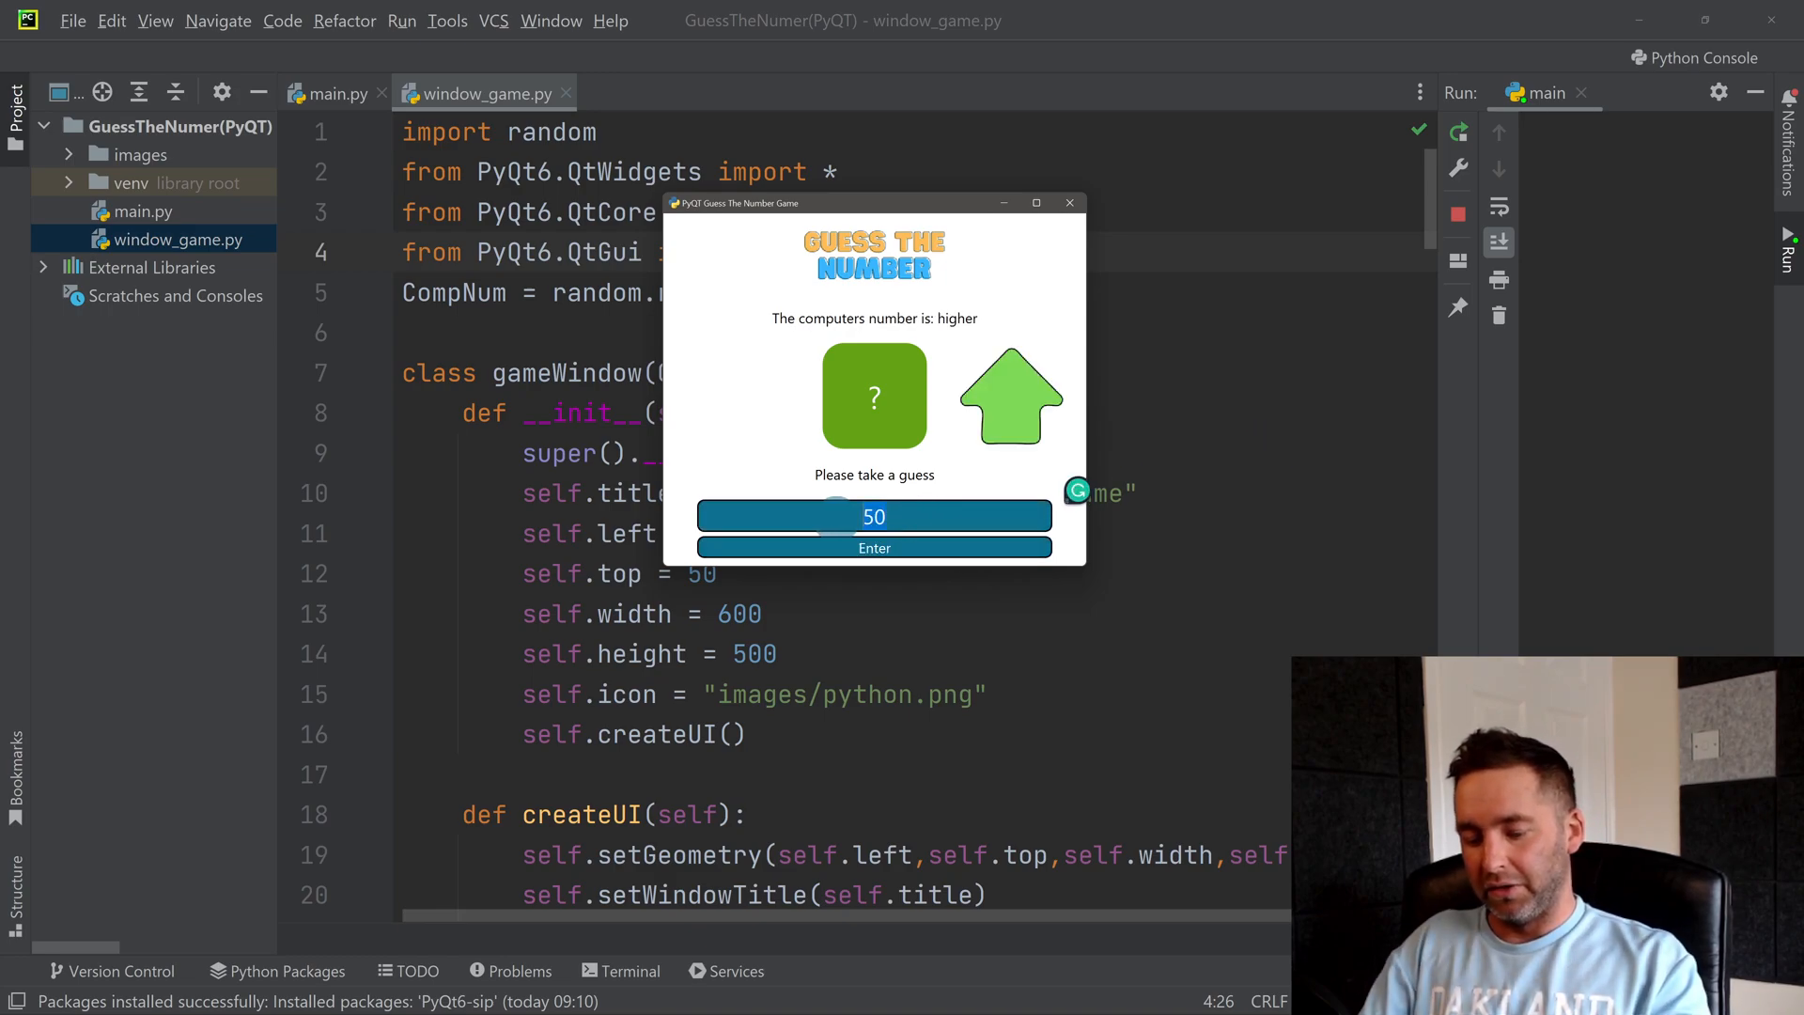
left_click(874, 548)
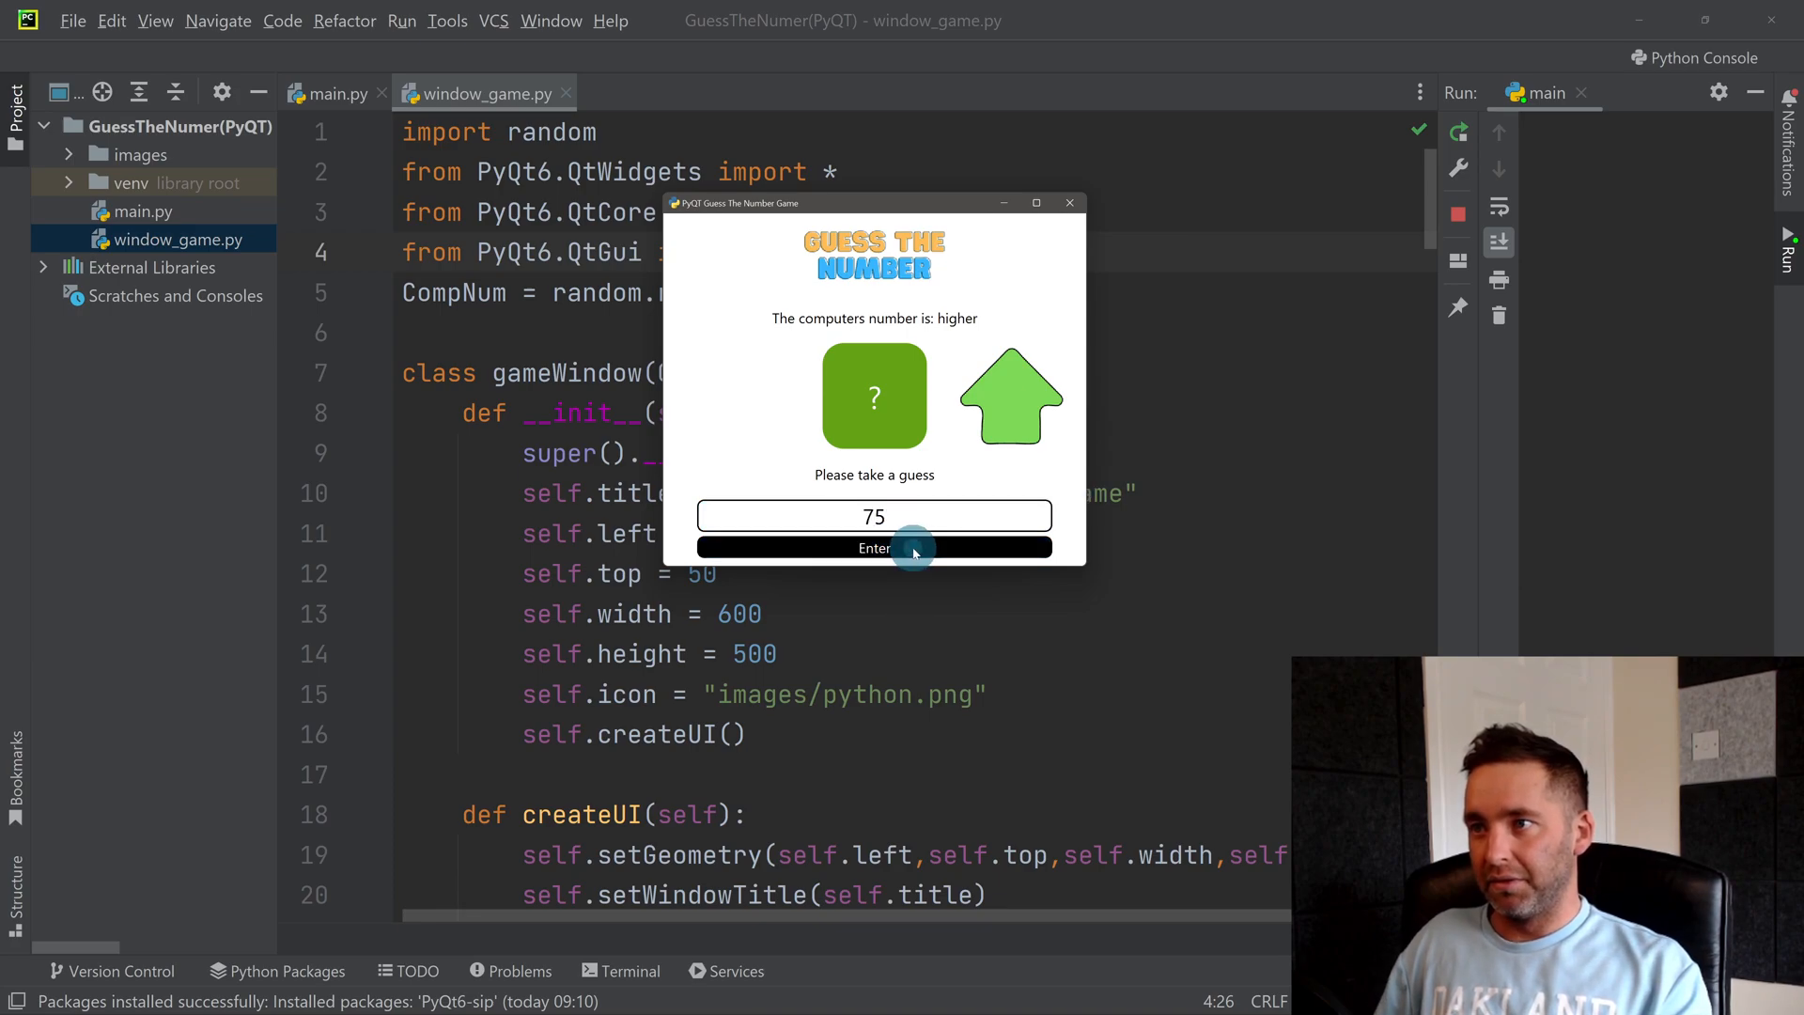
left_click(875, 548)
type("90")
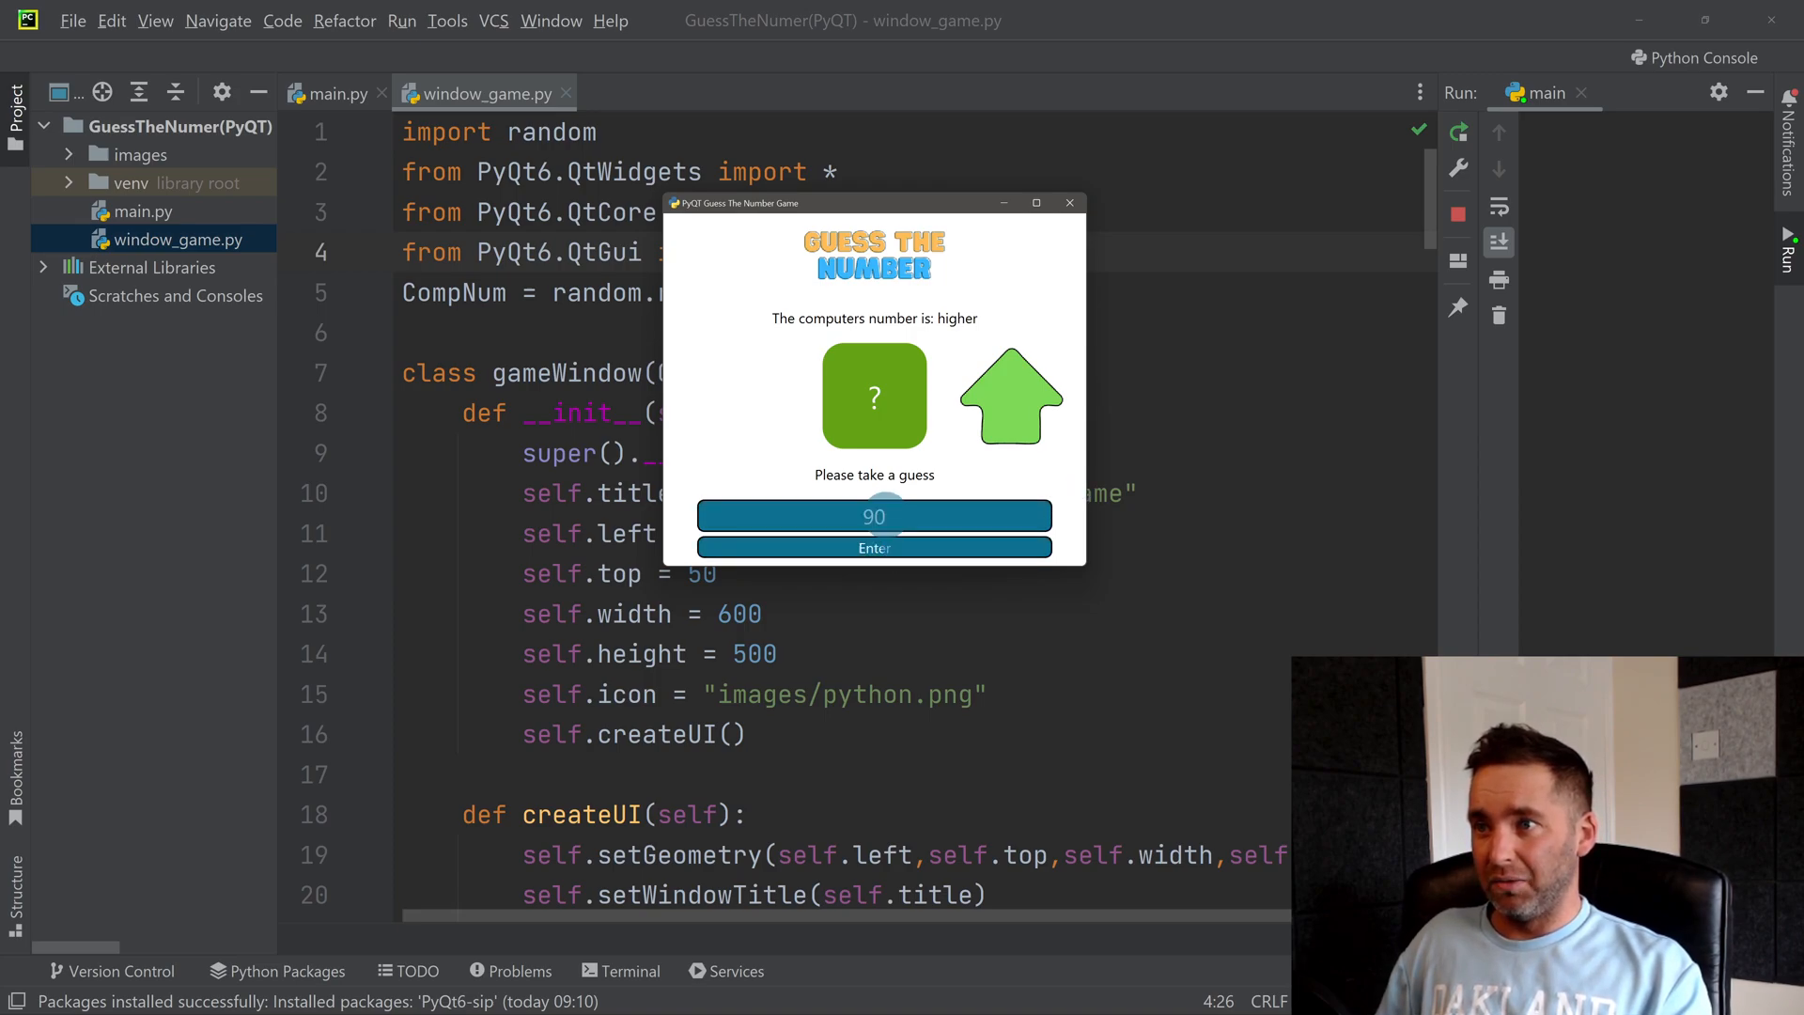
type("95")
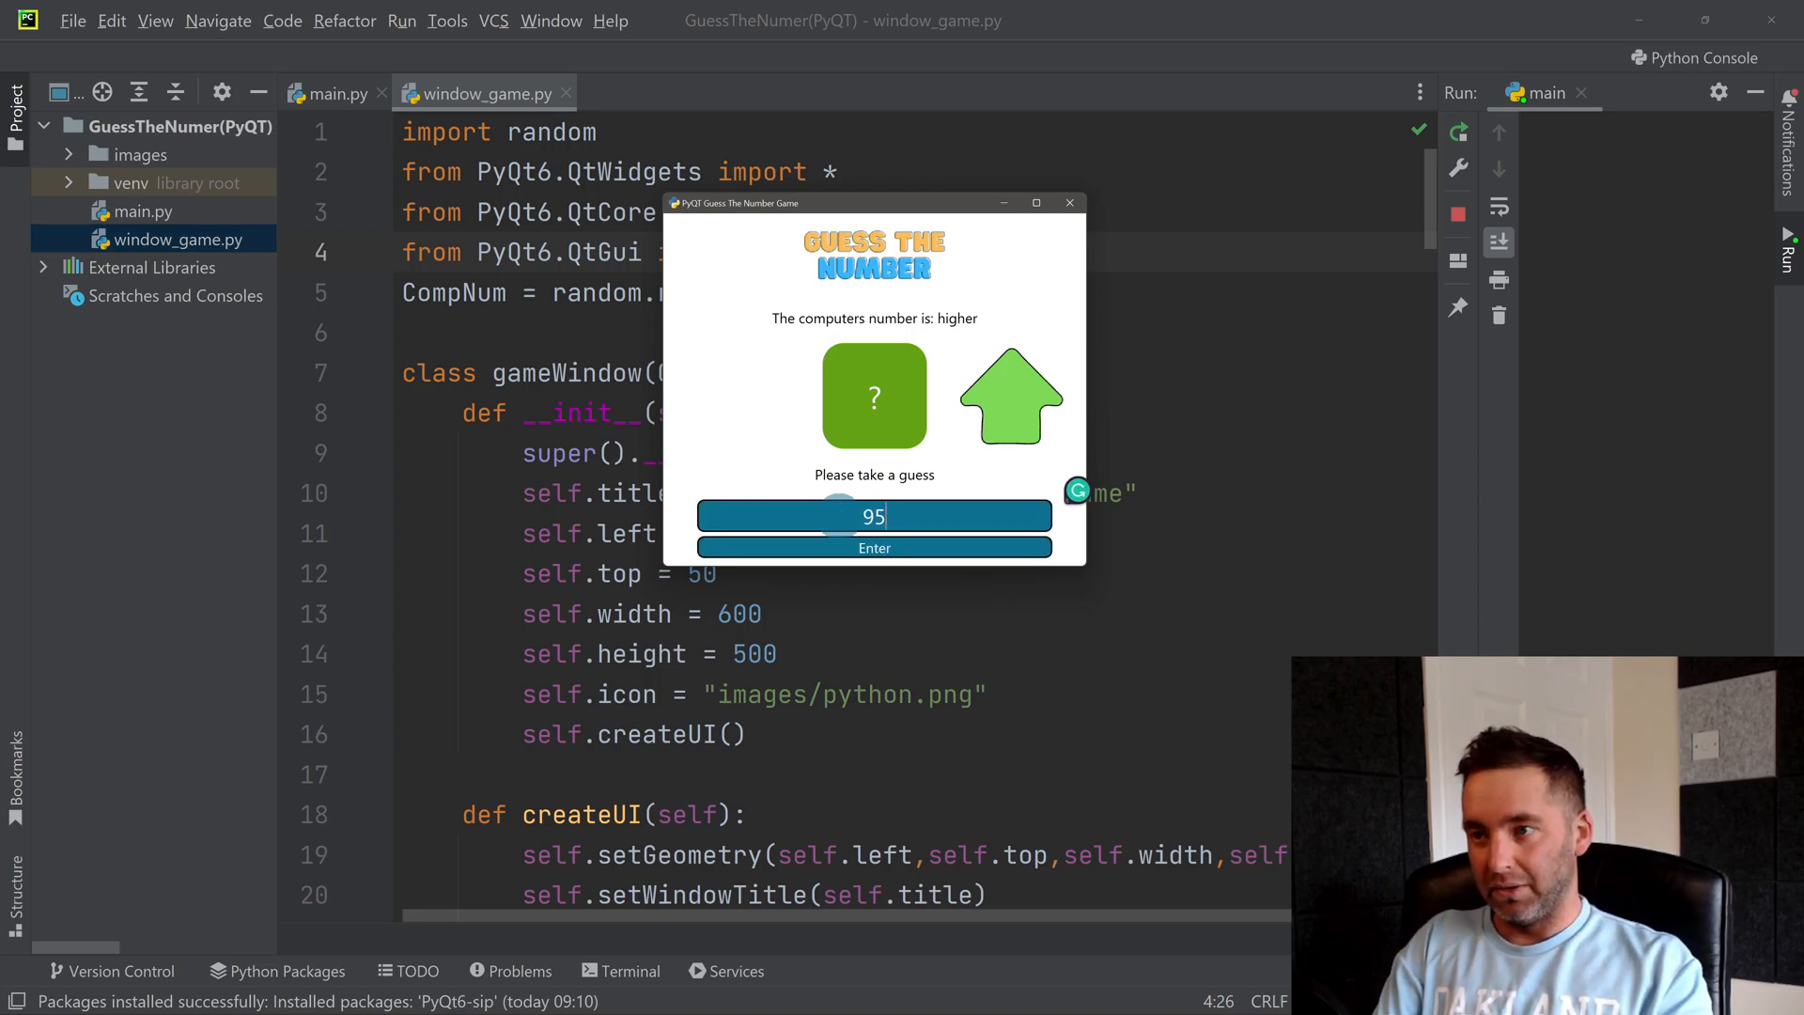
left_click(875, 547)
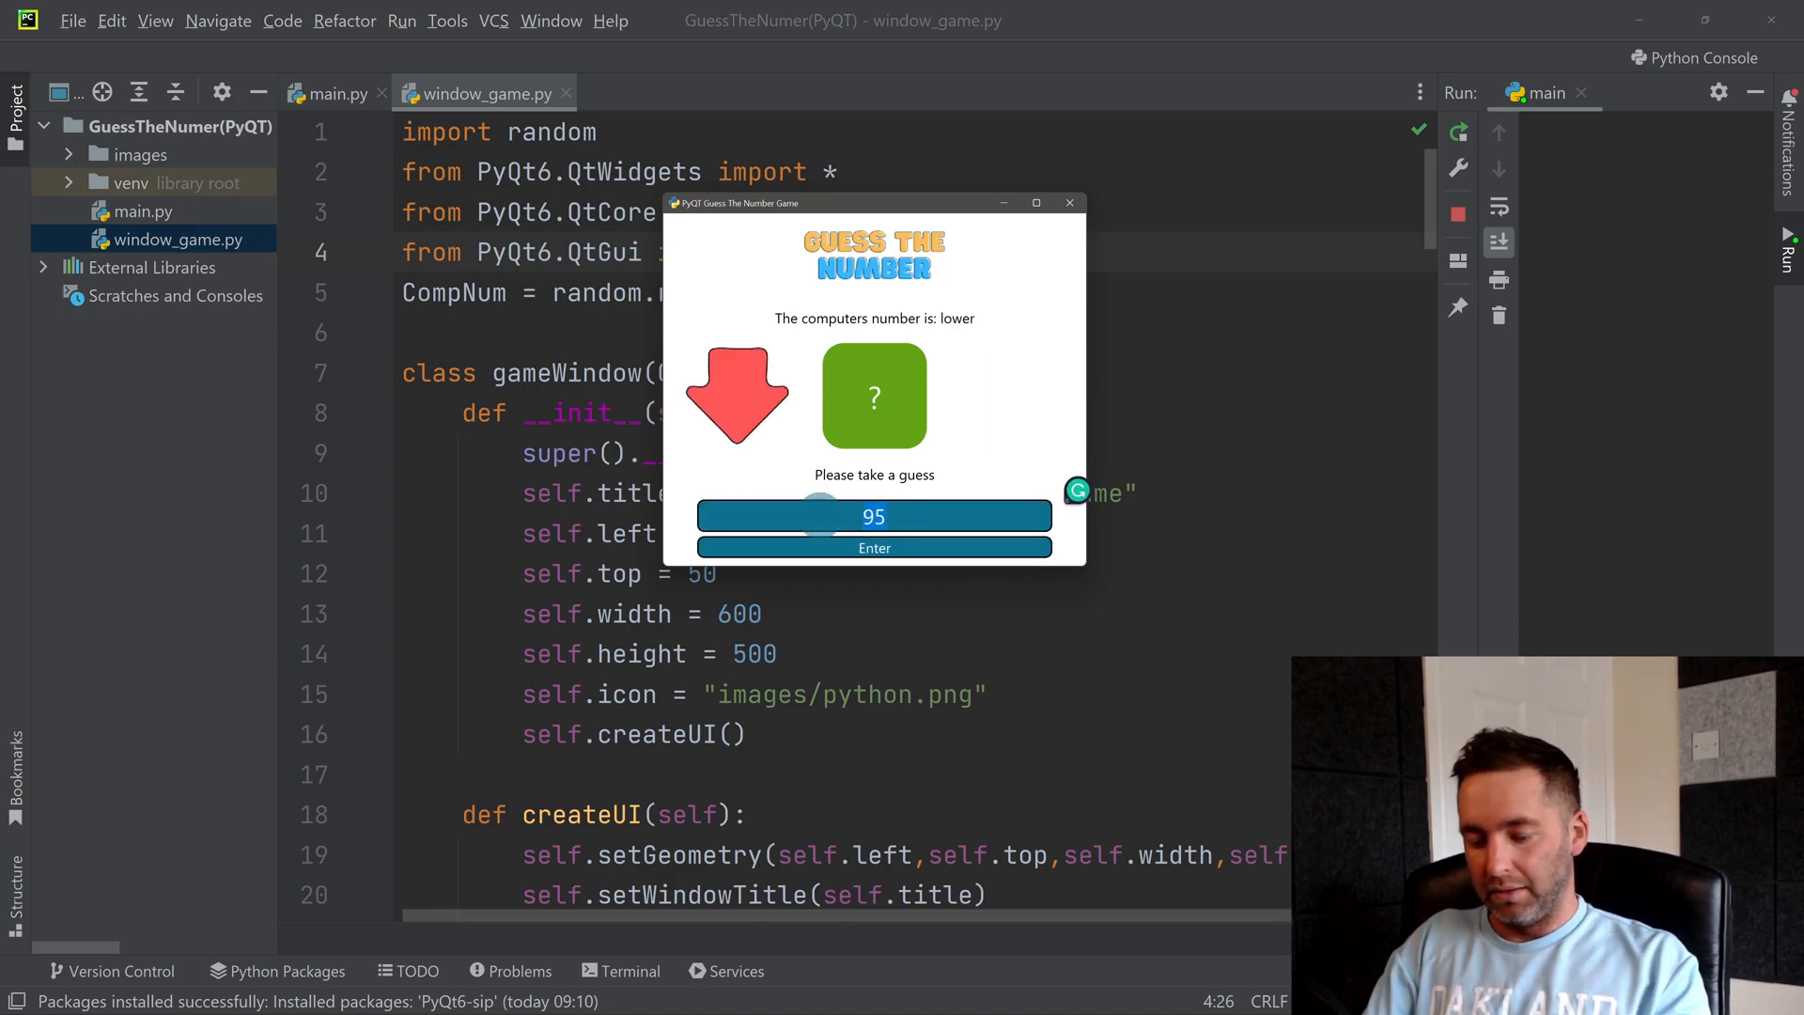
left_click(873, 547)
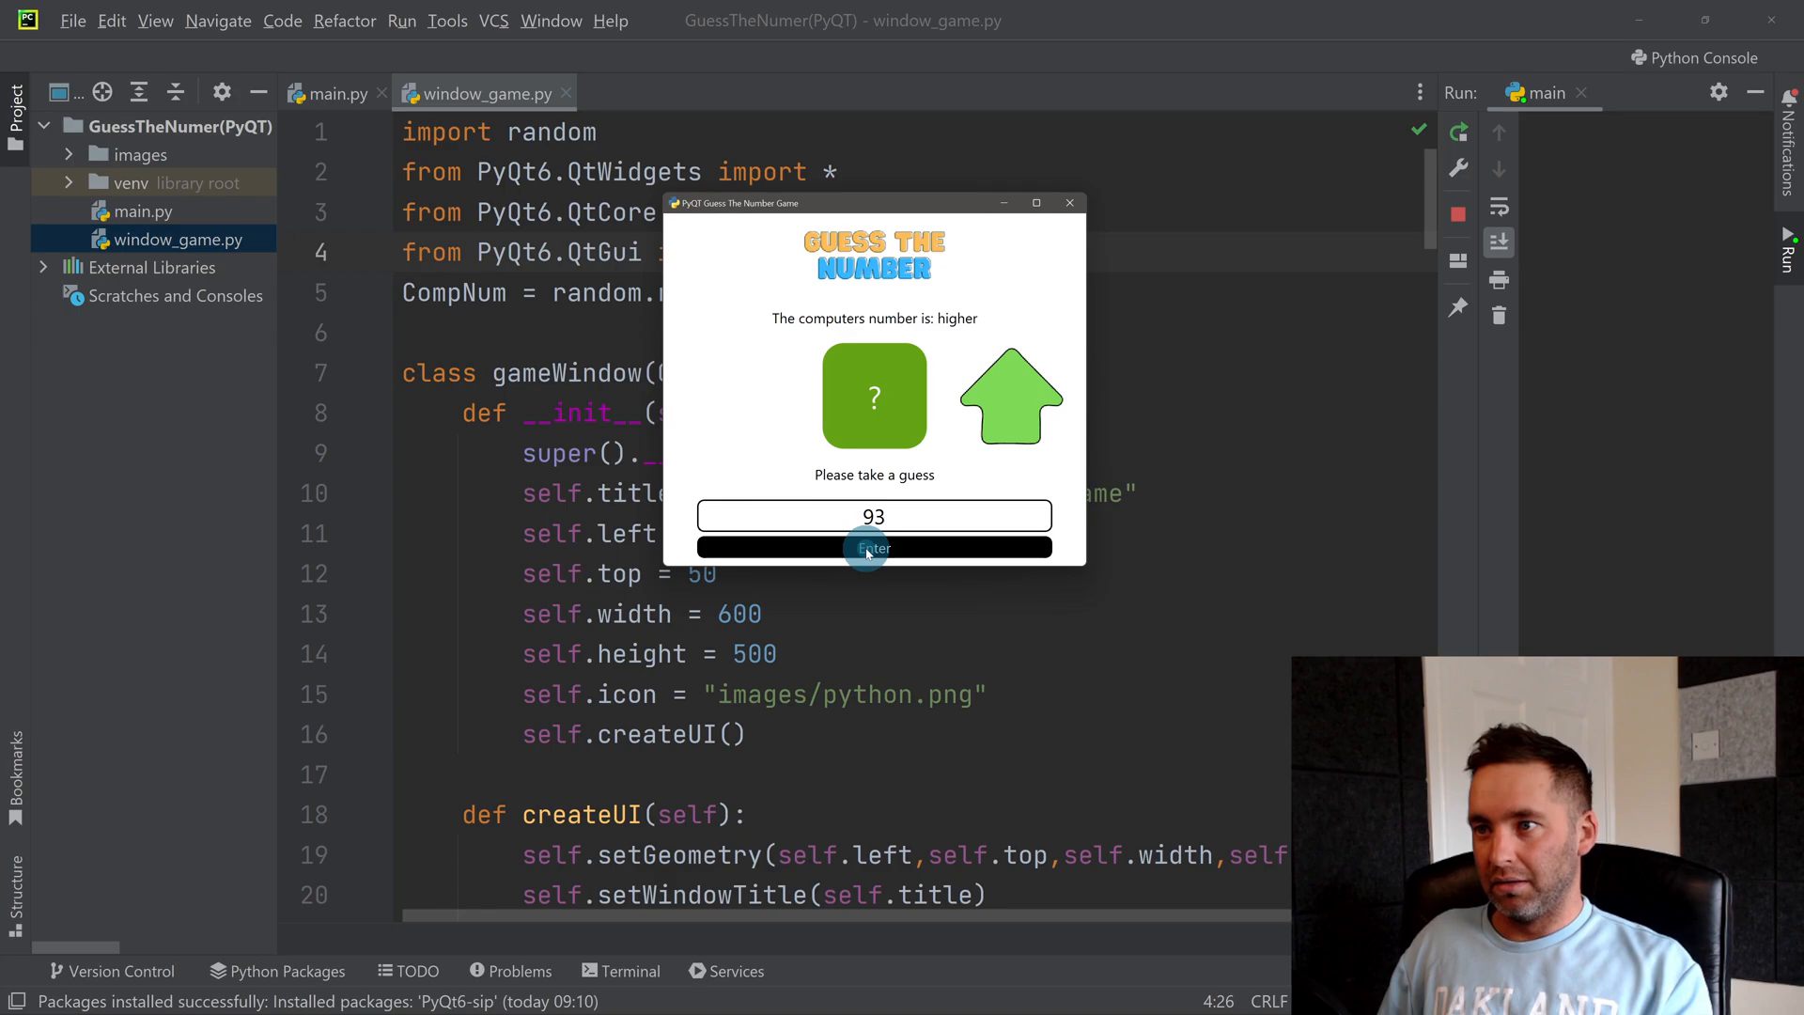
left_click(873, 548)
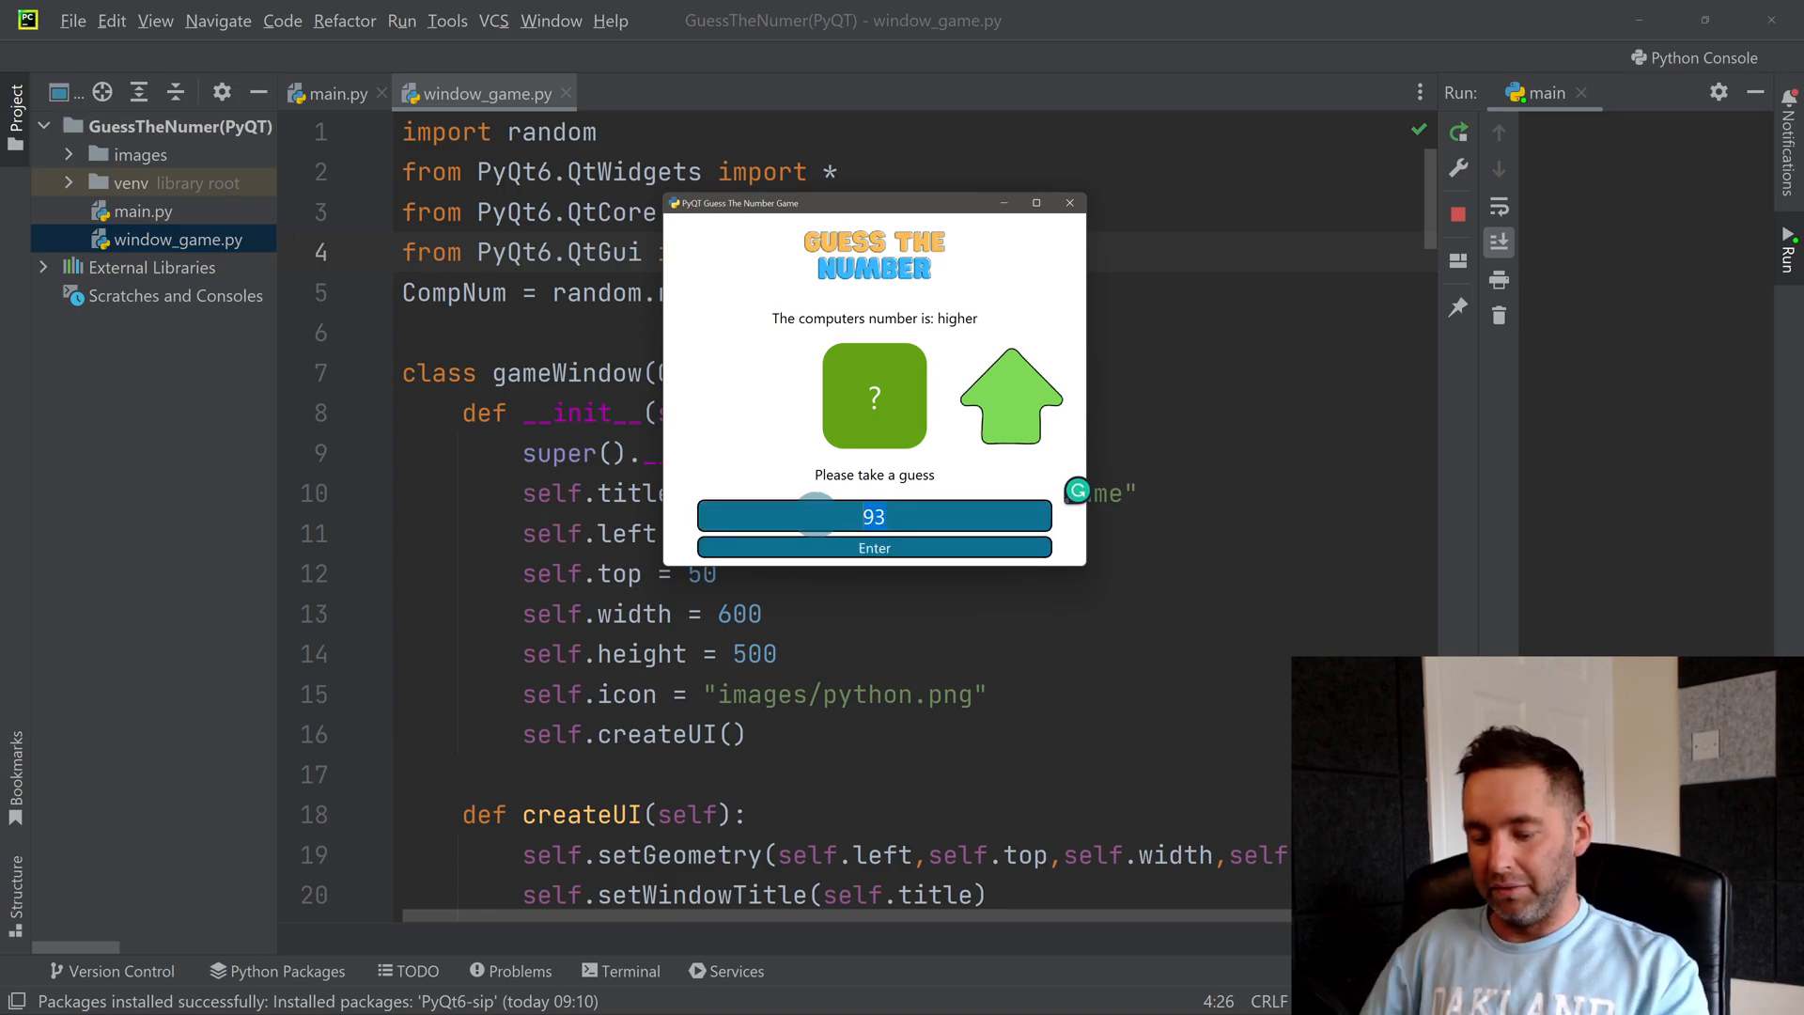
left_click(875, 548)
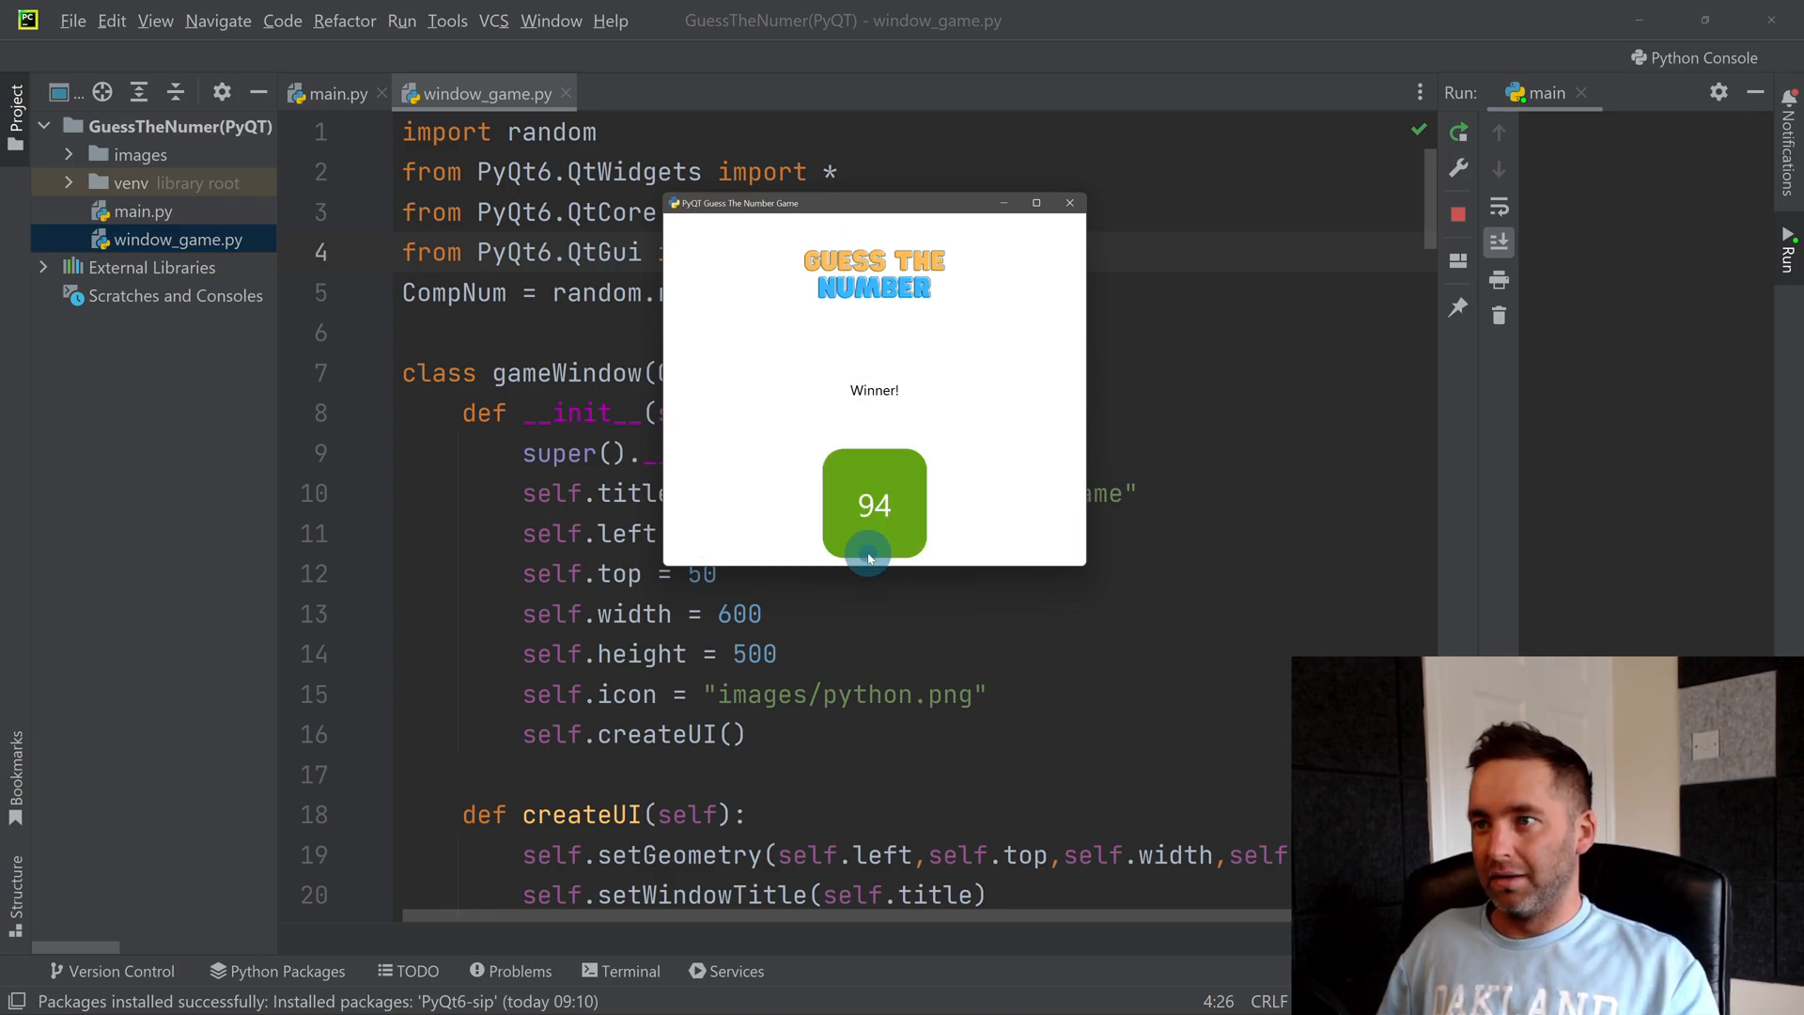